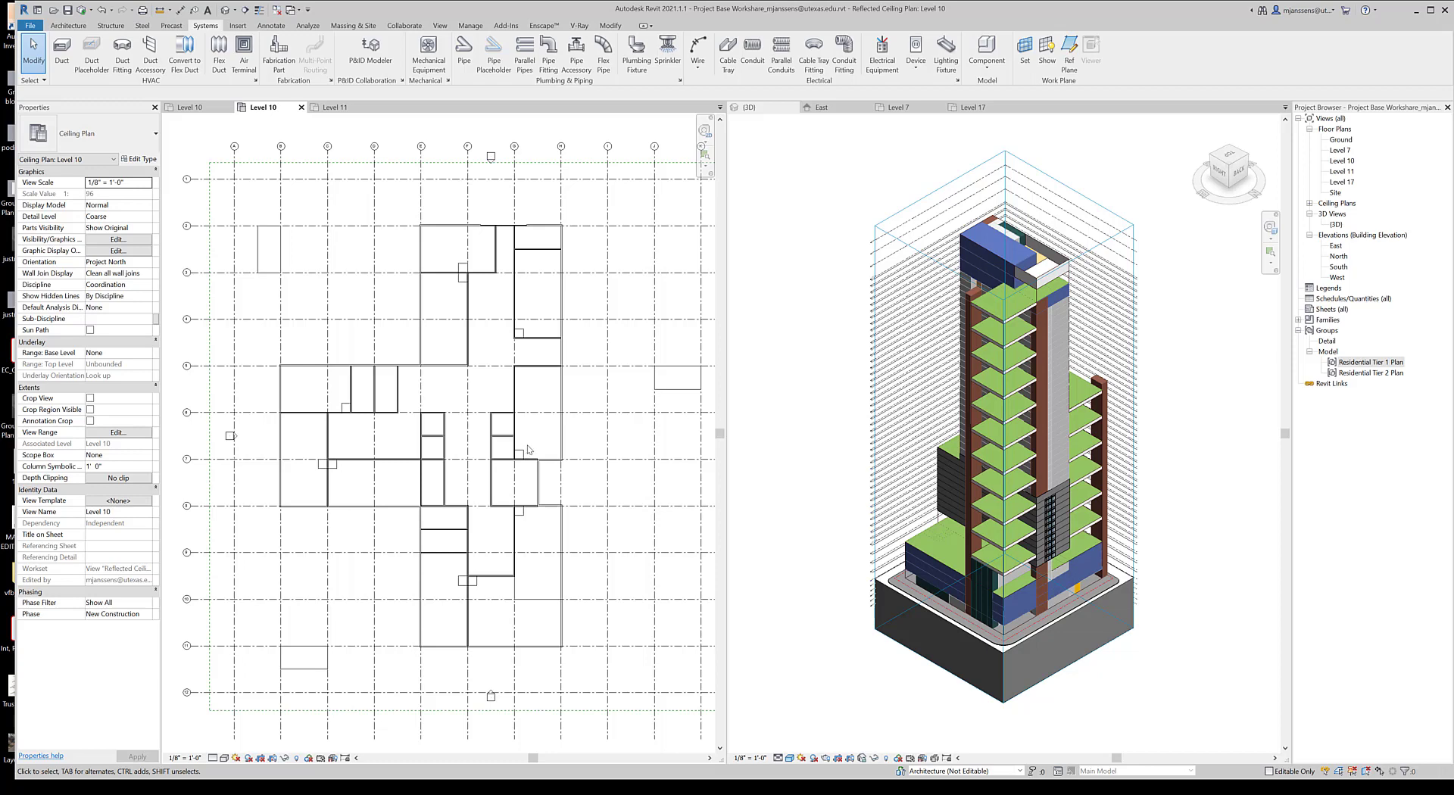
{"action": "mouse_move", "coordinate": [590, 309]}
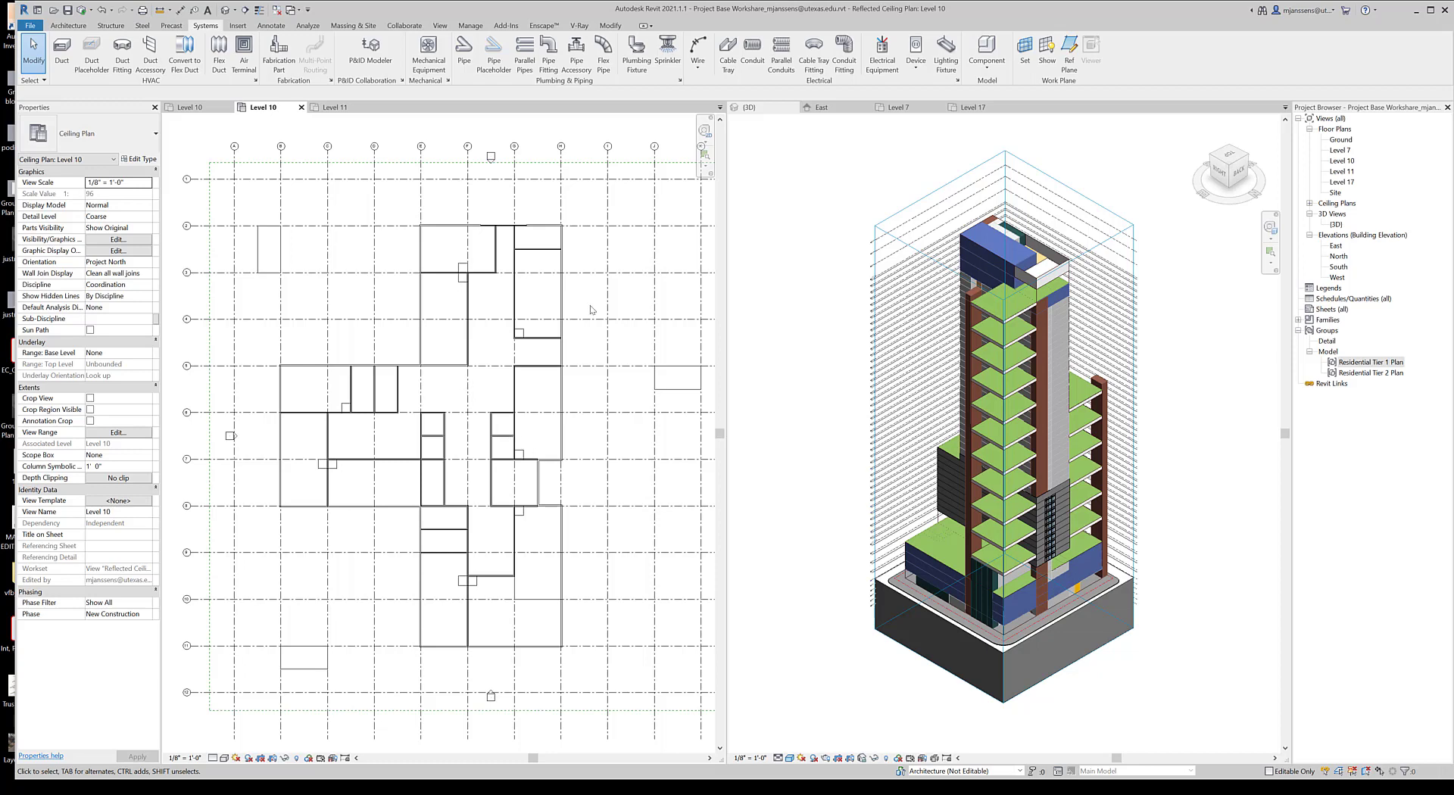
{"action": "mouse_move", "coordinate": [484, 452]}
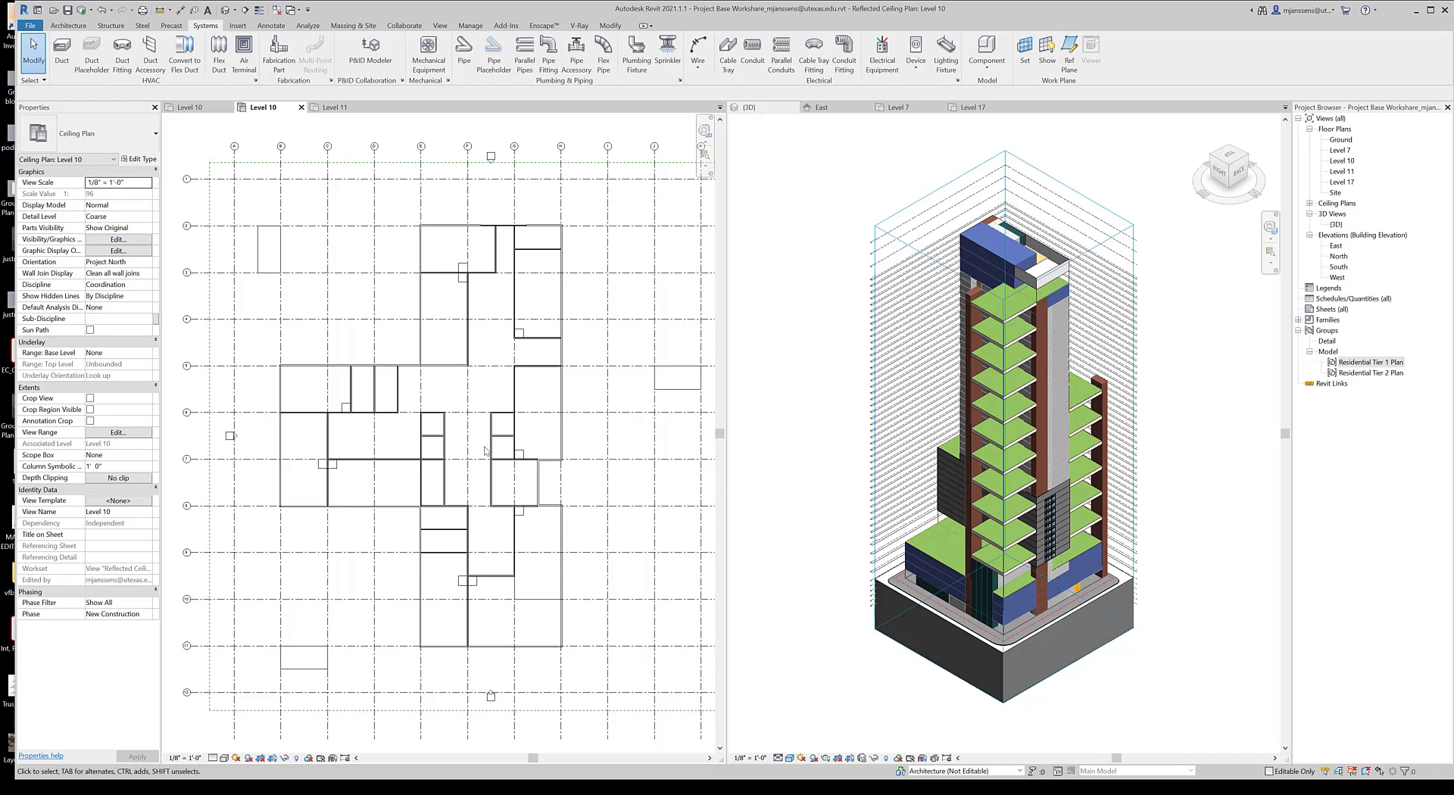
{"action": "mouse_move", "coordinate": [396, 240]}
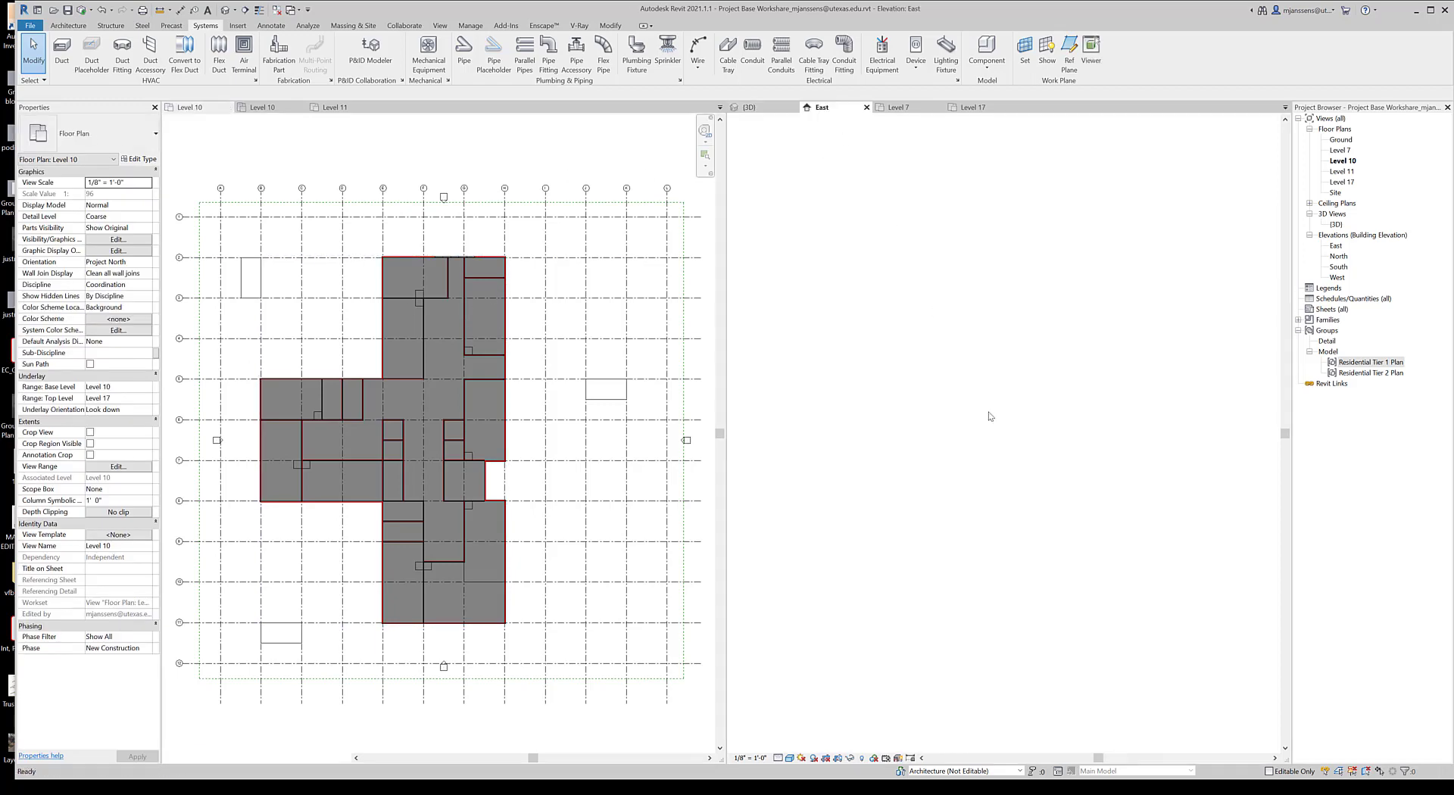
Step: Show the East elevation beside the Level 10 plan, zoomed on the level heads
{"action": "left_click", "coordinate": [830, 106]}
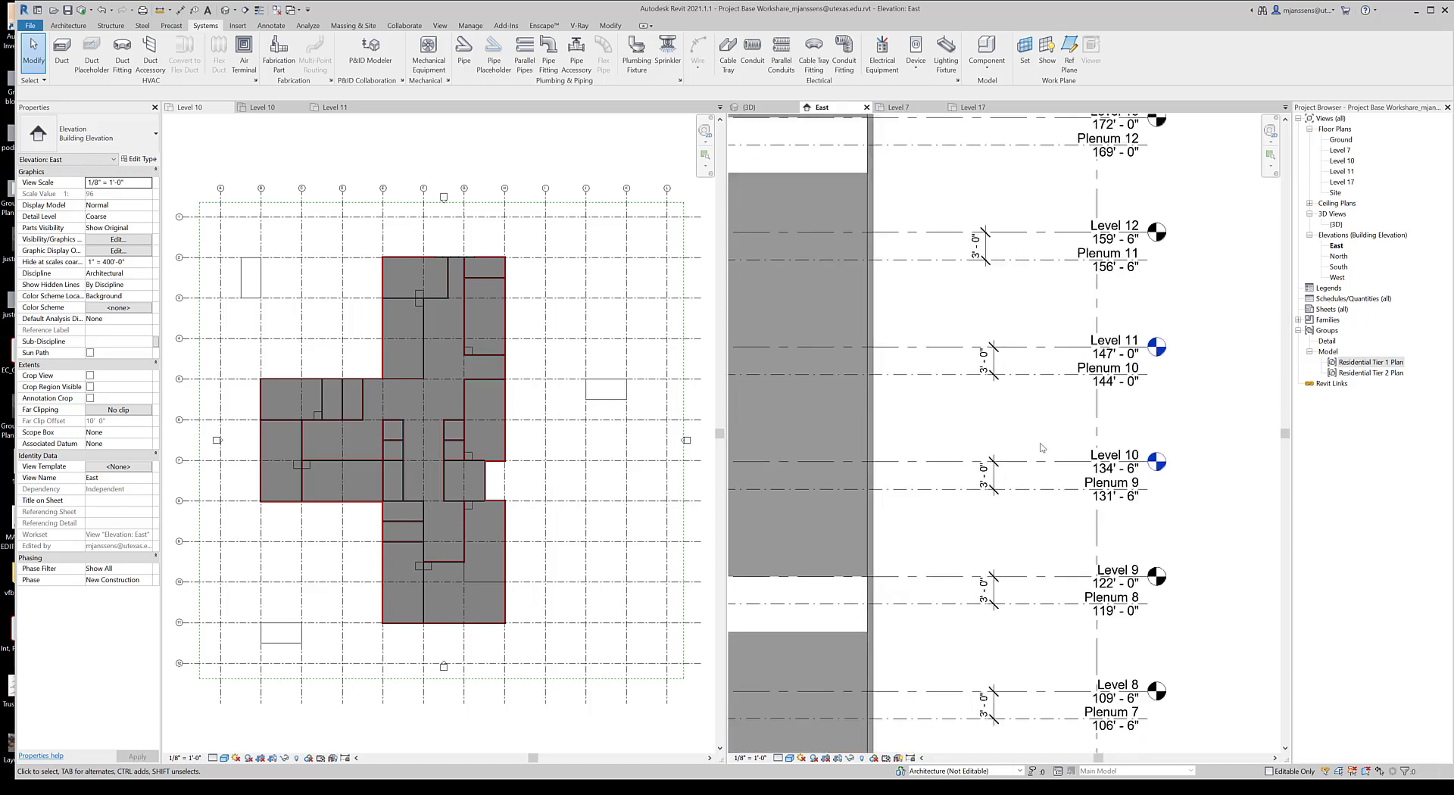
{"action": "scroll", "scroll_direction": "down", "scroll_amount": 3}
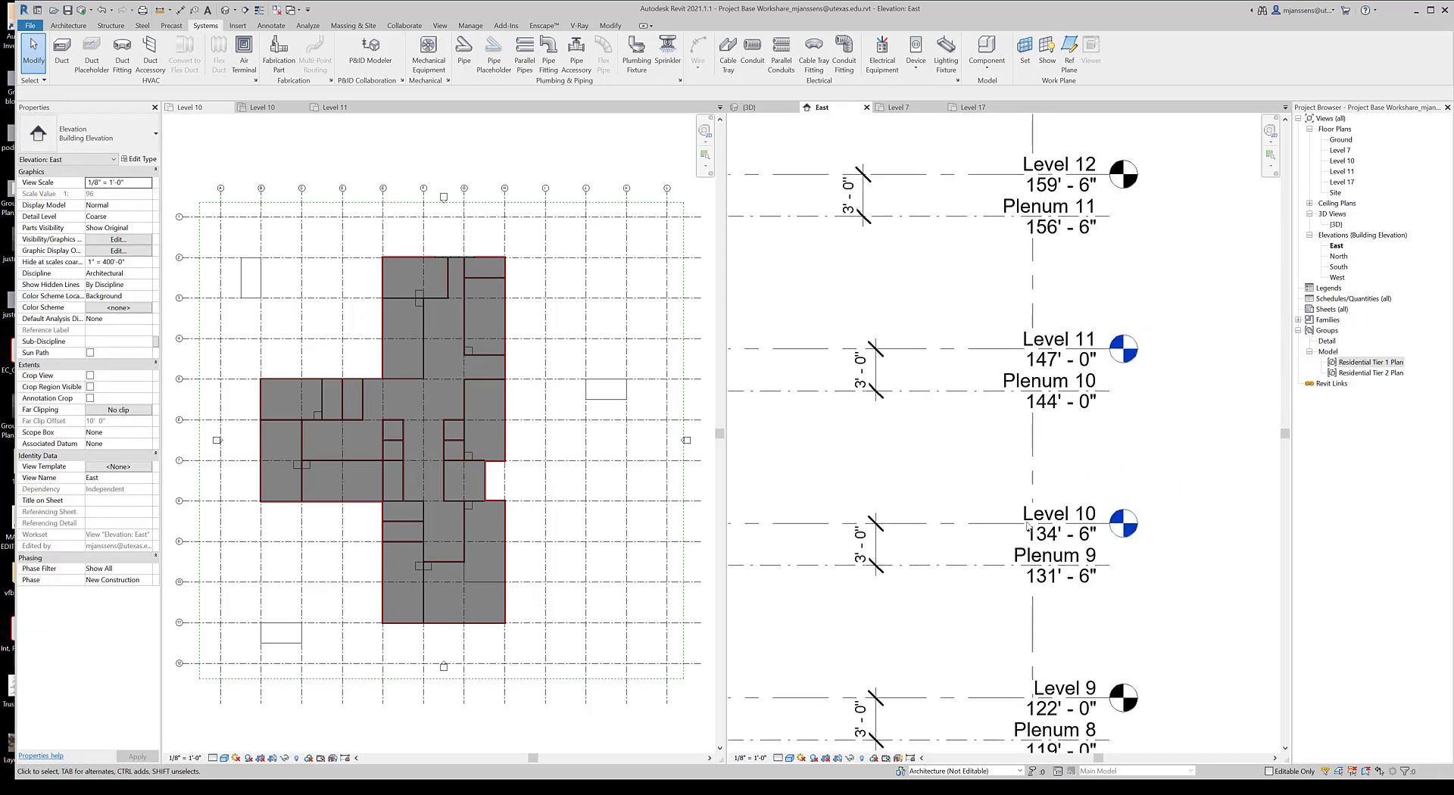
{"action": "mouse_move", "coordinate": [998, 516]}
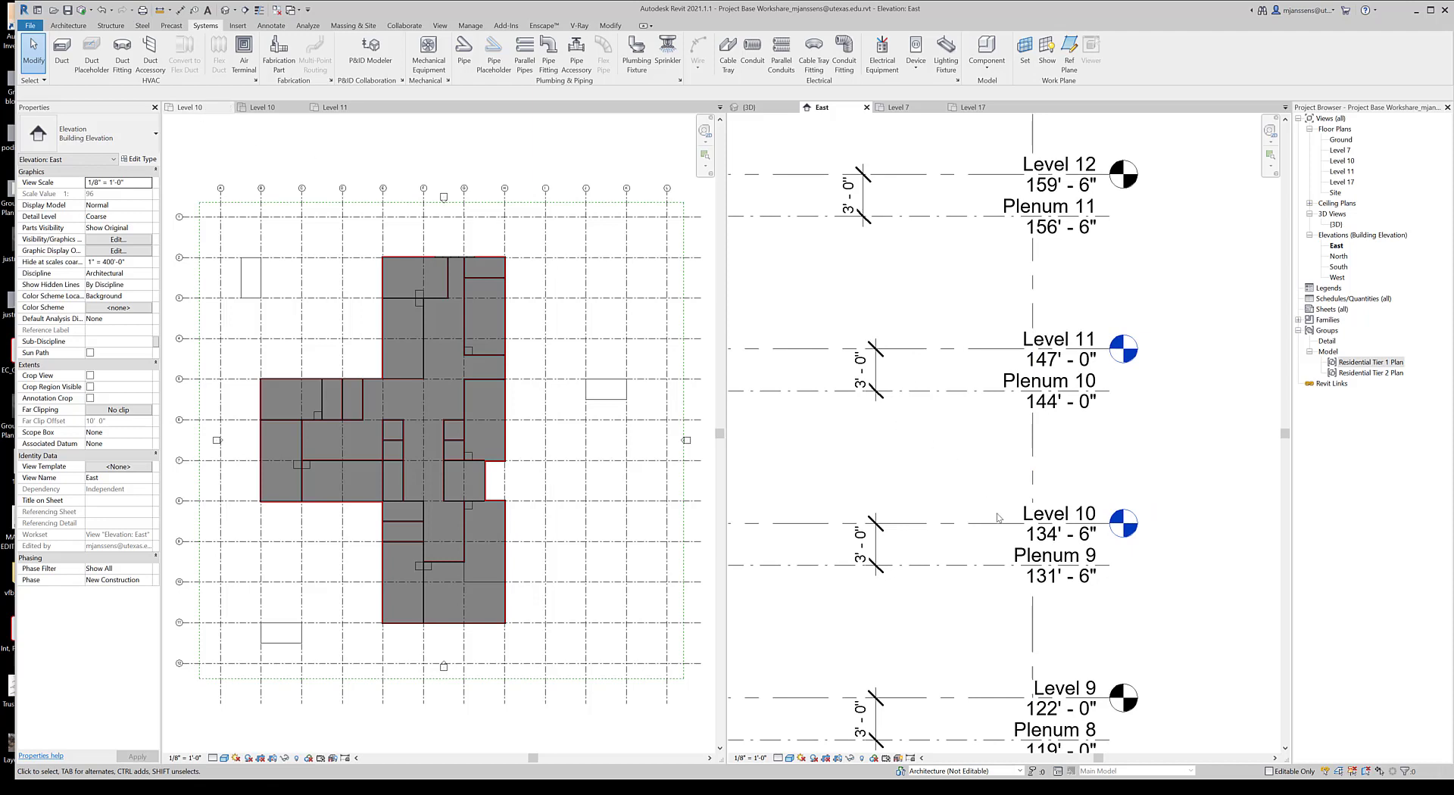
{"action": "mouse_move", "coordinate": [973, 385]}
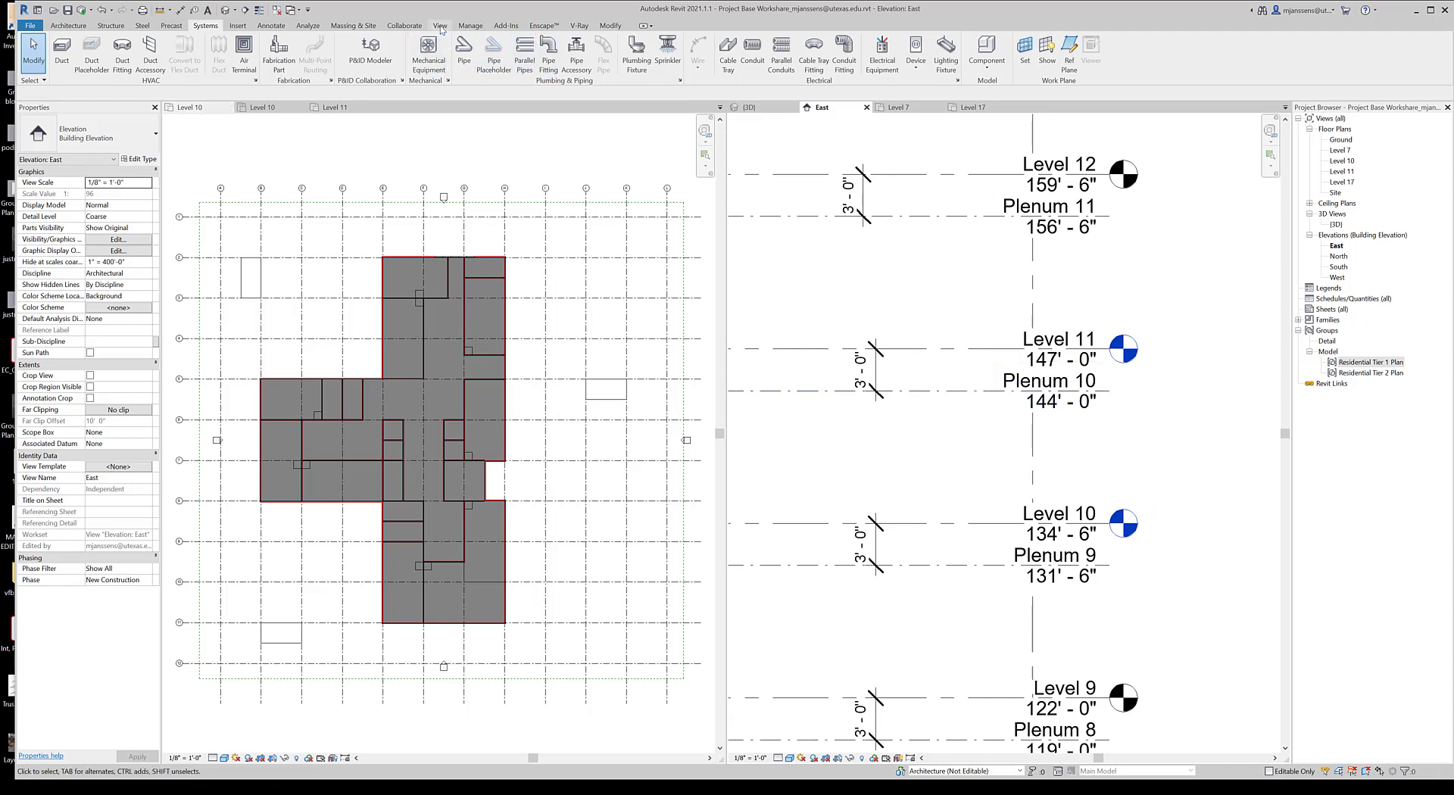
Step: Start a new reflected ceiling plan from View > Plan Views, then cancel the New RCP dialog
{"action": "left_click", "coordinate": [456, 52]}
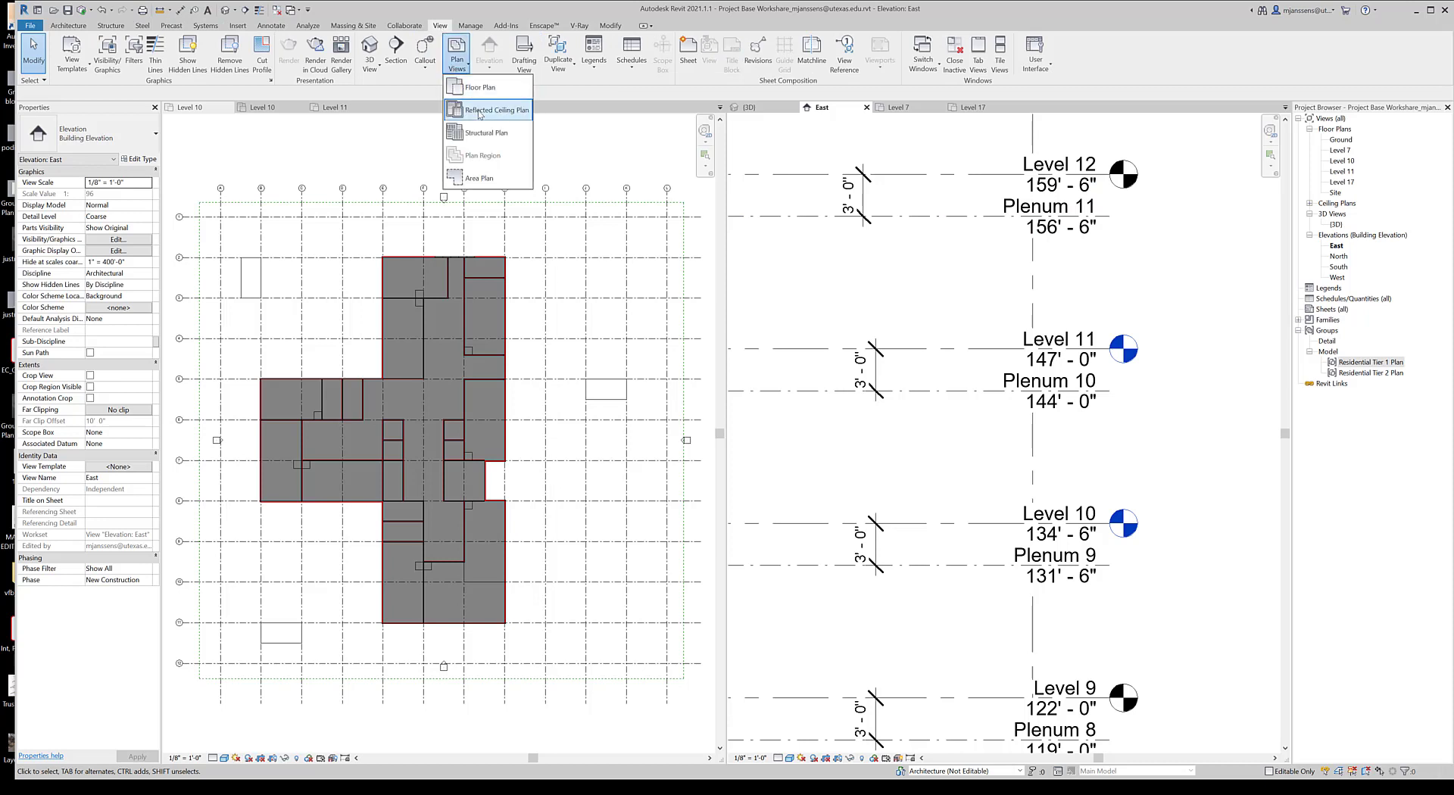
{"action": "left_click", "coordinate": [491, 109]}
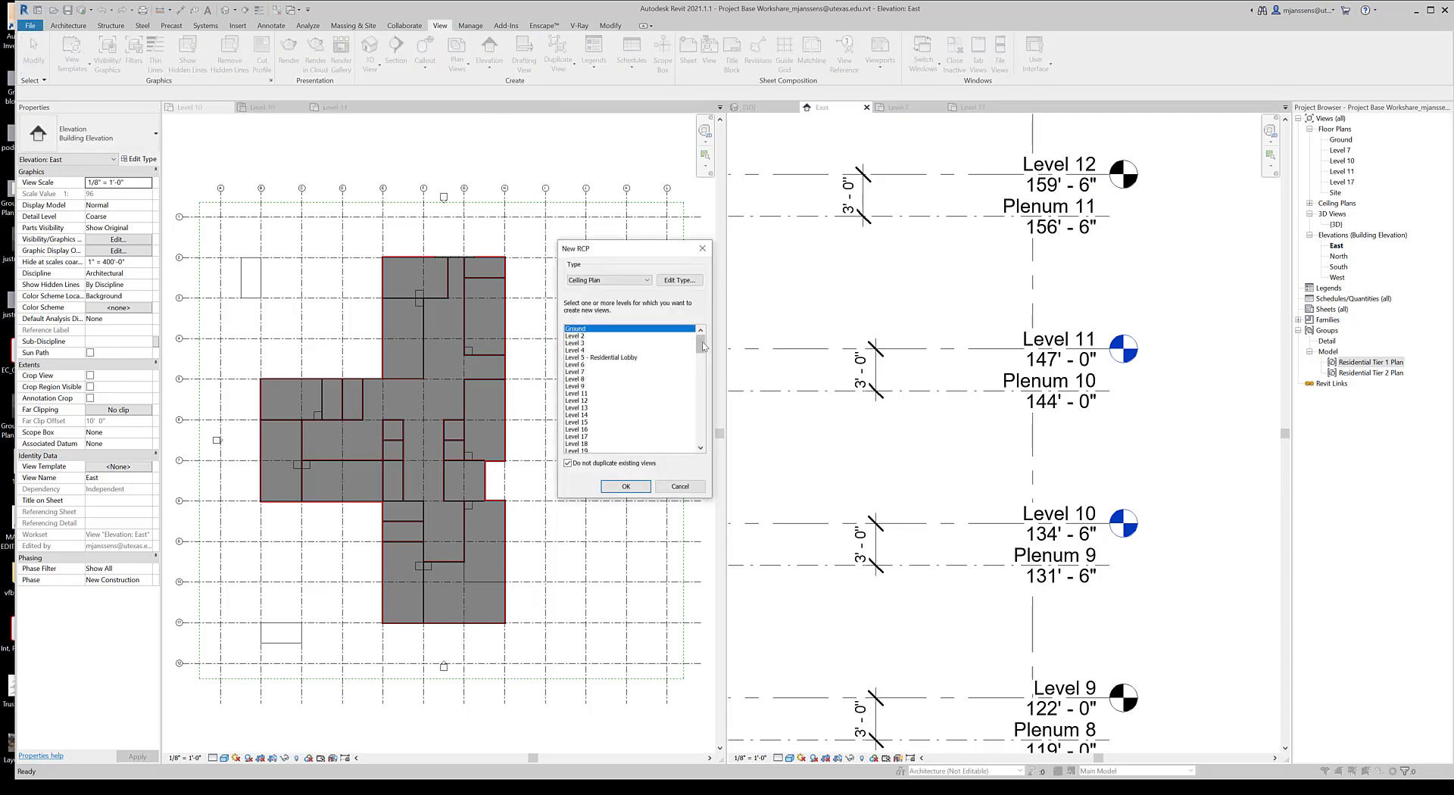
{"action": "scroll", "scroll_direction": "down", "scroll_amount": 3}
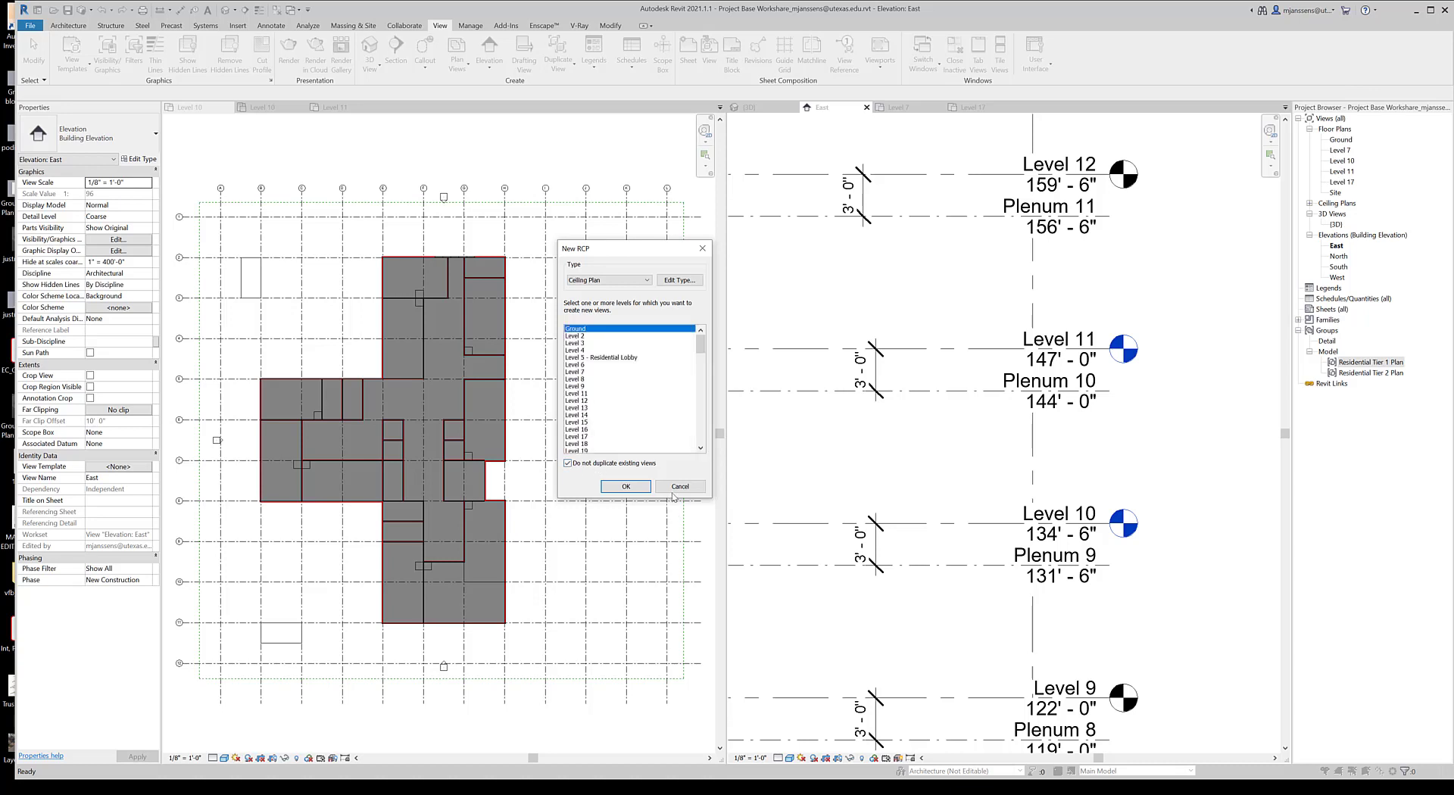
{"action": "left_click", "coordinate": [625, 486]}
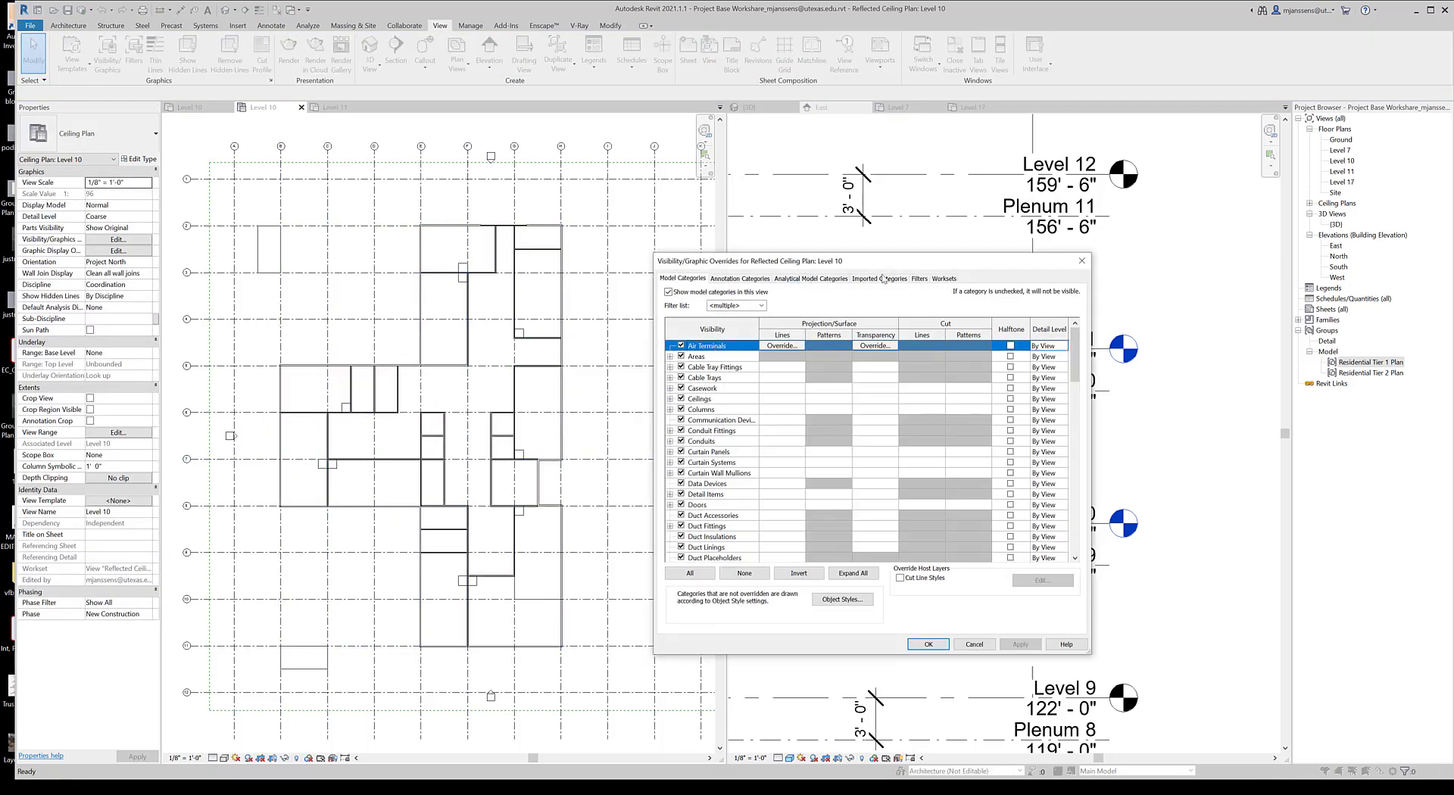
Step: Override the Walls cut pattern colour to red and apply it to the Level 10 ceiling plan
{"action": "left_click", "coordinate": [876, 279]}
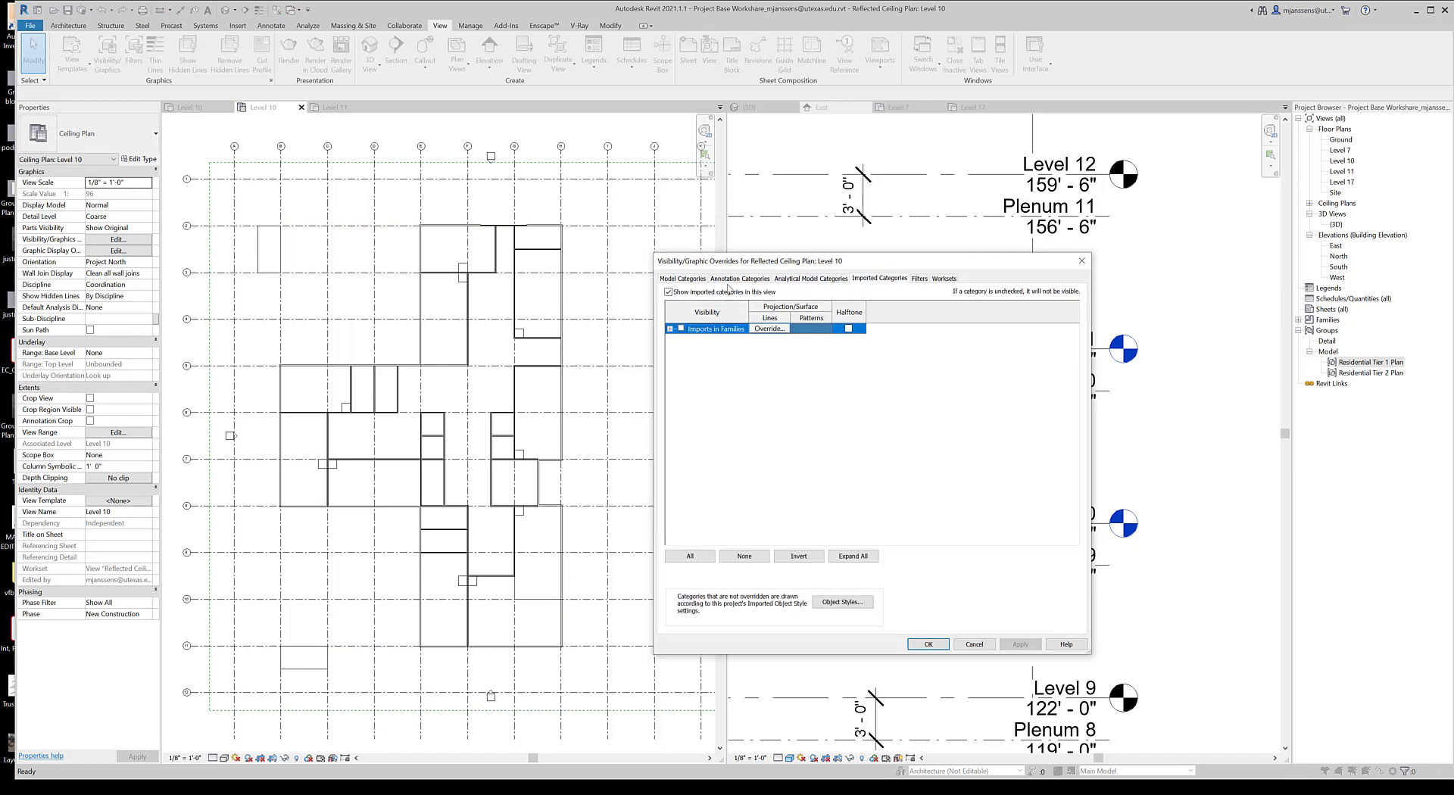
{"action": "left_click", "coordinate": [681, 279]}
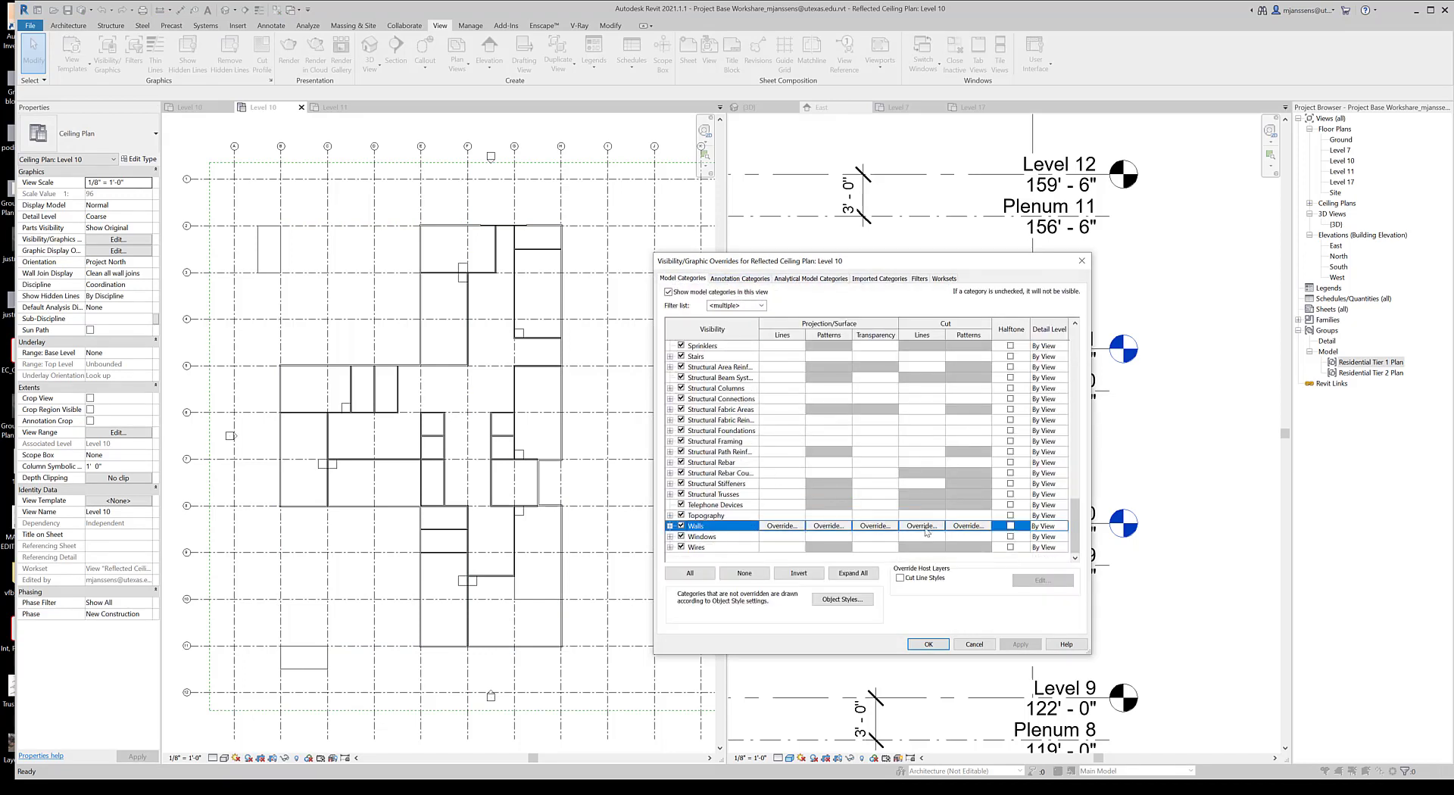
{"action": "left_click", "coordinate": [919, 525]}
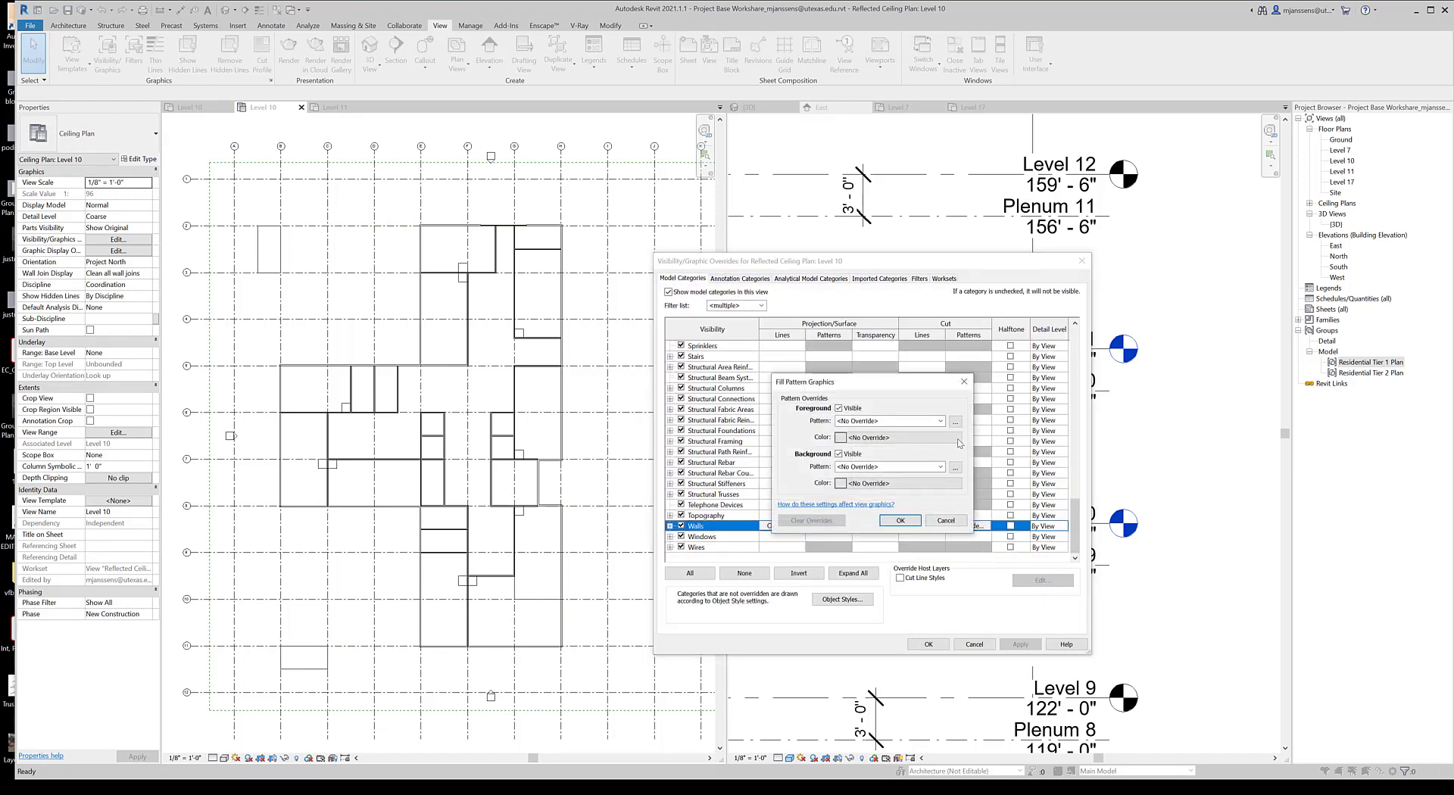
{"action": "left_click", "coordinate": [886, 421]}
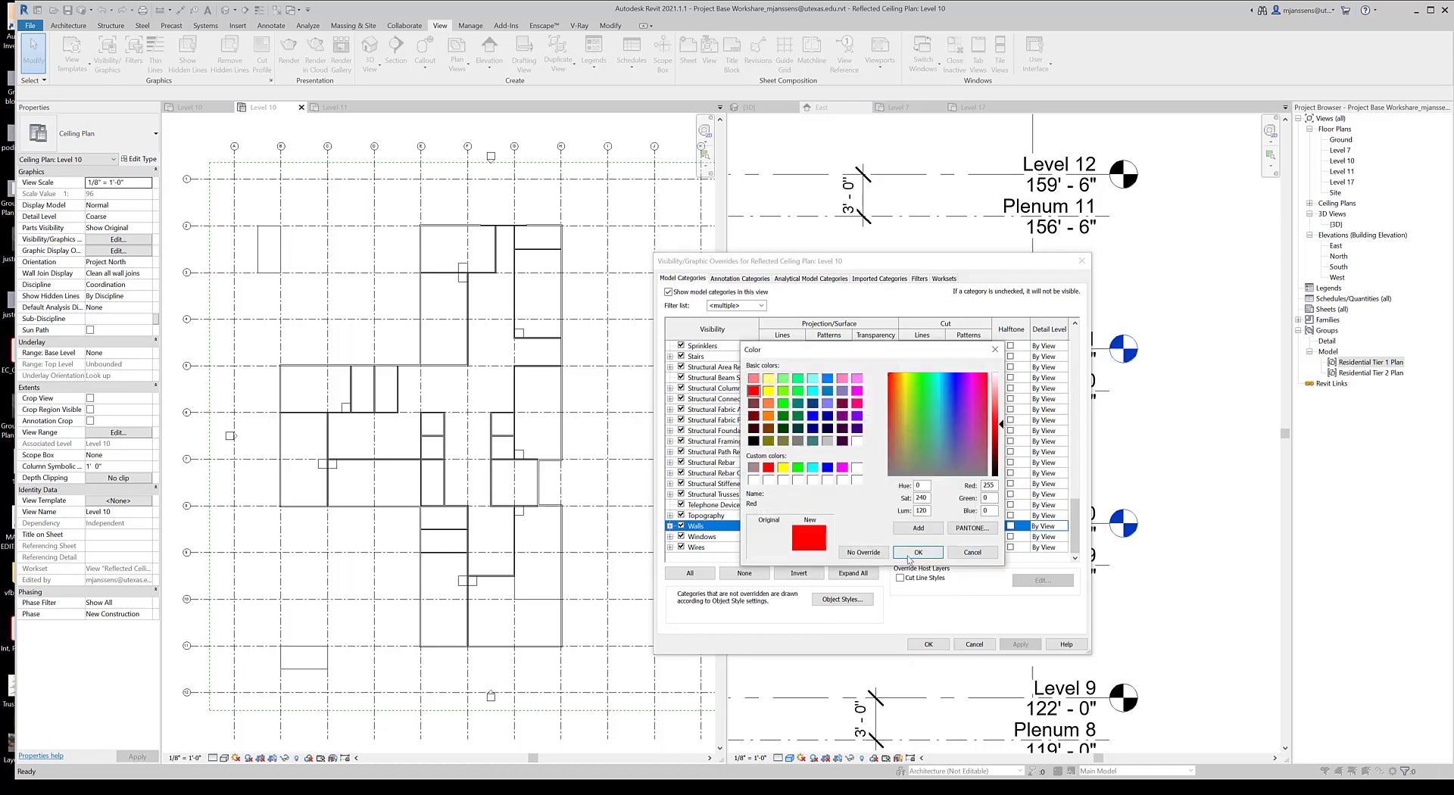
{"action": "left_click", "coordinate": [918, 553]}
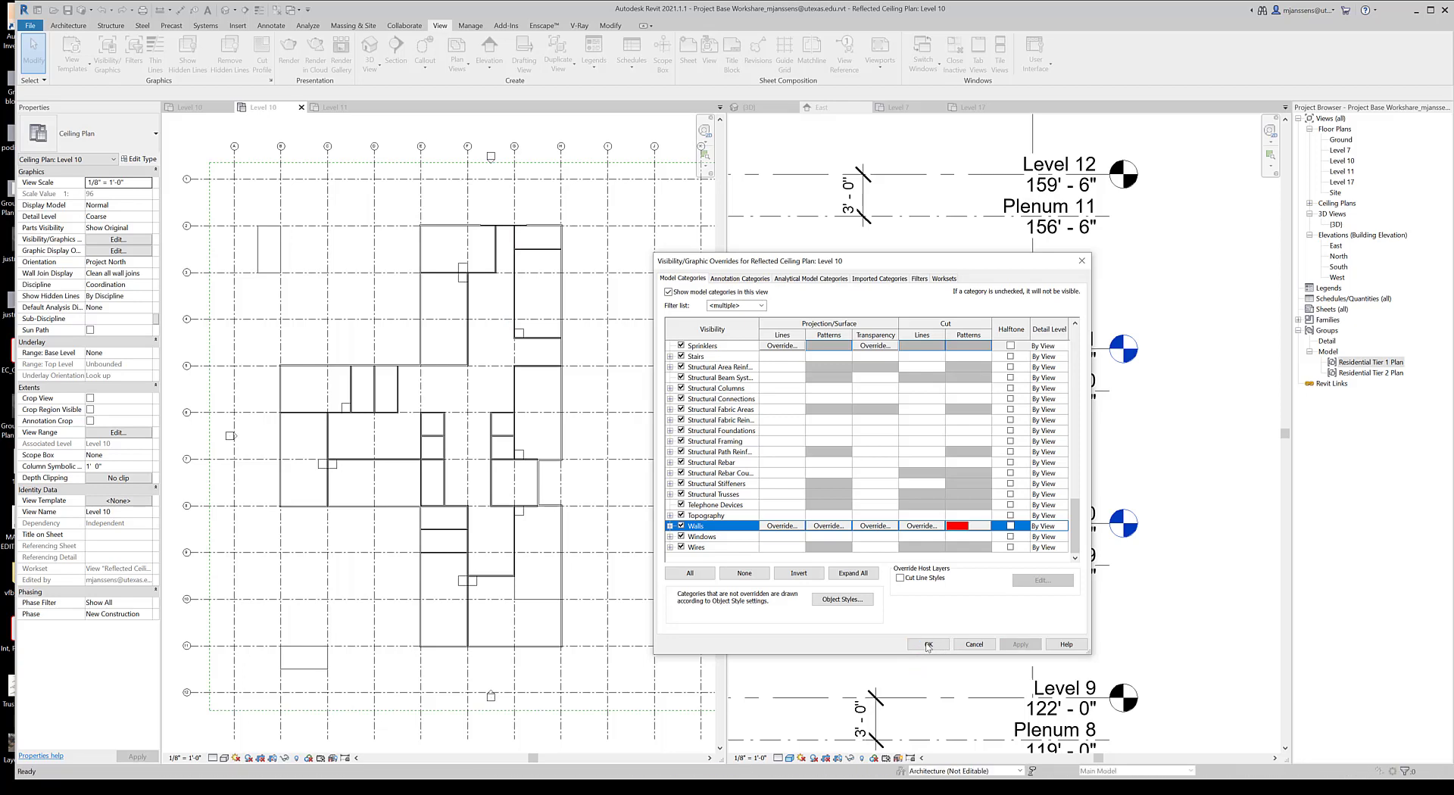
{"action": "left_click", "coordinate": [927, 644]}
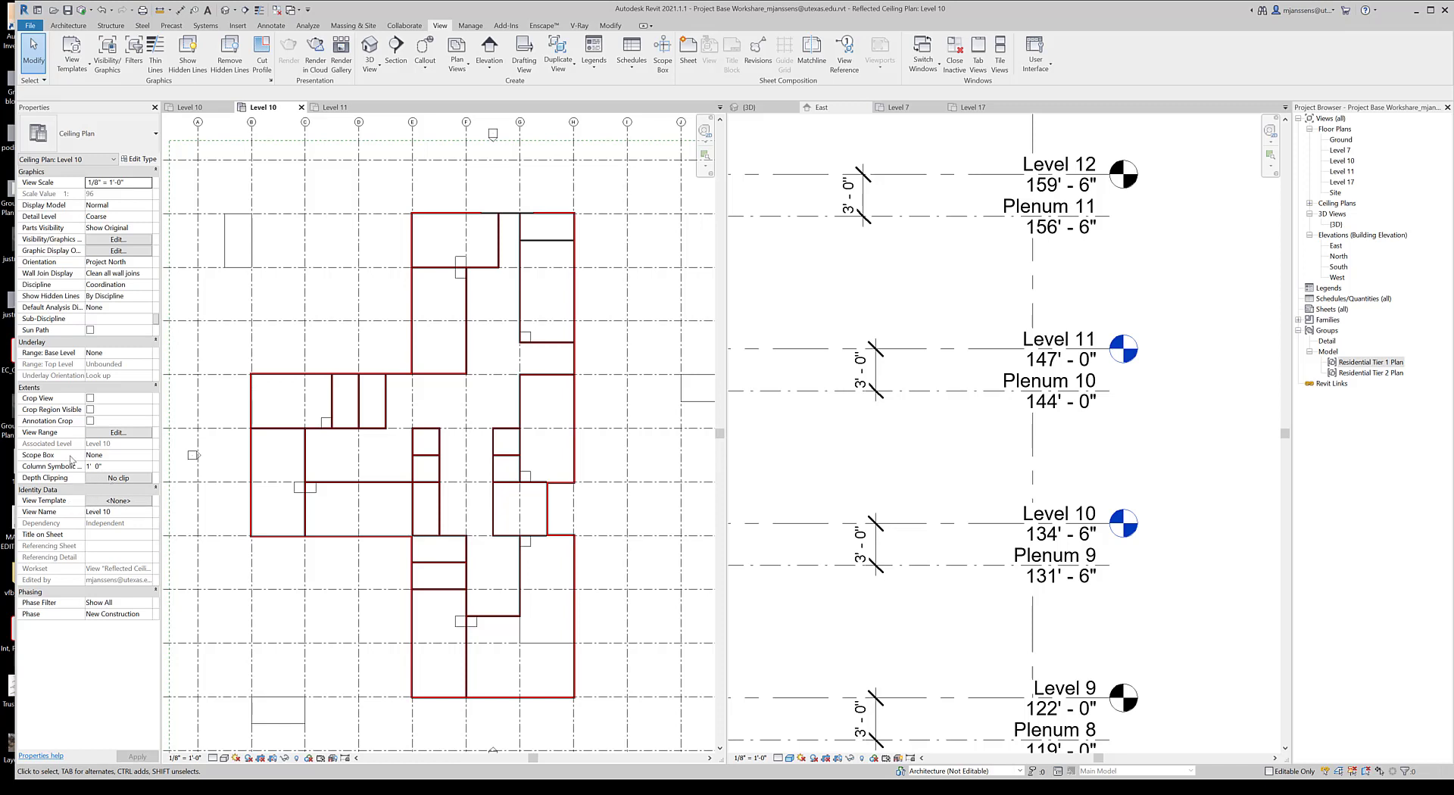
Step: In the ceiling plan's View Range, set the range top to the level above
{"action": "left_click", "coordinate": [117, 432]}
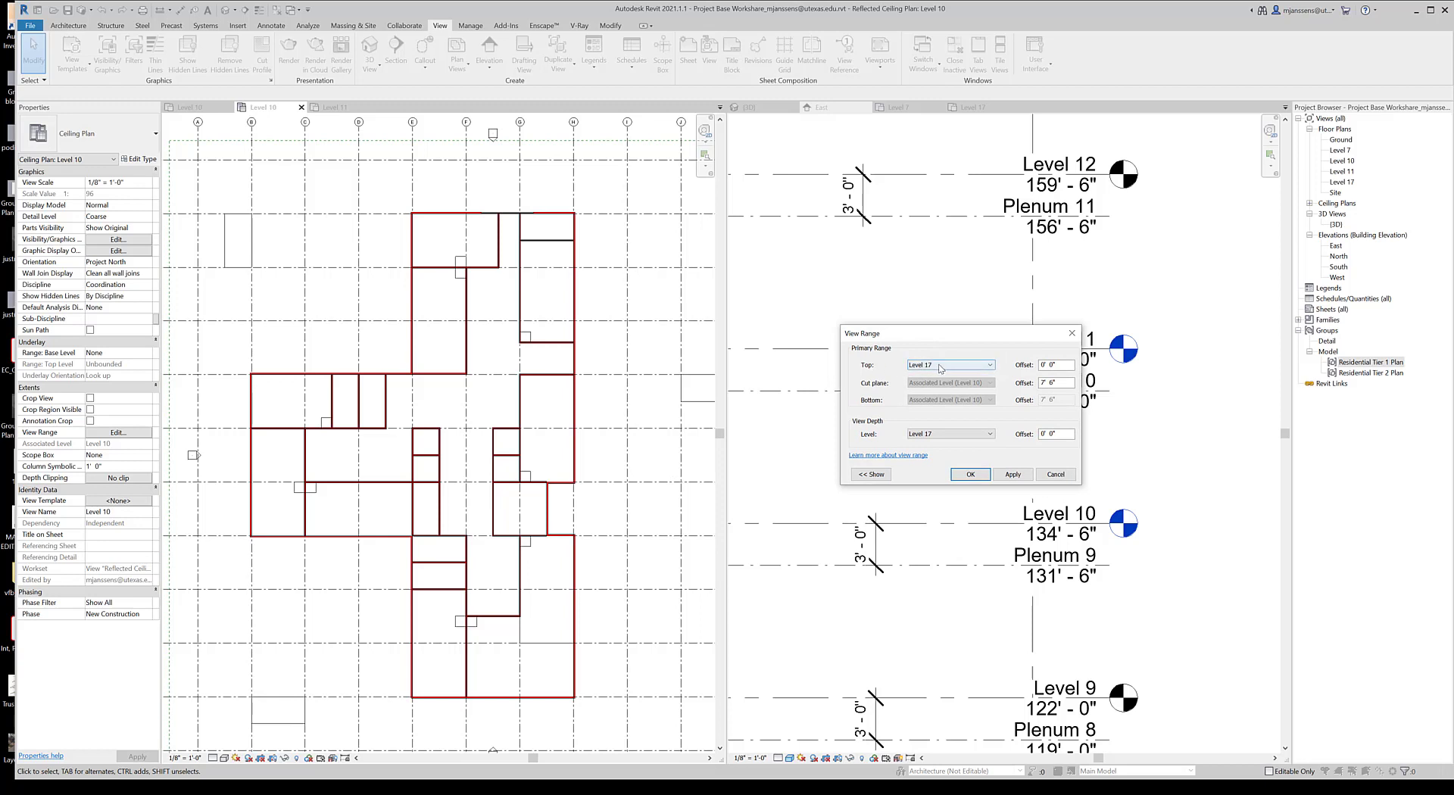
{"action": "left_click", "coordinate": [991, 363]}
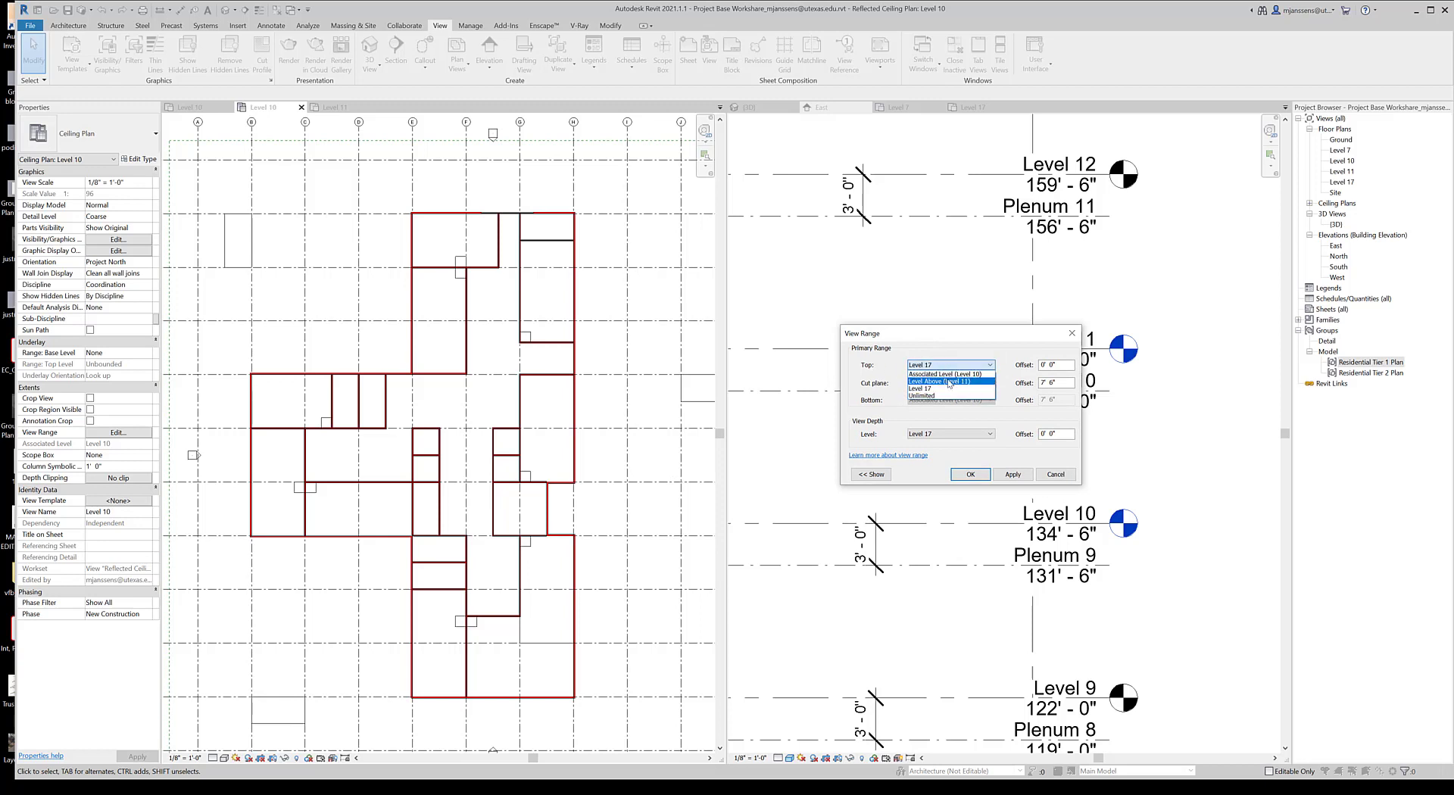
{"action": "left_click", "coordinate": [939, 381]}
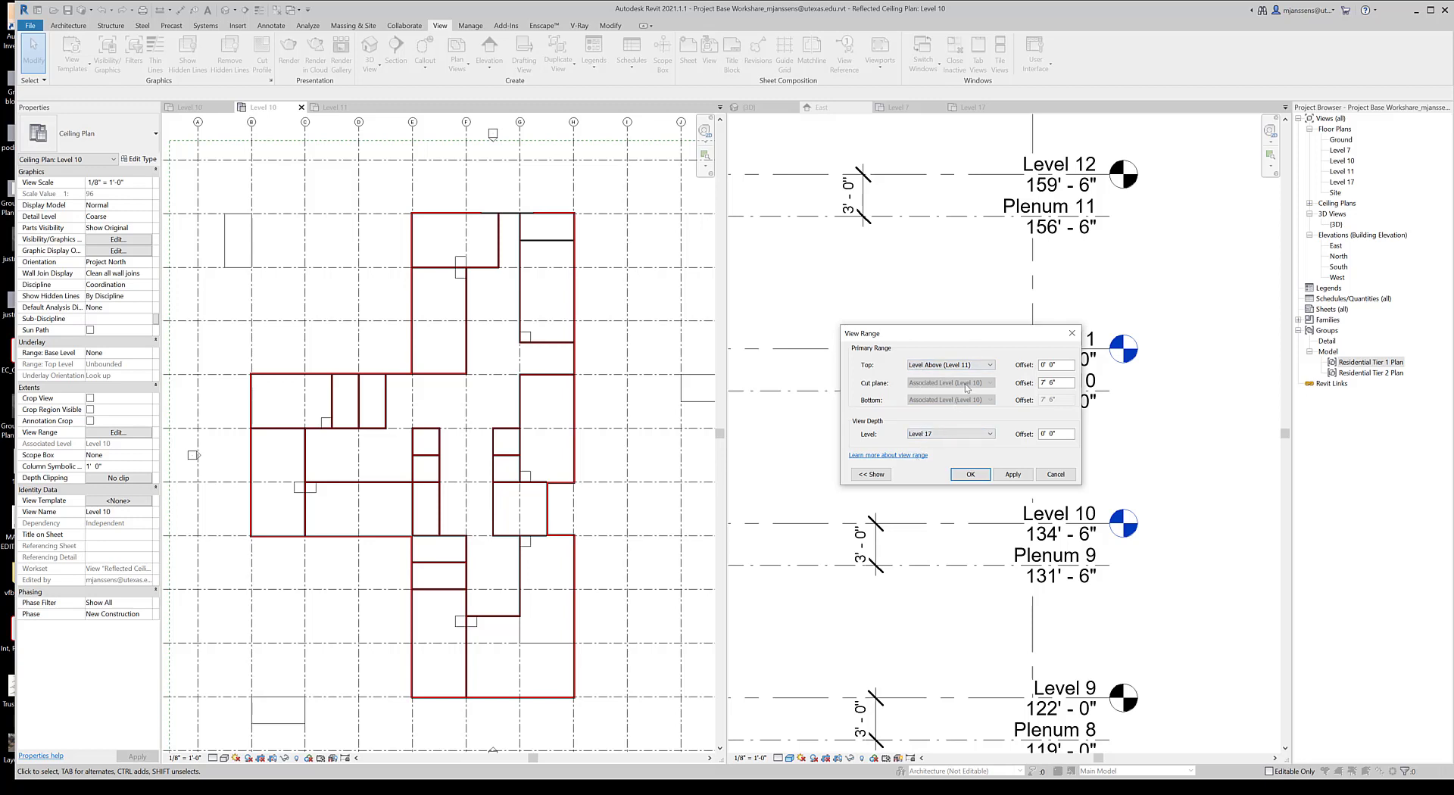
{"action": "left_click", "coordinate": [989, 363]}
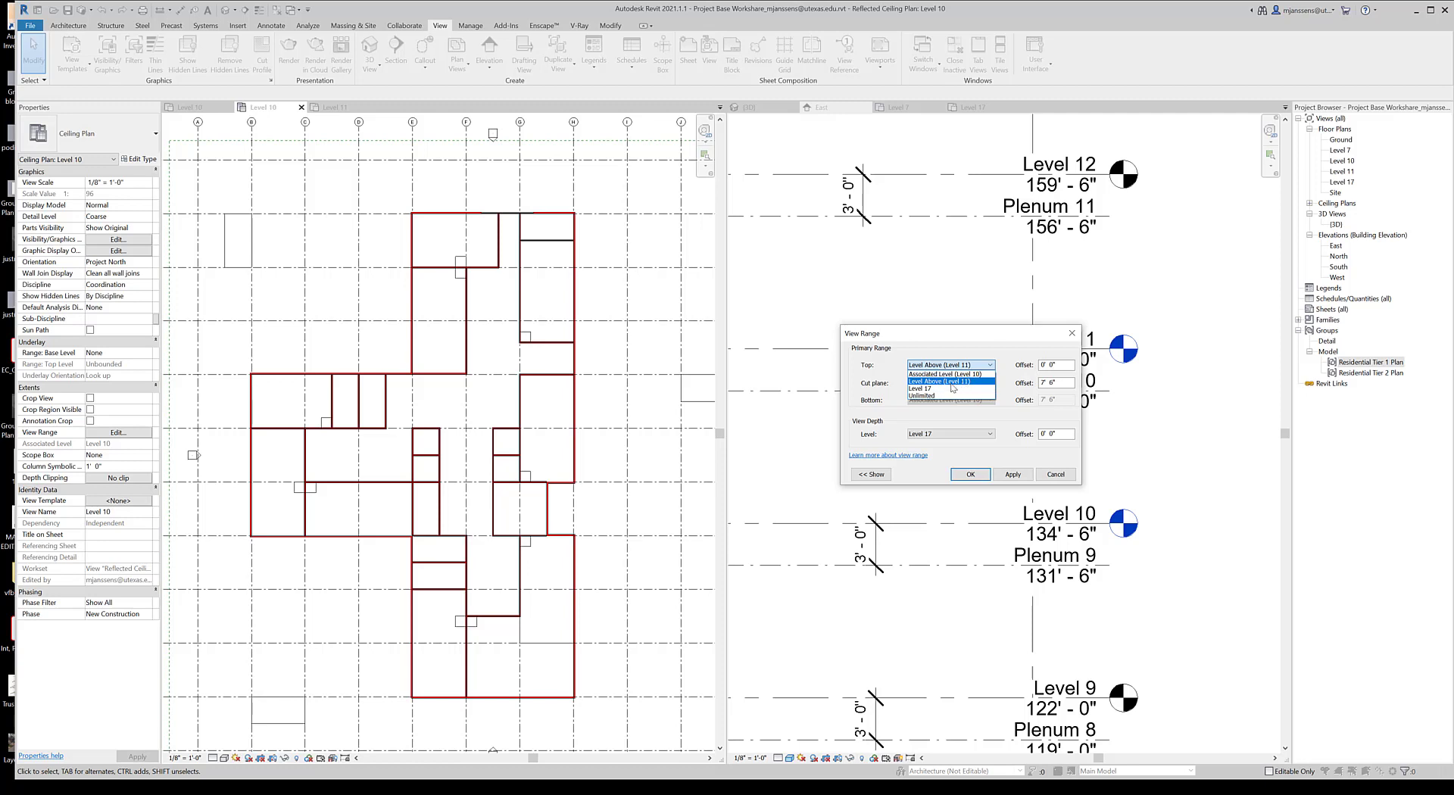
{"action": "mouse_move", "coordinate": [984, 386]}
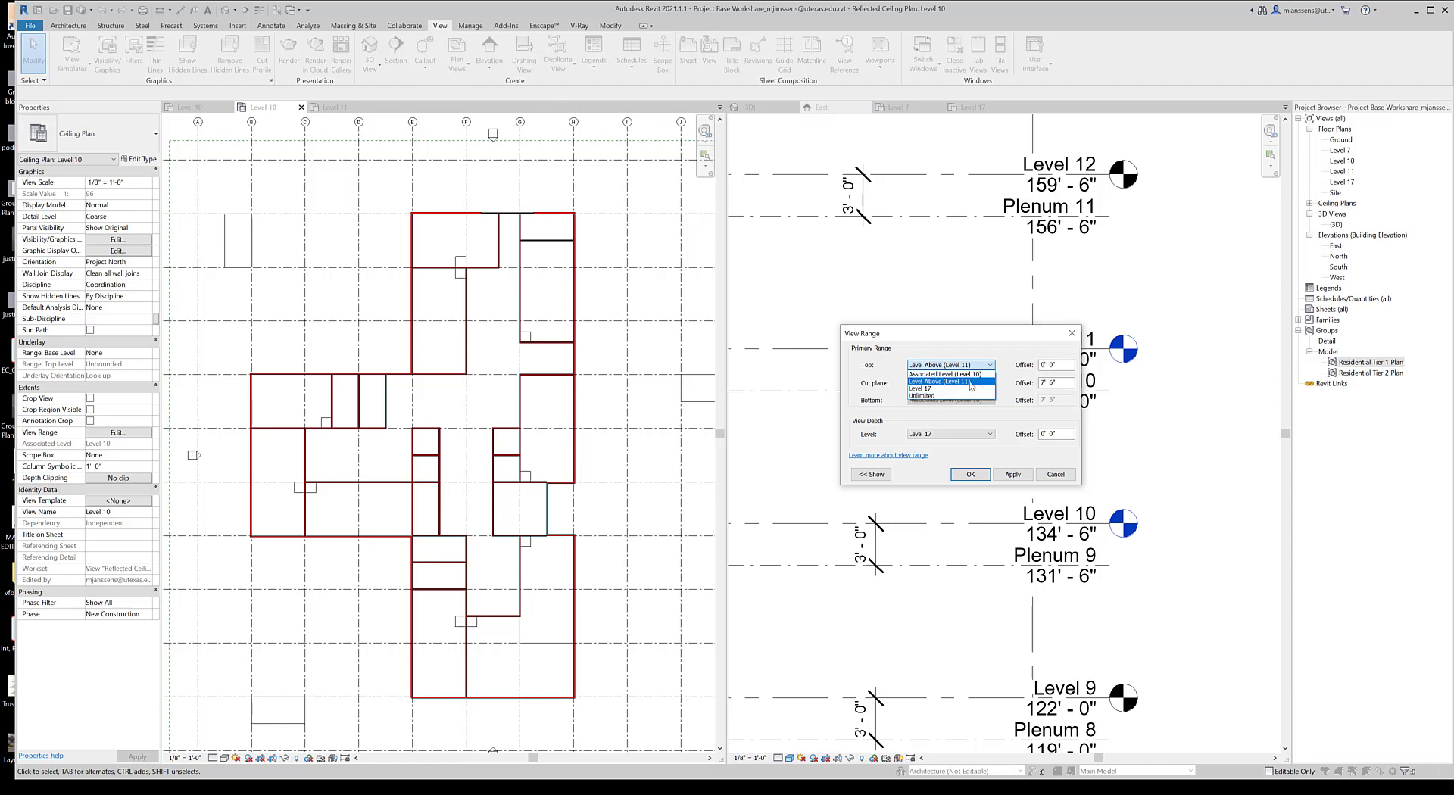
{"action": "left_click", "coordinate": [951, 383]}
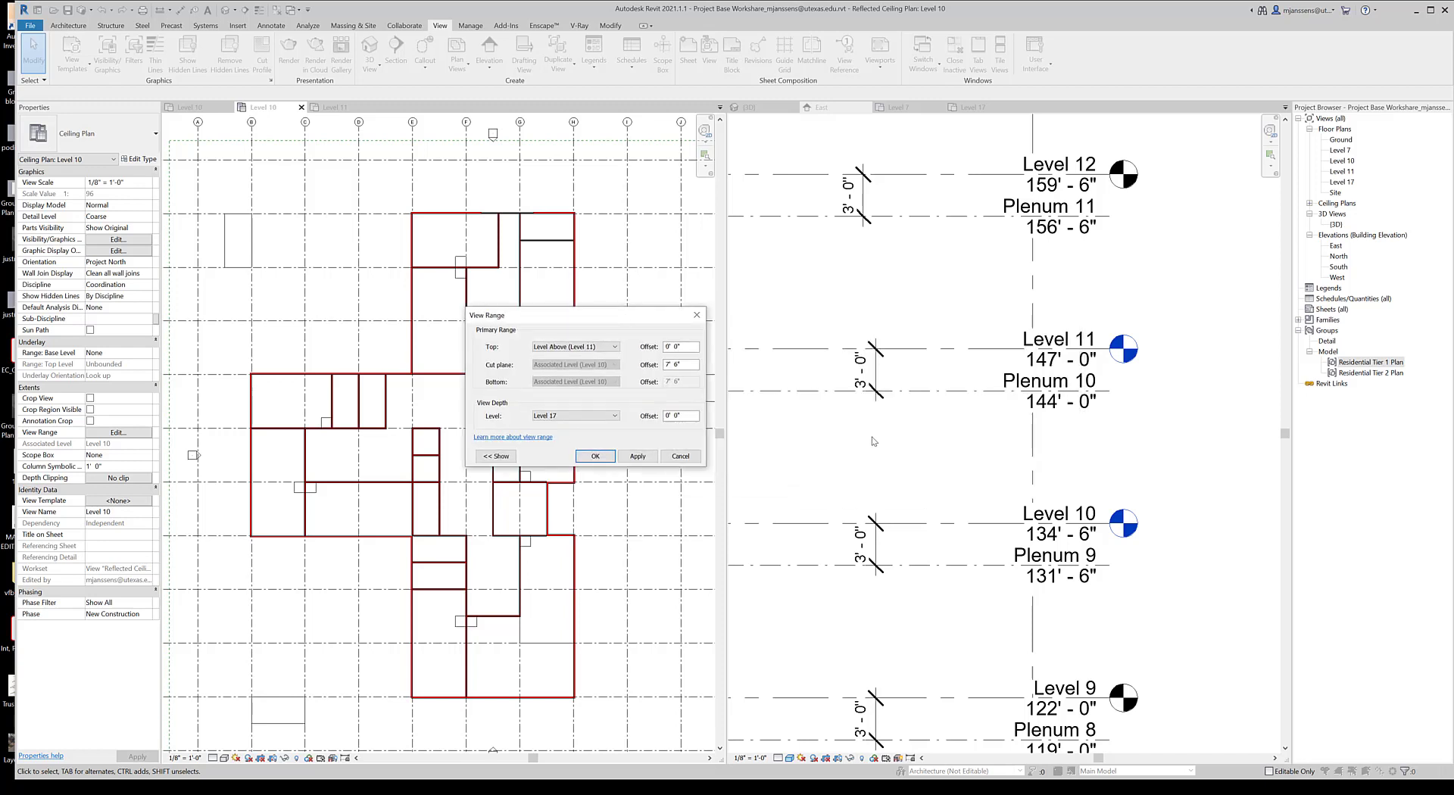
{"action": "mouse_move", "coordinate": [895, 437]}
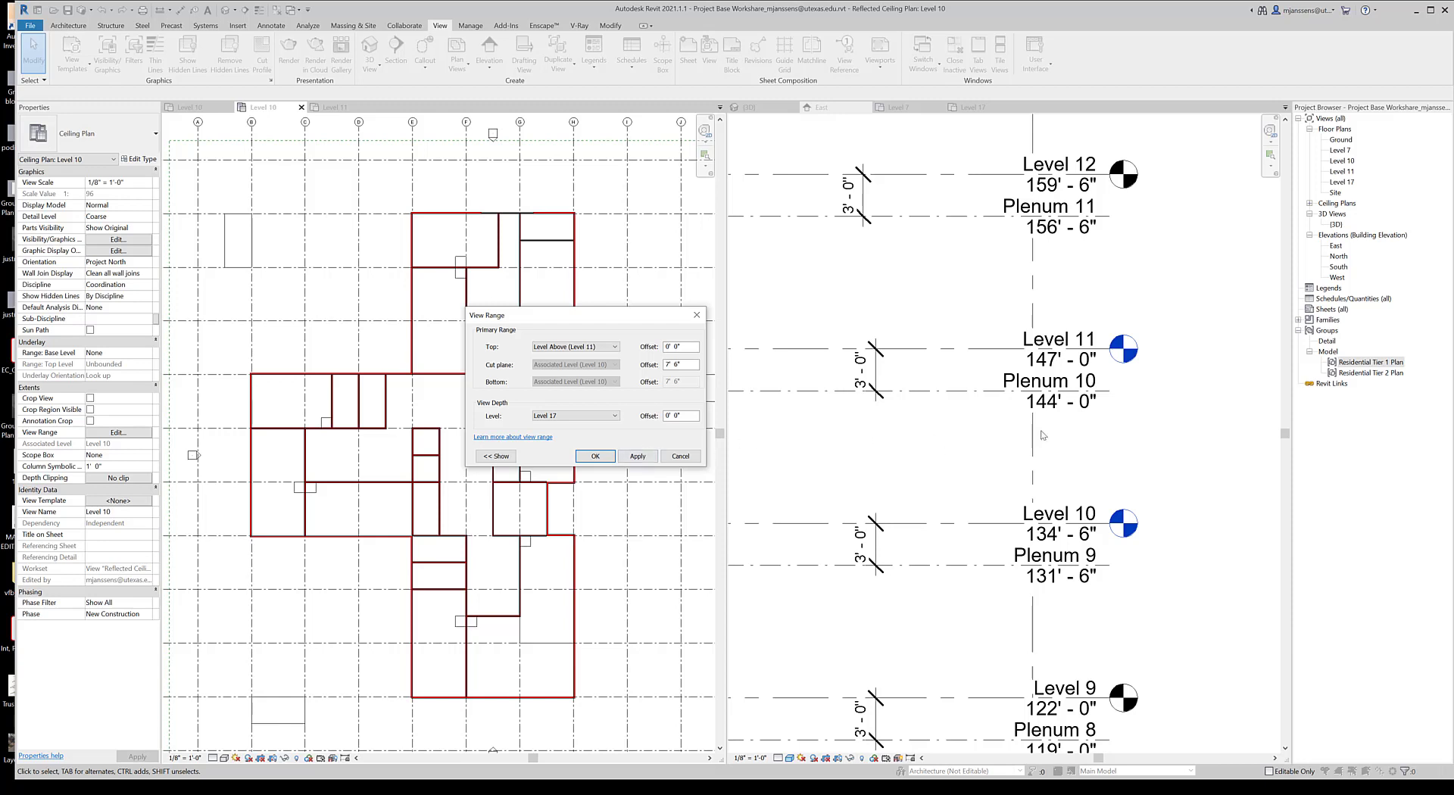
{"action": "mouse_move", "coordinate": [1043, 471]}
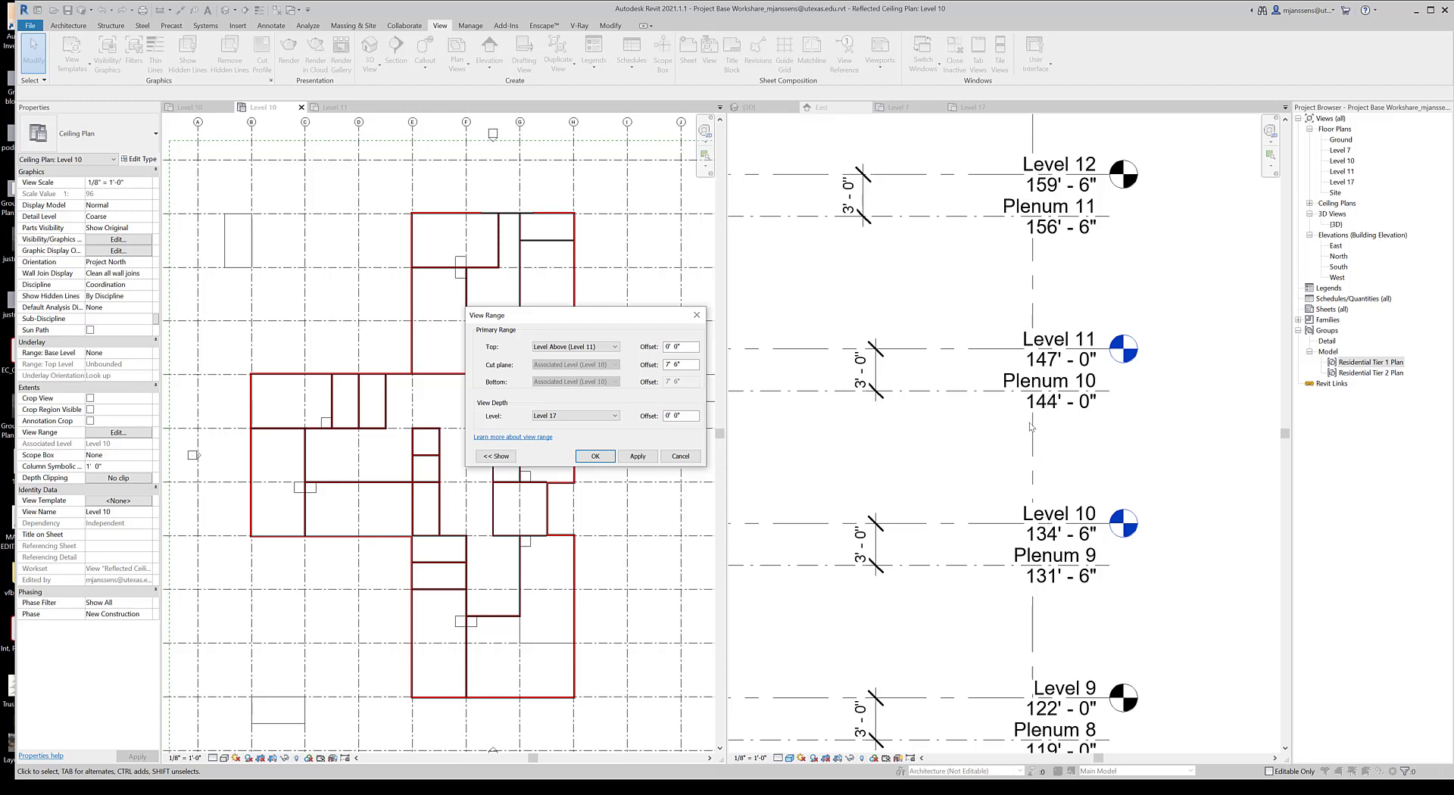
{"action": "mouse_move", "coordinate": [1018, 429]}
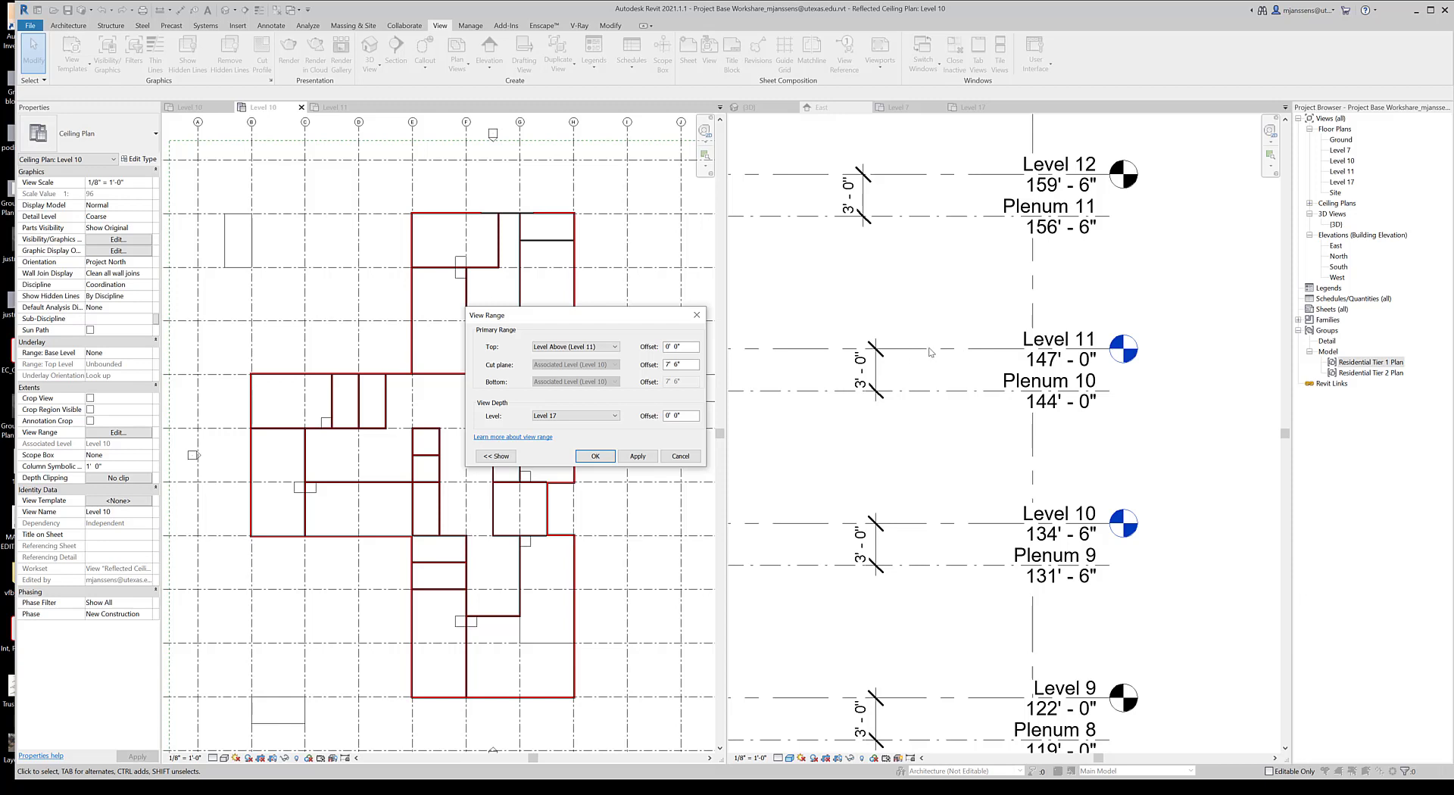
{"action": "mouse_move", "coordinate": [995, 357]}
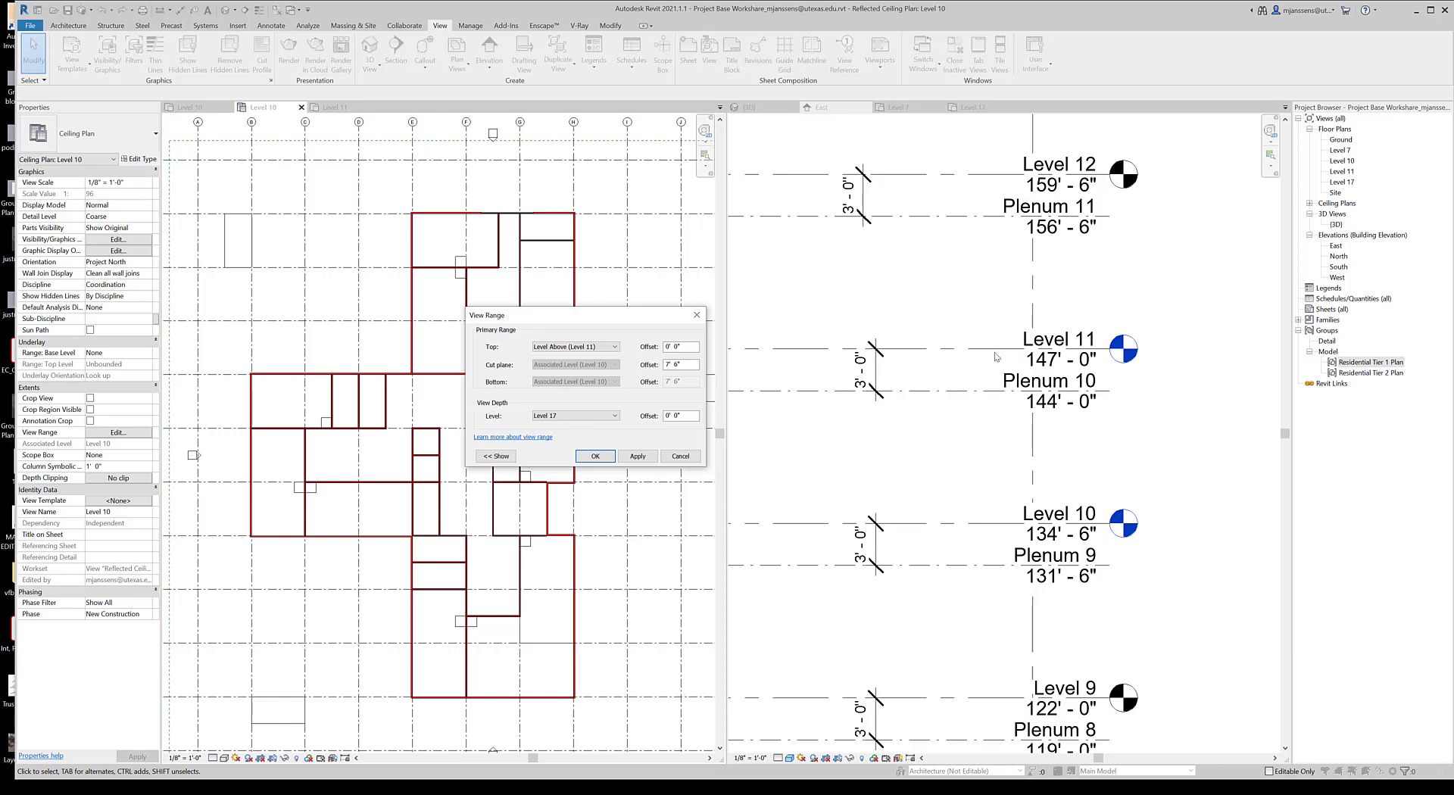
{"action": "mouse_move", "coordinate": [952, 318]}
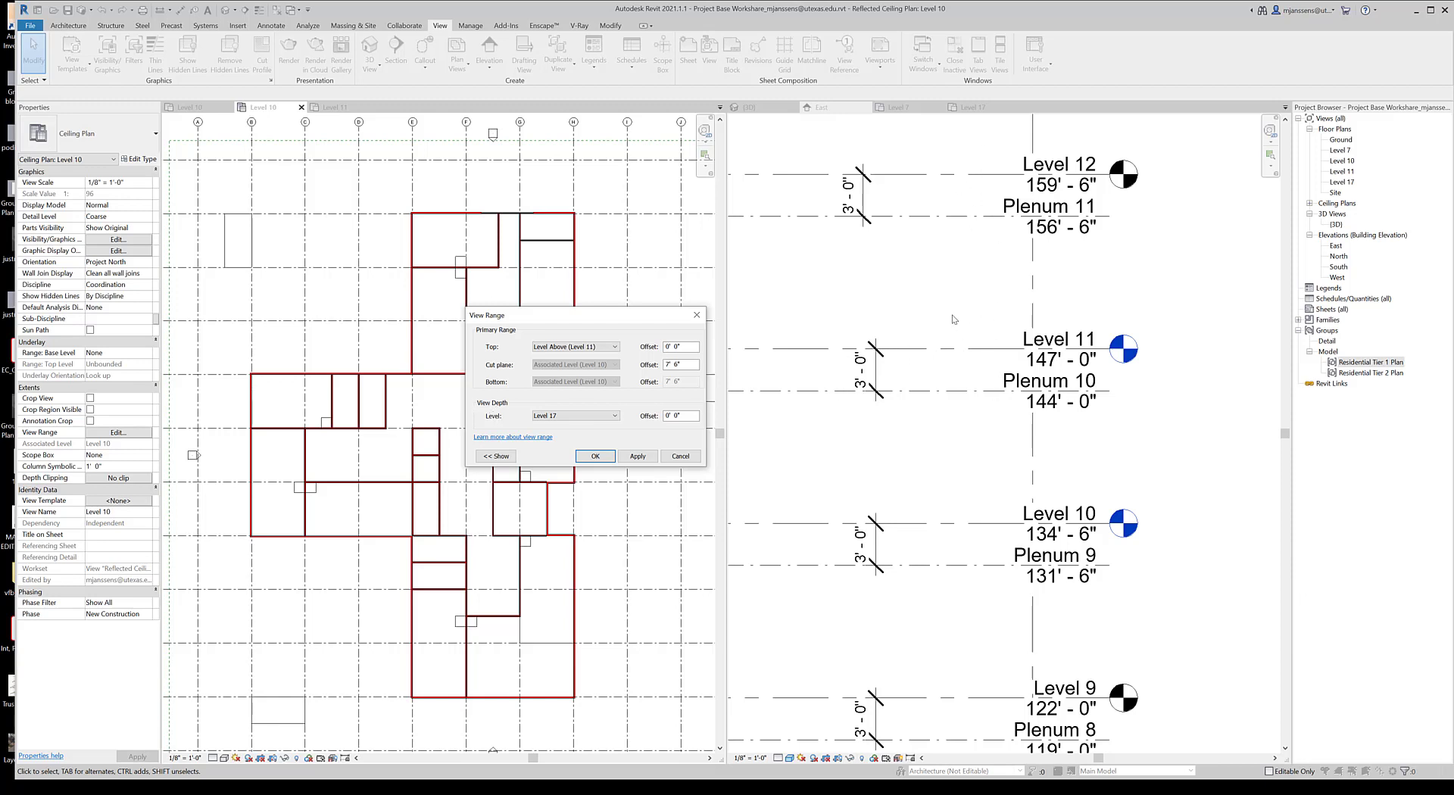
Step: Set the view depth to the level above (Level 11) and apply the new view range
{"action": "left_click", "coordinate": [573, 415]}
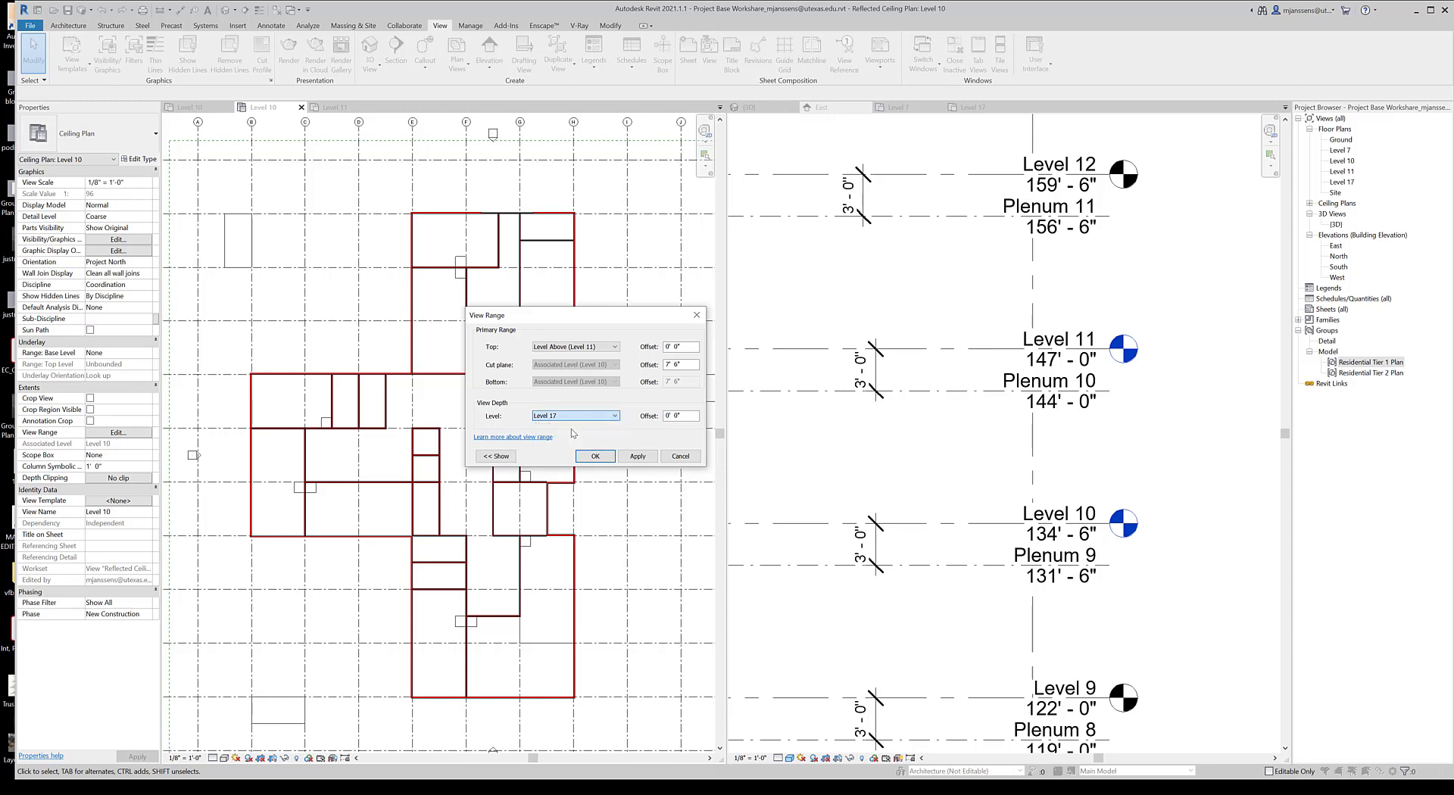
{"action": "left_click", "coordinate": [574, 415]}
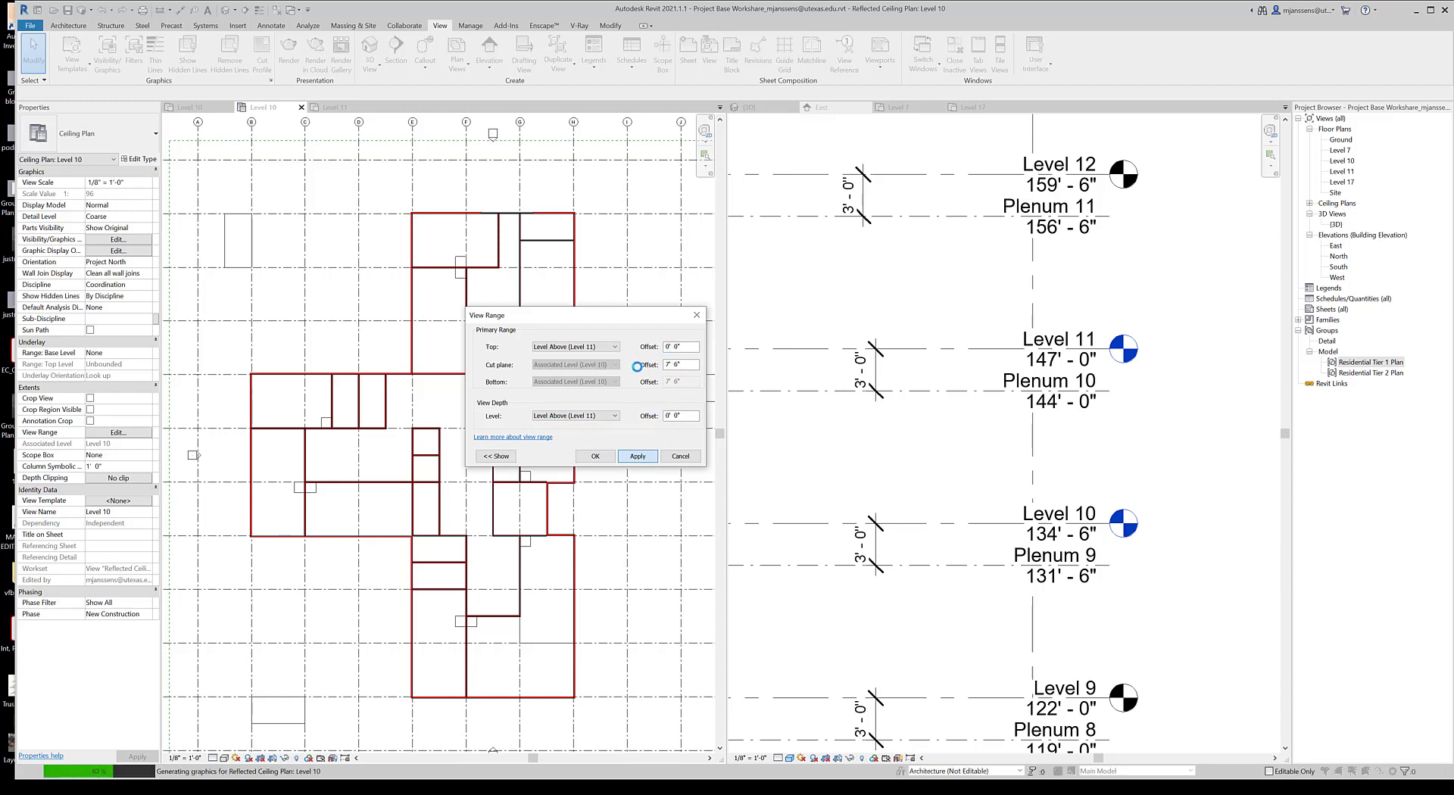
{"action": "left_click", "coordinate": [594, 456]}
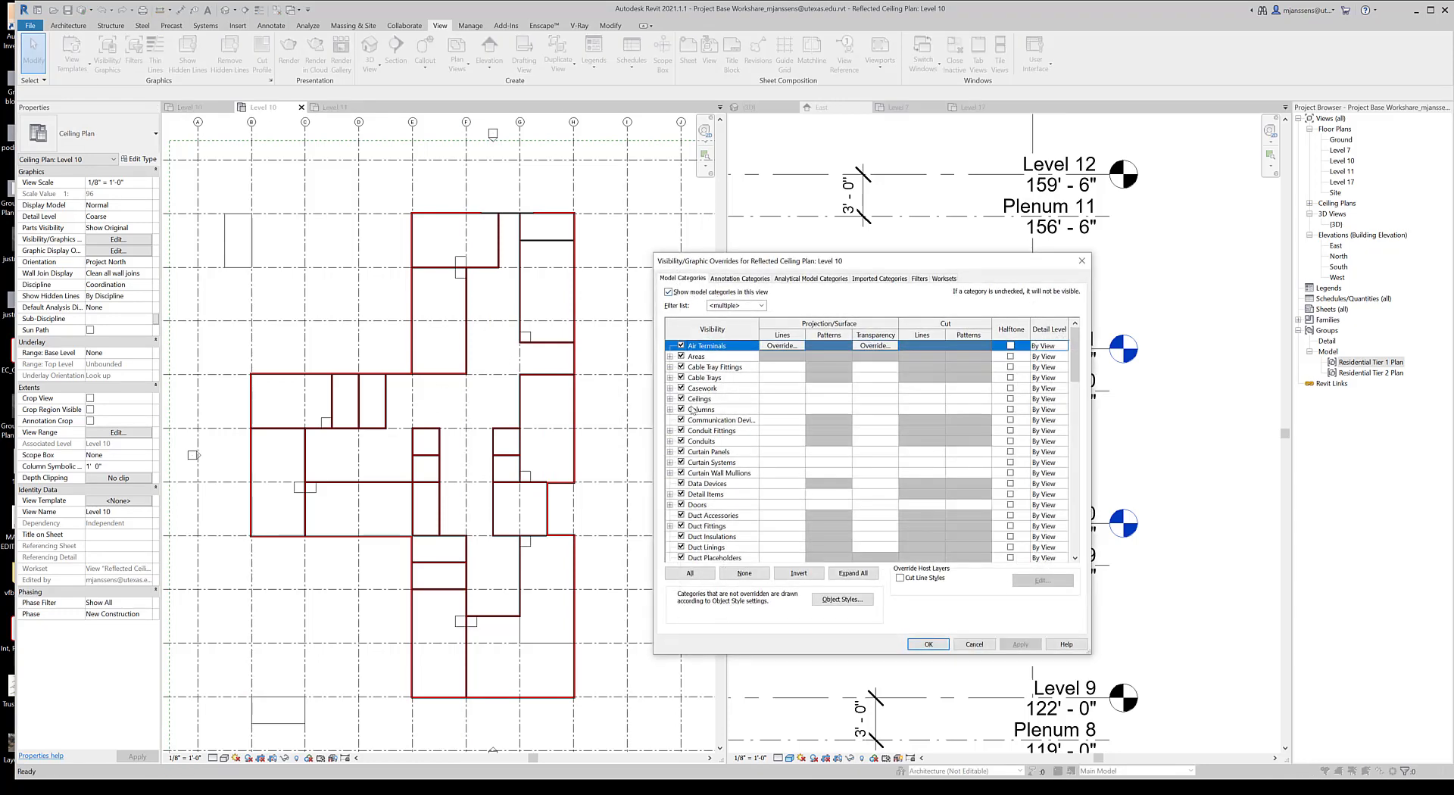
Step: Browse the imported and model category overrides to find the Mass category
{"action": "scroll", "scroll_direction": "down", "scroll_amount": 3}
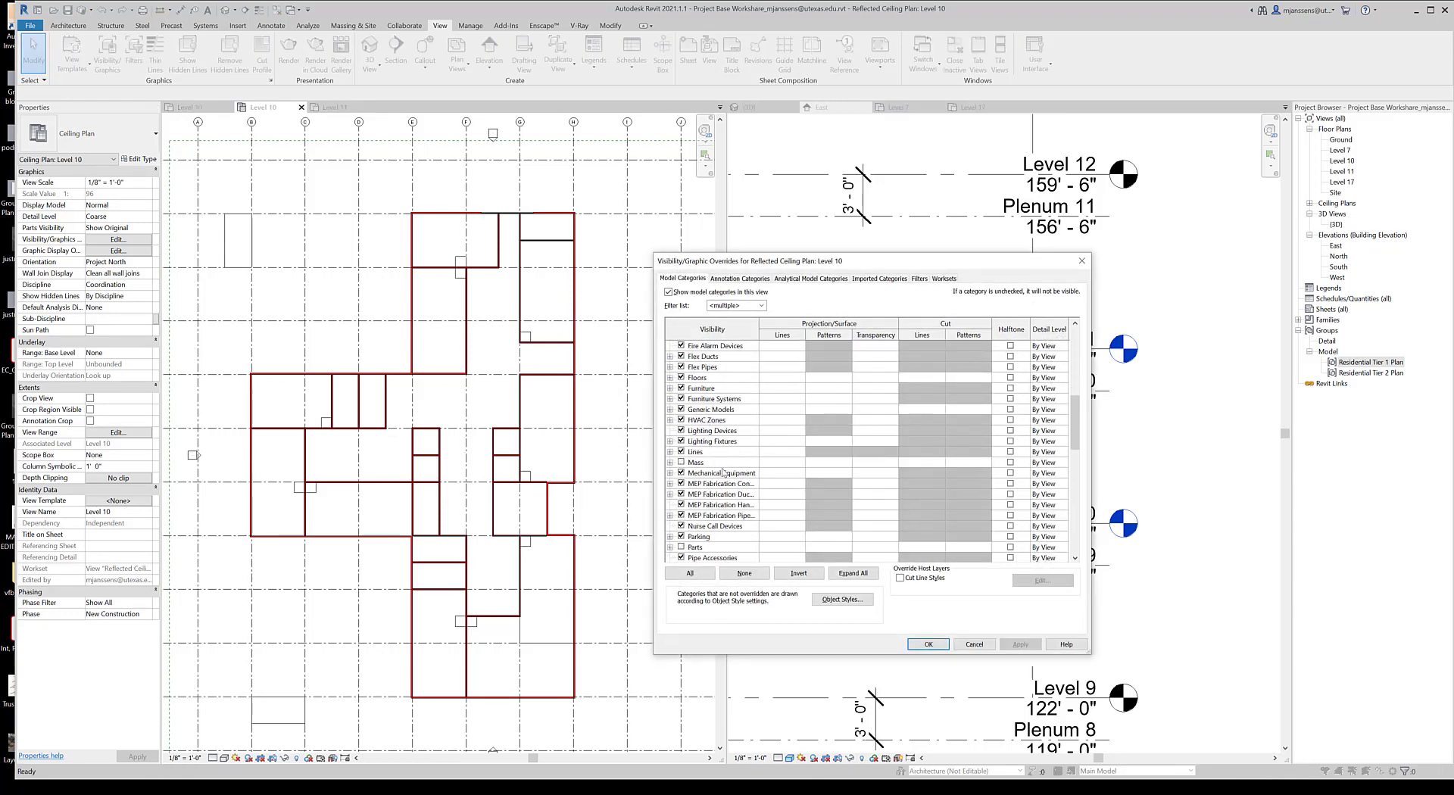
{"action": "left_click", "coordinate": [878, 279]}
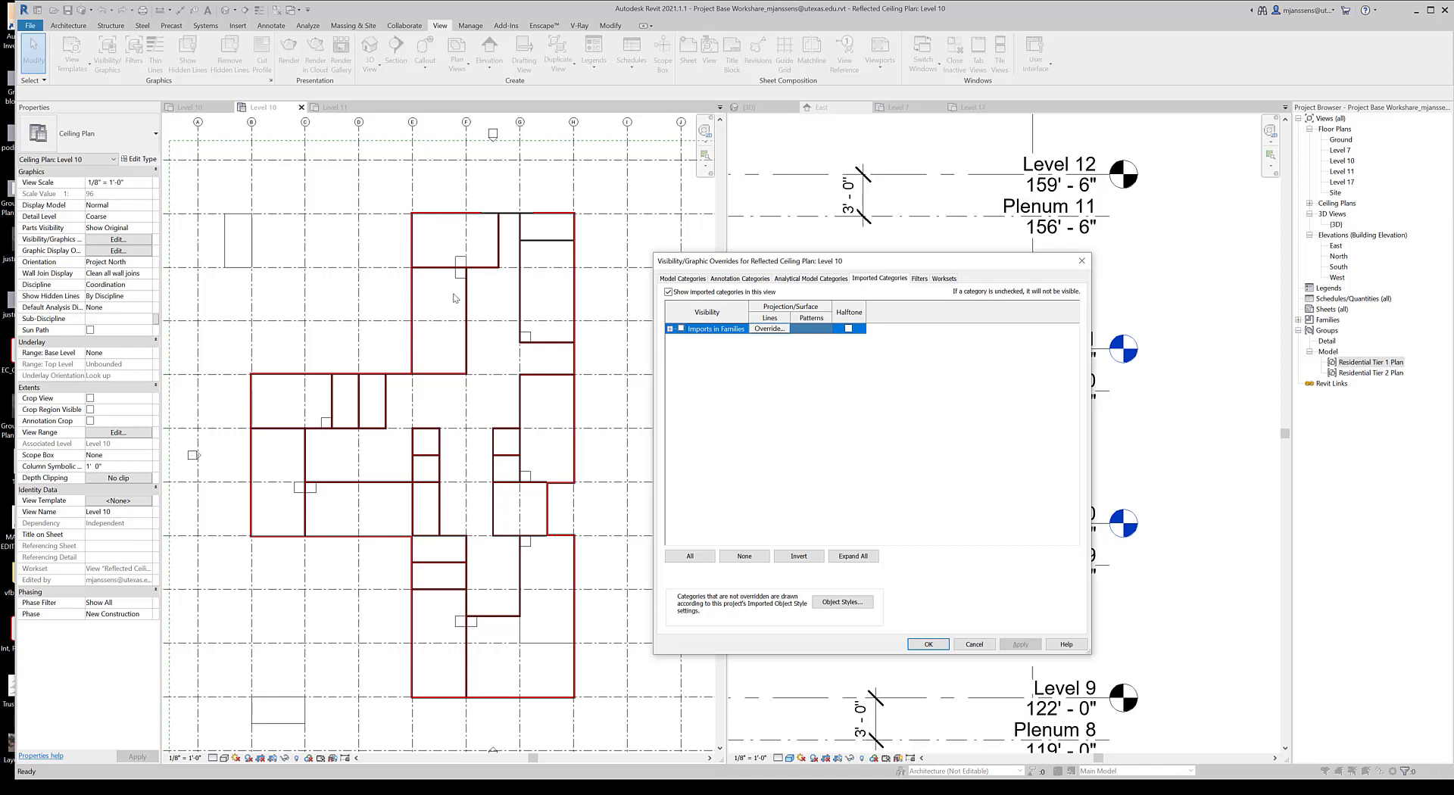
{"action": "mouse_move", "coordinate": [409, 421]}
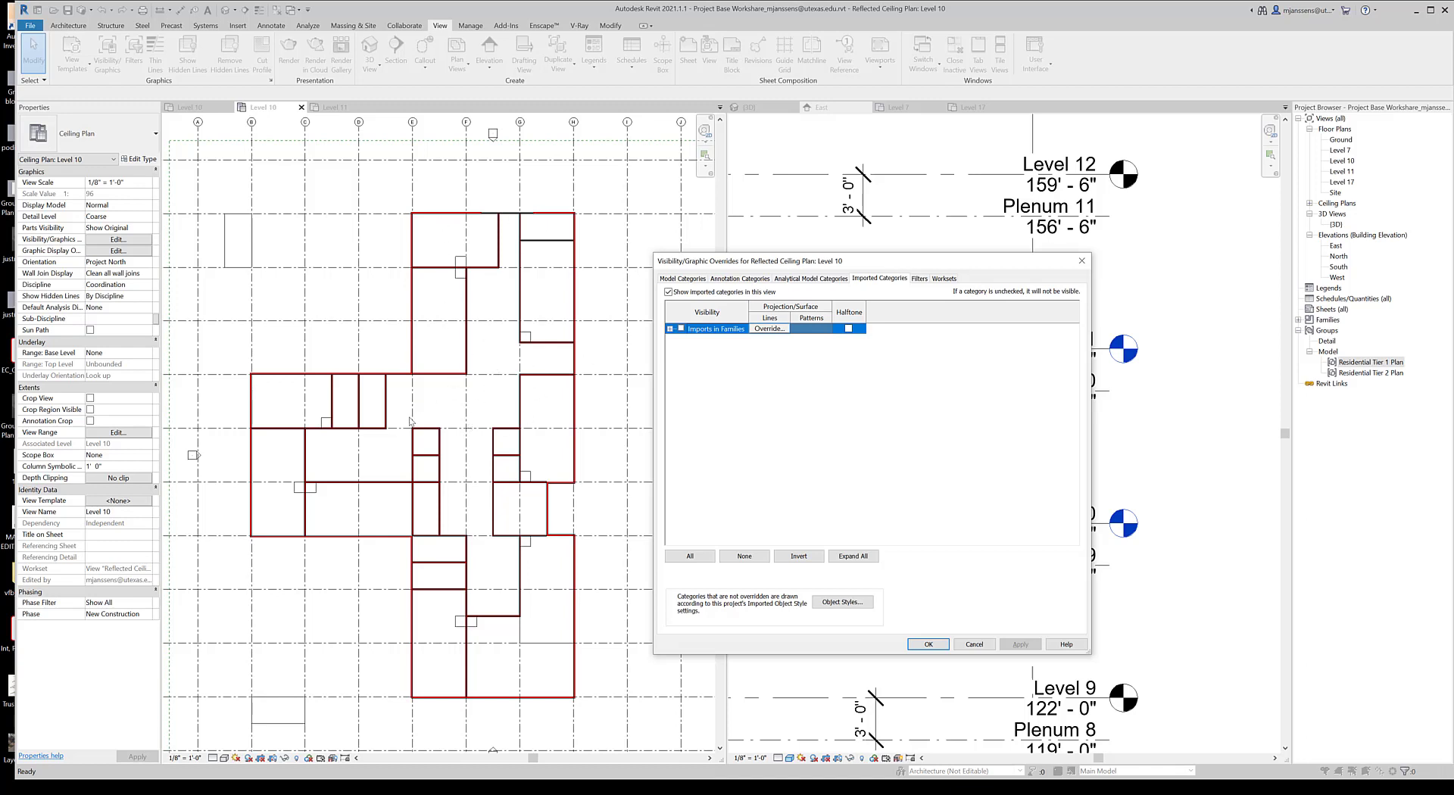
{"action": "left_click", "coordinate": [681, 278]}
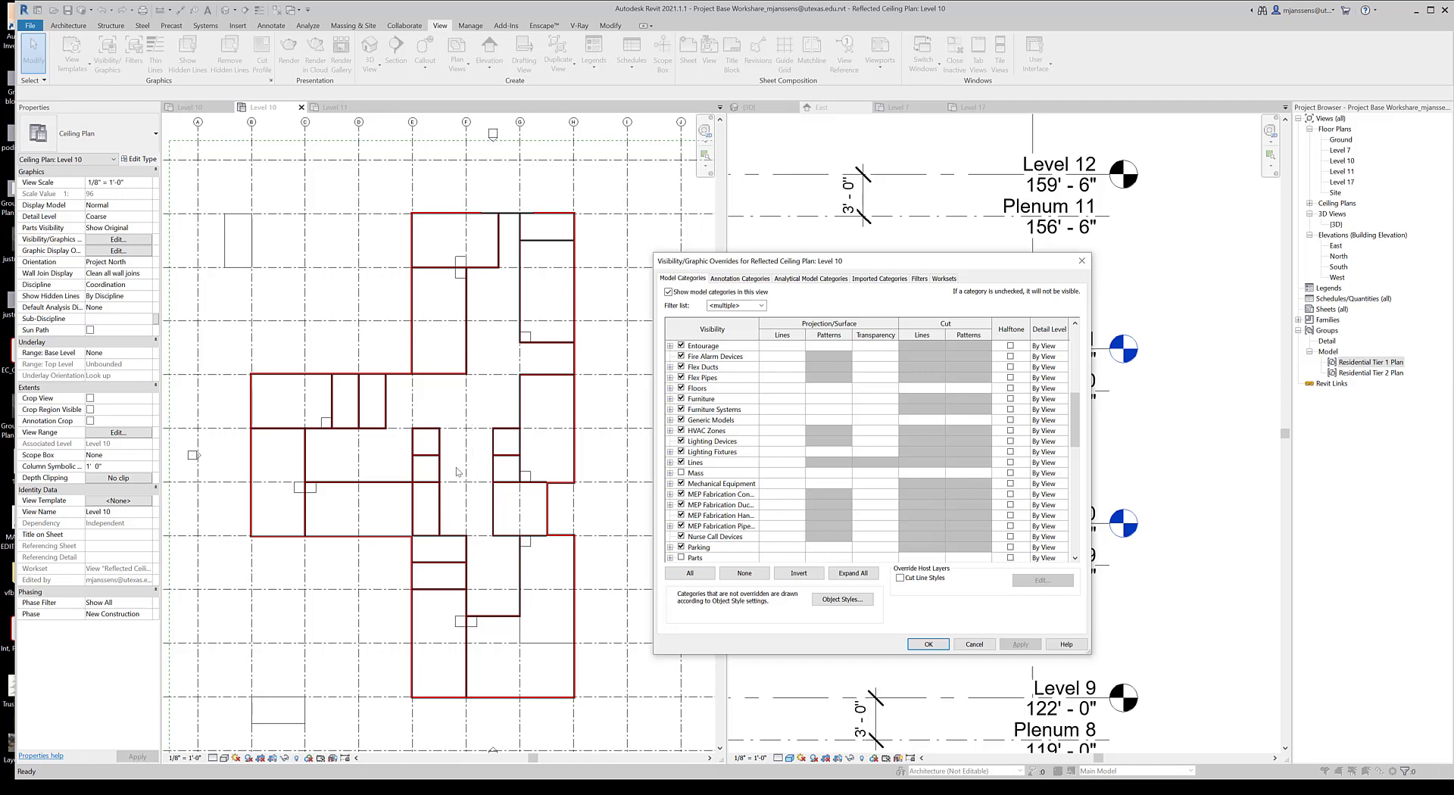
{"action": "mouse_move", "coordinate": [474, 453]}
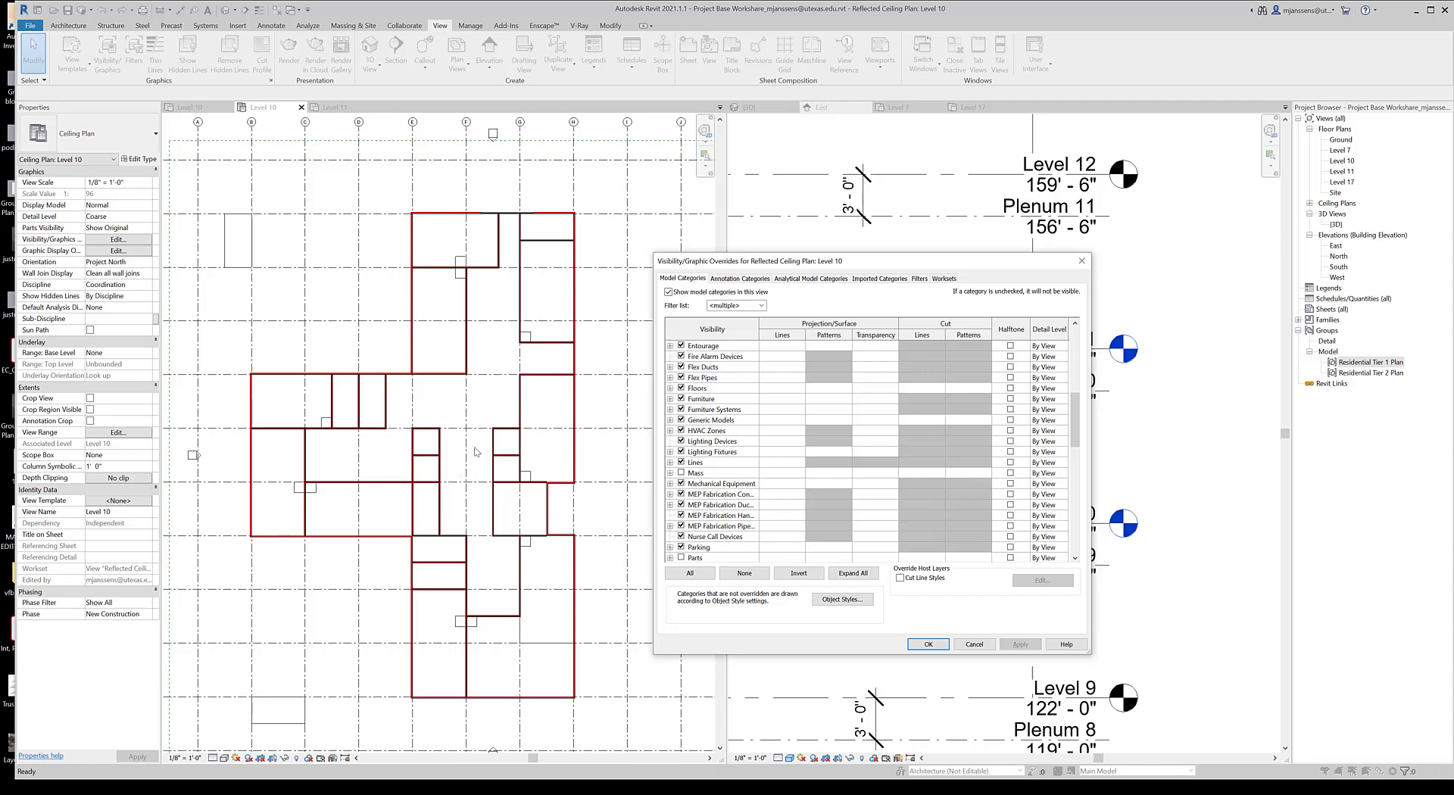
{"action": "mouse_move", "coordinate": [1068, 380]}
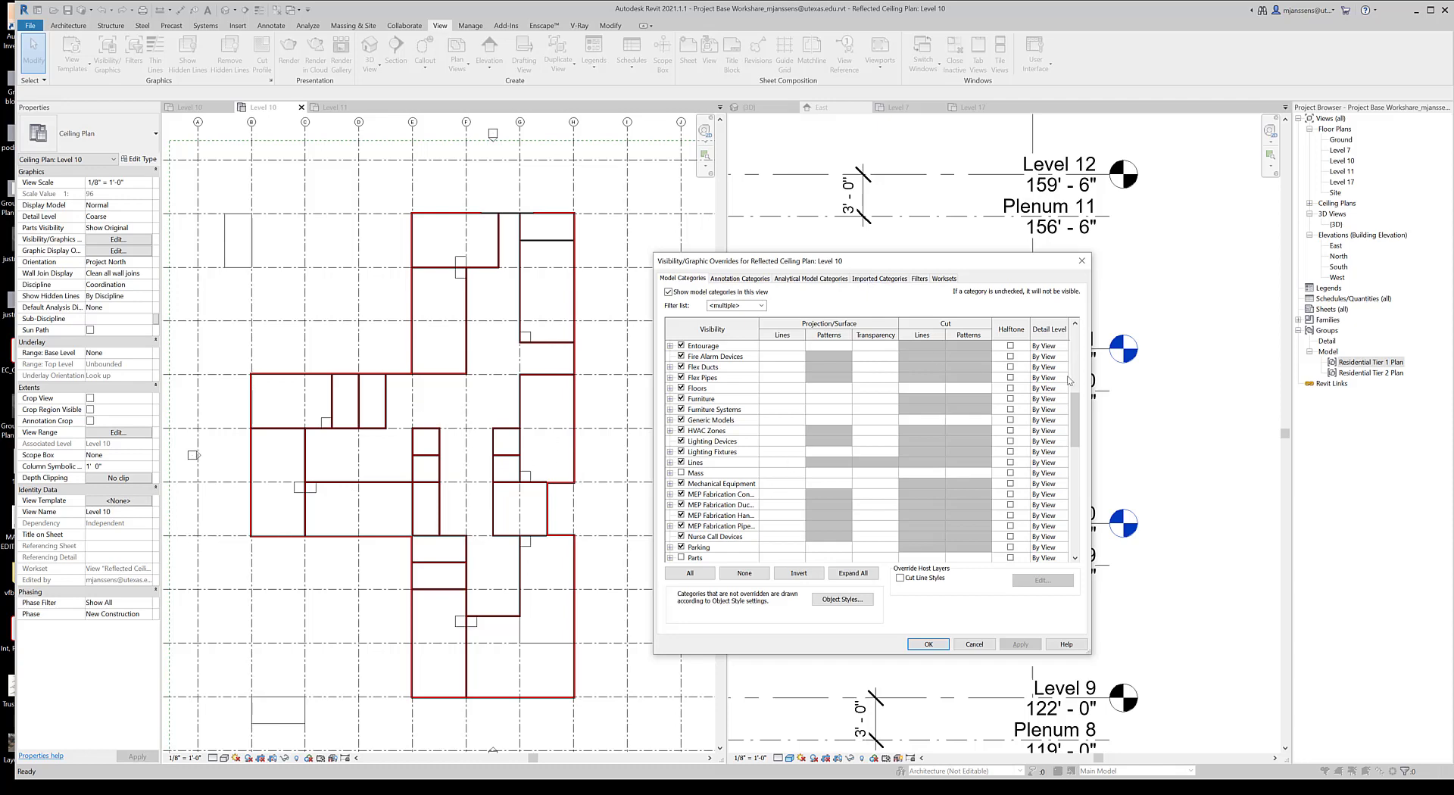
{"action": "scroll", "scroll_direction": "down", "scroll_amount": 3}
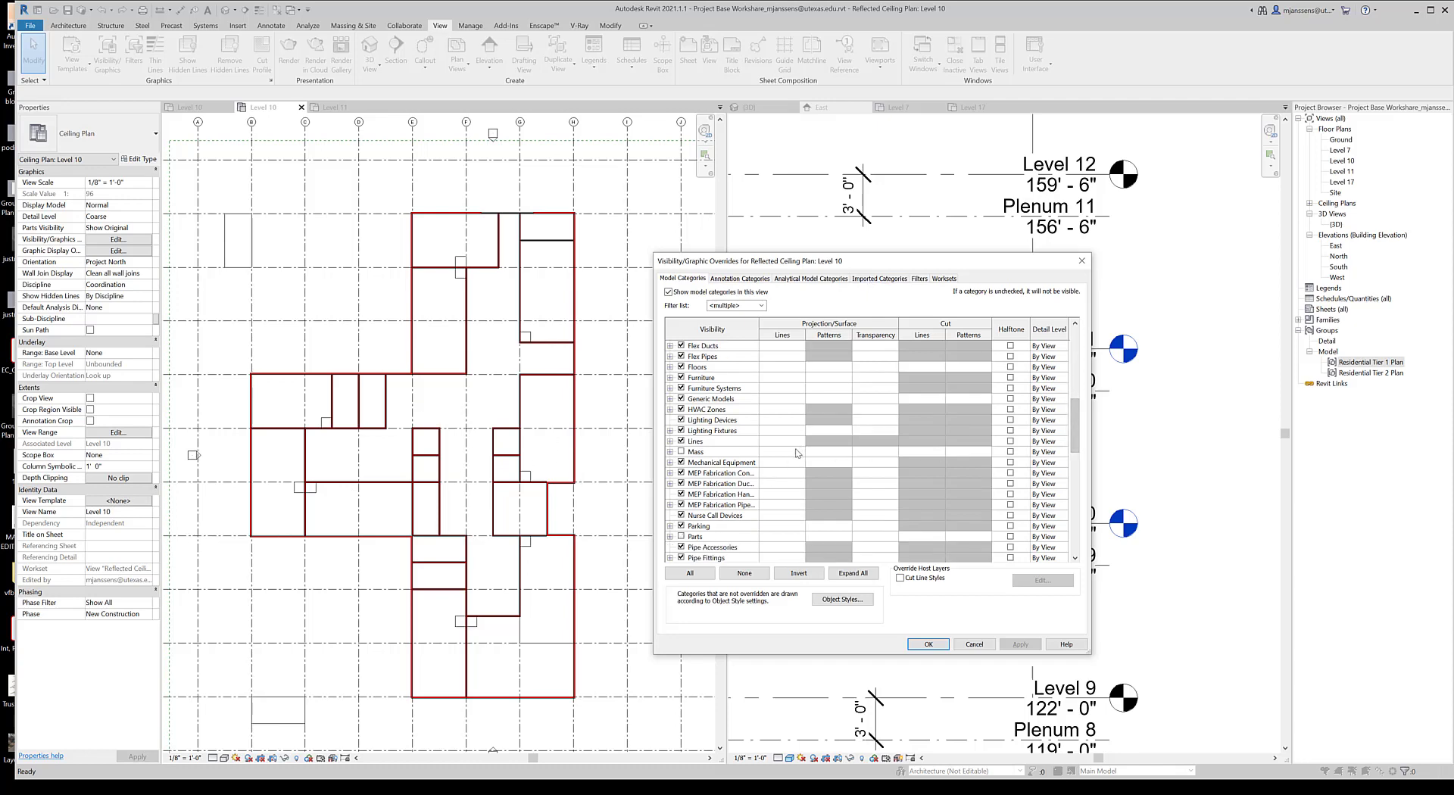
{"action": "mouse_move", "coordinate": [734, 460]}
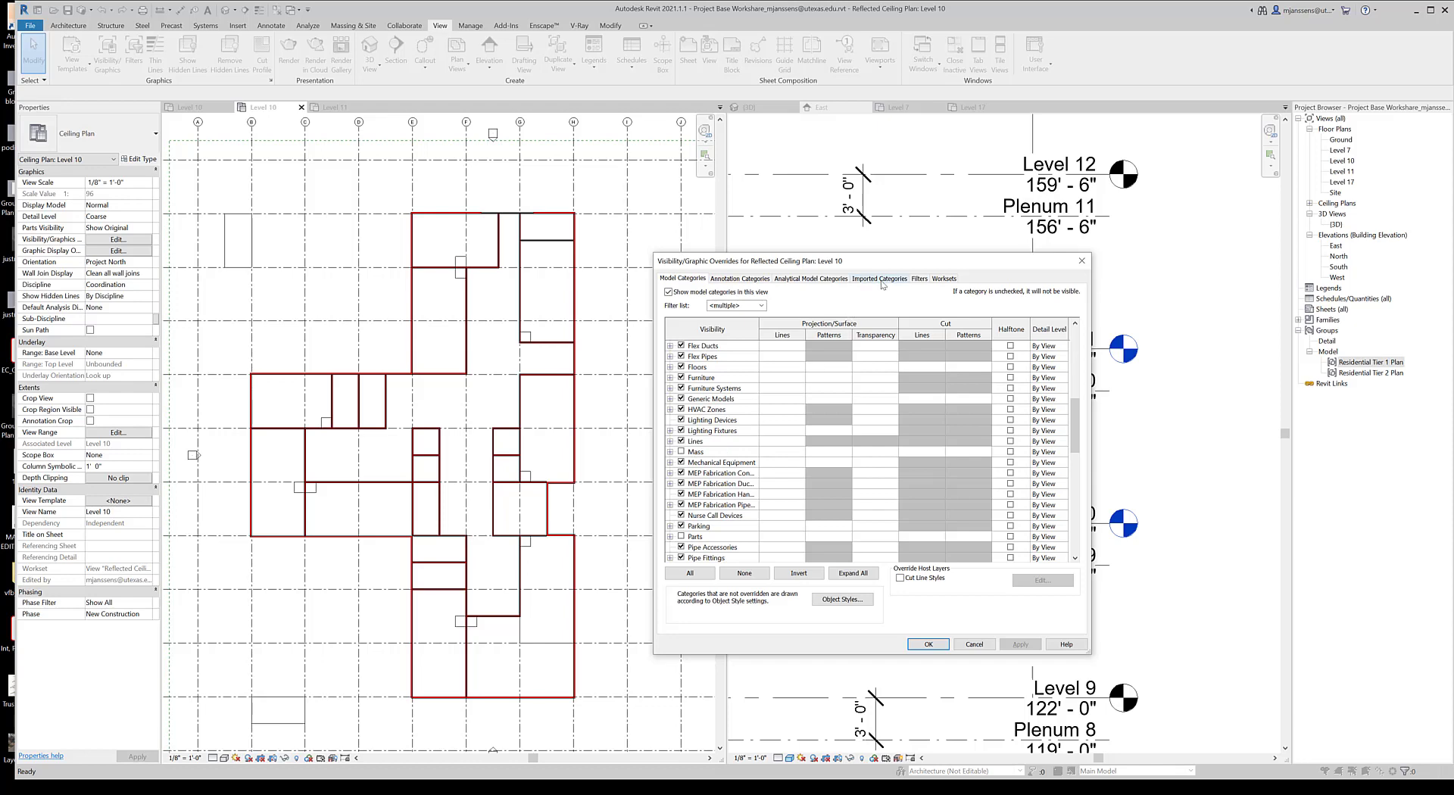
{"action": "left_click", "coordinate": [879, 279]}
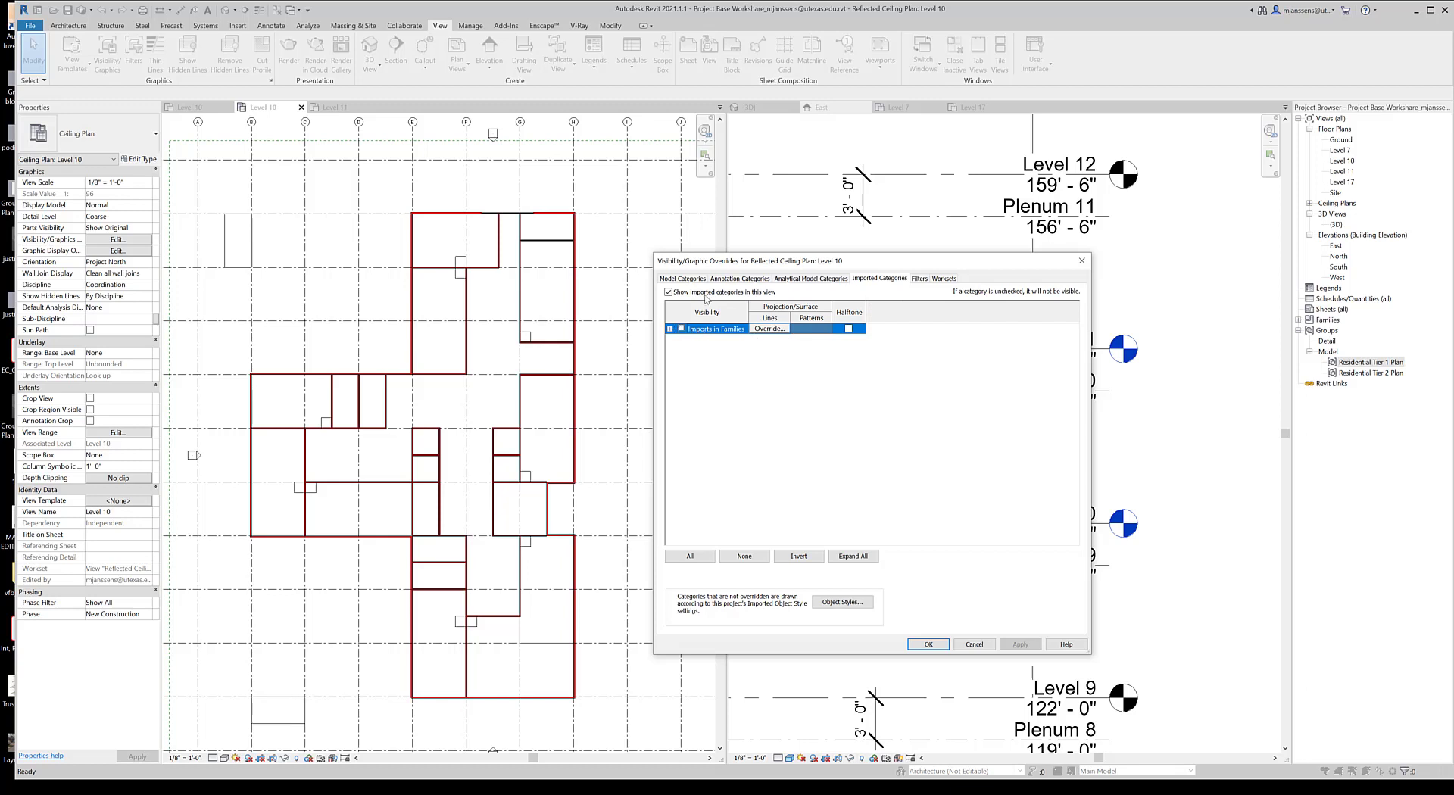
{"action": "left_click", "coordinate": [681, 278]}
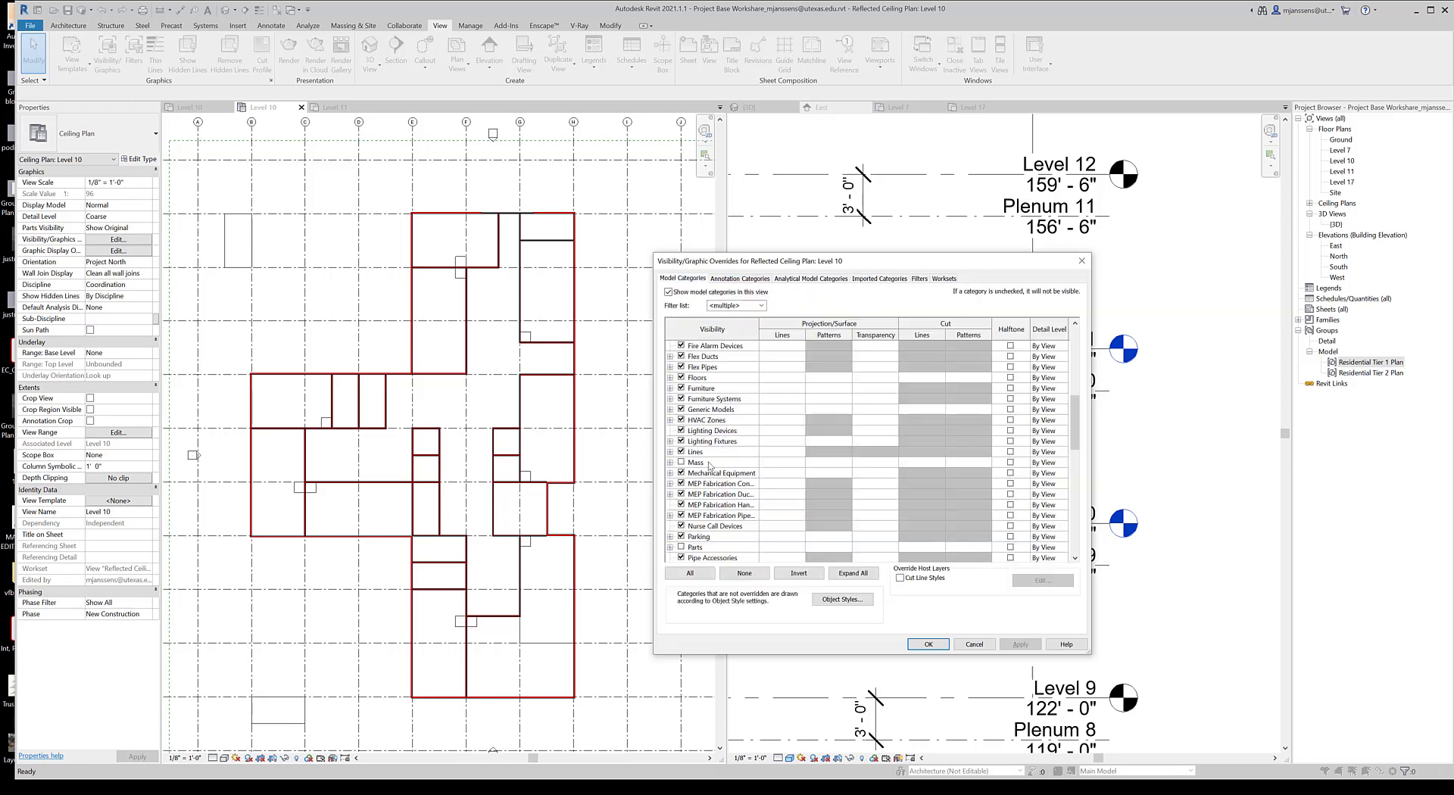
{"action": "mouse_move", "coordinate": [719, 466]}
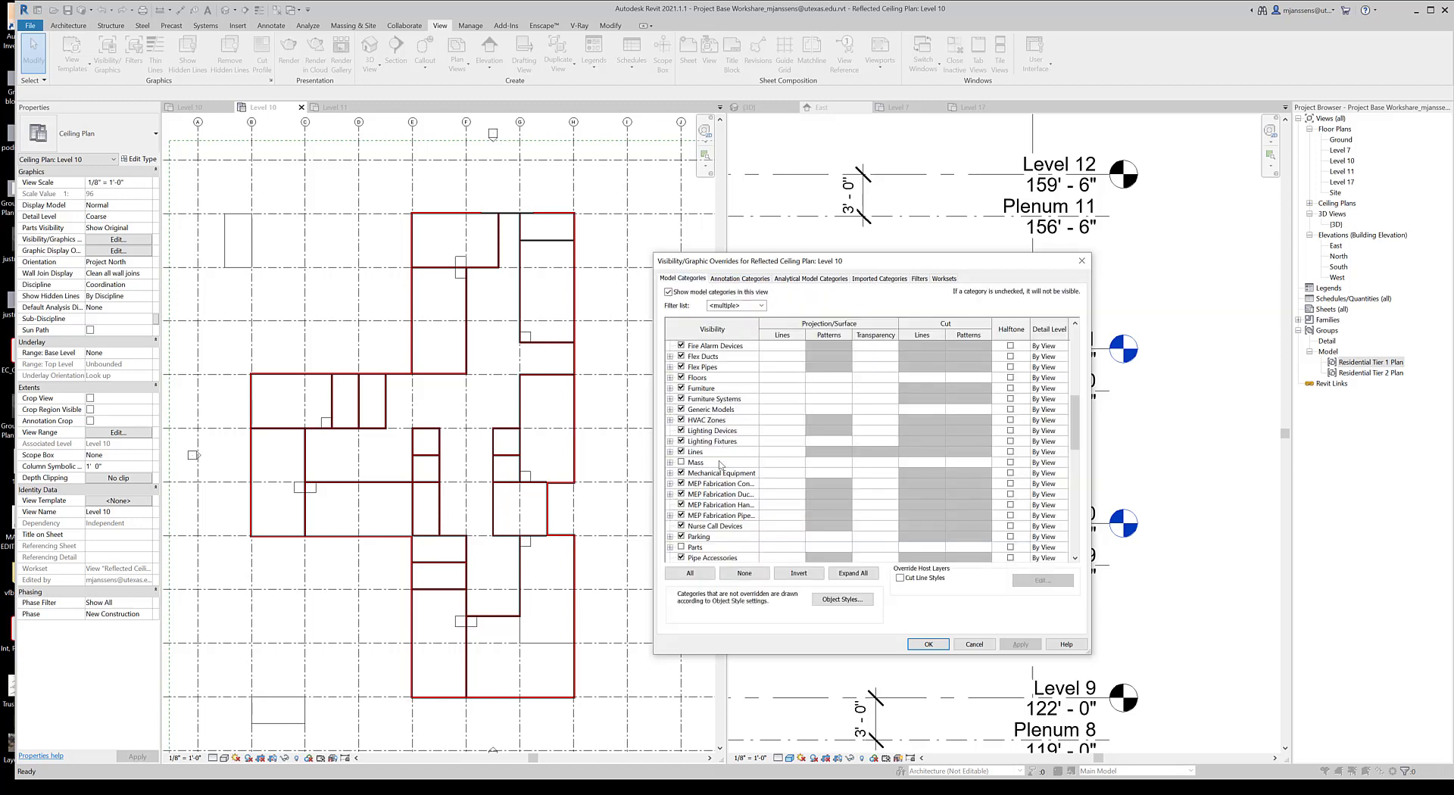
{"action": "mouse_move", "coordinate": [887, 466]}
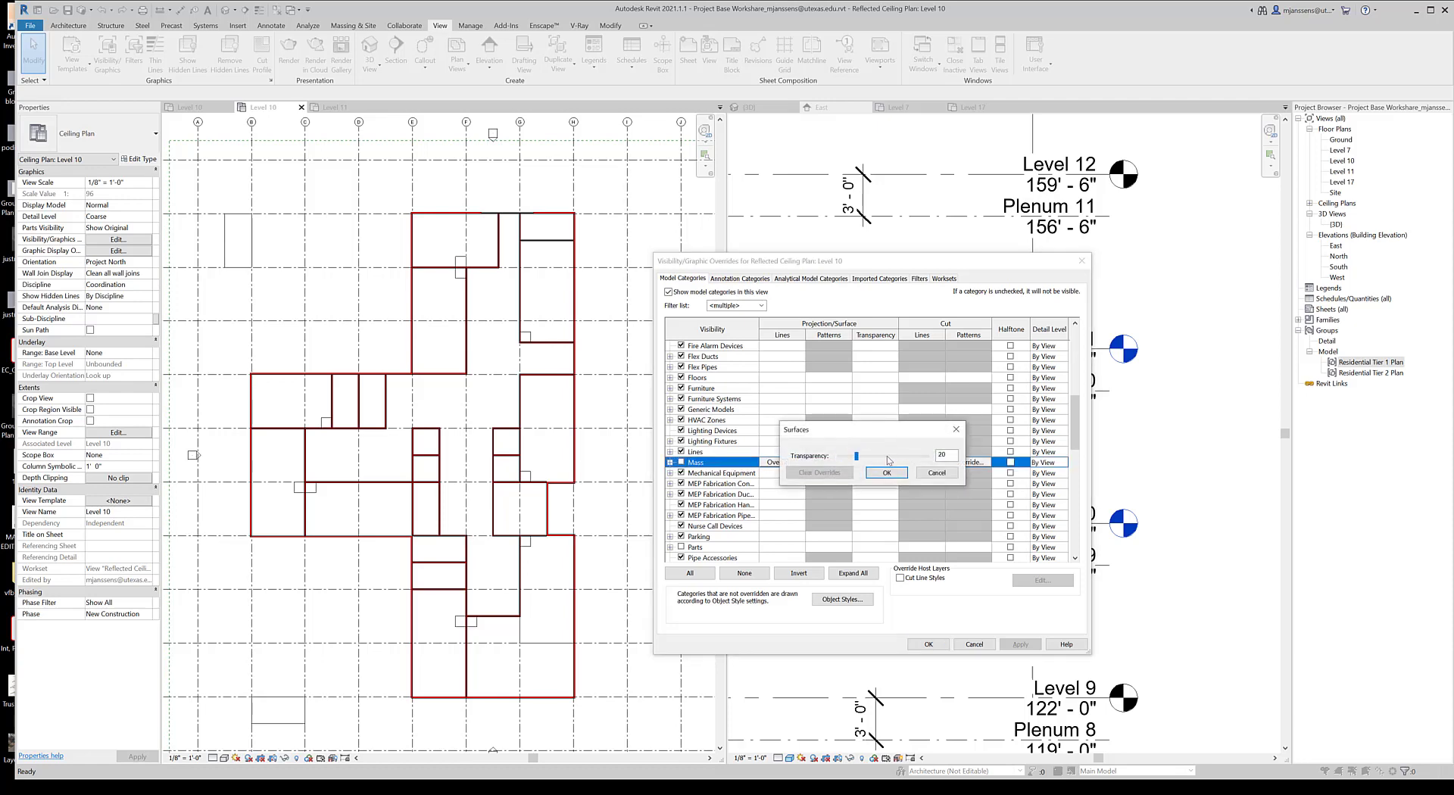
Step: Give Mass a surface transparency of about 40, confirm, and show the East elevation alongside
{"action": "left_click_drag", "start_coordinate": [857, 454], "coordinate": [892, 455]}
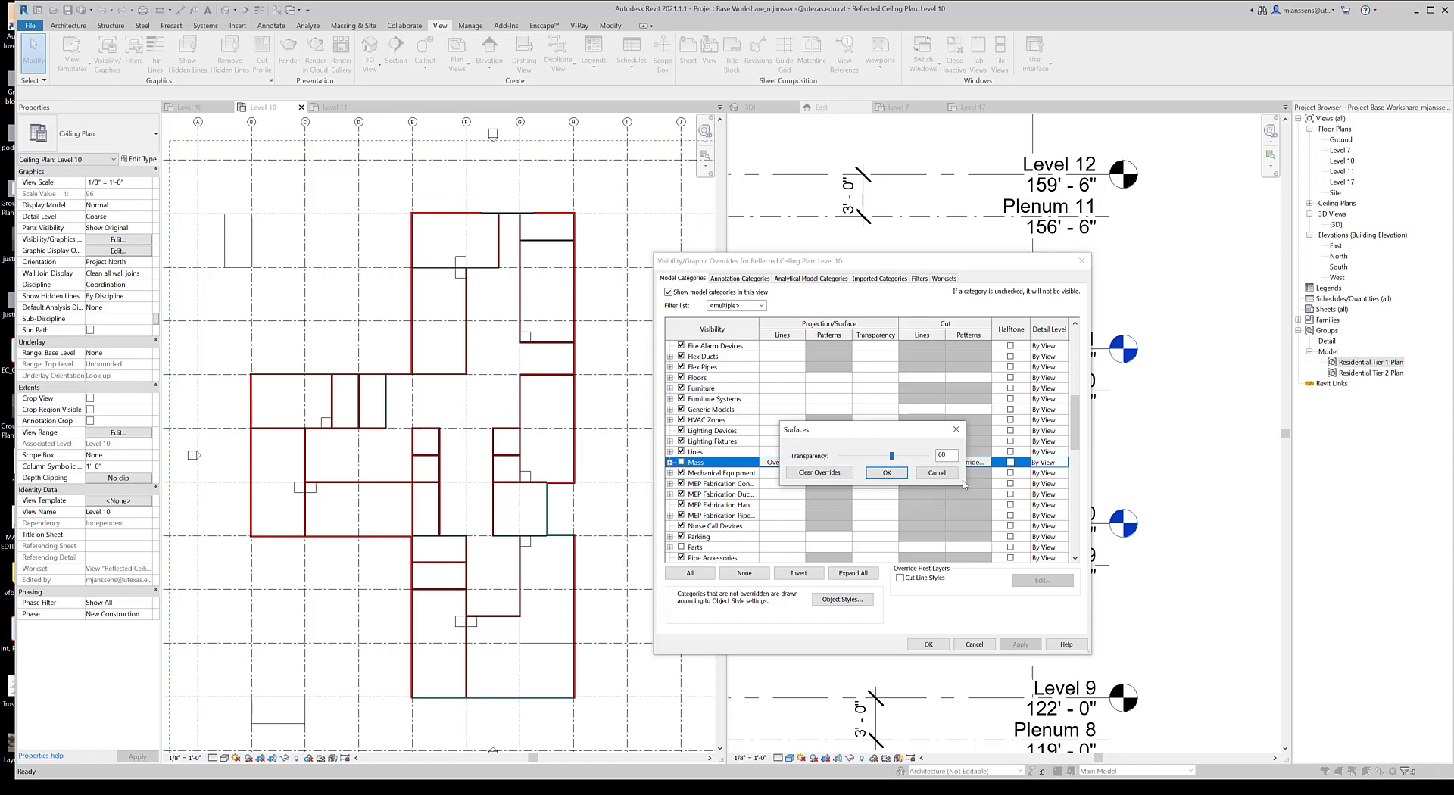
{"action": "left_click", "coordinate": [885, 472]}
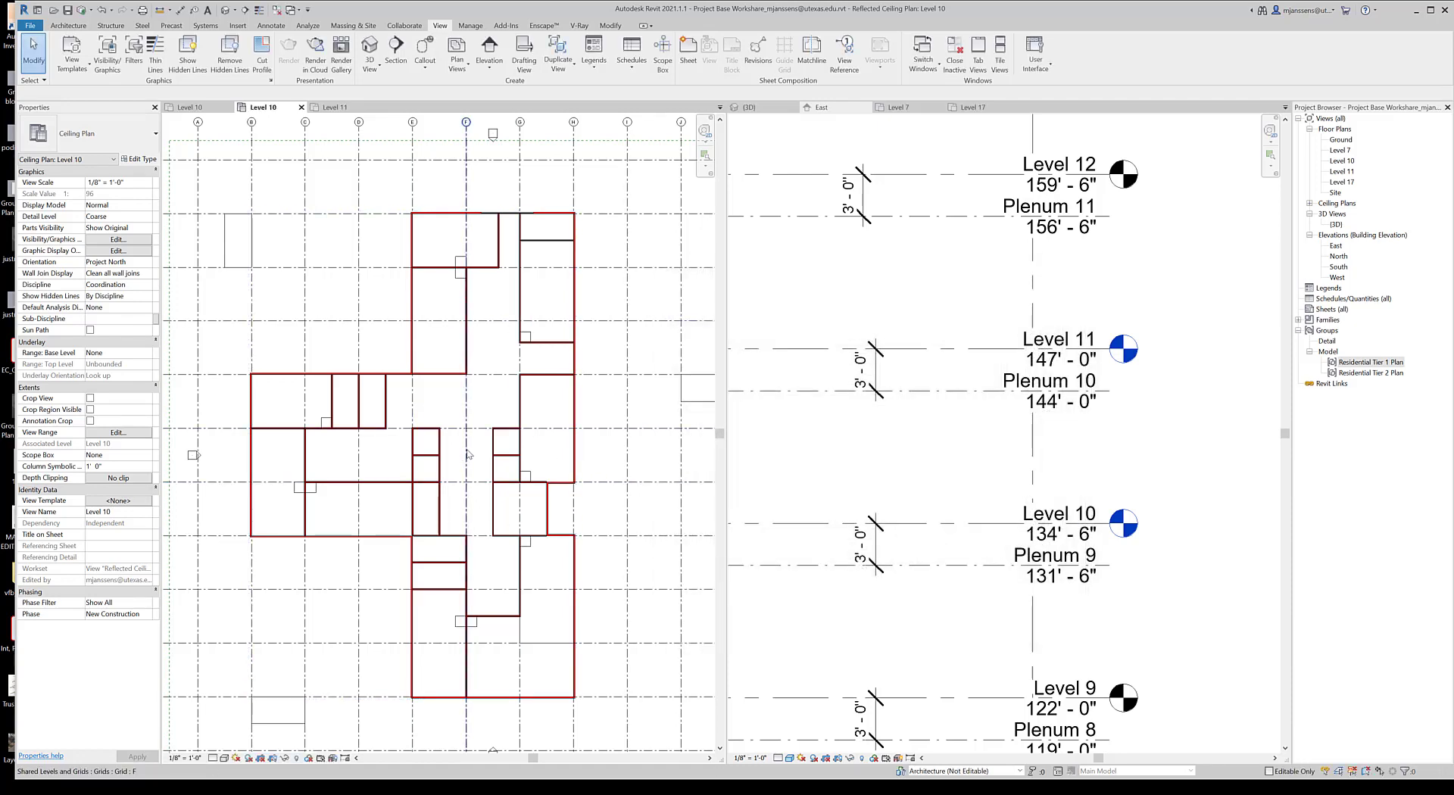
{"action": "mouse_move", "coordinate": [468, 453]}
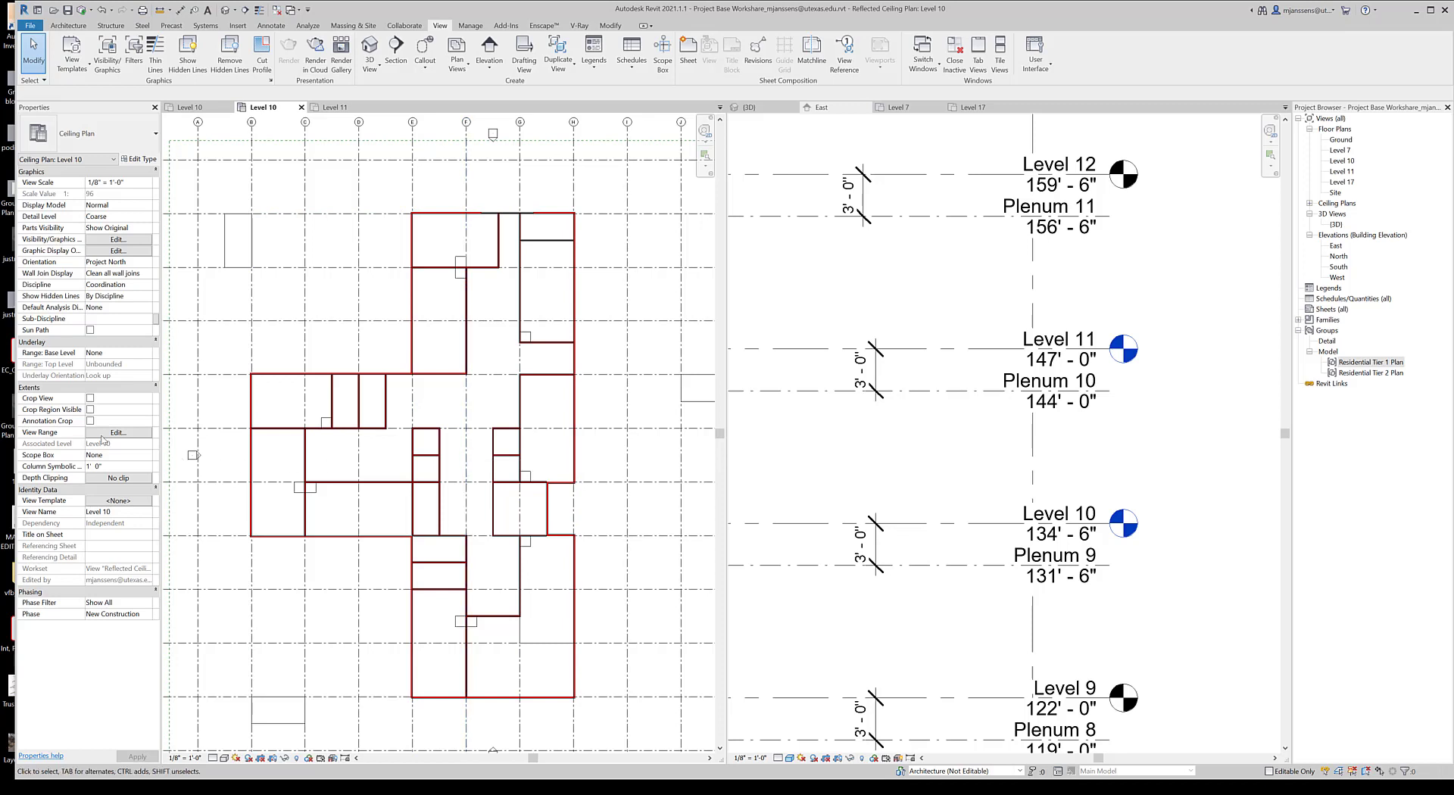
{"action": "left_click", "coordinate": [369, 462]}
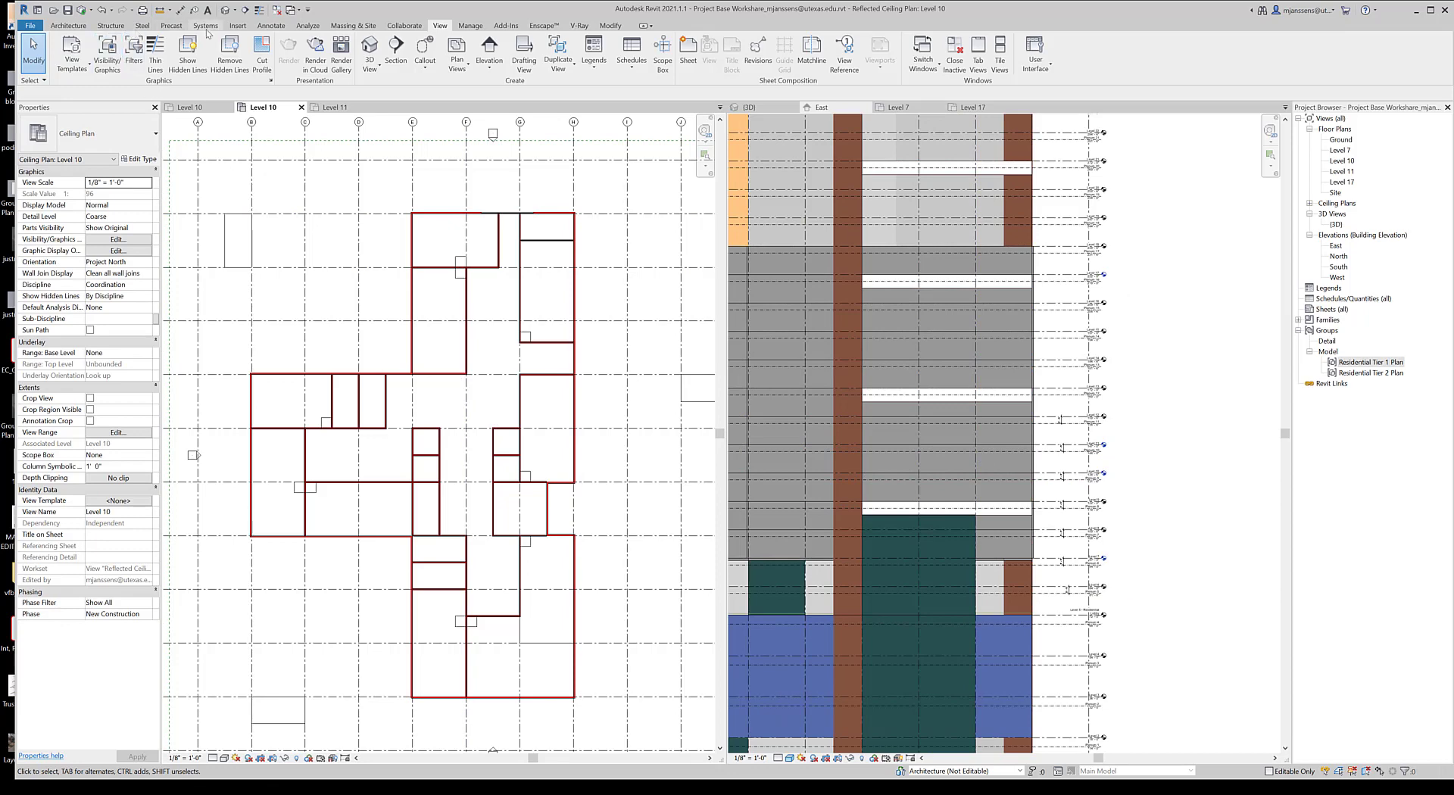
{"action": "left_click", "coordinate": [204, 26]}
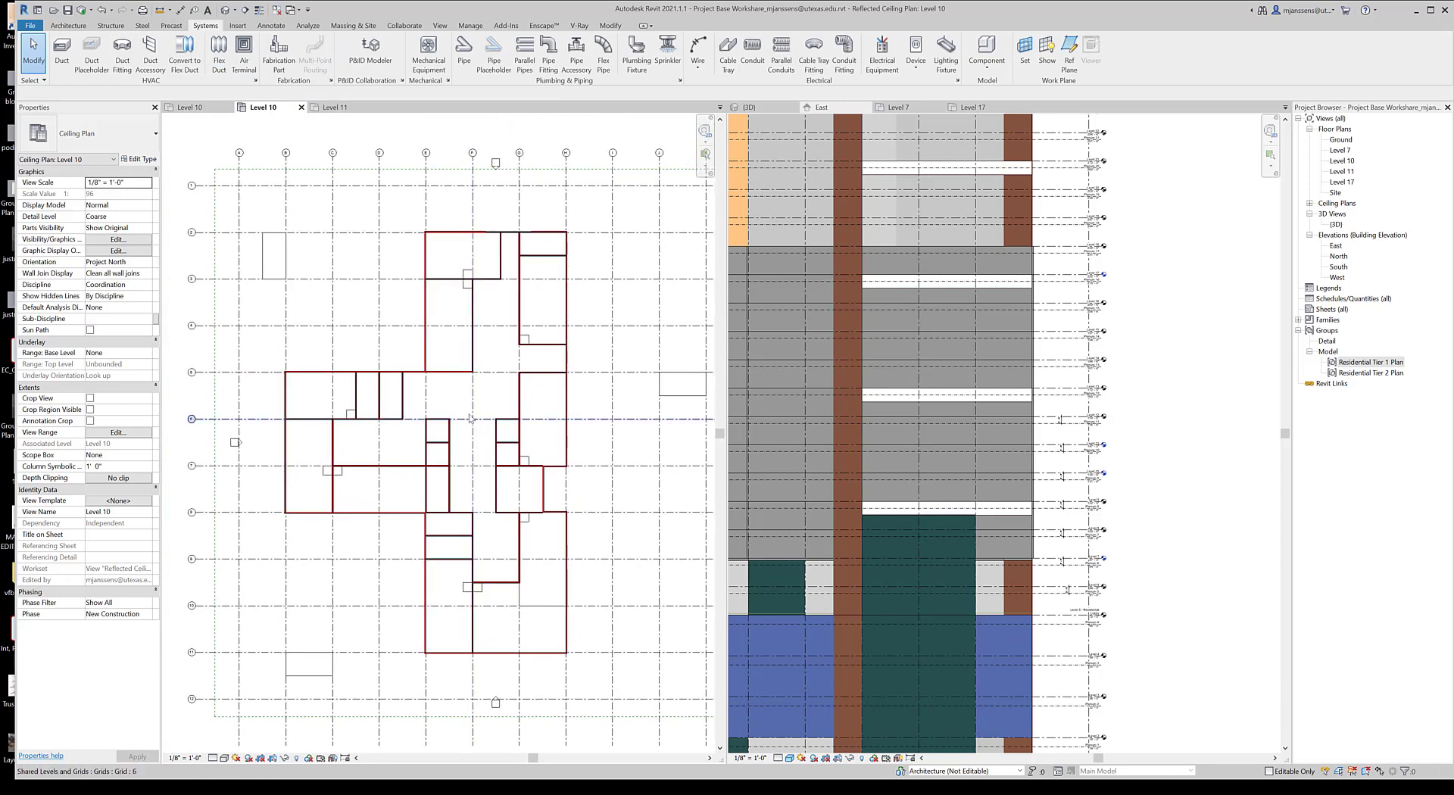
{"action": "left_click", "coordinate": [471, 419]}
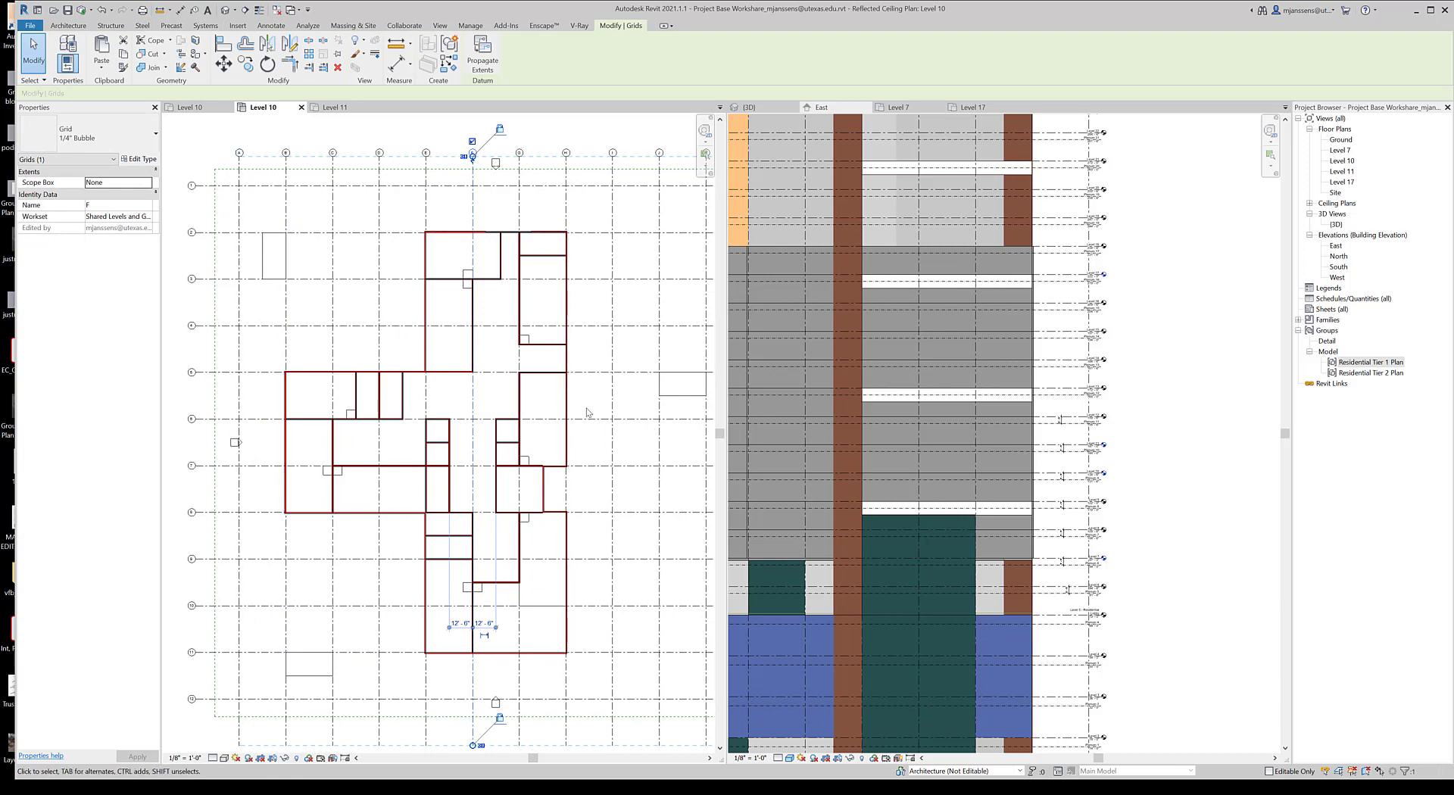
{"action": "mouse_move", "coordinate": [481, 206]}
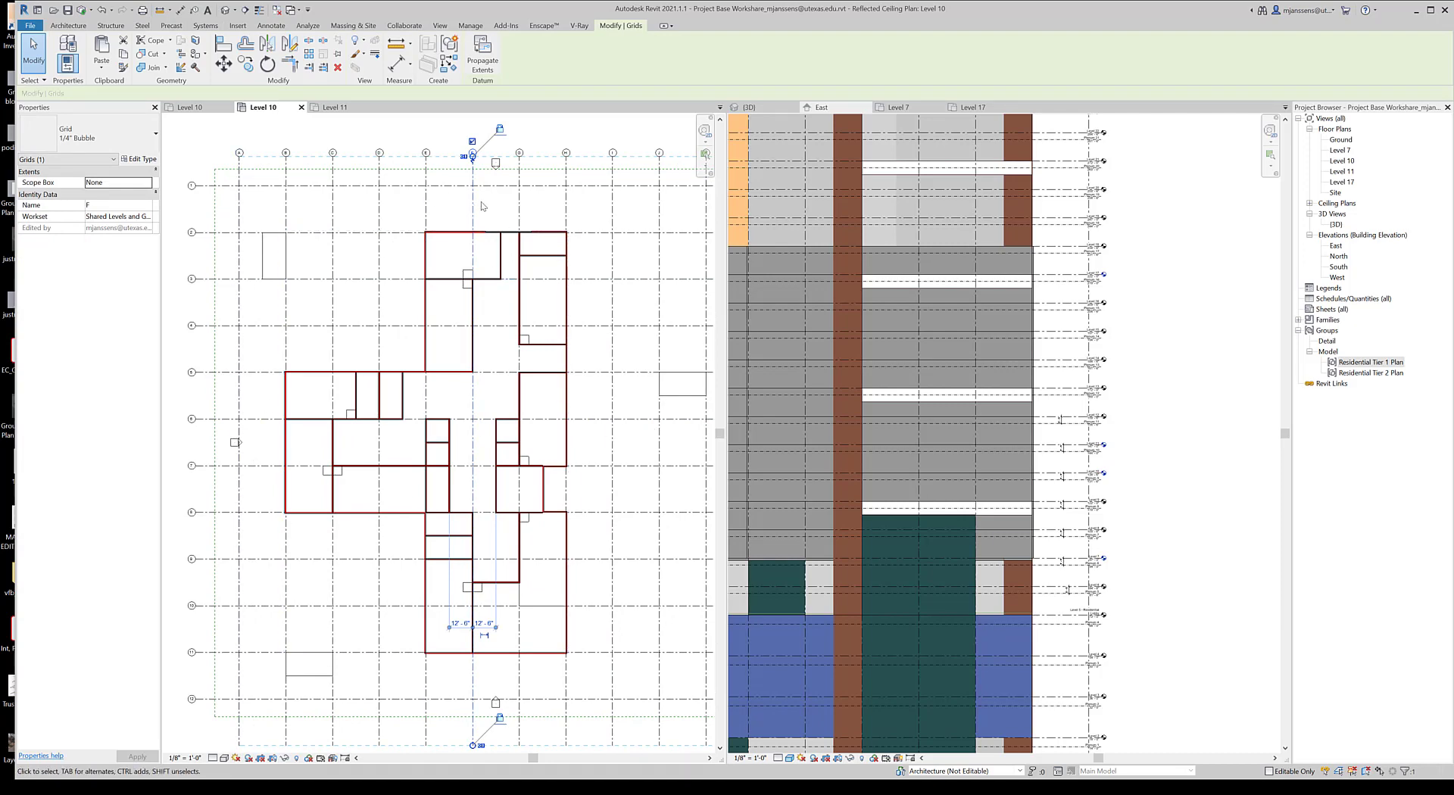
{"action": "mouse_move", "coordinate": [485, 211]}
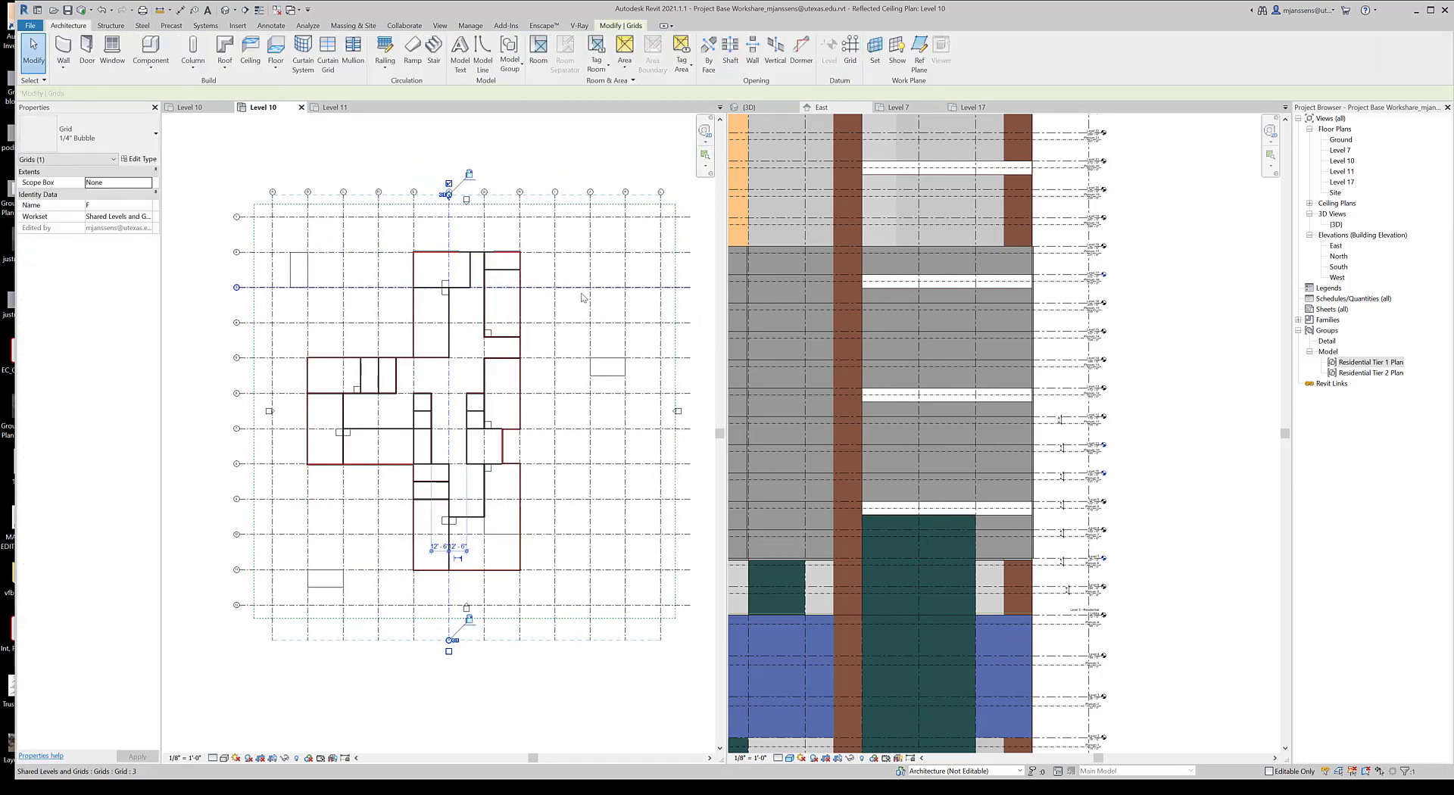
{"action": "left_click", "coordinate": [676, 232]}
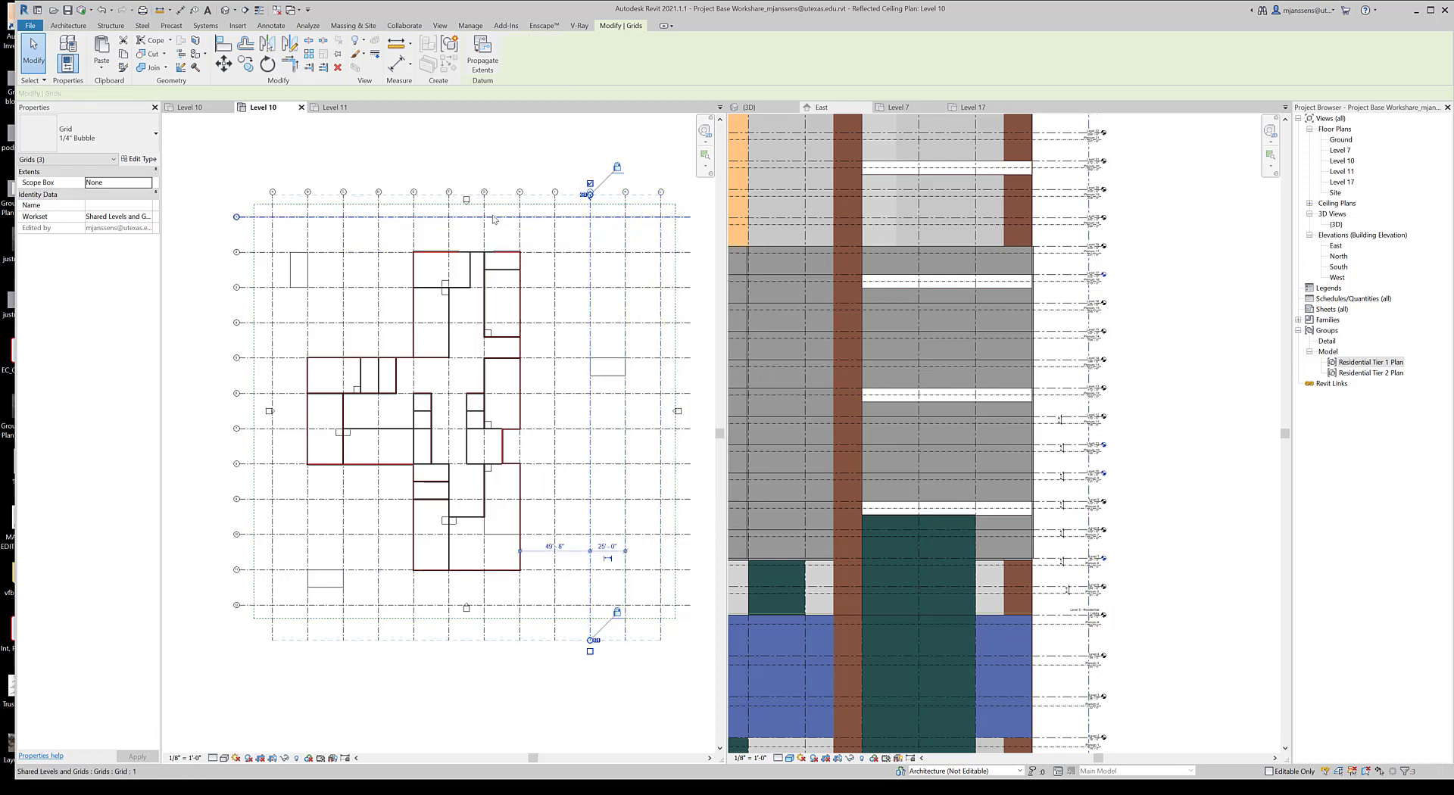
{"action": "left_click", "coordinate": [151, 133]}
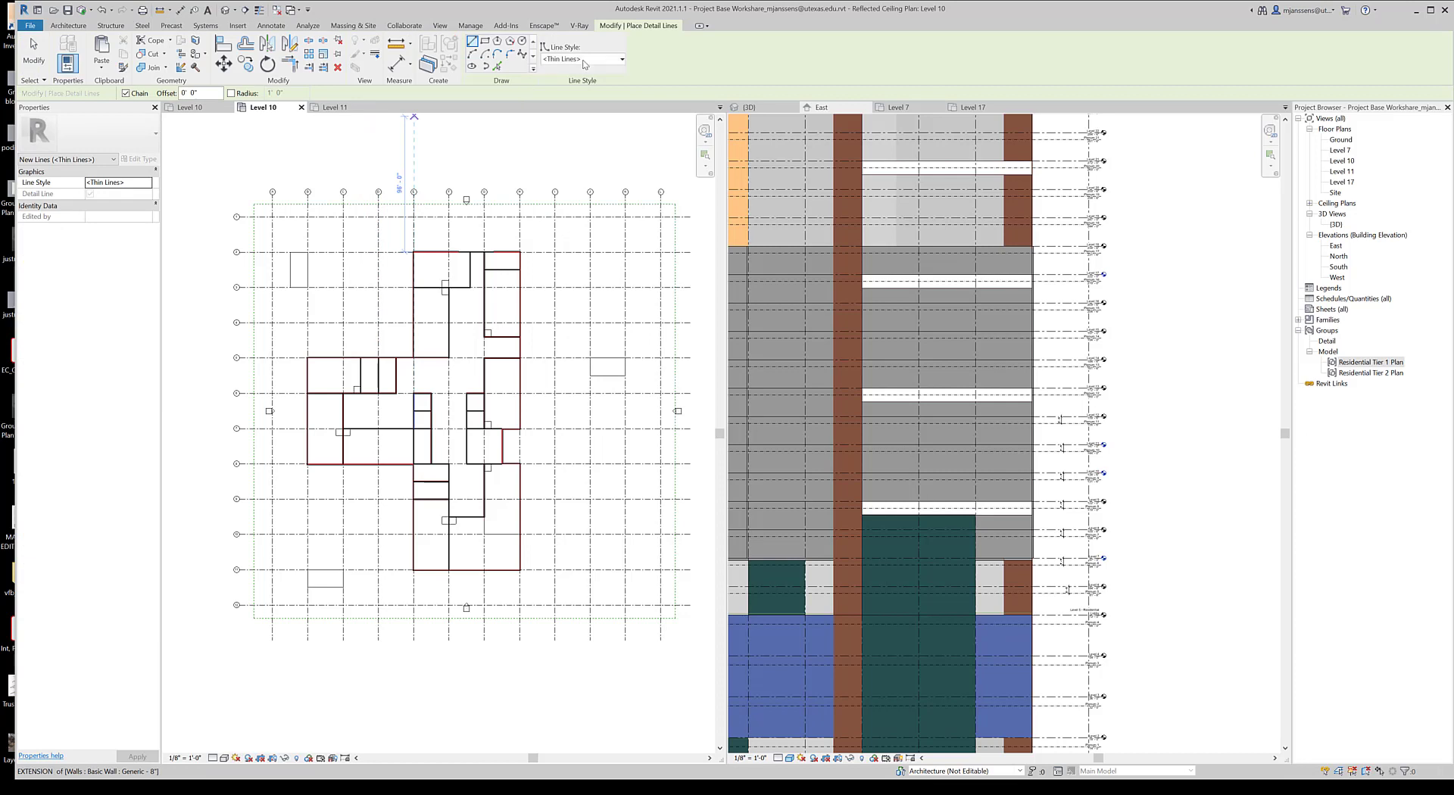
Step: Draw an <Overhead> style detail line down the central corridor of the Level 10 plan
{"action": "left_click", "coordinate": [620, 59]}
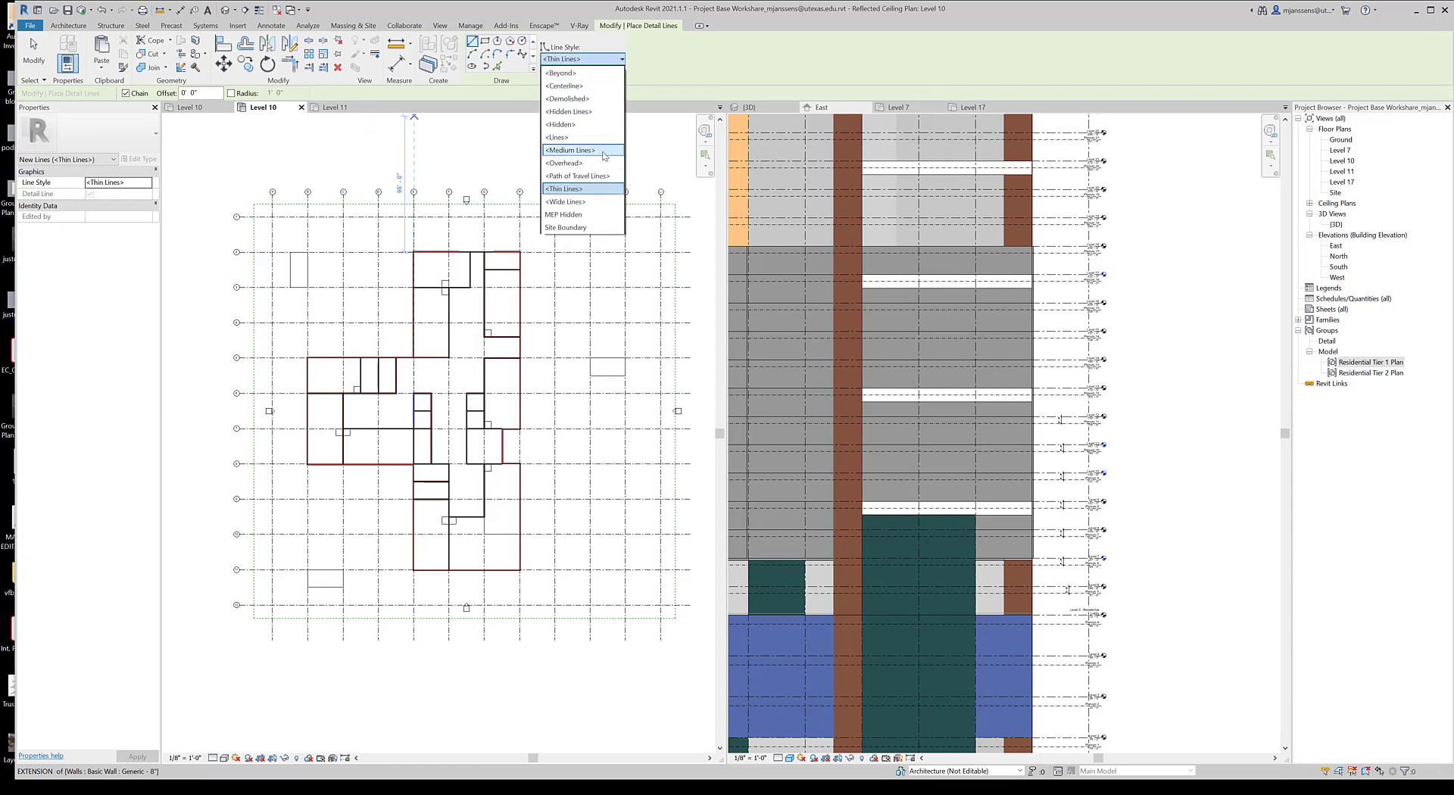
{"action": "left_click", "coordinate": [563, 163]}
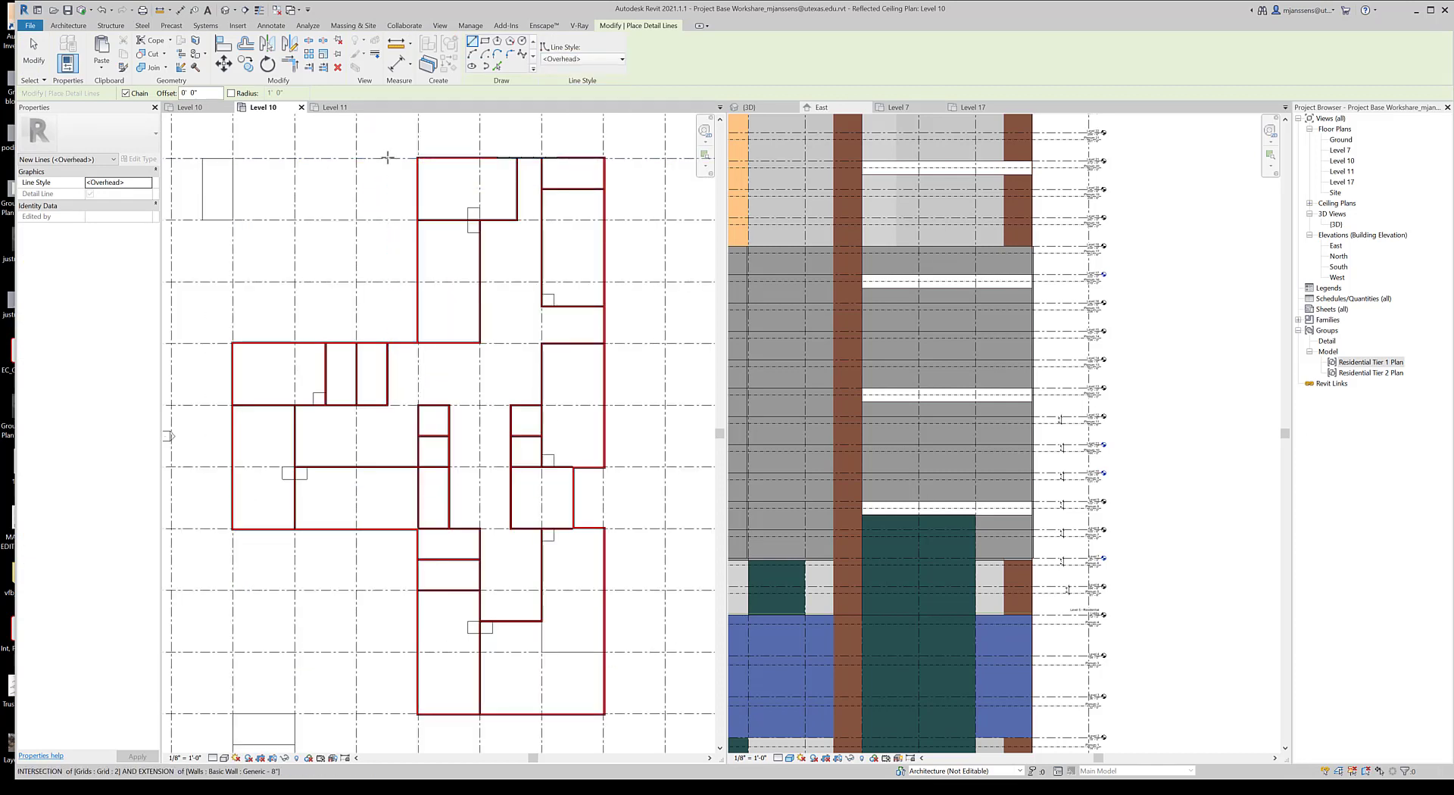
{"action": "left_click", "coordinate": [348, 468]}
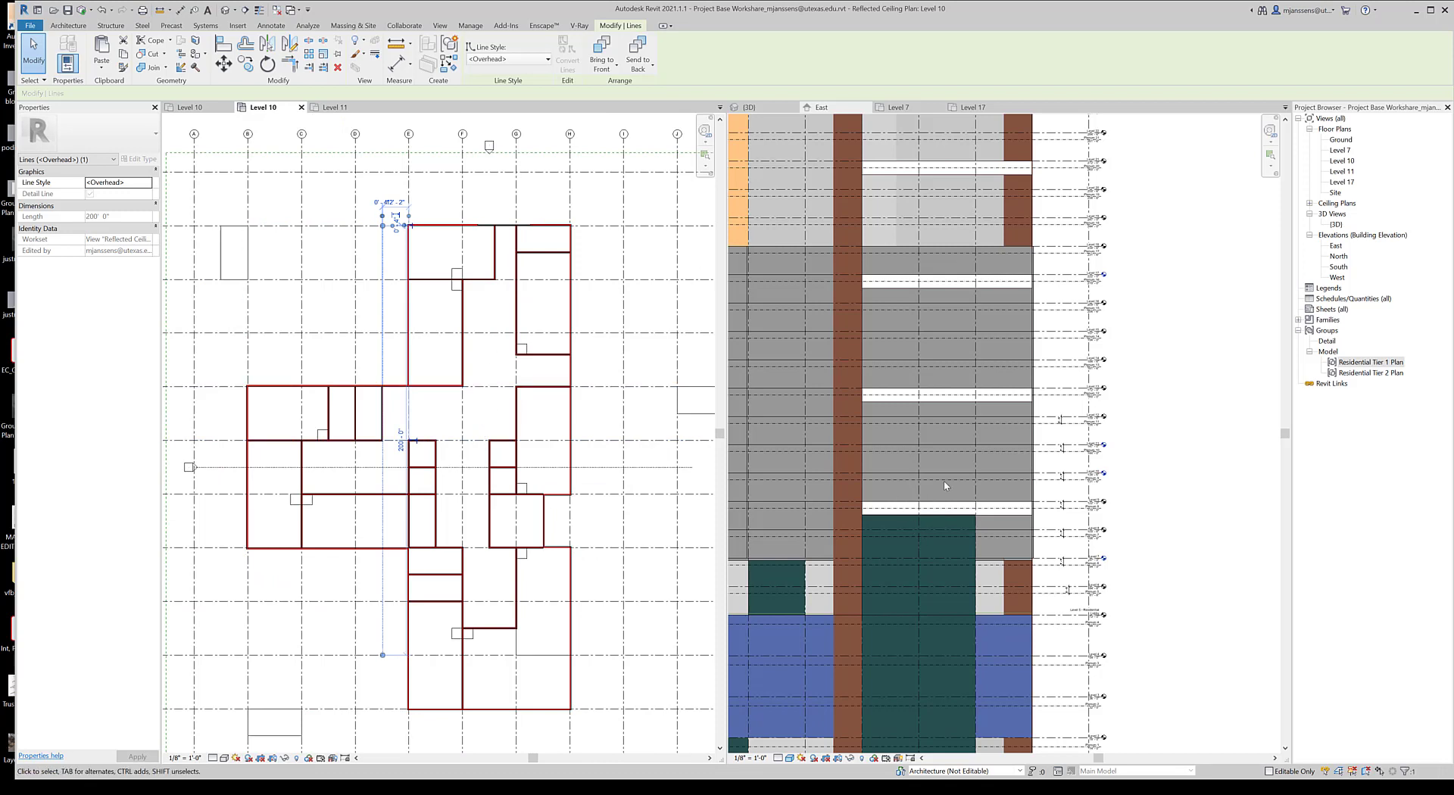
{"action": "mouse_move", "coordinate": [1027, 494]}
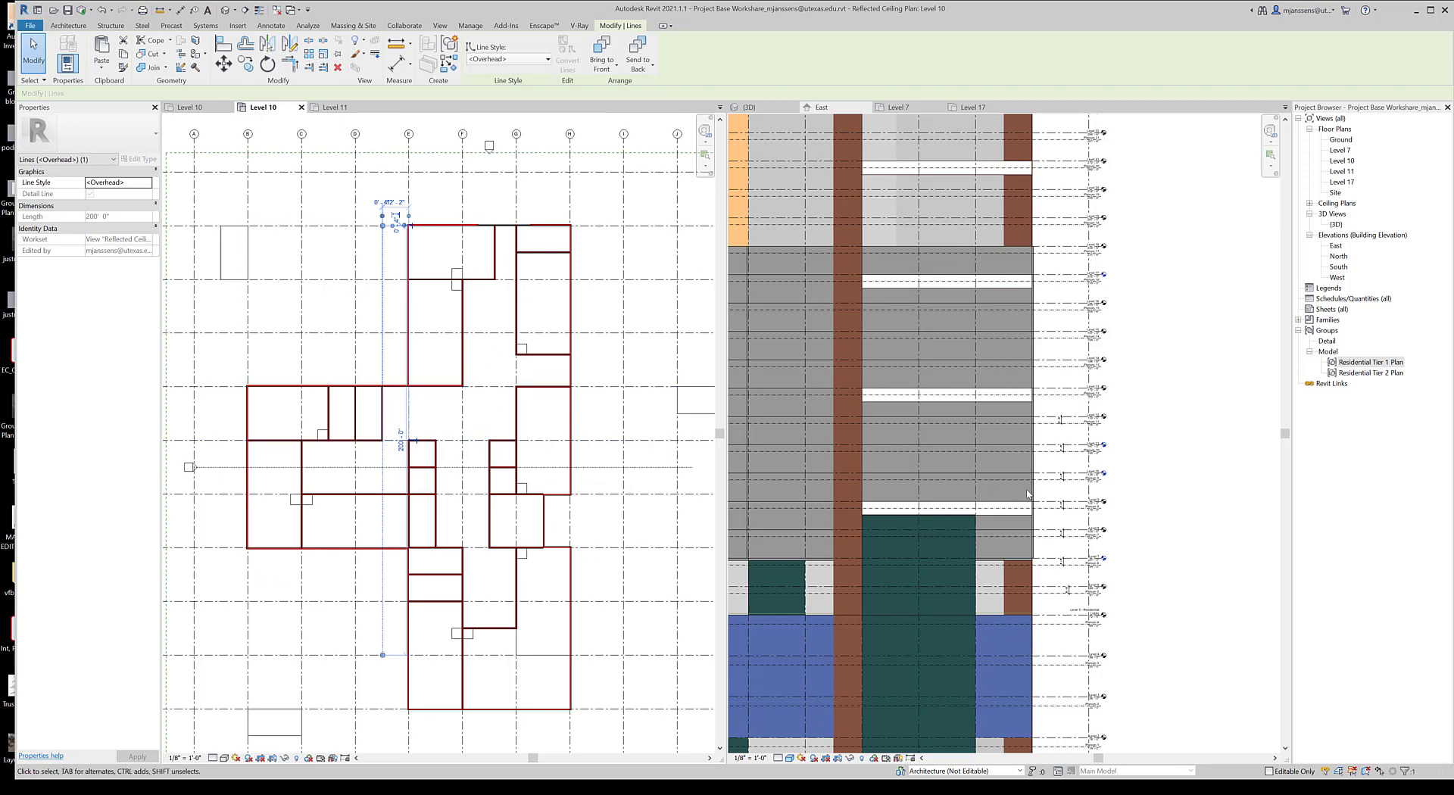
{"action": "left_click", "coordinate": [454, 433]}
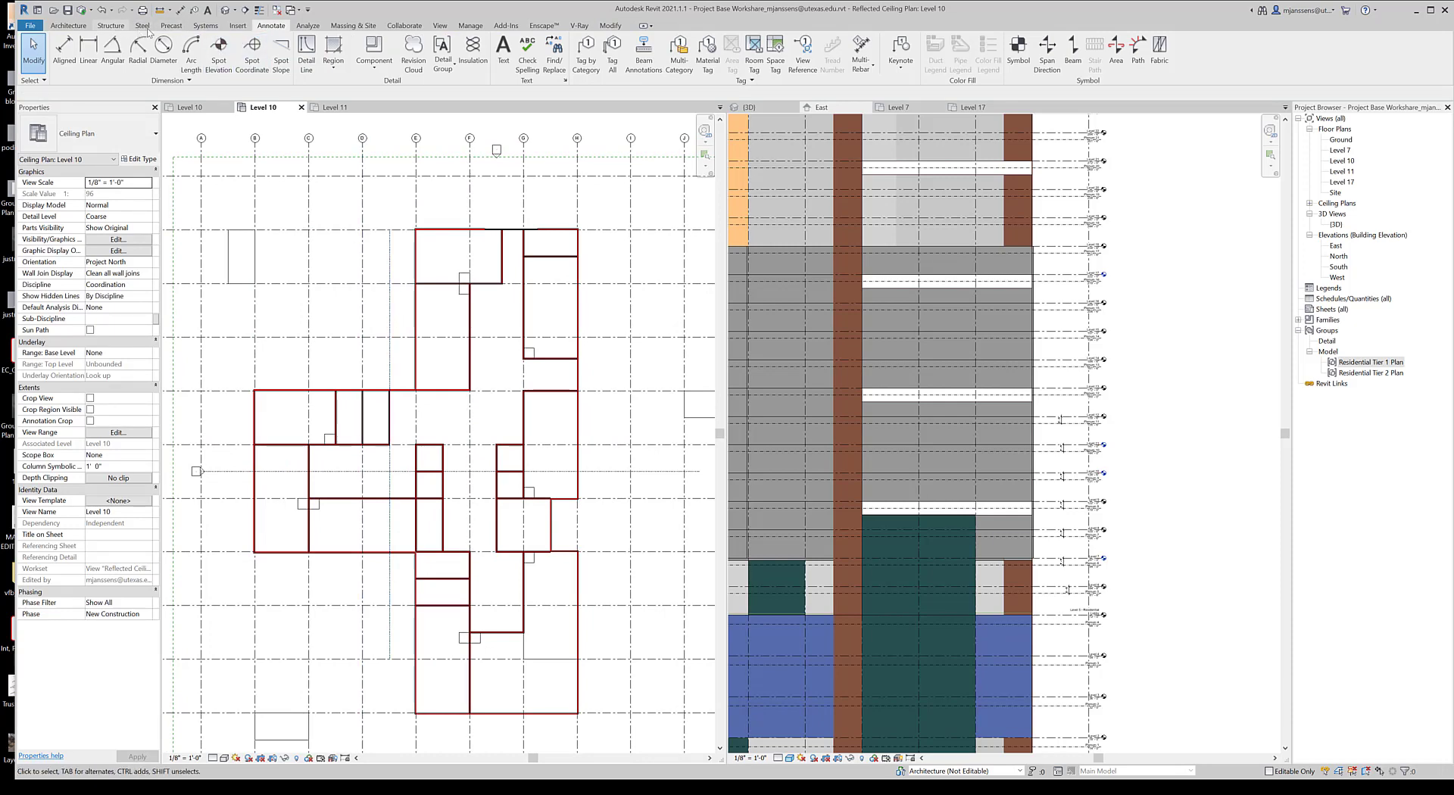
Step: Start a rectangular duct placeholder from the Systems tab, 12" x 12" on Plenum 10
{"action": "left_click", "coordinate": [204, 26]}
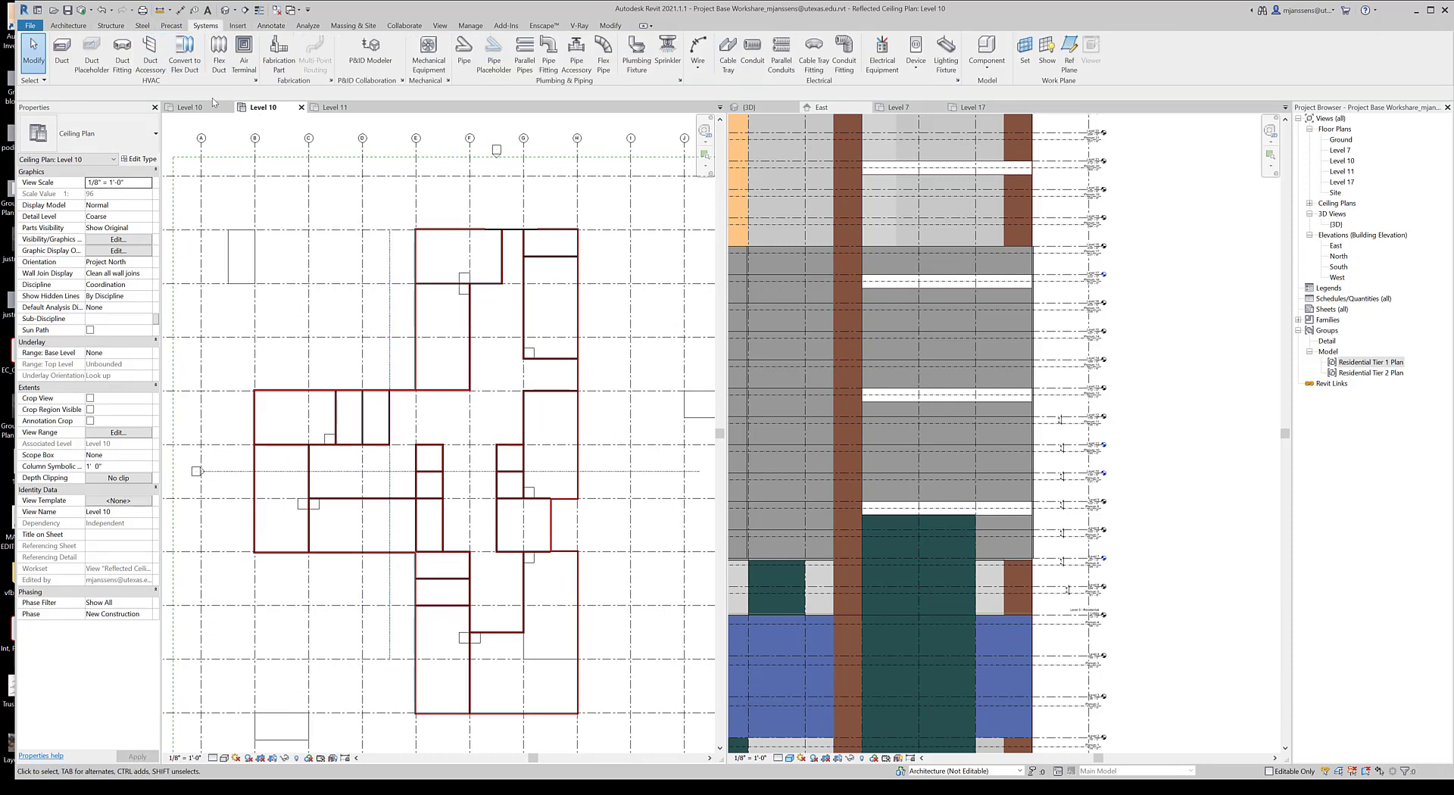
{"action": "left_click", "coordinate": [370, 53]}
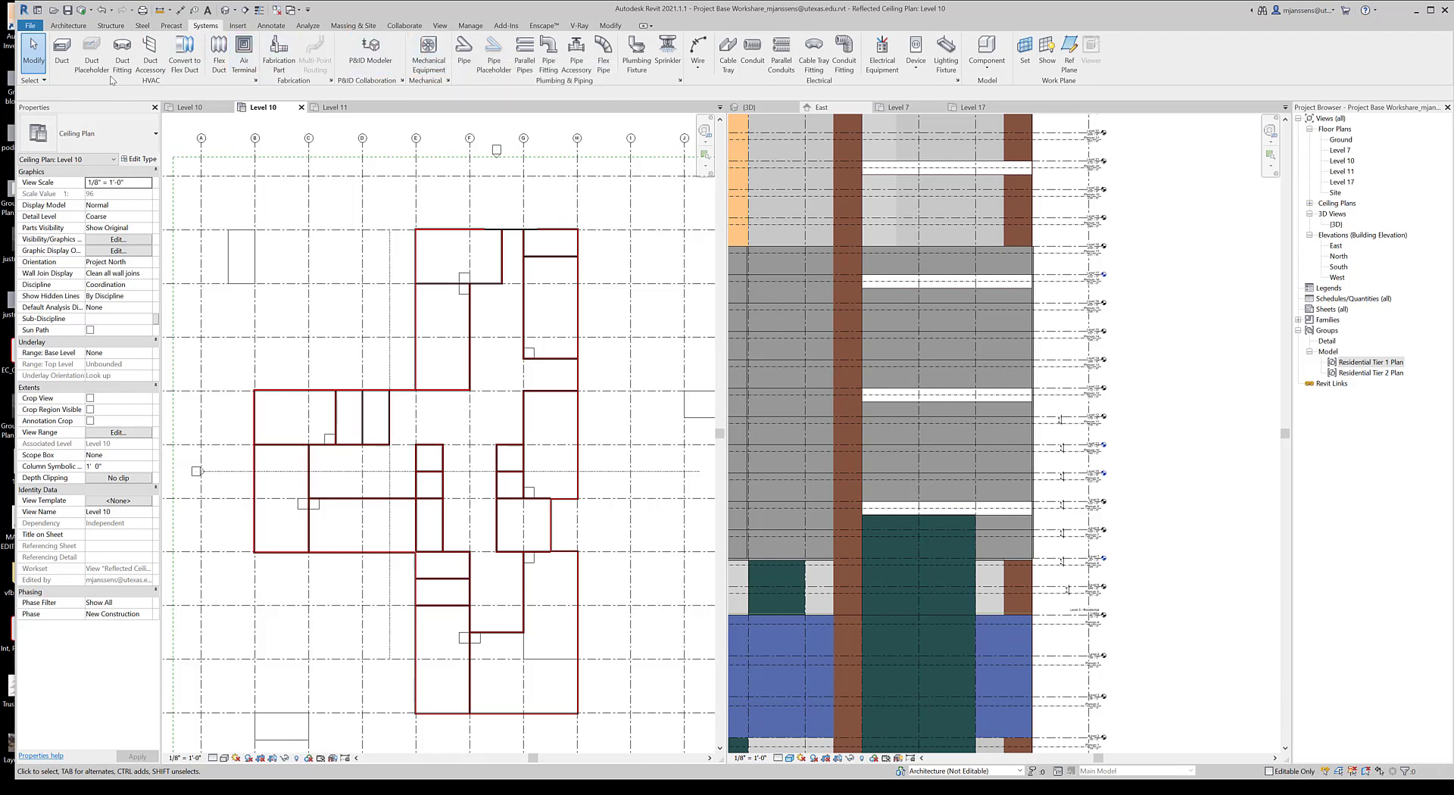
{"action": "mouse_move", "coordinate": [91, 53]}
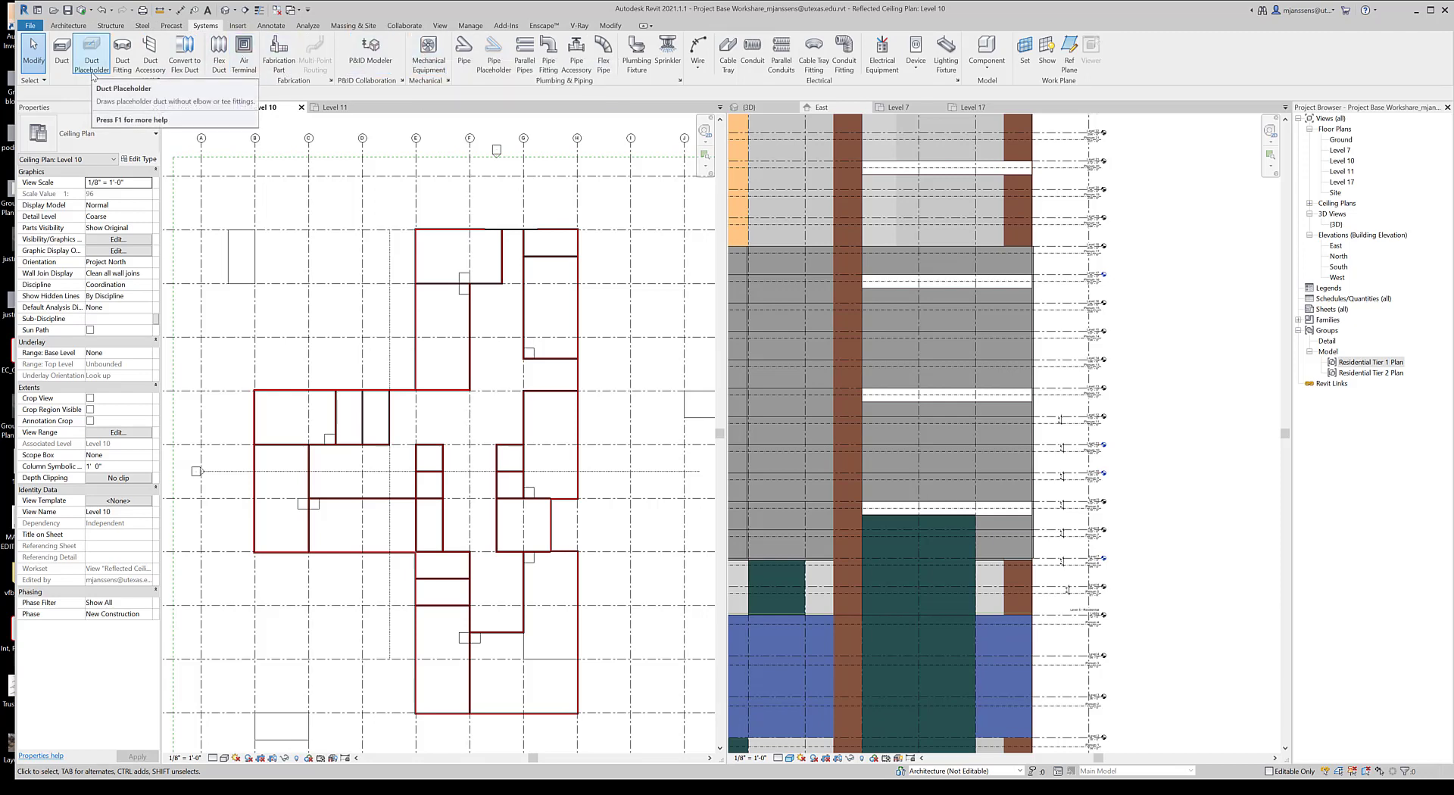
{"action": "mouse_move", "coordinate": [92, 53]}
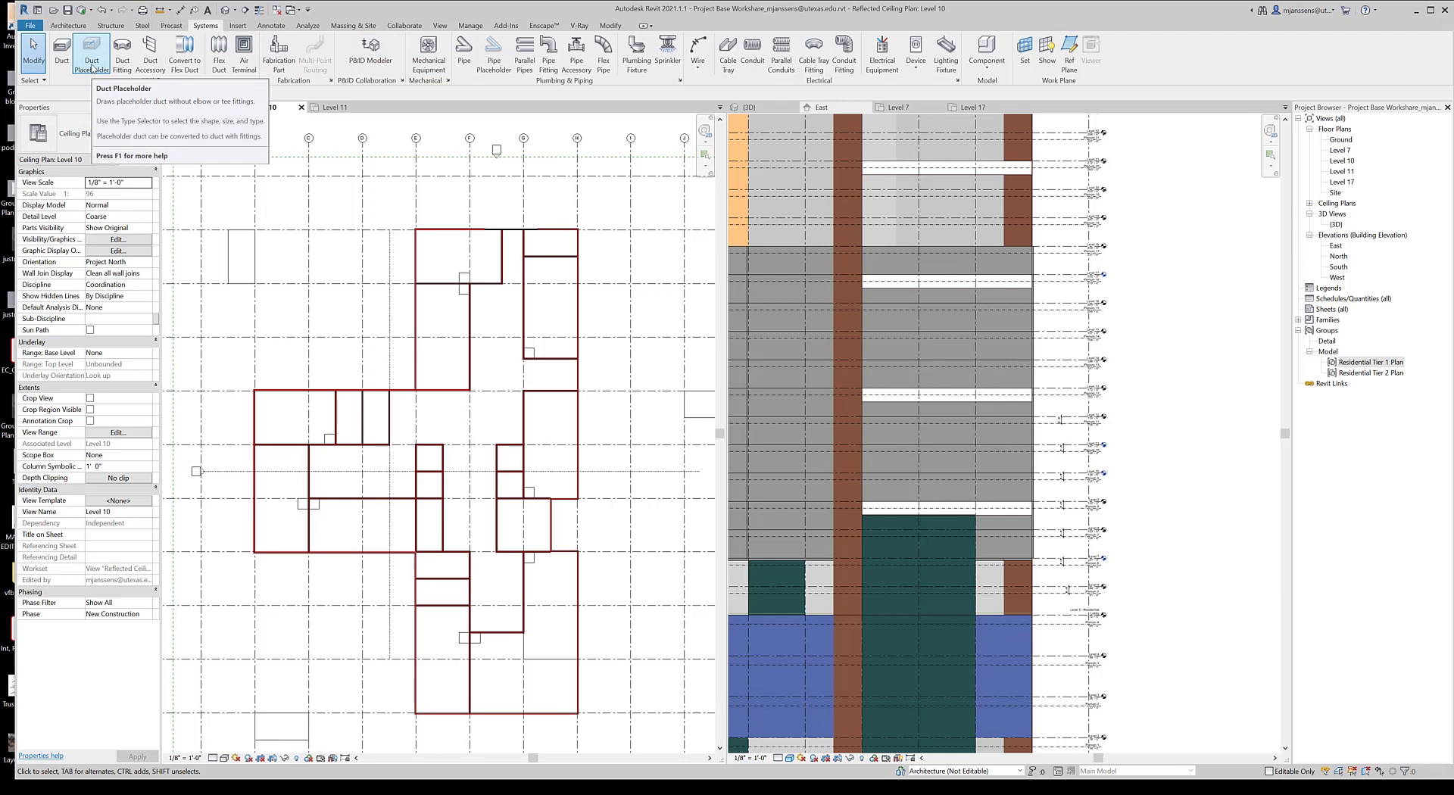
{"action": "left_click", "coordinate": [89, 52]}
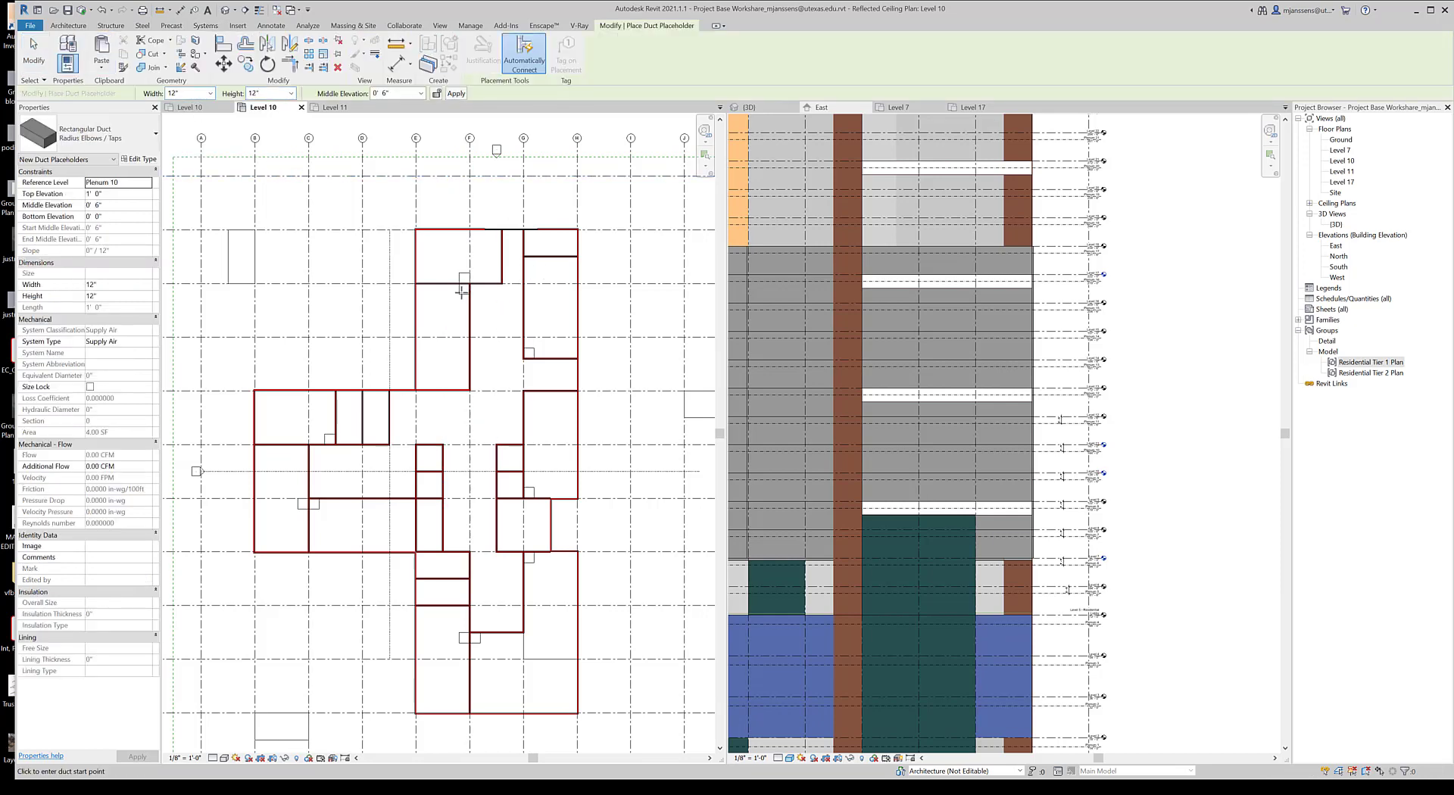
{"action": "mouse_move", "coordinate": [502, 417]}
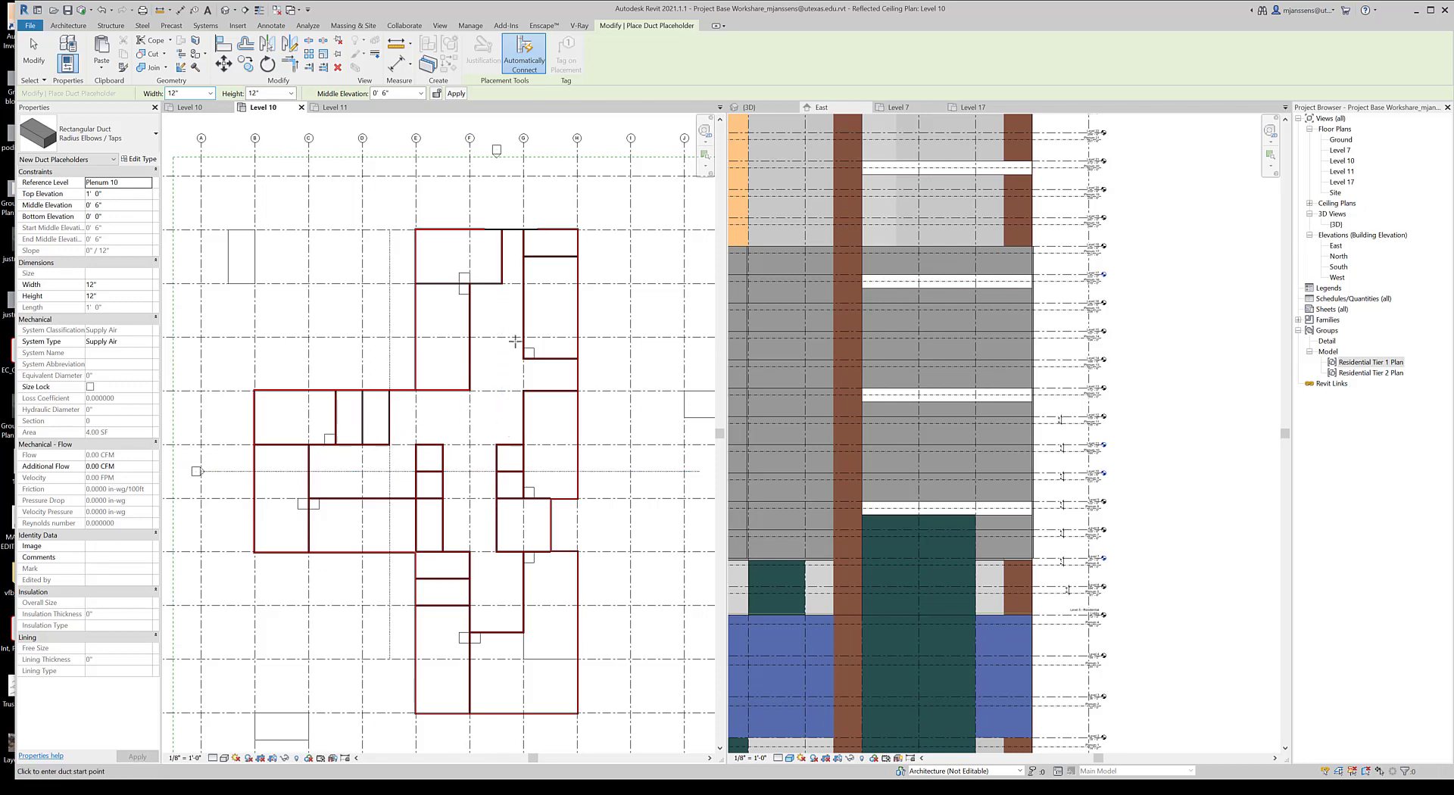
{"action": "mouse_move", "coordinate": [513, 341]}
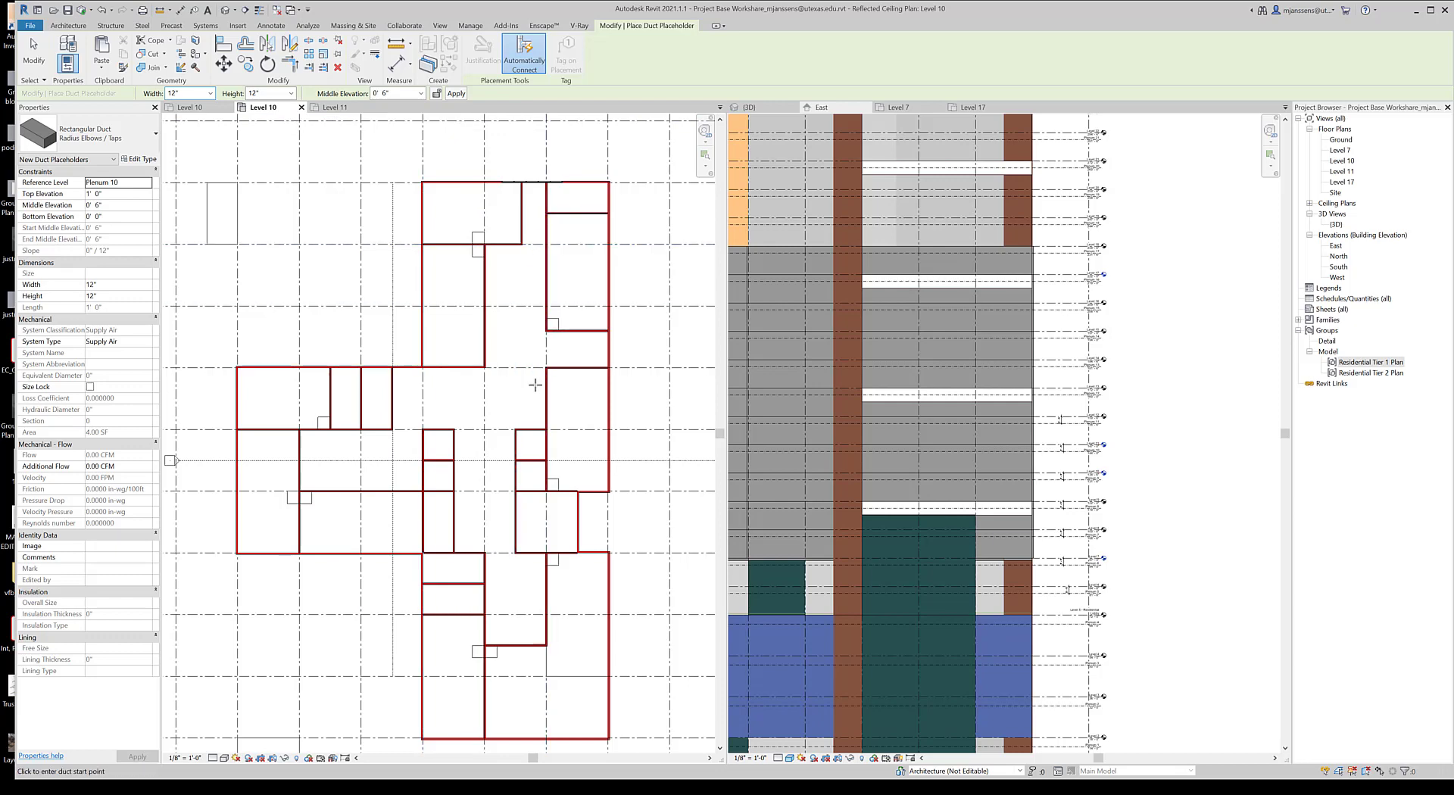
{"action": "mouse_move", "coordinate": [501, 634]}
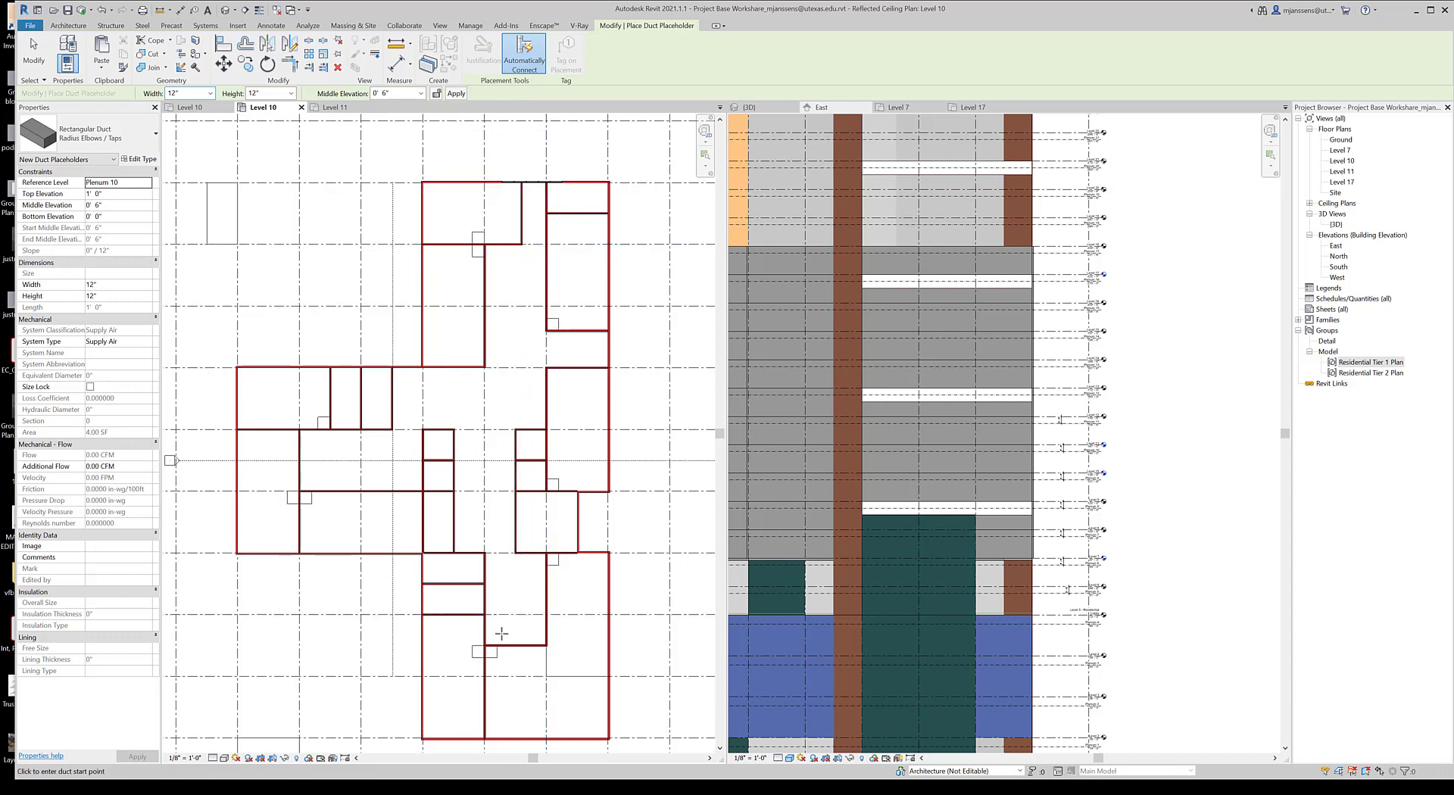
{"action": "mouse_move", "coordinate": [501, 635]}
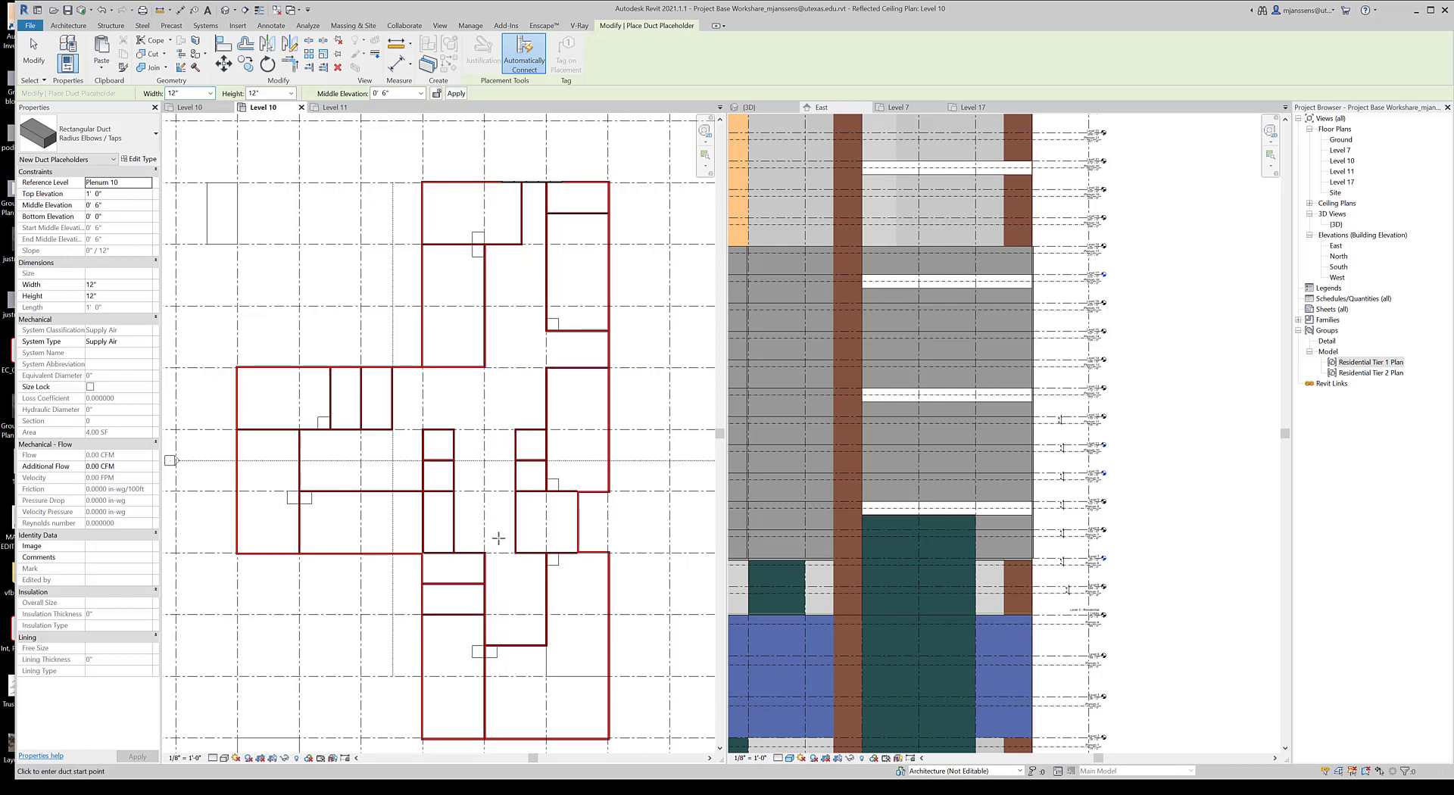
{"action": "mouse_move", "coordinate": [501, 312]}
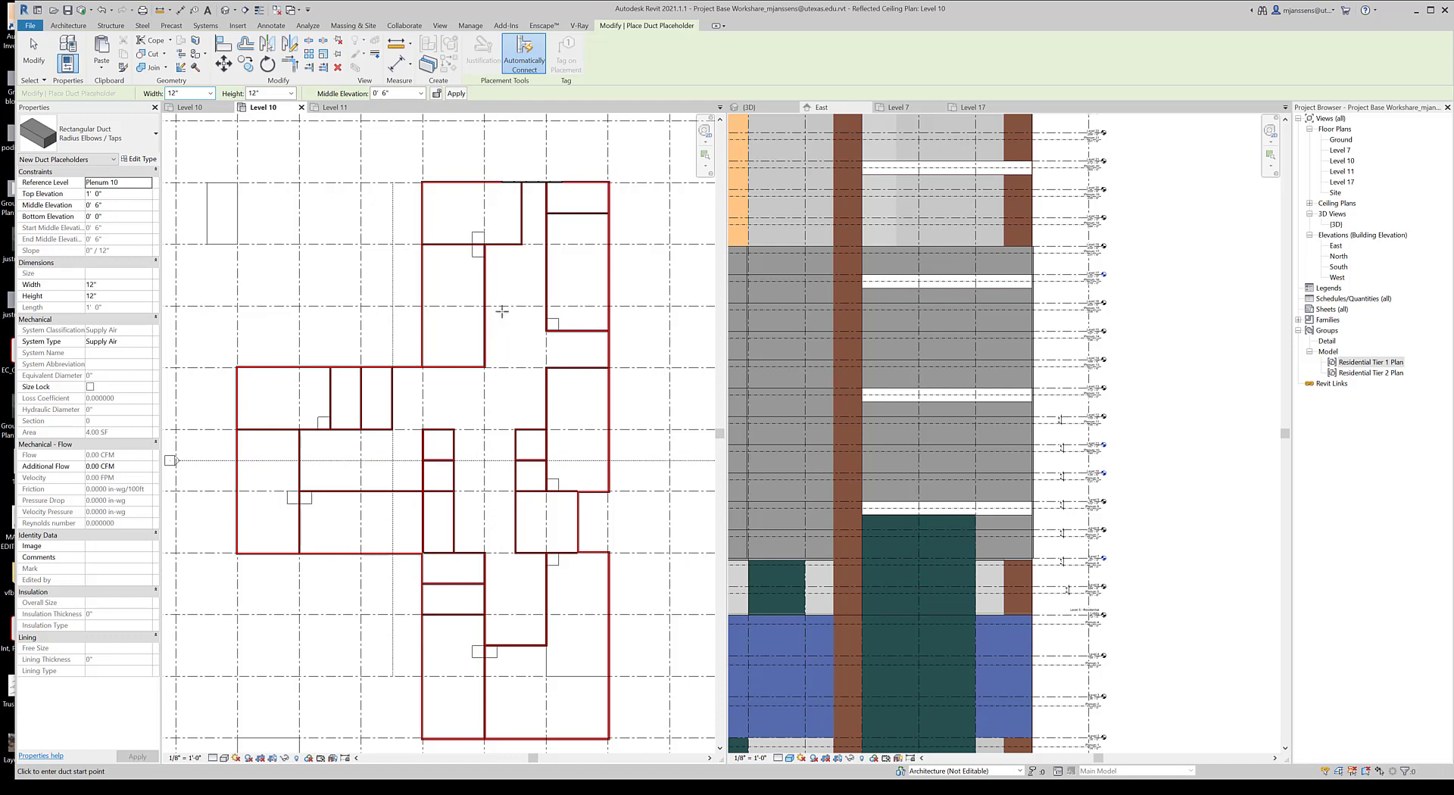
{"action": "mouse_move", "coordinate": [457, 415]}
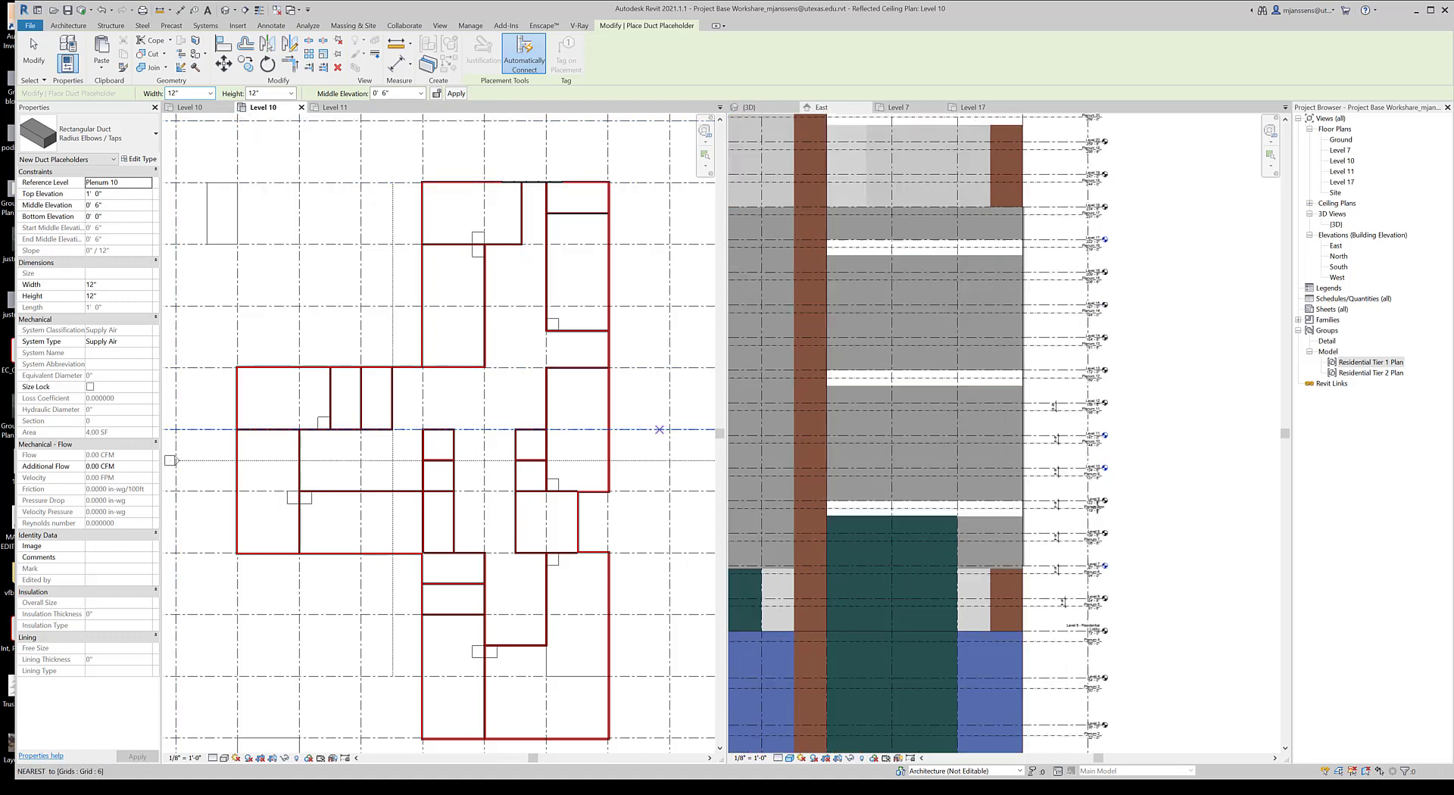
Step: Switch to the East elevation showing the level and plenum datums
{"action": "left_click", "coordinate": [823, 106]}
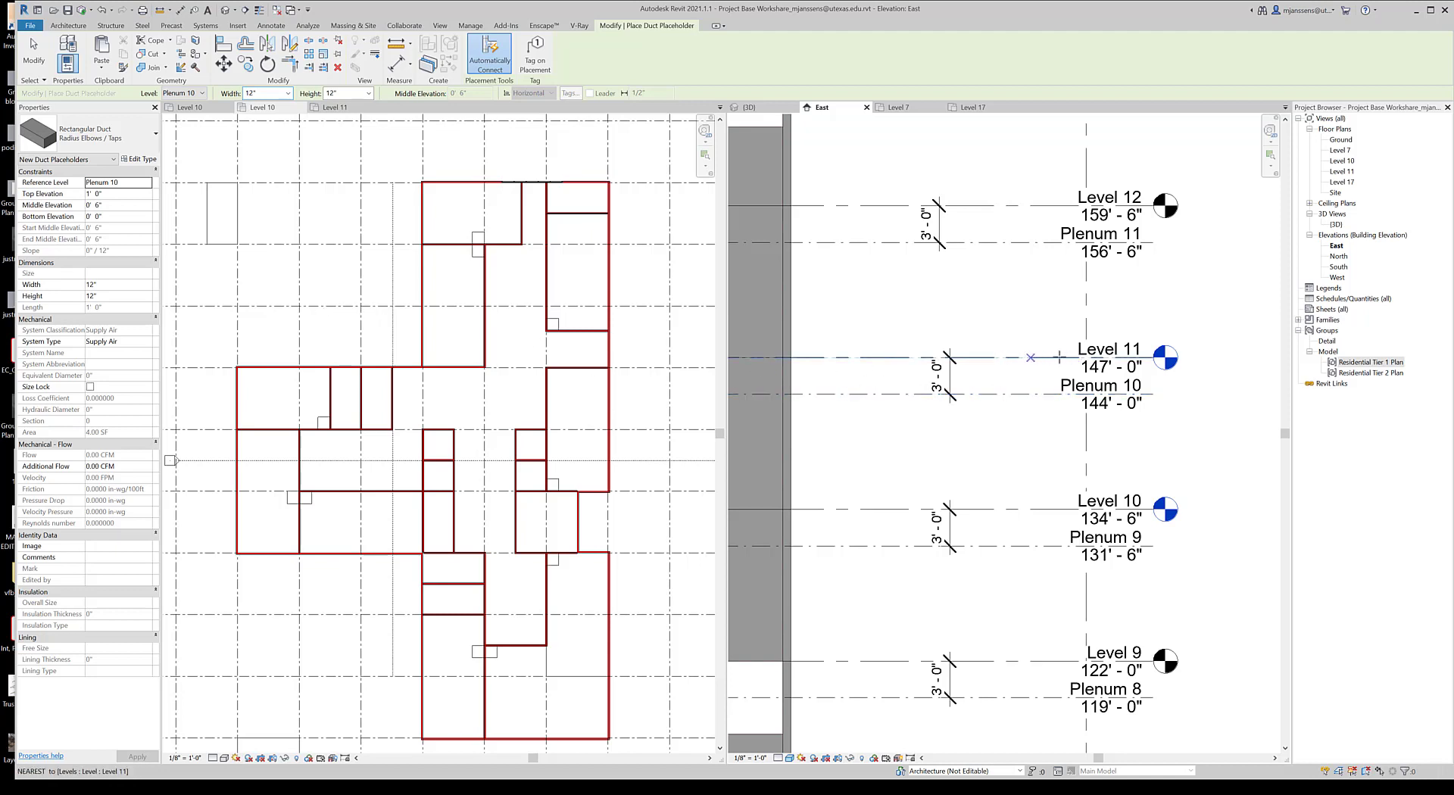
{"action": "mouse_move", "coordinate": [985, 397]}
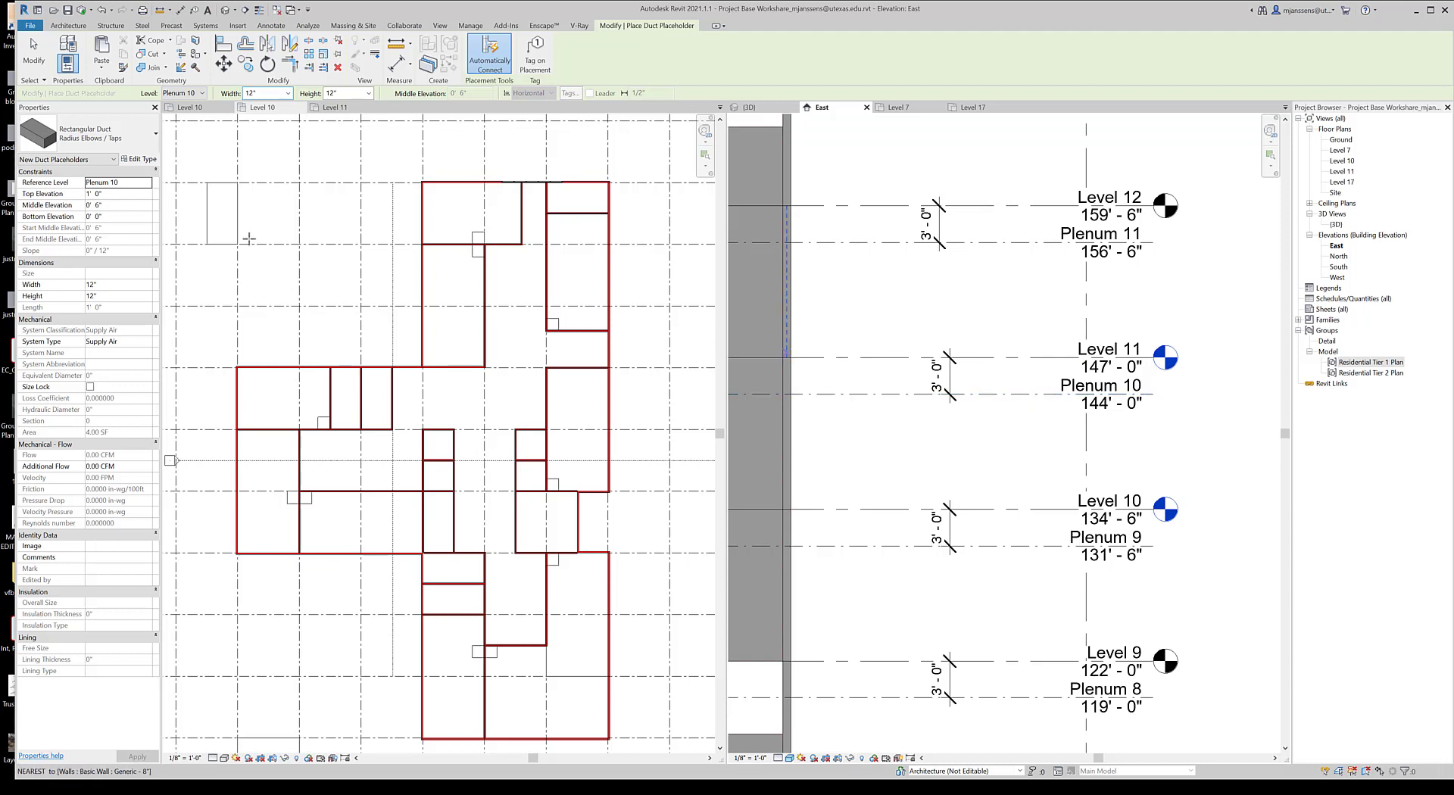
{"action": "mouse_move", "coordinate": [121, 223]}
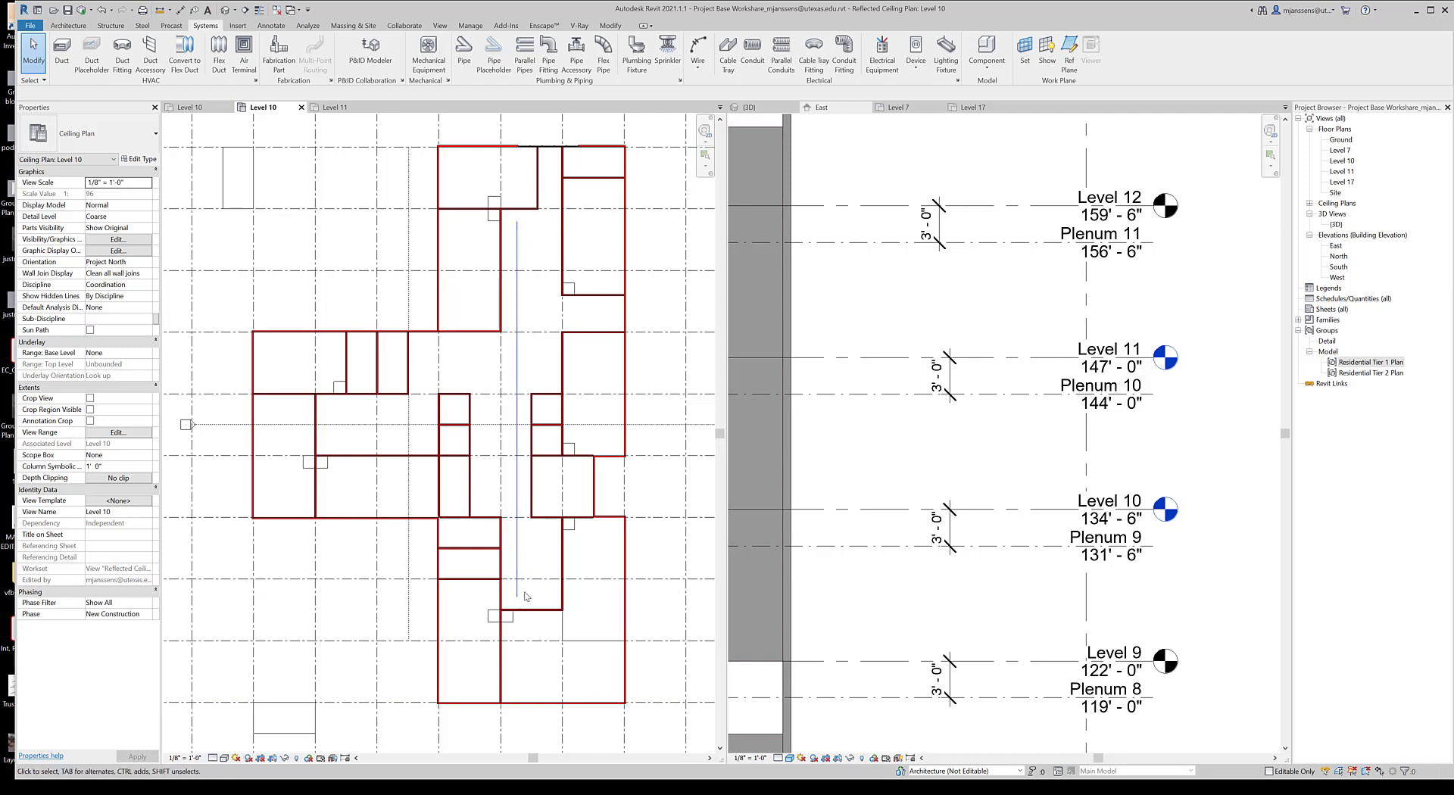
{"action": "mouse_move", "coordinate": [372, 615]}
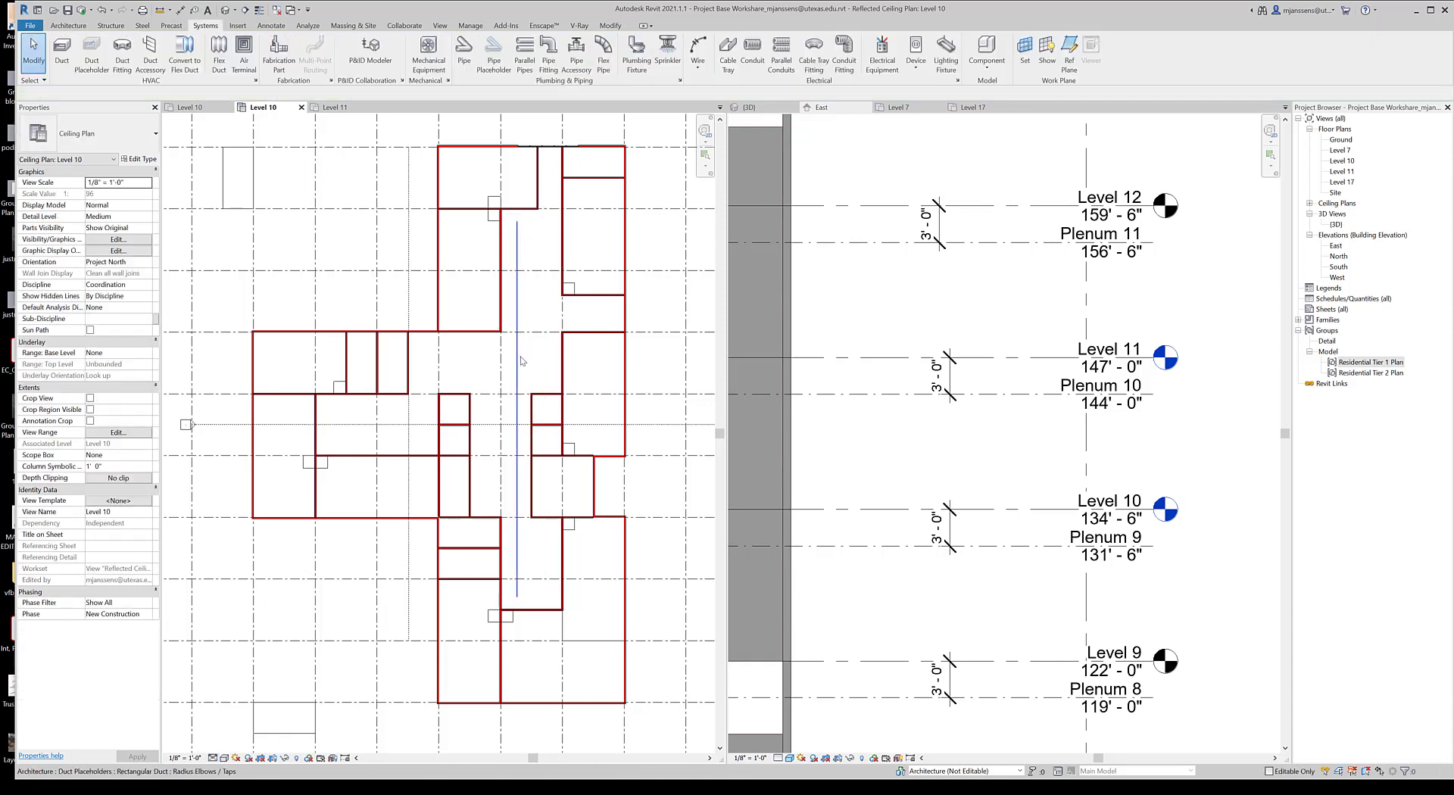
{"action": "left_click", "coordinate": [518, 371]}
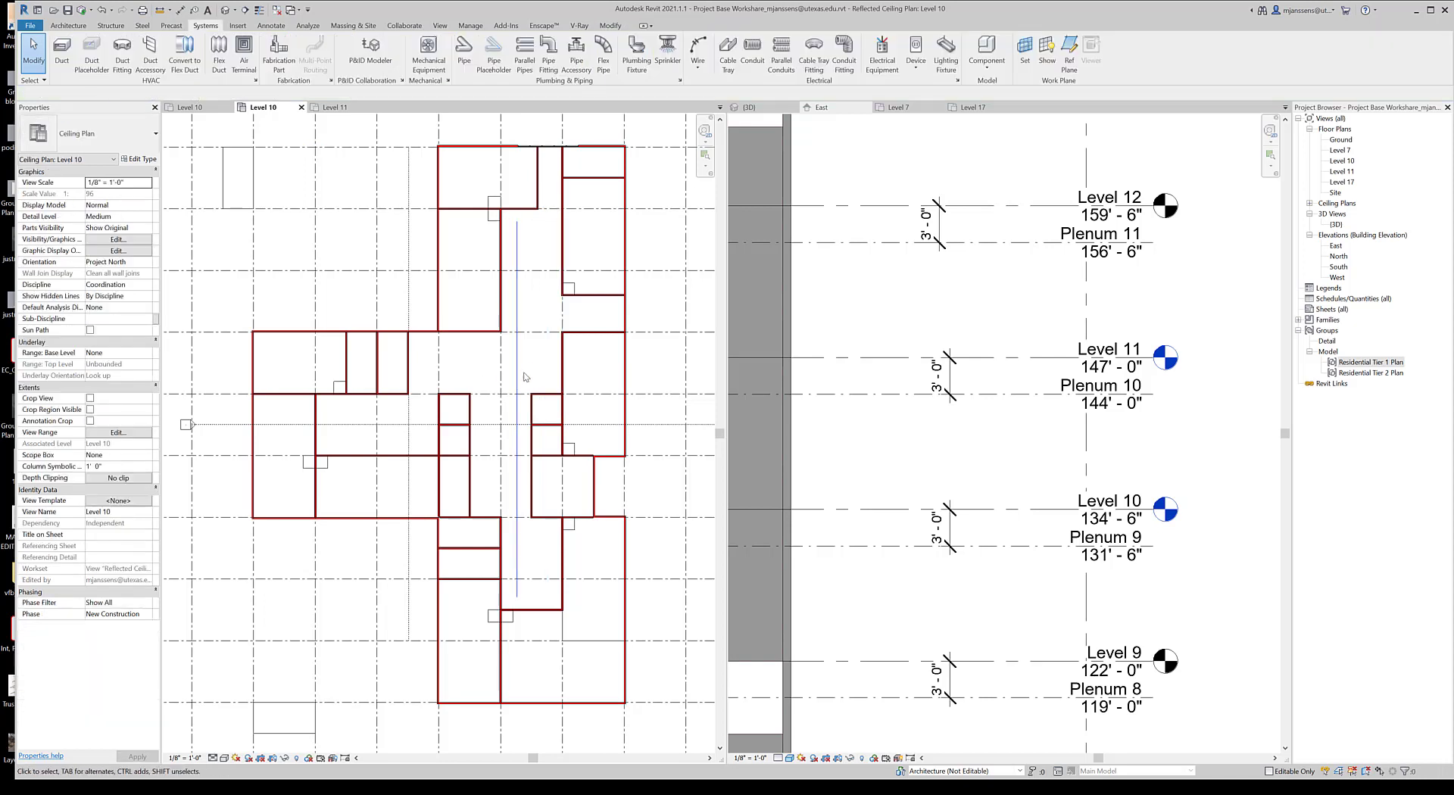
{"action": "mouse_move", "coordinate": [531, 370]}
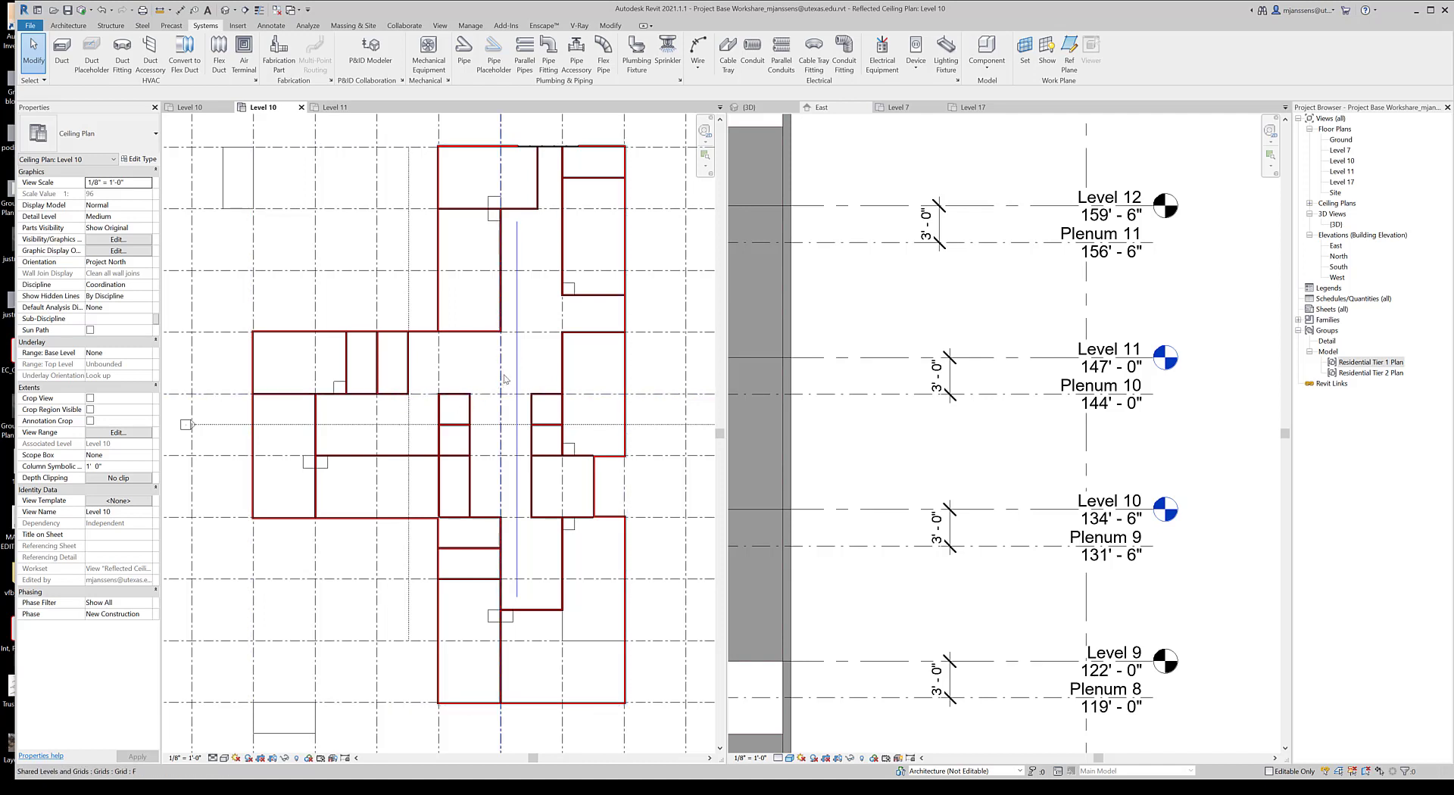
{"action": "right_click", "coordinate": [516, 222]}
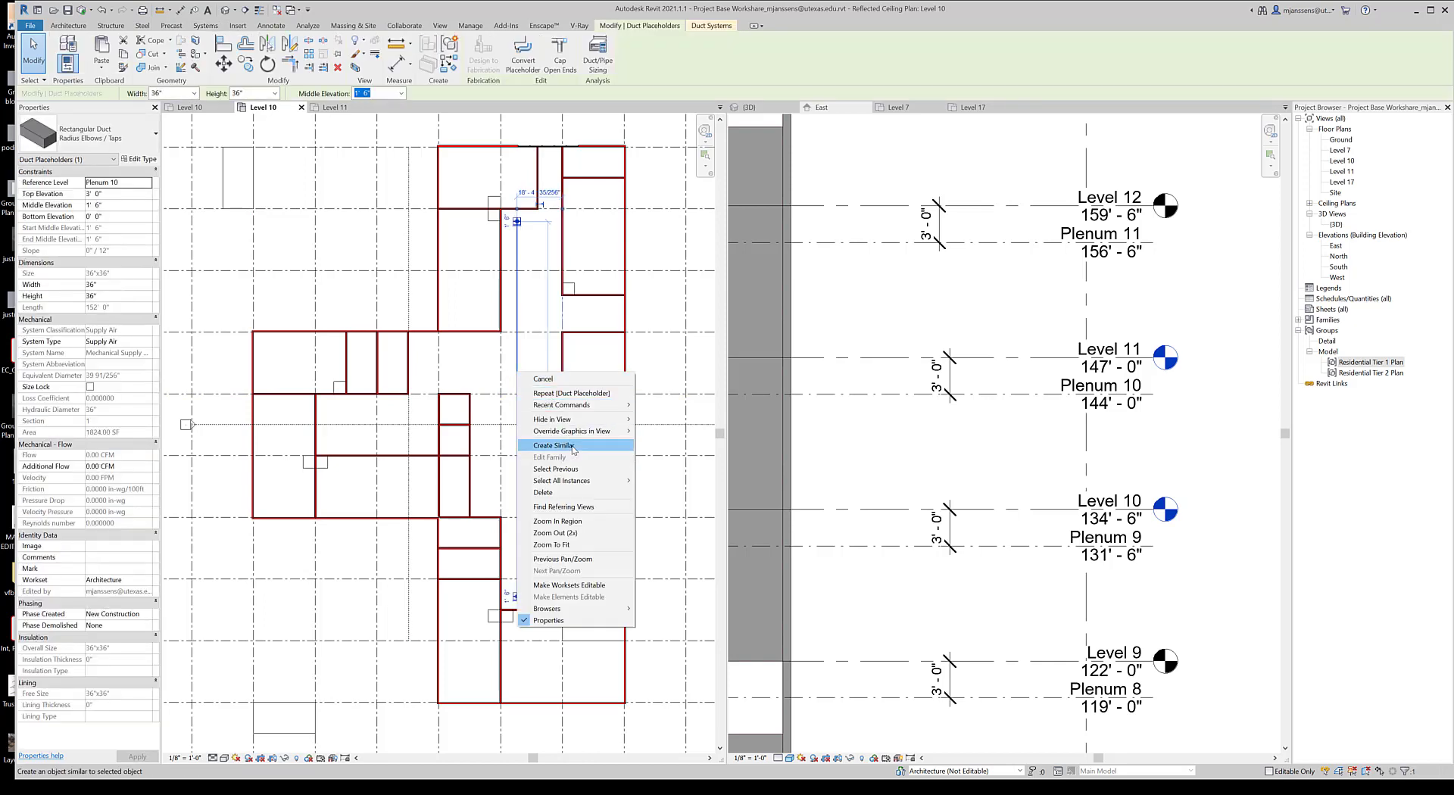
{"action": "left_click", "coordinate": [554, 446]}
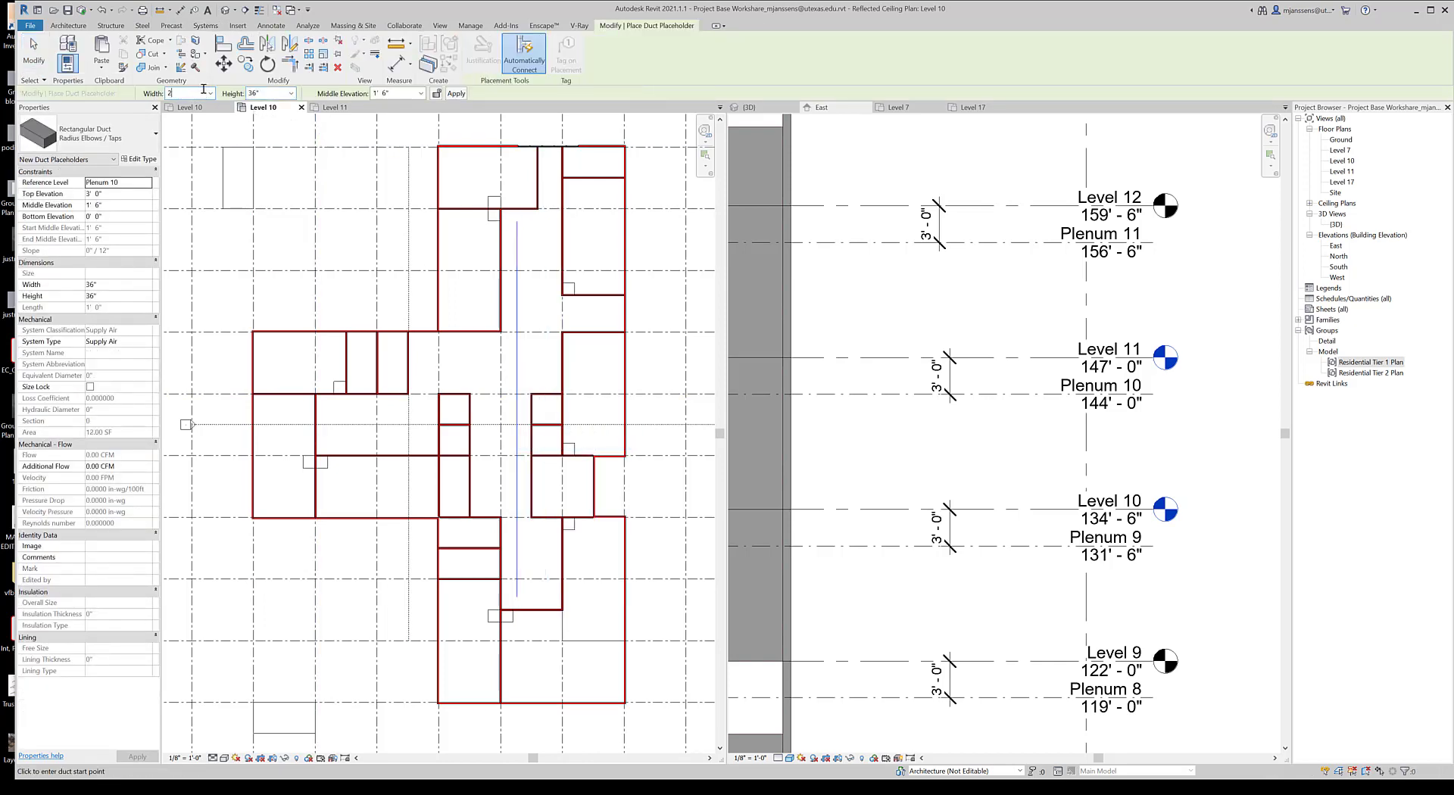
{"action": "type", "text": "24"}
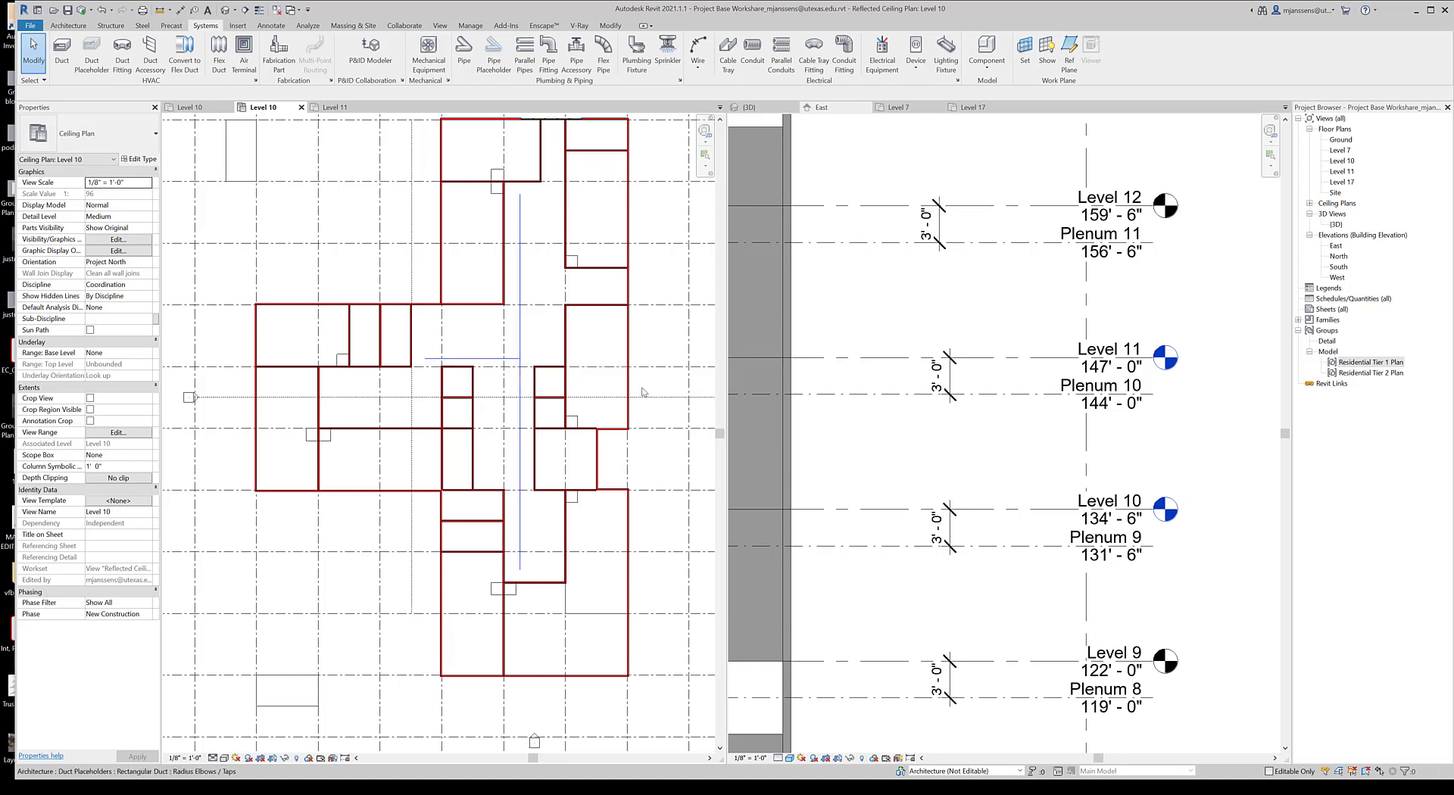
Step: Select both duct placeholders and convert them into real rectangular ducts
{"action": "left_click", "coordinate": [552, 398]}
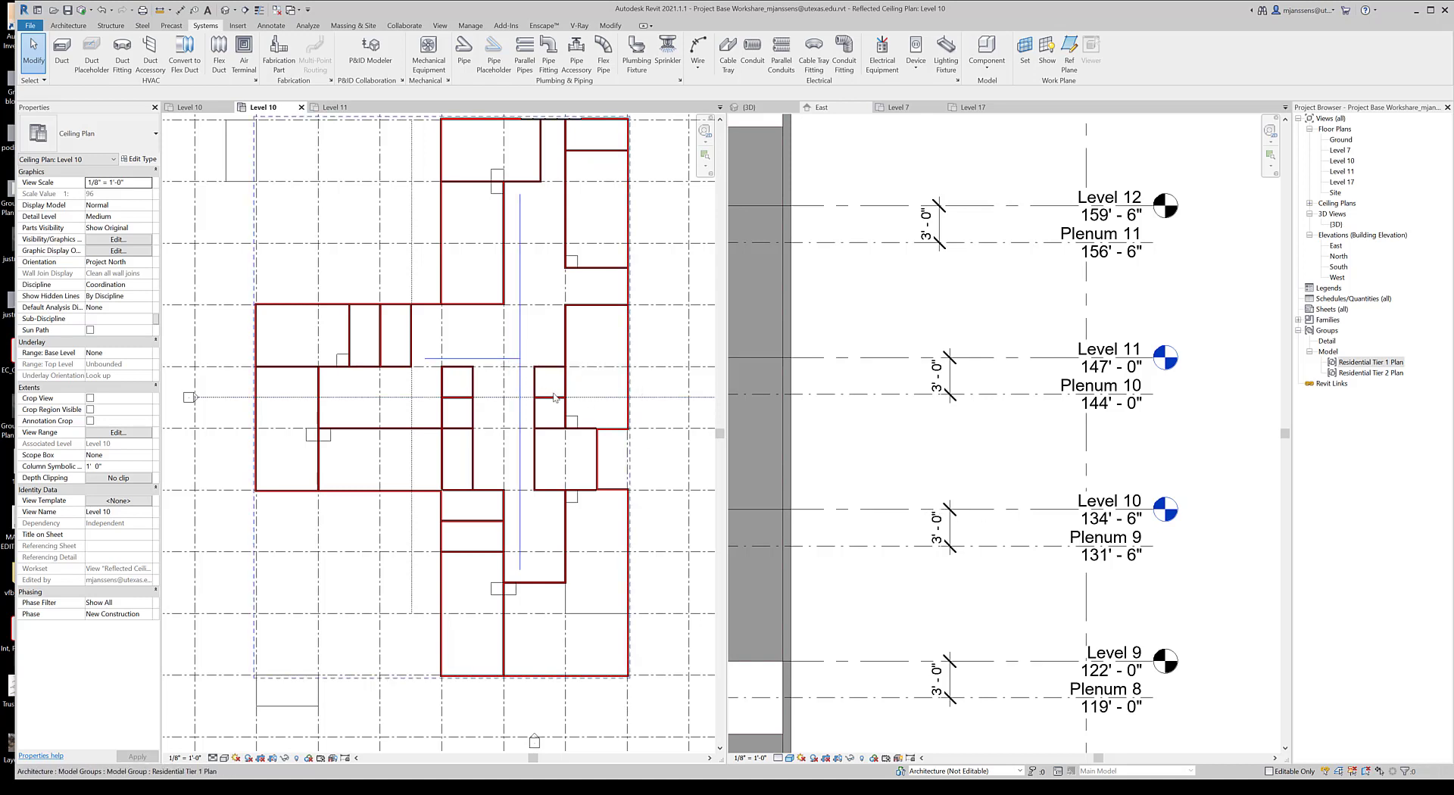
{"action": "mouse_move", "coordinate": [556, 398]}
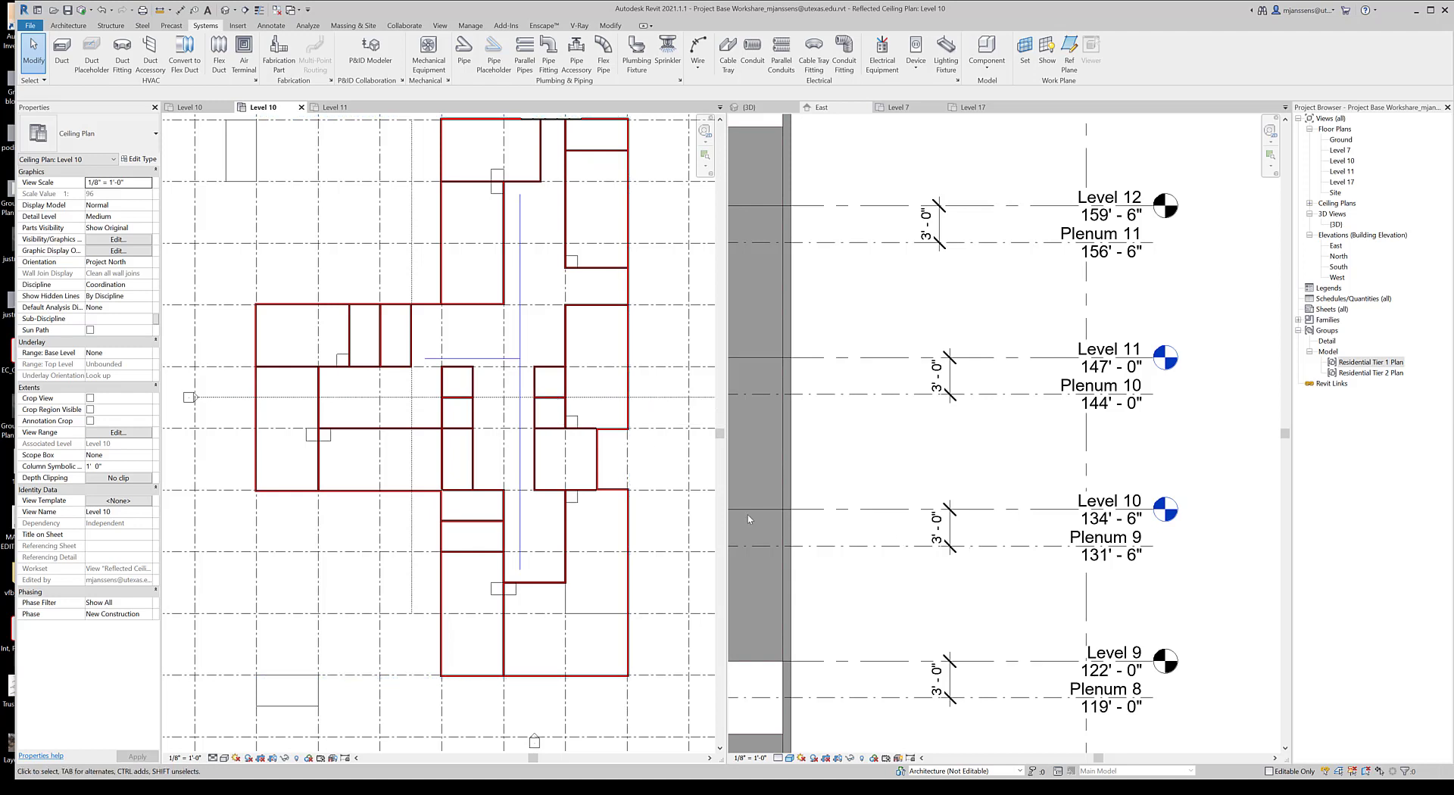
{"action": "mouse_move", "coordinate": [490, 346]}
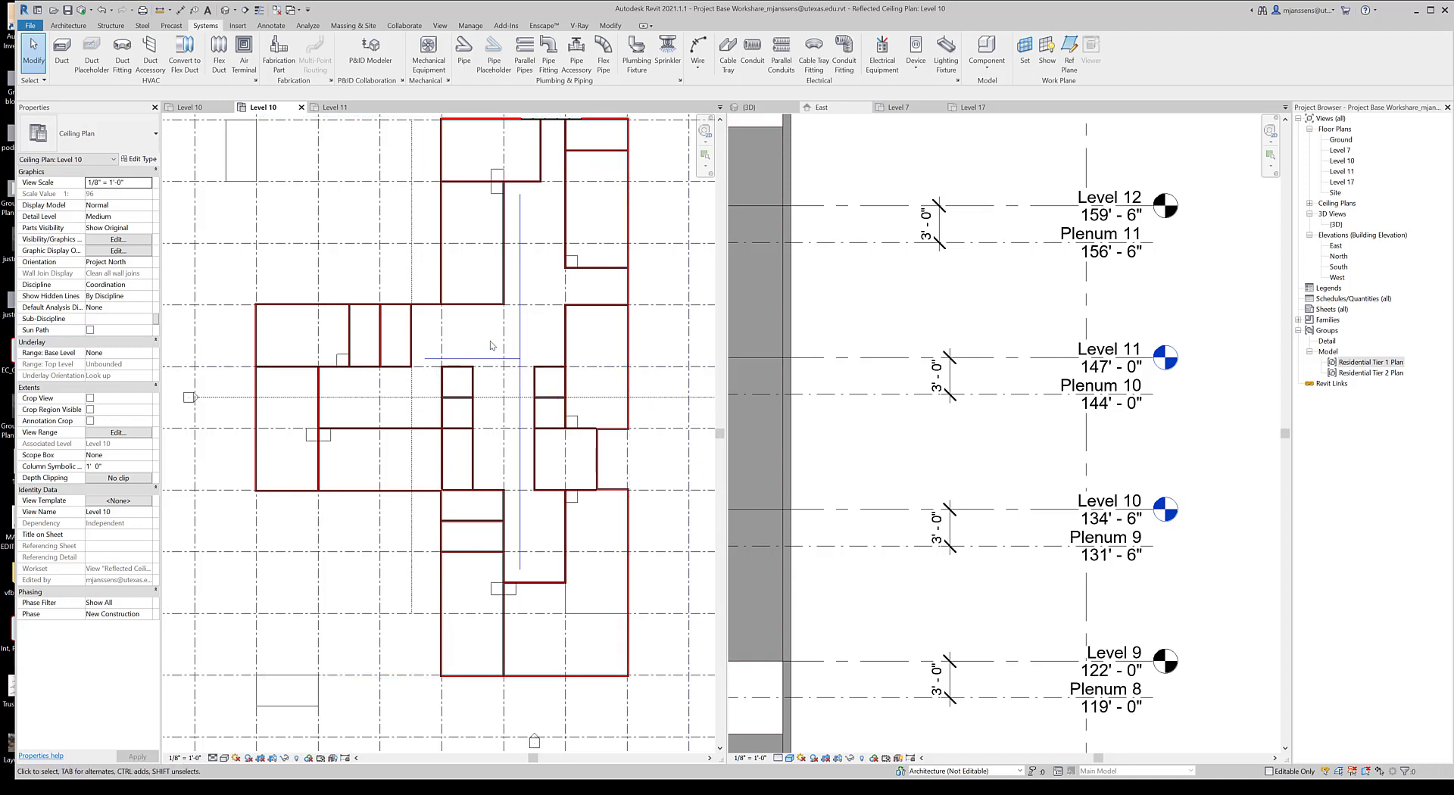
{"action": "mouse_move", "coordinate": [410, 334]}
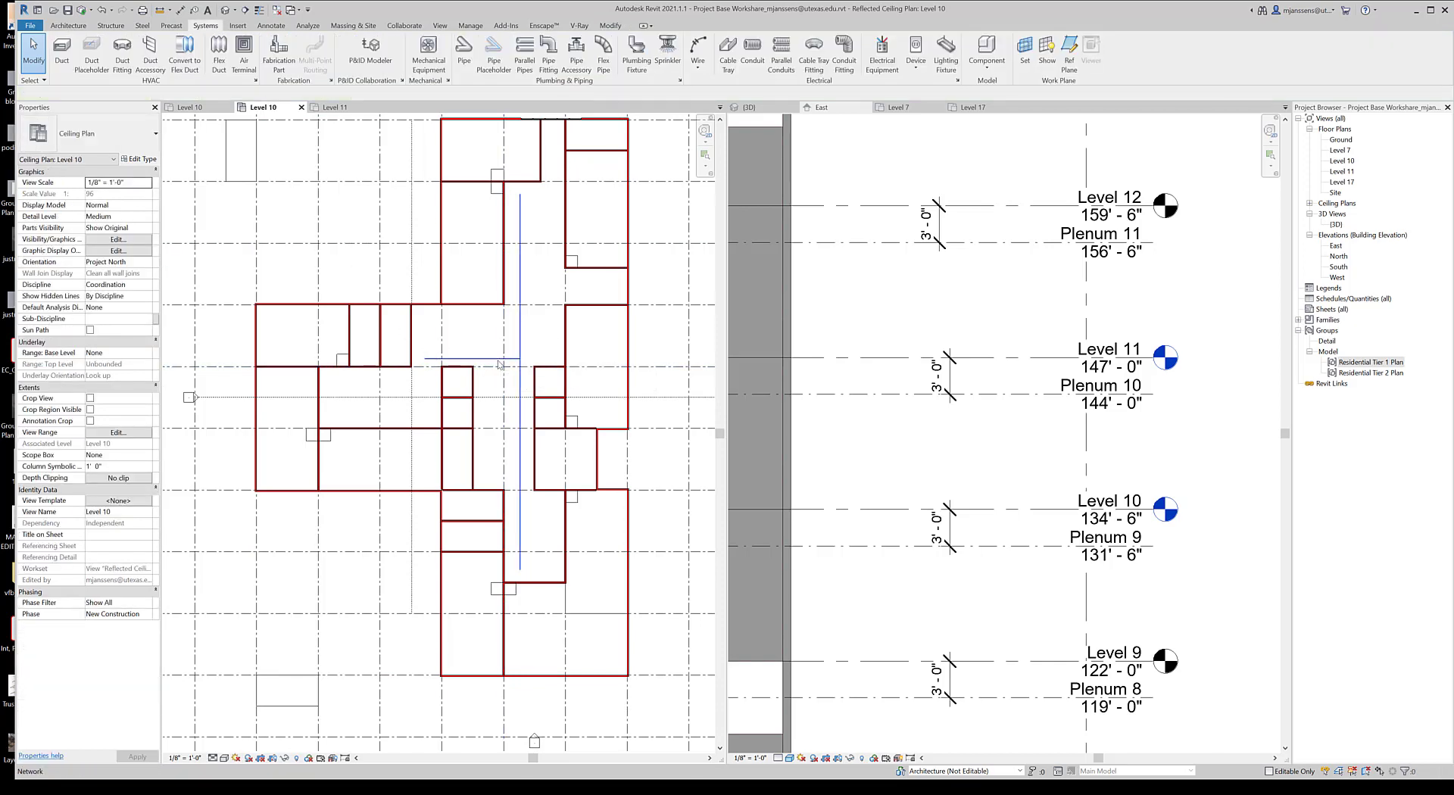
{"action": "left_click", "coordinate": [519, 362]}
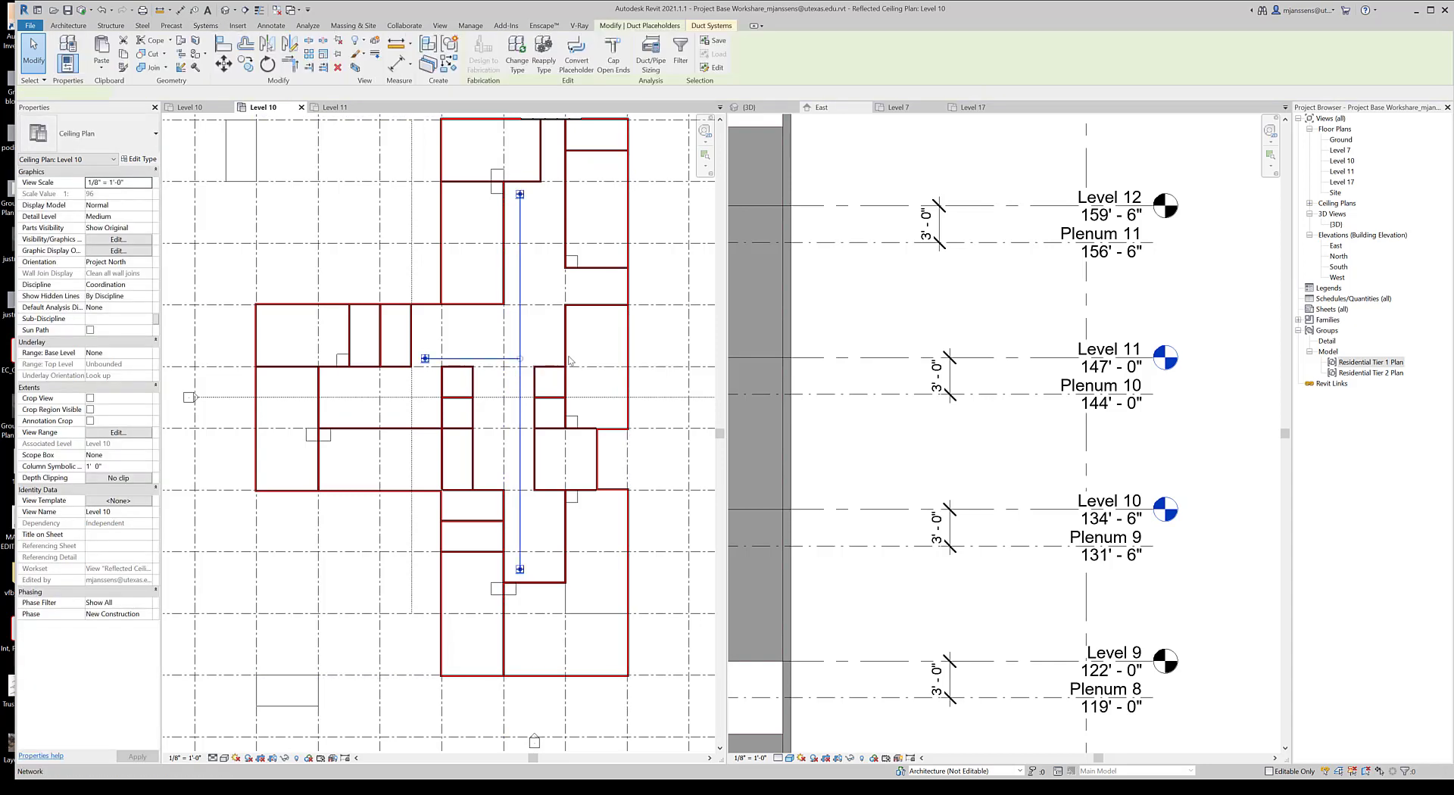
{"action": "left_click", "coordinate": [518, 359]}
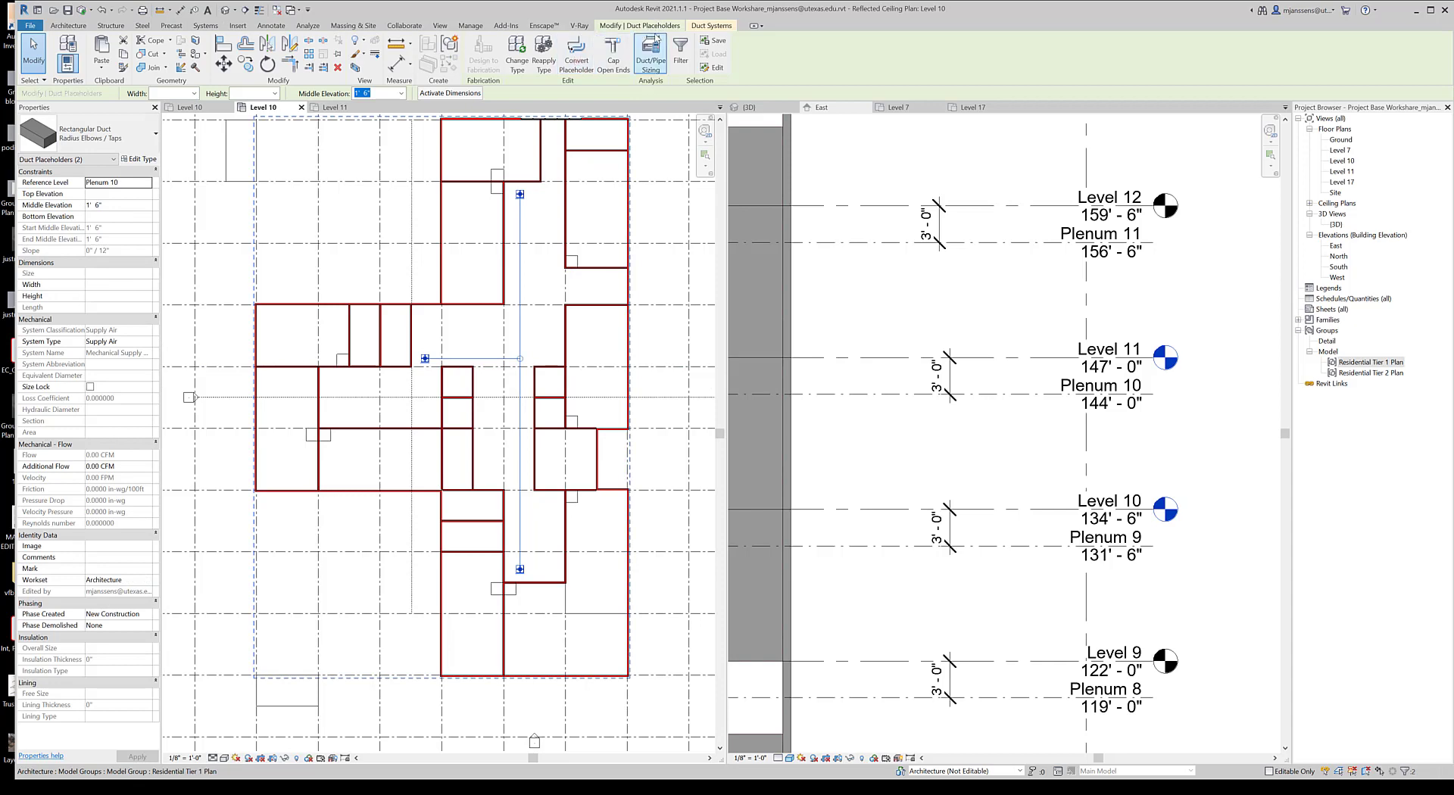
{"action": "mouse_move", "coordinate": [575, 53]}
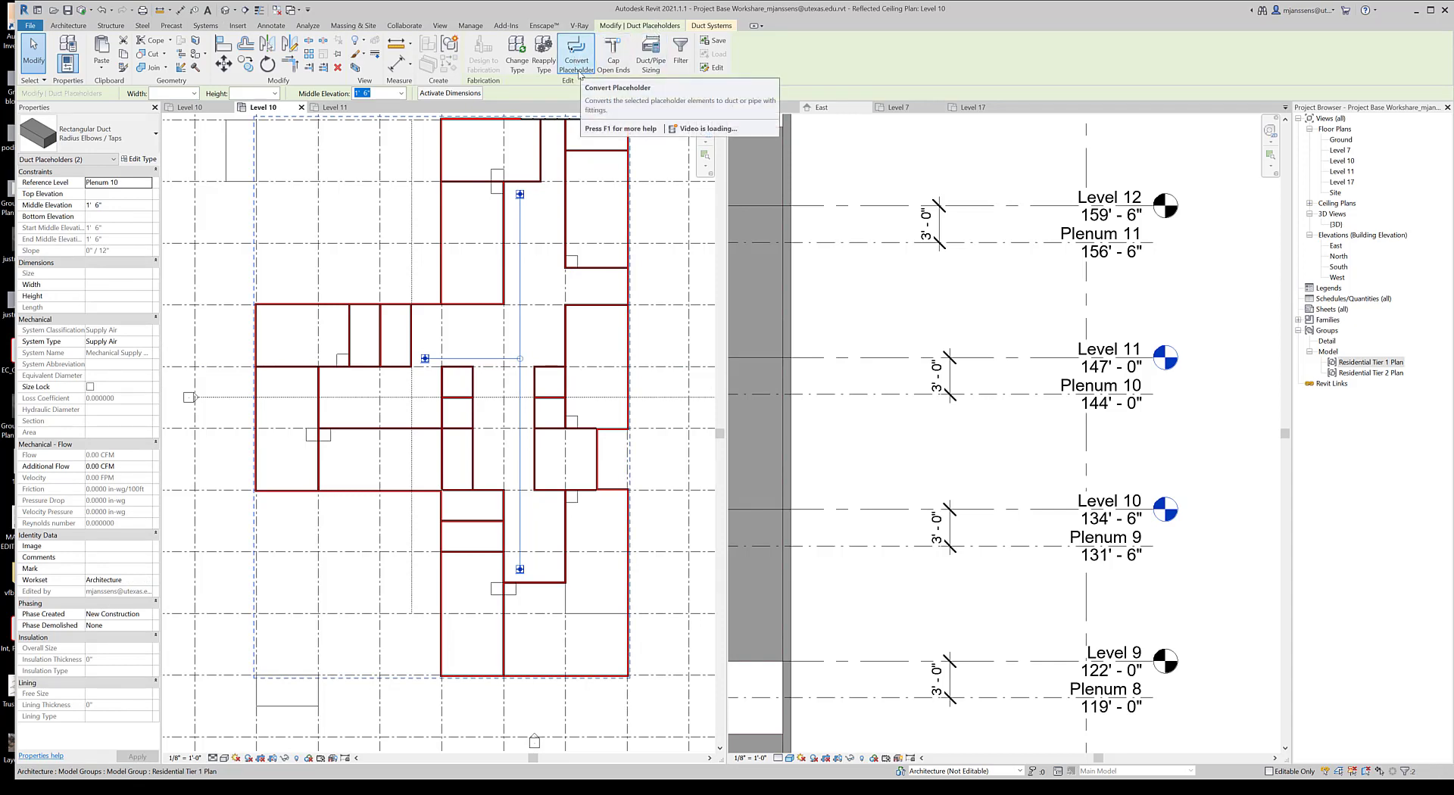
{"action": "left_click", "coordinate": [575, 56]}
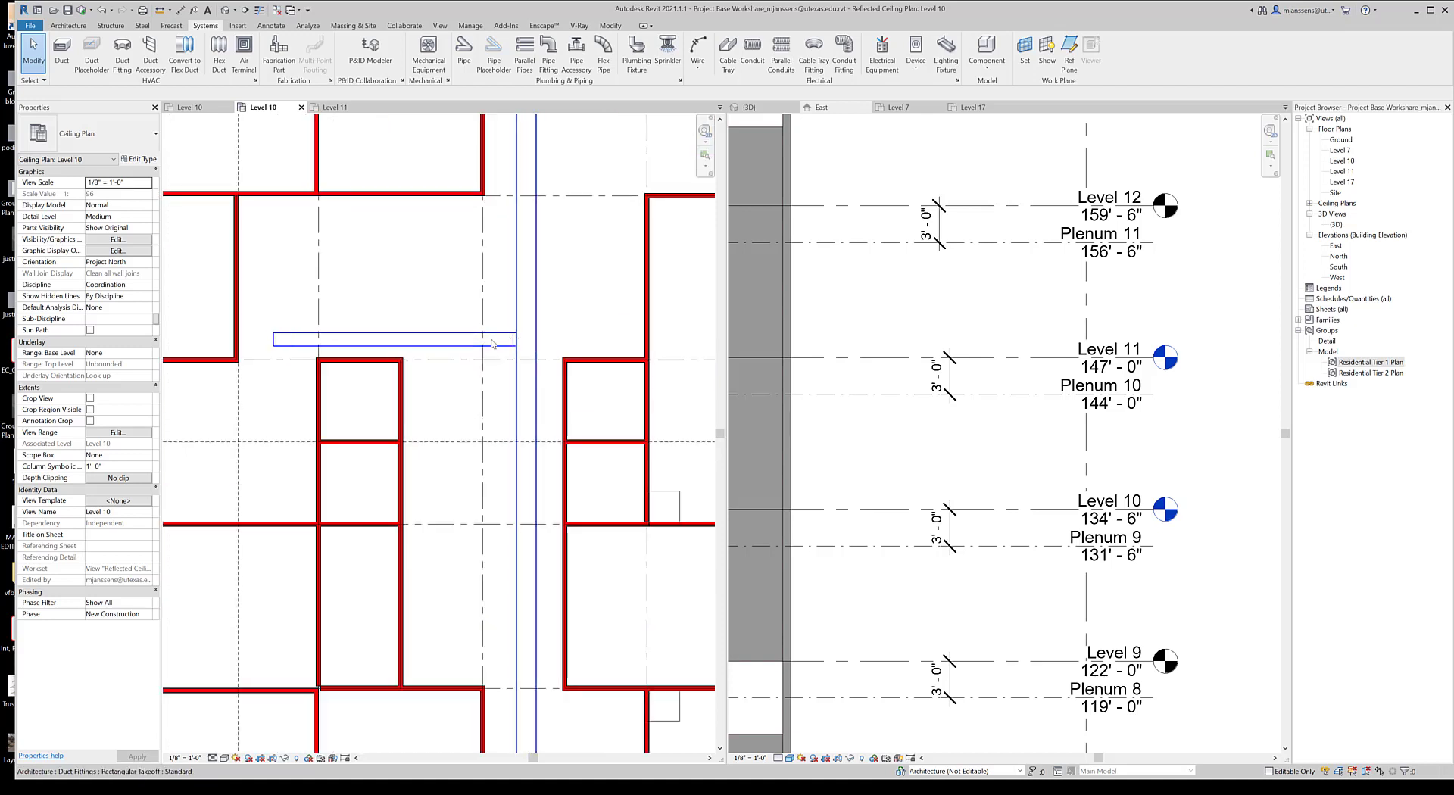
Step: Start a Create Similar duct from the converted horizontal run
{"action": "left_click", "coordinate": [389, 341]}
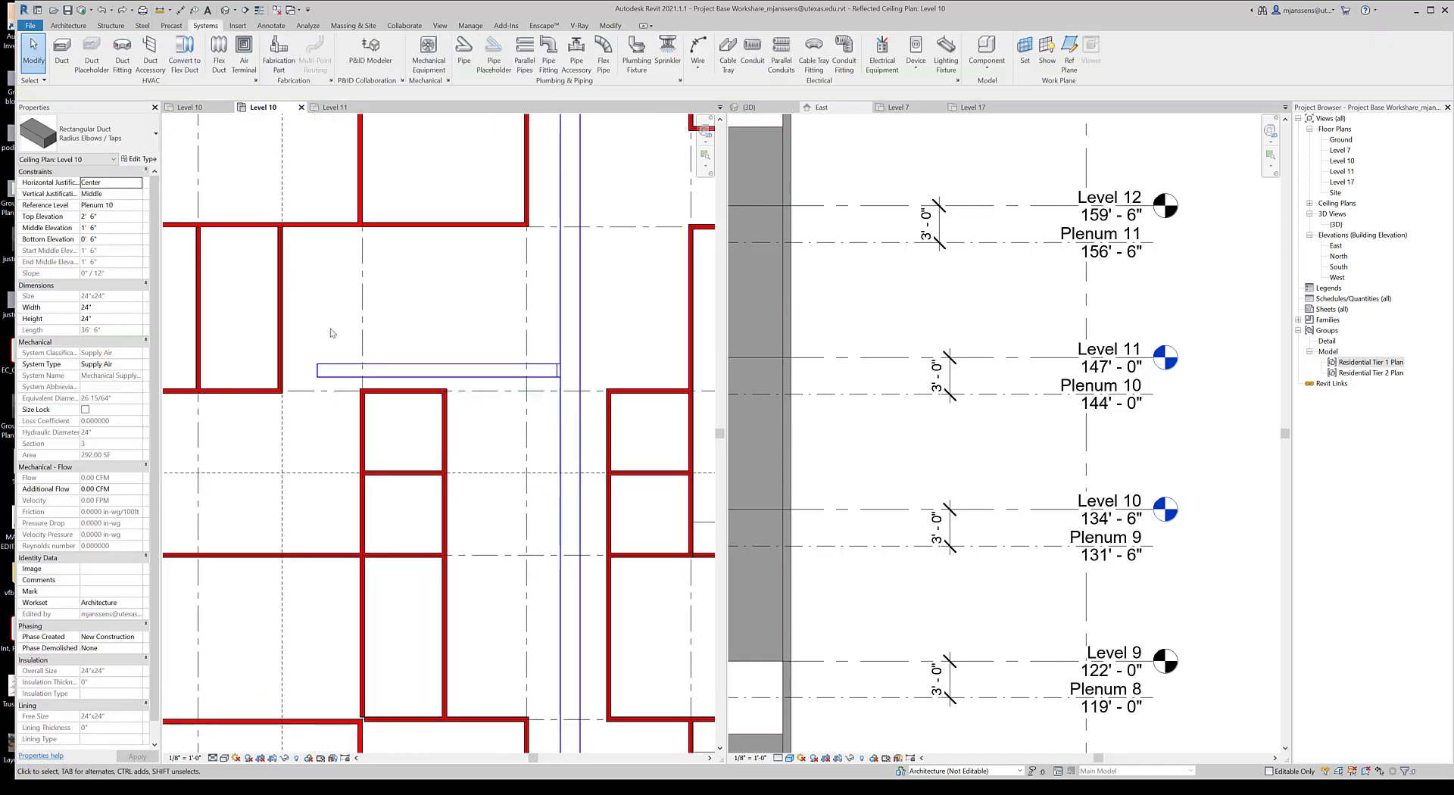
{"action": "left_click", "coordinate": [436, 369]}
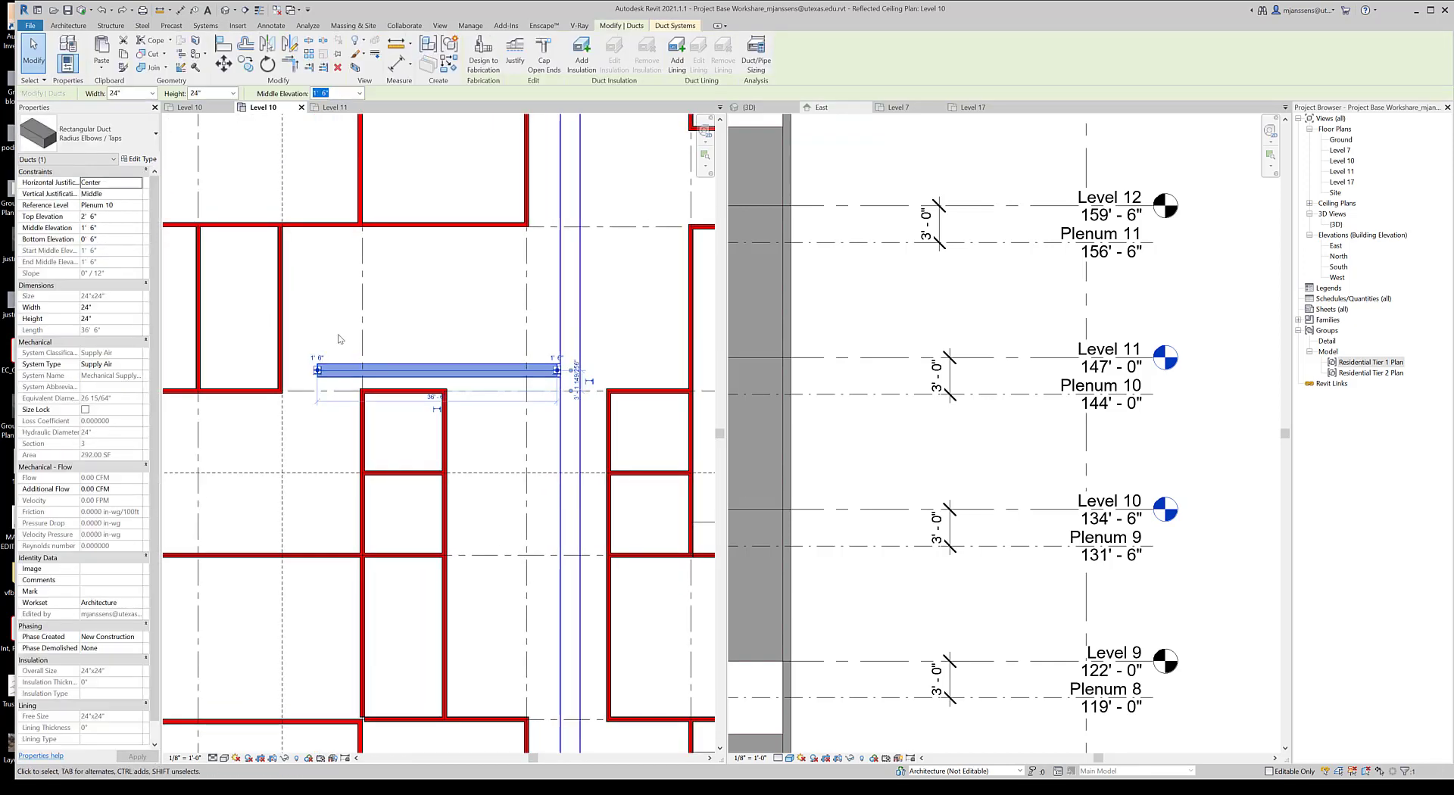
{"action": "right_click", "coordinate": [436, 371]}
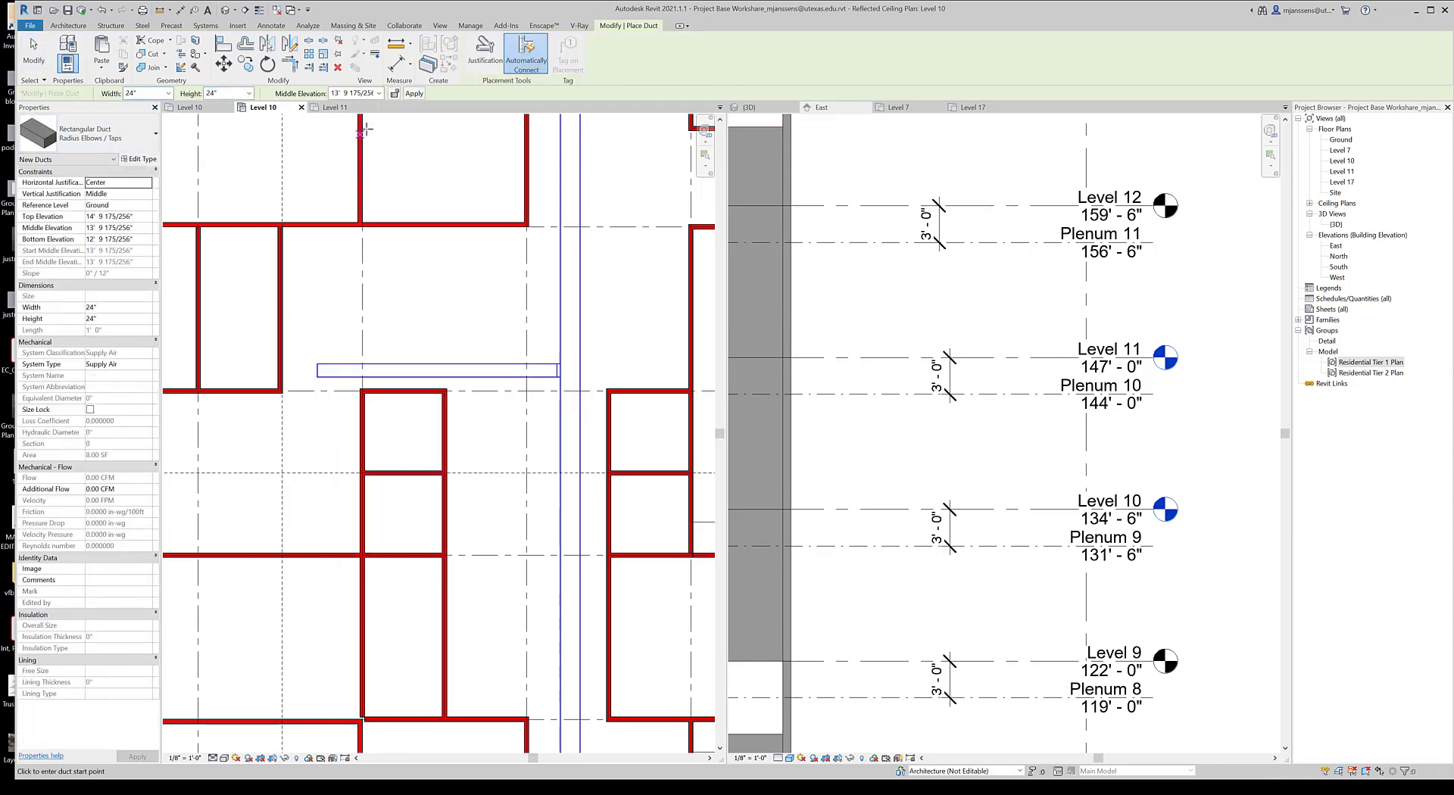
{"action": "left_click", "coordinate": [378, 92]}
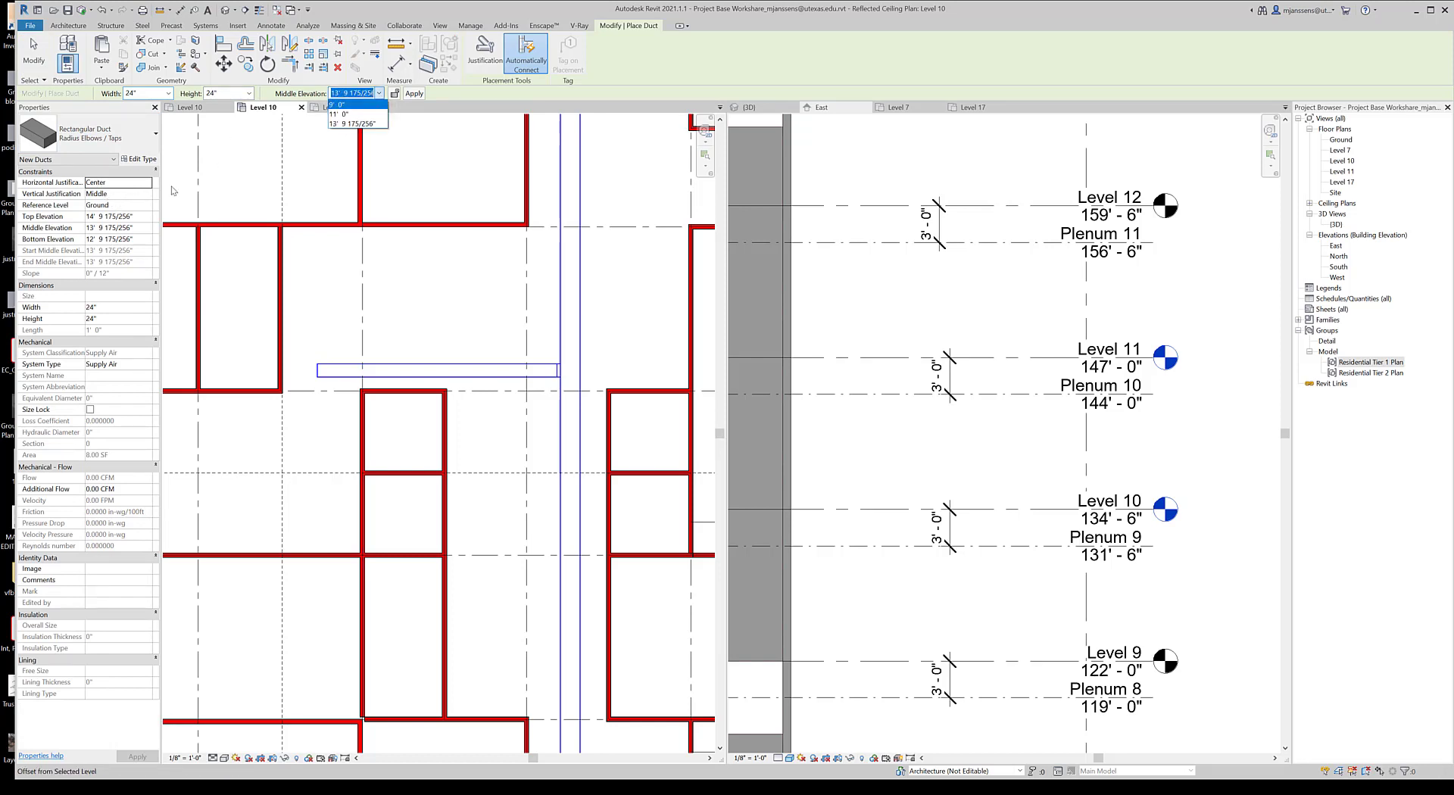
Step: Reference the new duct to Plenum 10 and start the branch on the horizontal run
{"action": "left_click", "coordinate": [146, 205]}
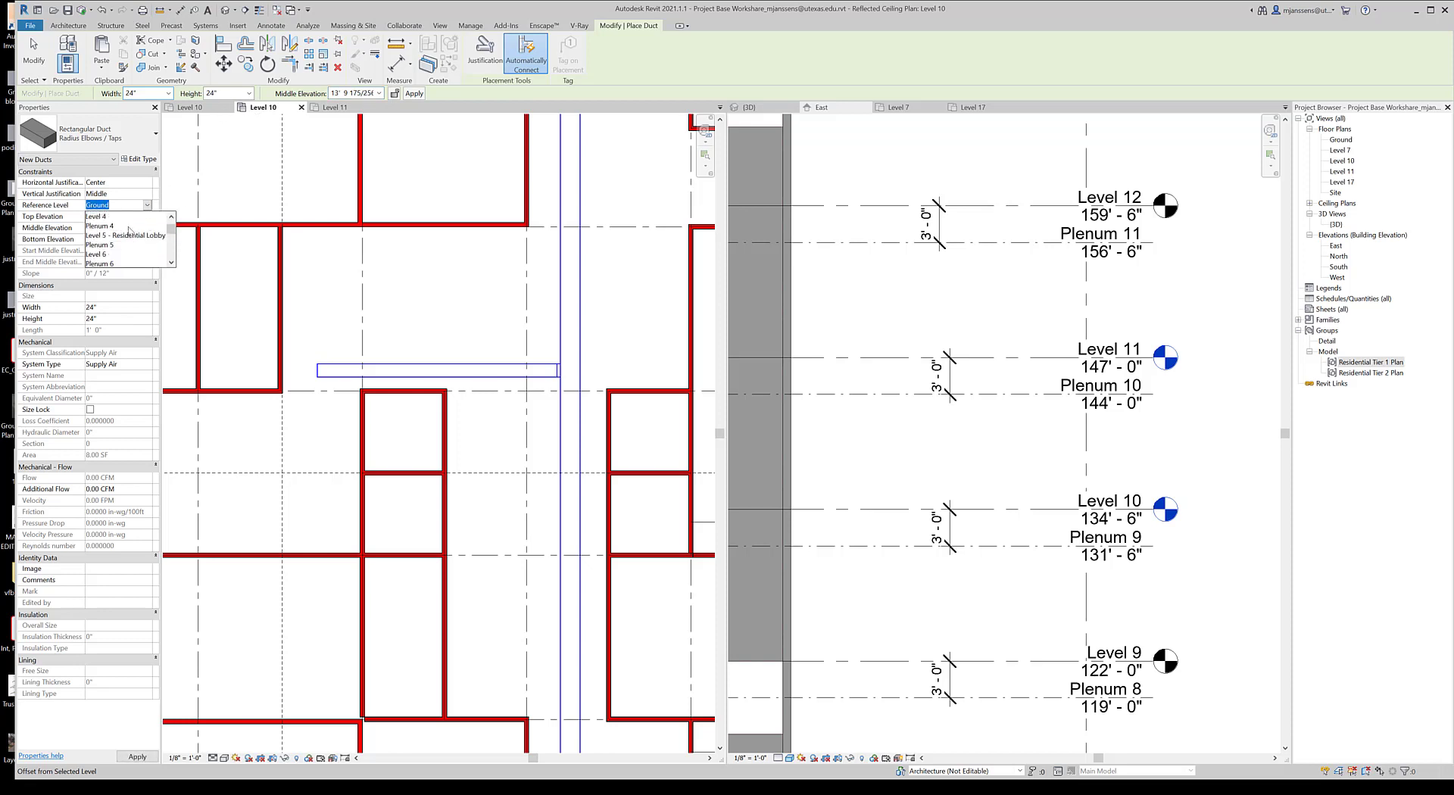
{"action": "scroll", "scroll_direction": "down", "scroll_amount": 3}
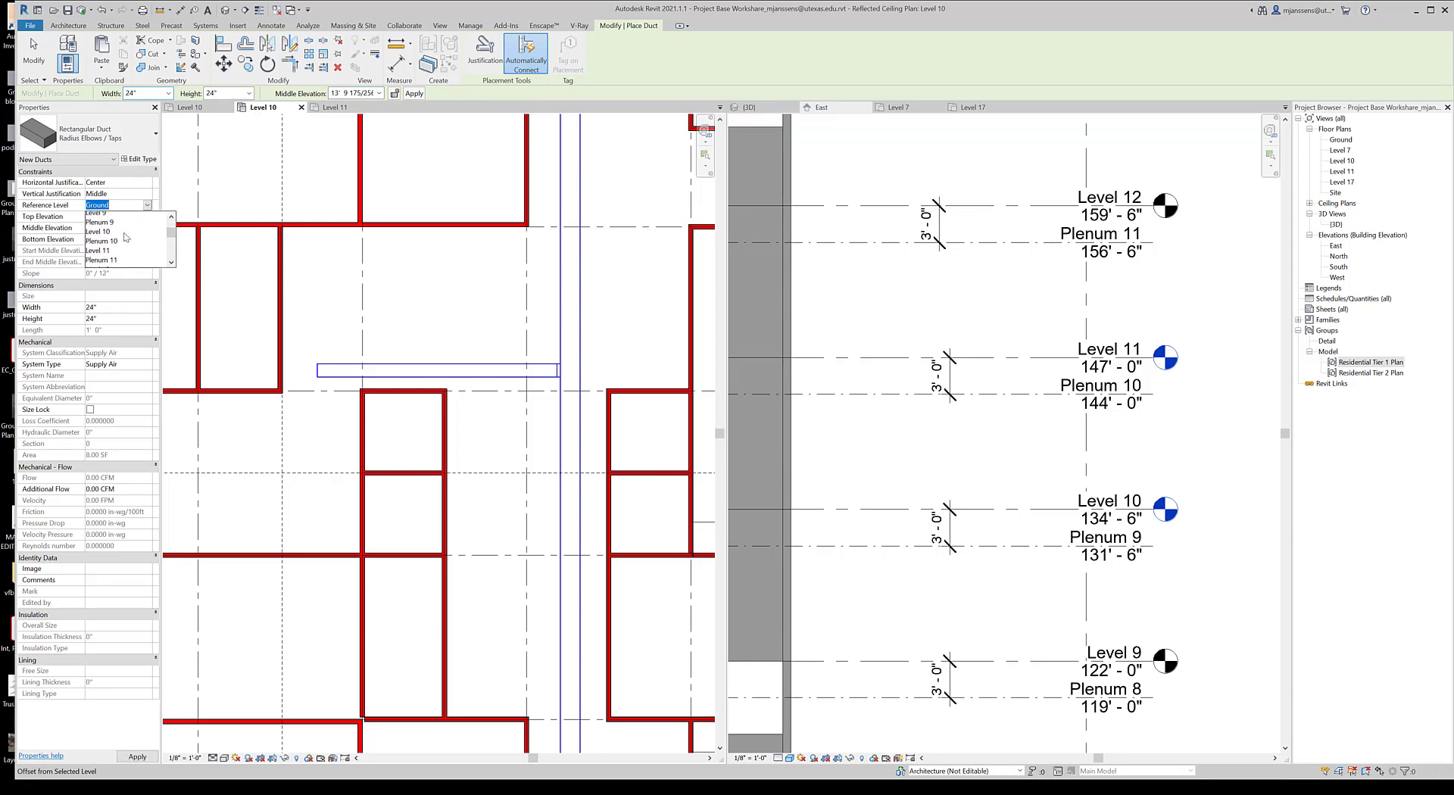
{"action": "left_click", "coordinate": [100, 241]}
{"action": "type", "text": "0' 6\""}
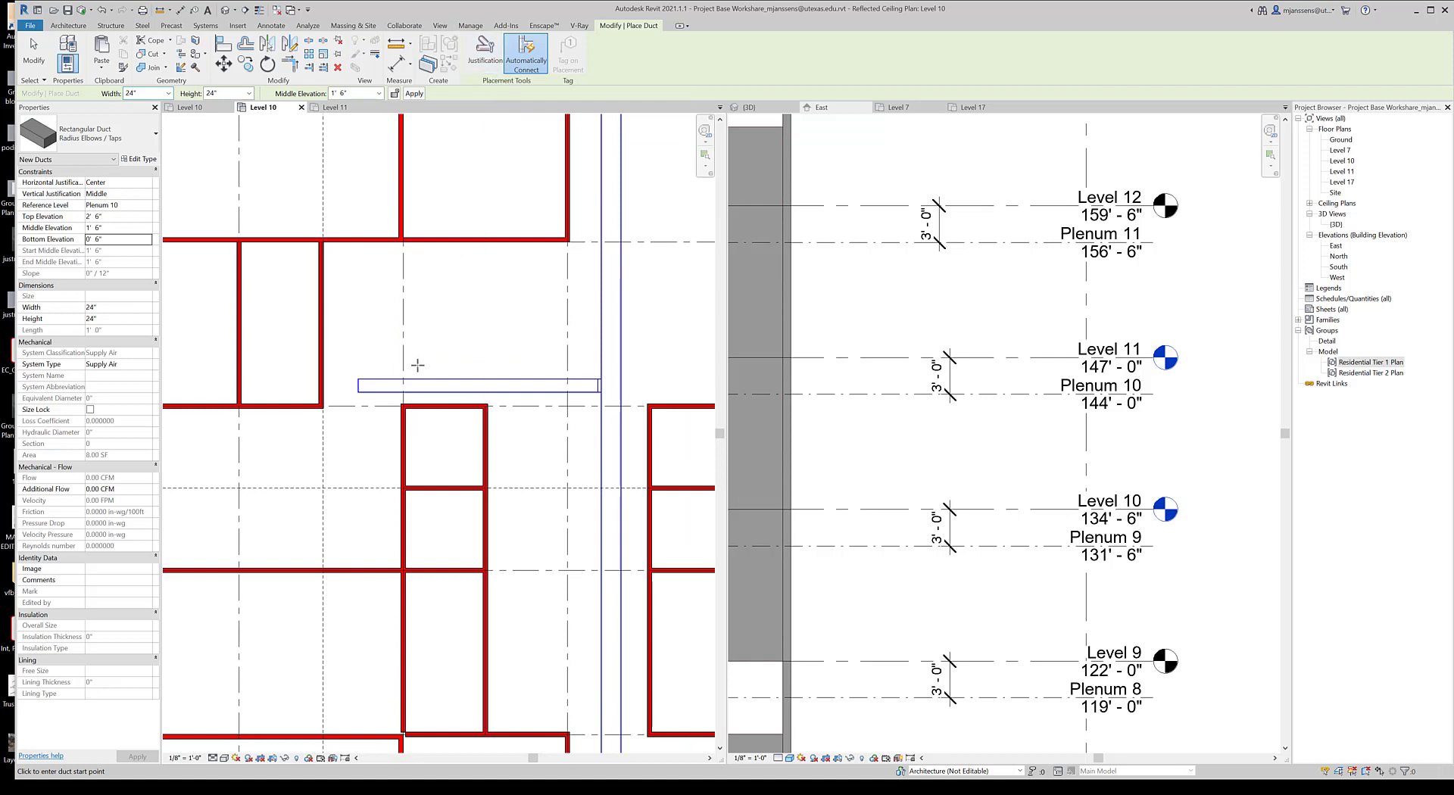
{"action": "left_click", "coordinate": [388, 578]}
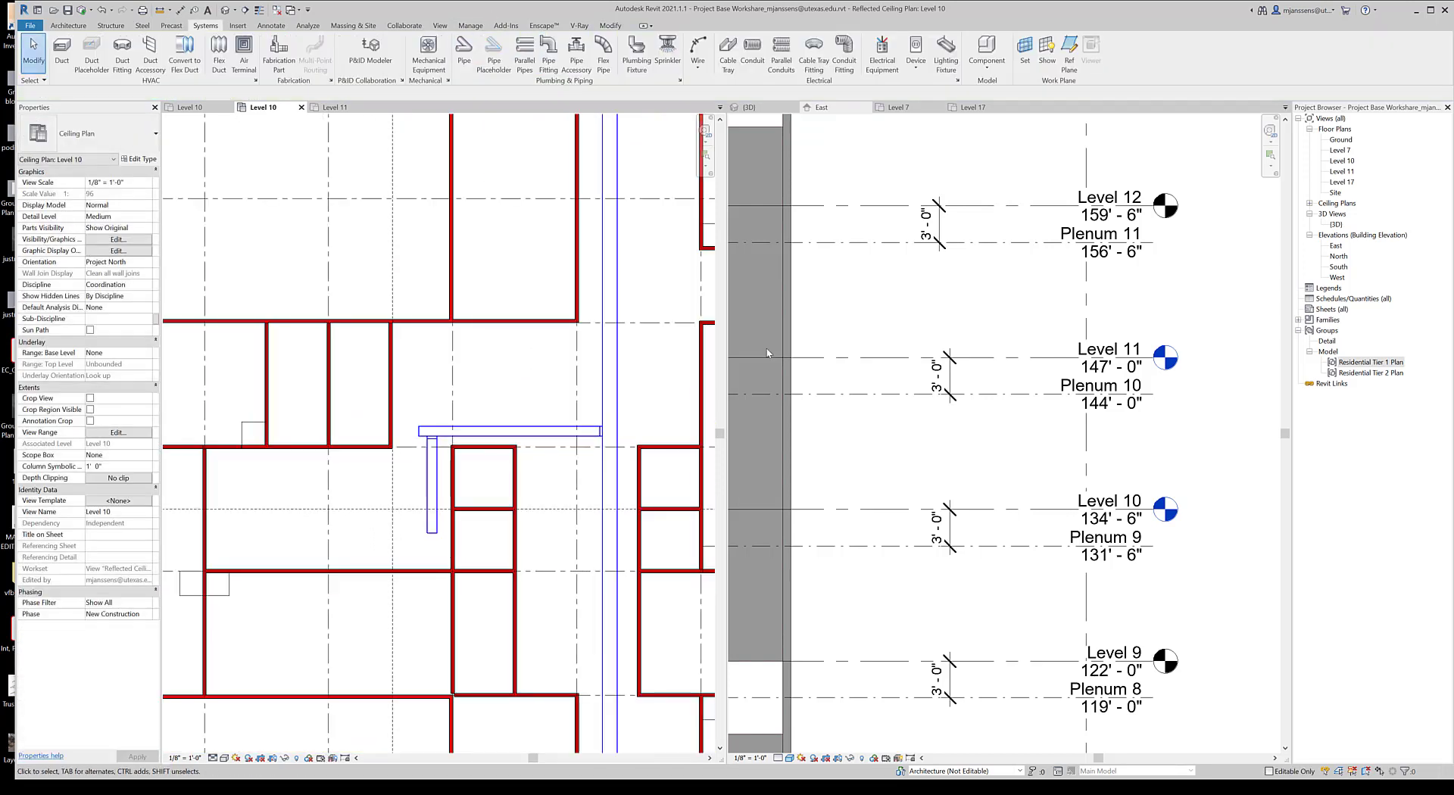
Step: Finish the branch duct and group the selected ducts as a model group named Mechanical Tier 1
{"action": "left_click", "coordinate": [748, 106]}
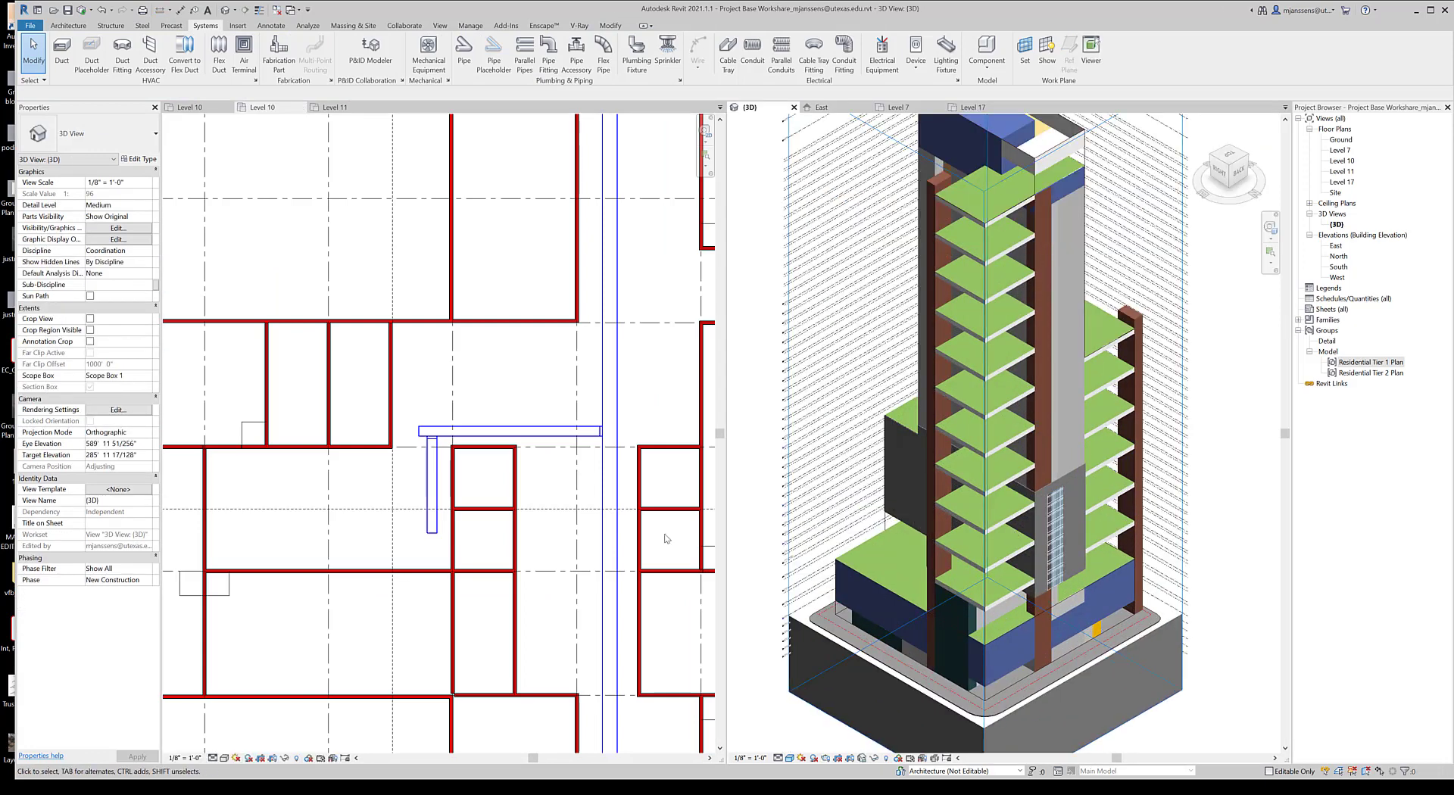
{"action": "left_click", "coordinate": [264, 106]}
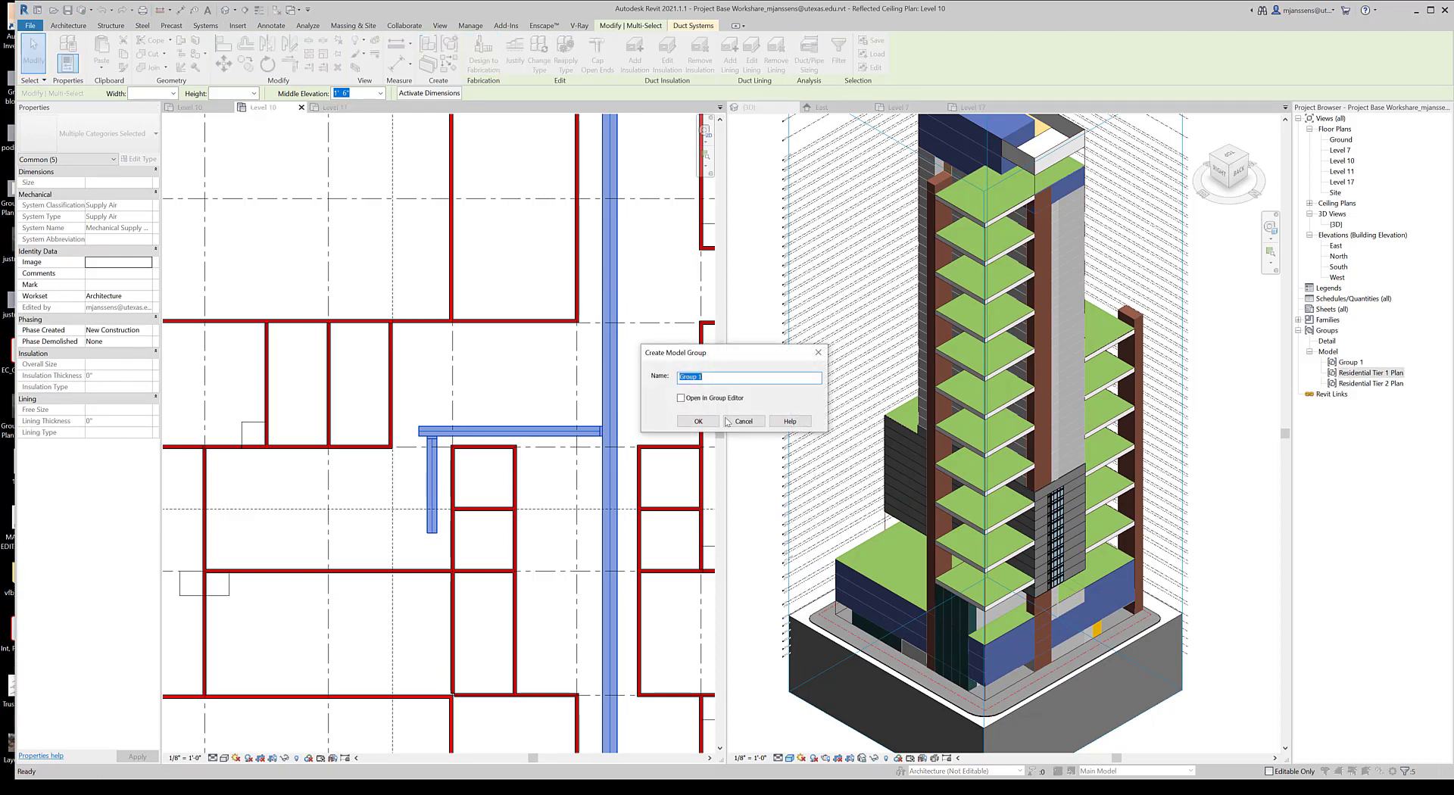
{"action": "type", "text": "Mo"}
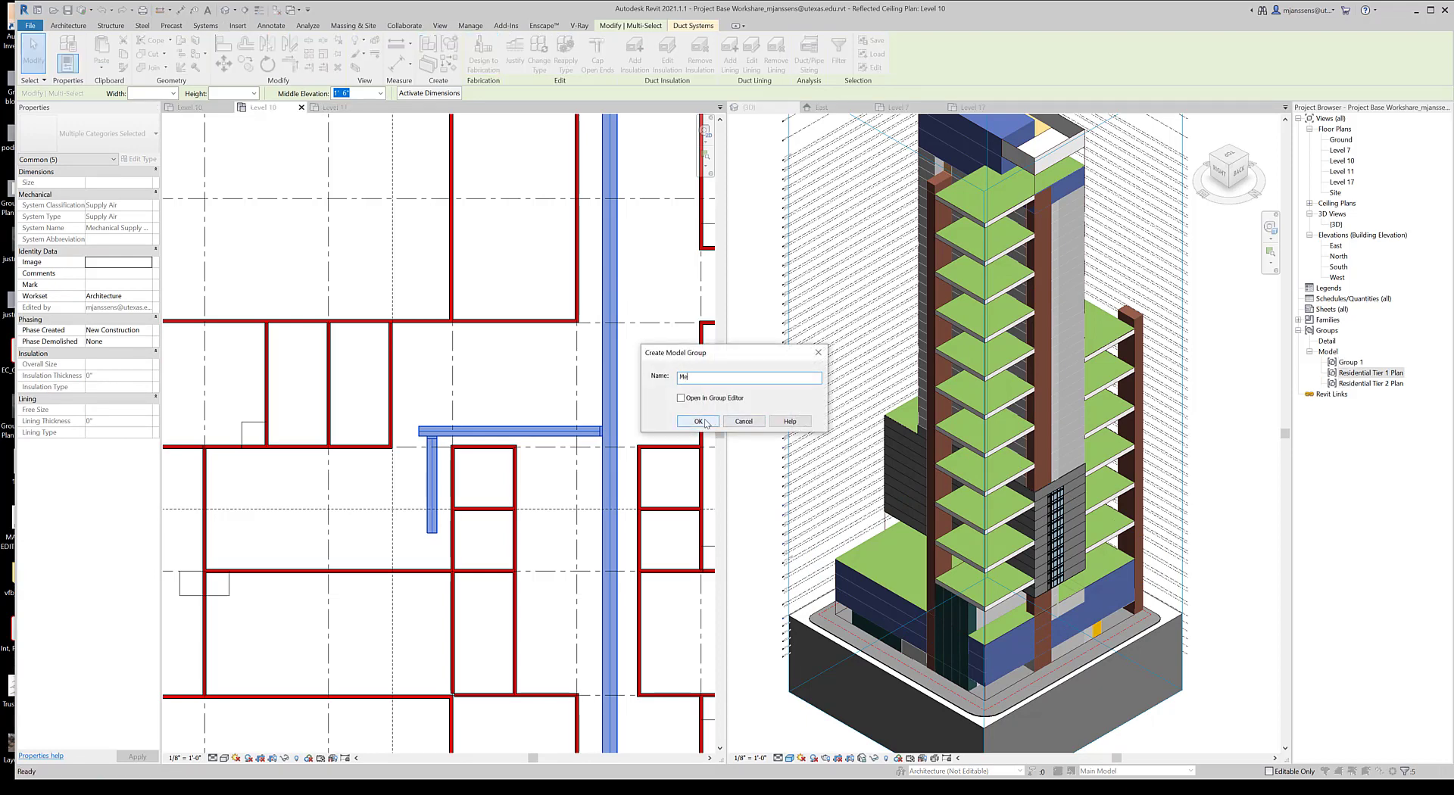
{"action": "type", "text": "Mechanical T1"}
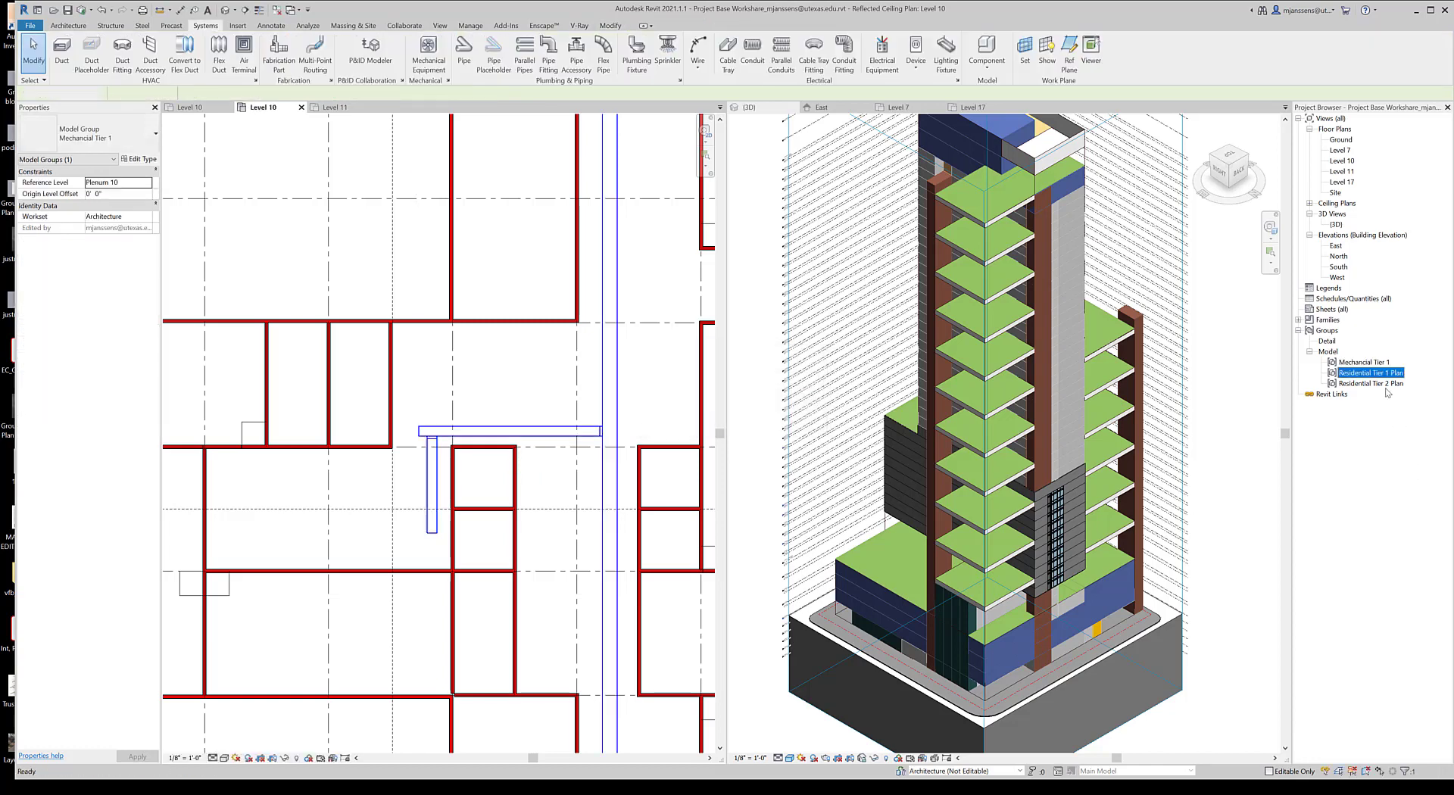
Step: Isolate the Mechanical Tier 1 group in the 3D view so only that duct run shows
{"action": "right_click", "coordinate": [1360, 362]}
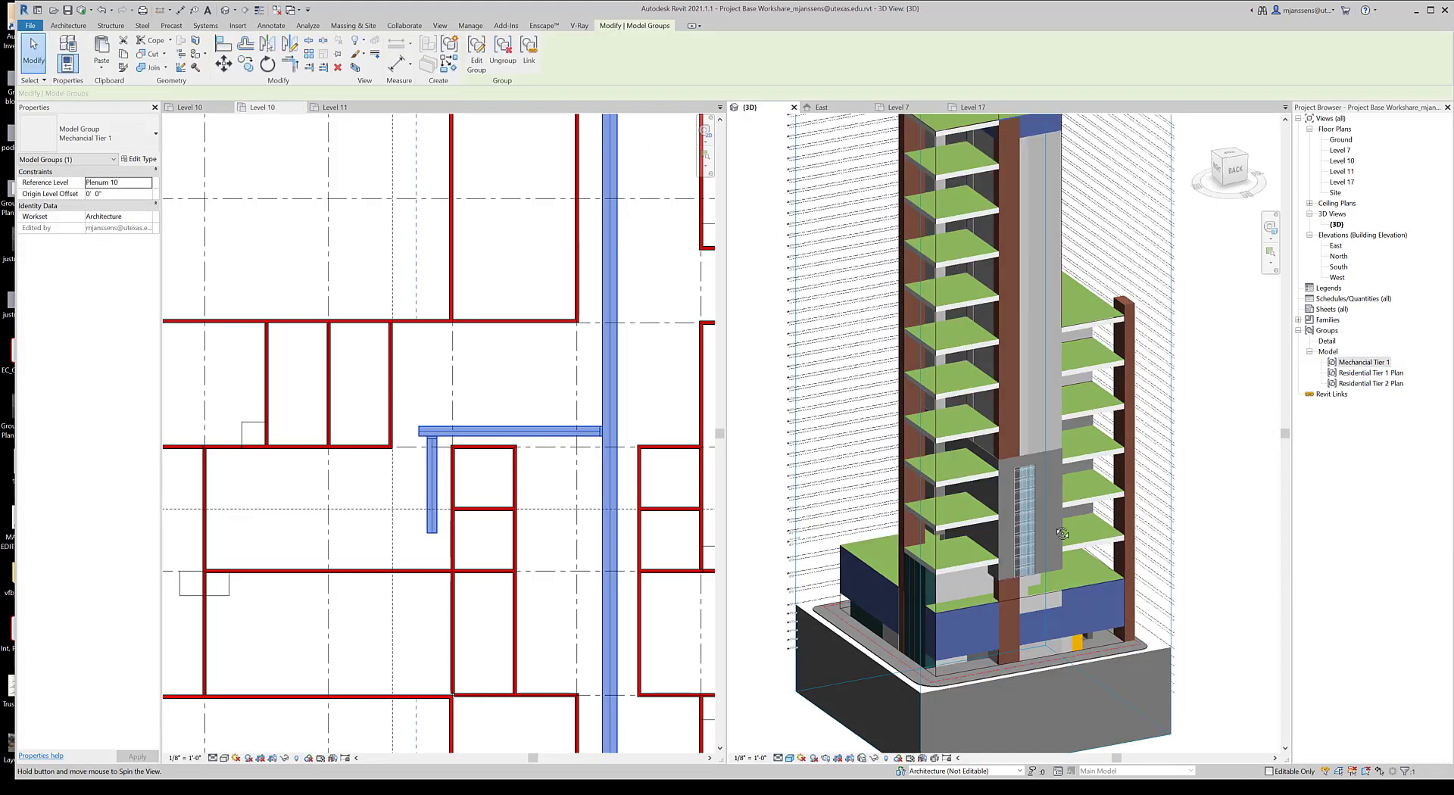
{"action": "left_click_drag", "start_coordinate": [1061, 533], "coordinate": [878, 732]}
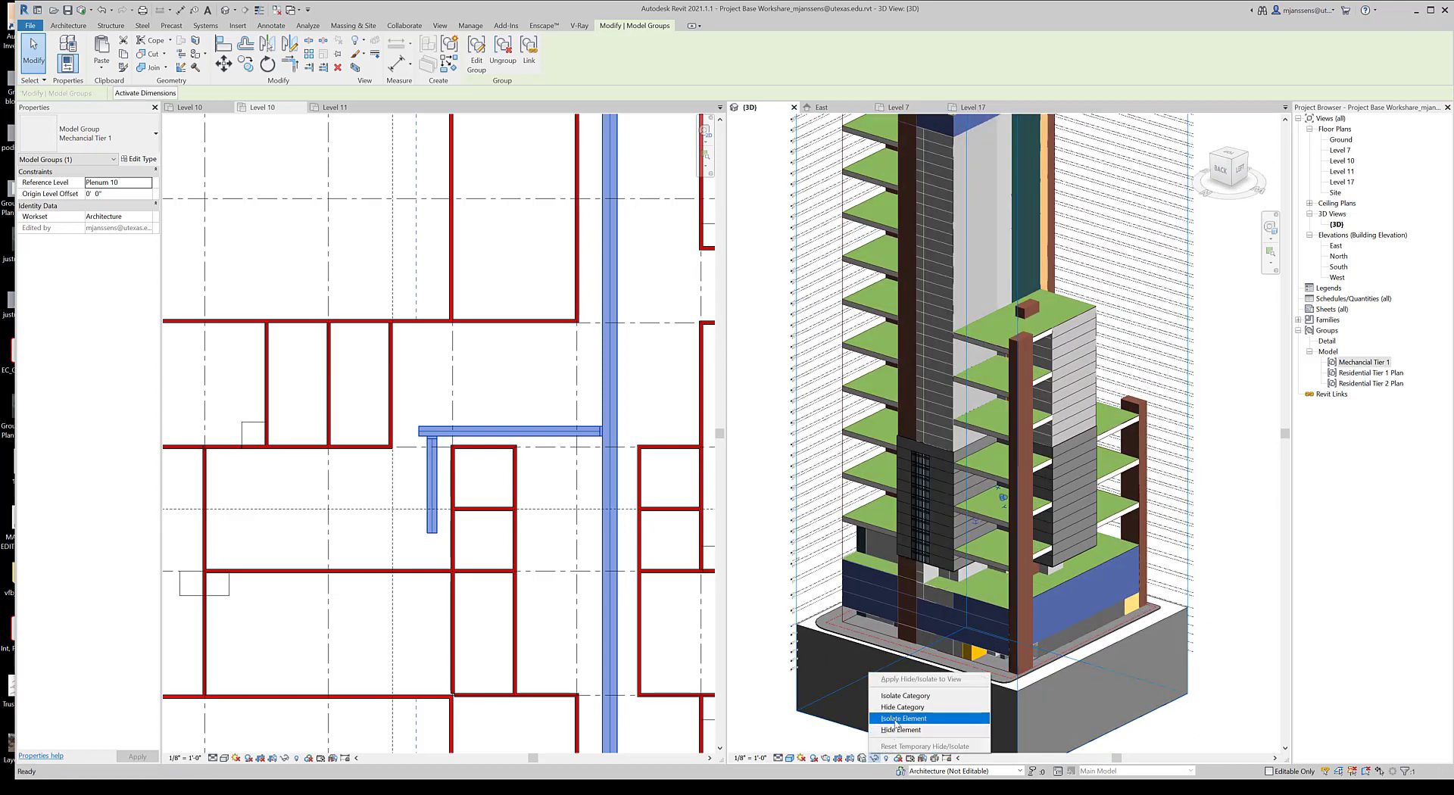
{"action": "left_click", "coordinate": [903, 718]}
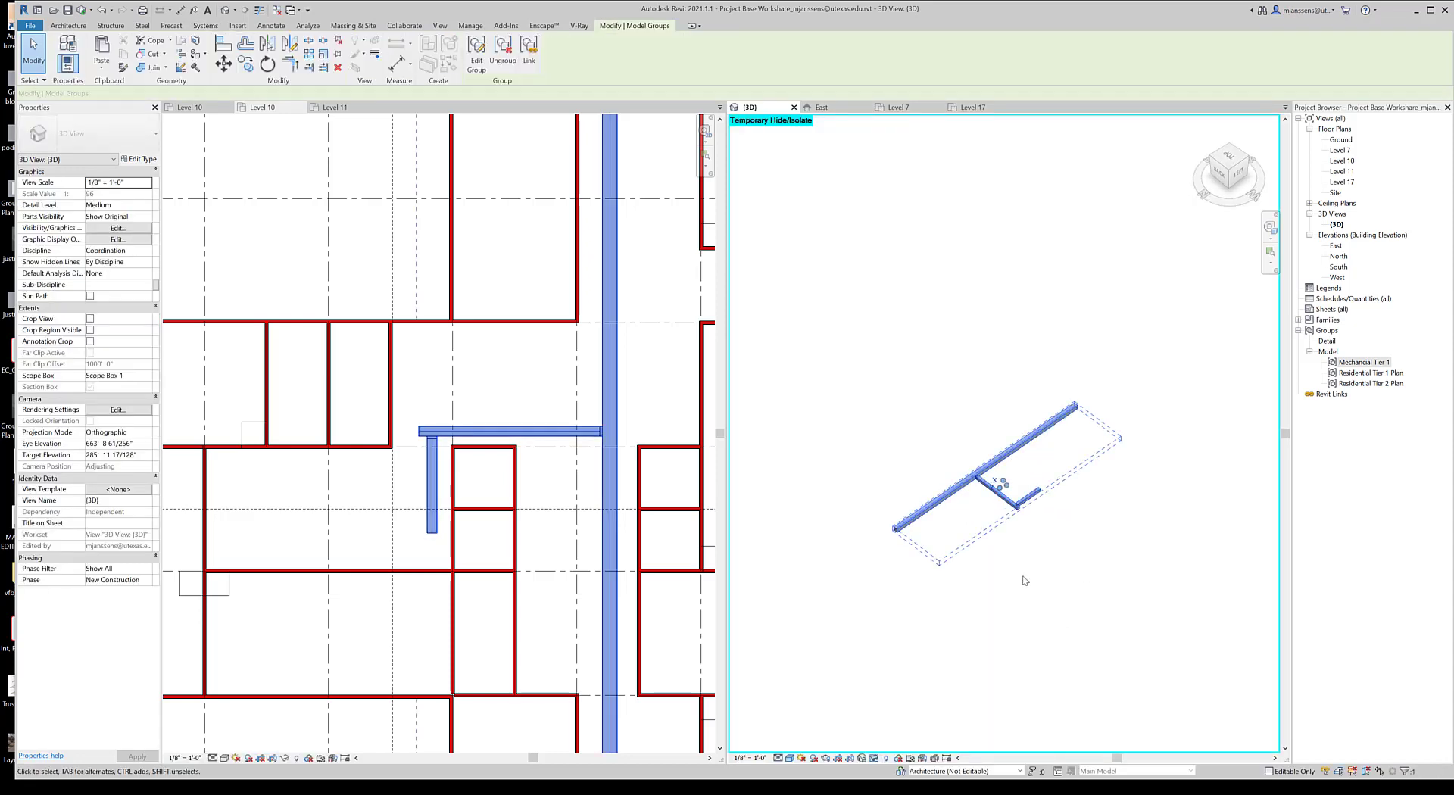
{"action": "left_click", "coordinate": [204, 26]}
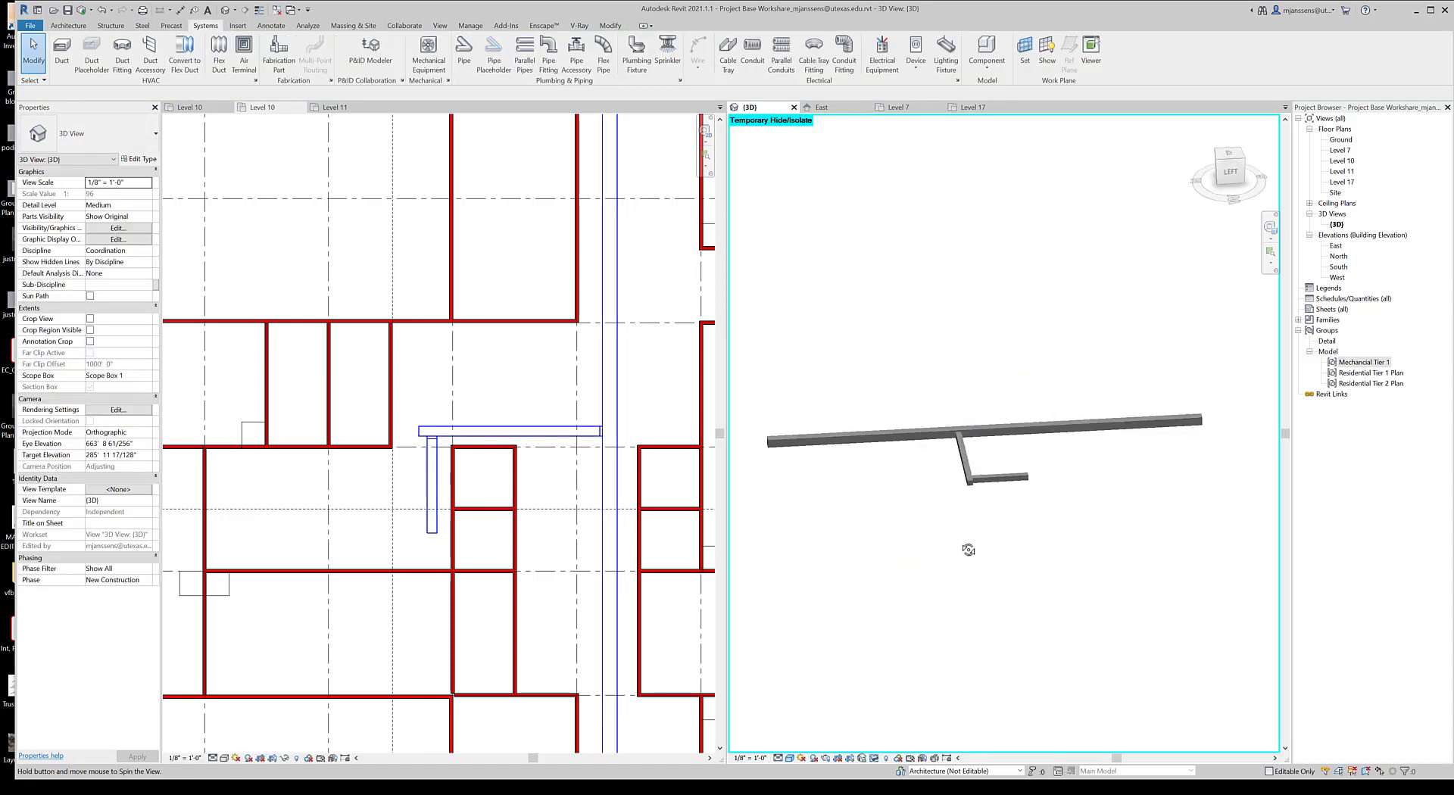
Step: Set the short duct placeholder's system type to Exhaust Air
{"action": "left_click", "coordinate": [969, 445]}
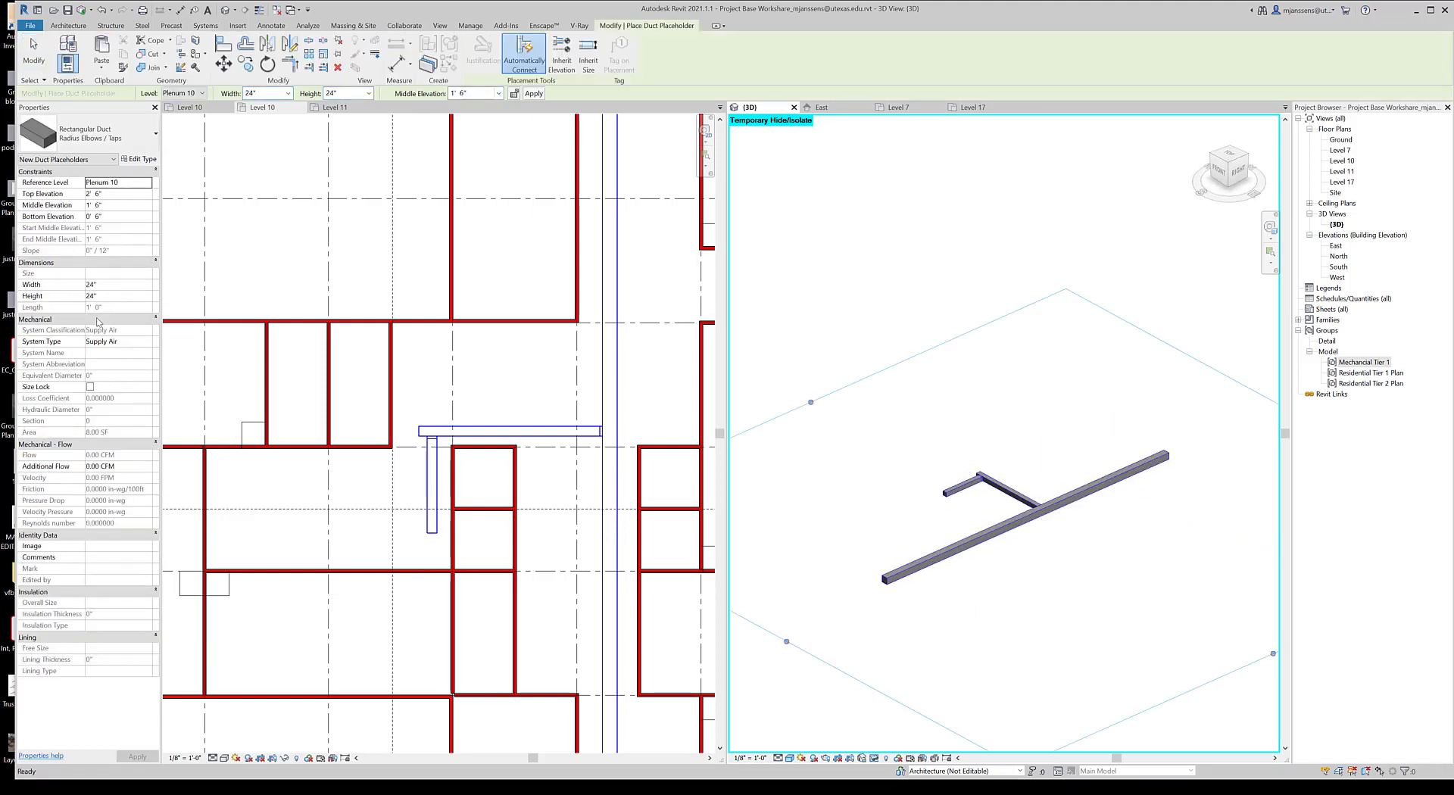
{"action": "left_click", "coordinate": [119, 341]}
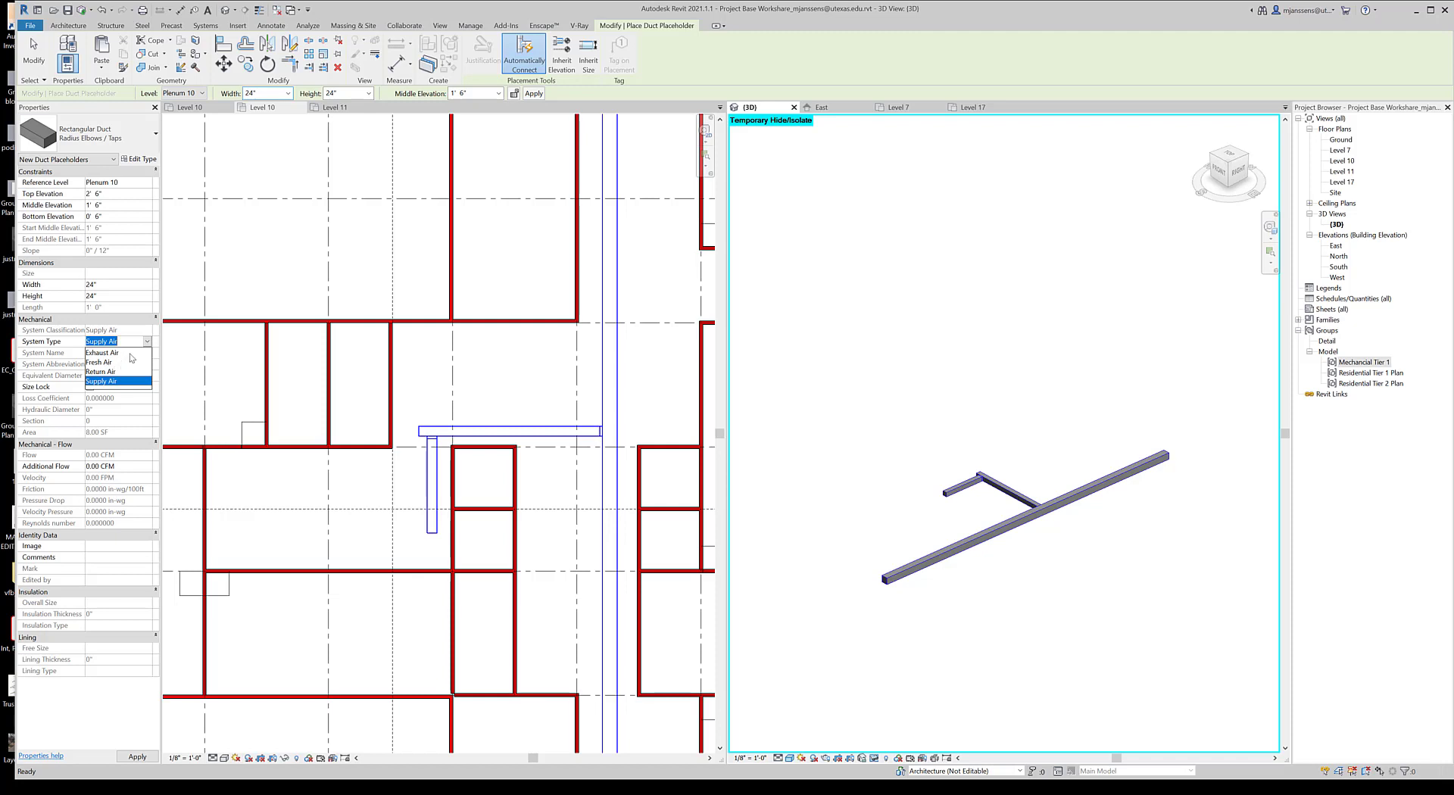
{"action": "left_click", "coordinate": [101, 352]}
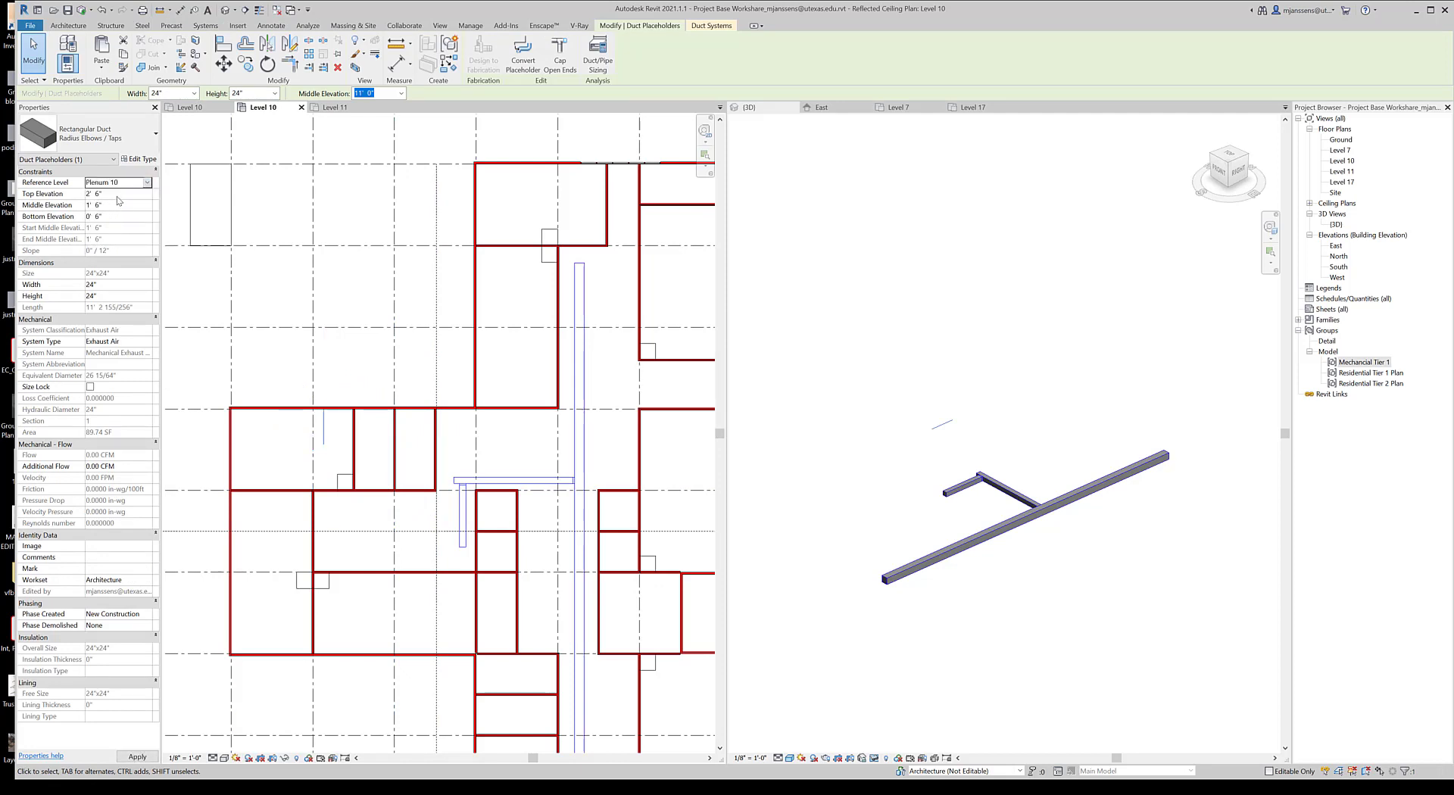
Step: Narrow the placeholder duct's width to 12"
{"action": "left_click", "coordinate": [118, 194]}
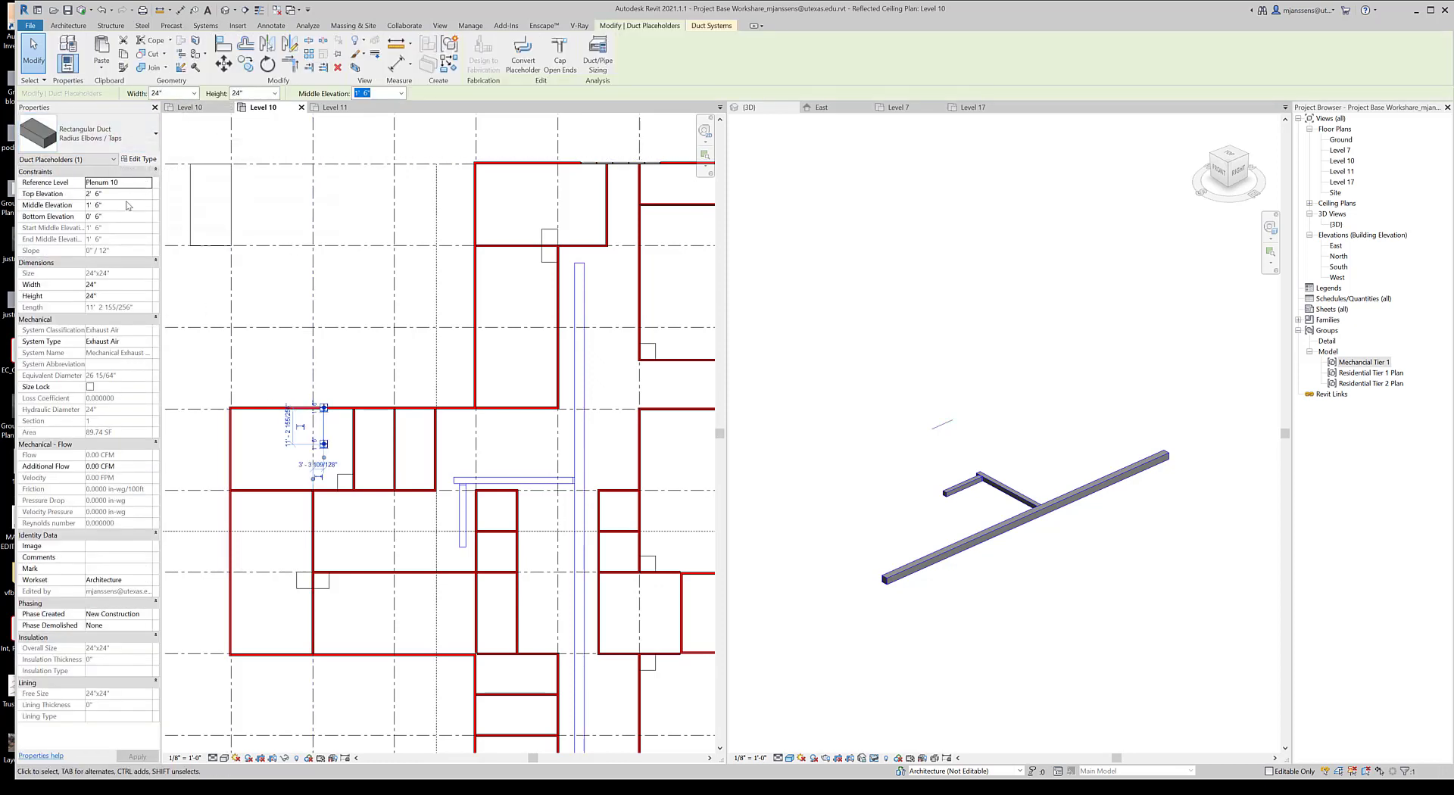
{"action": "left_click", "coordinate": [110, 283]}
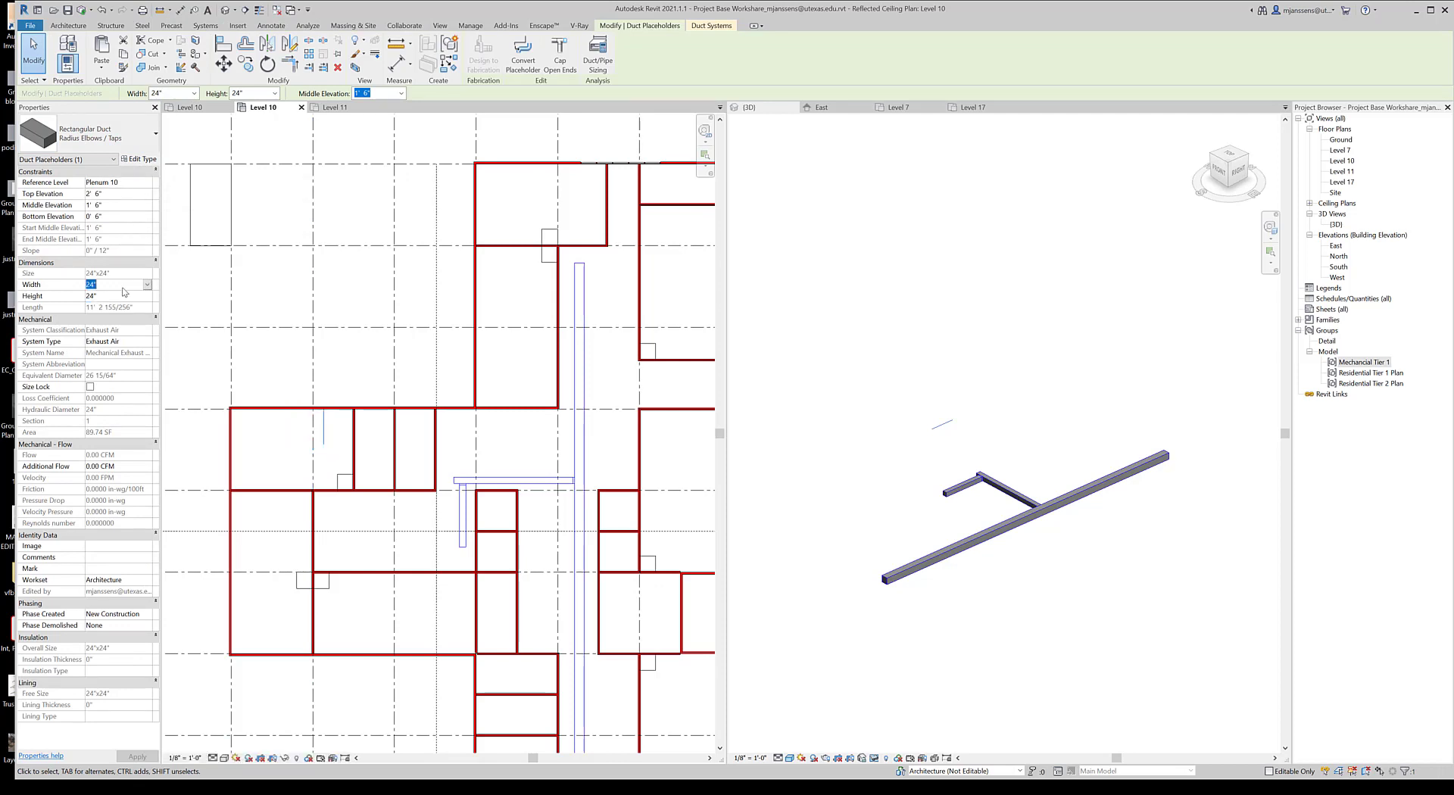
{"action": "type", "text": "12\""}
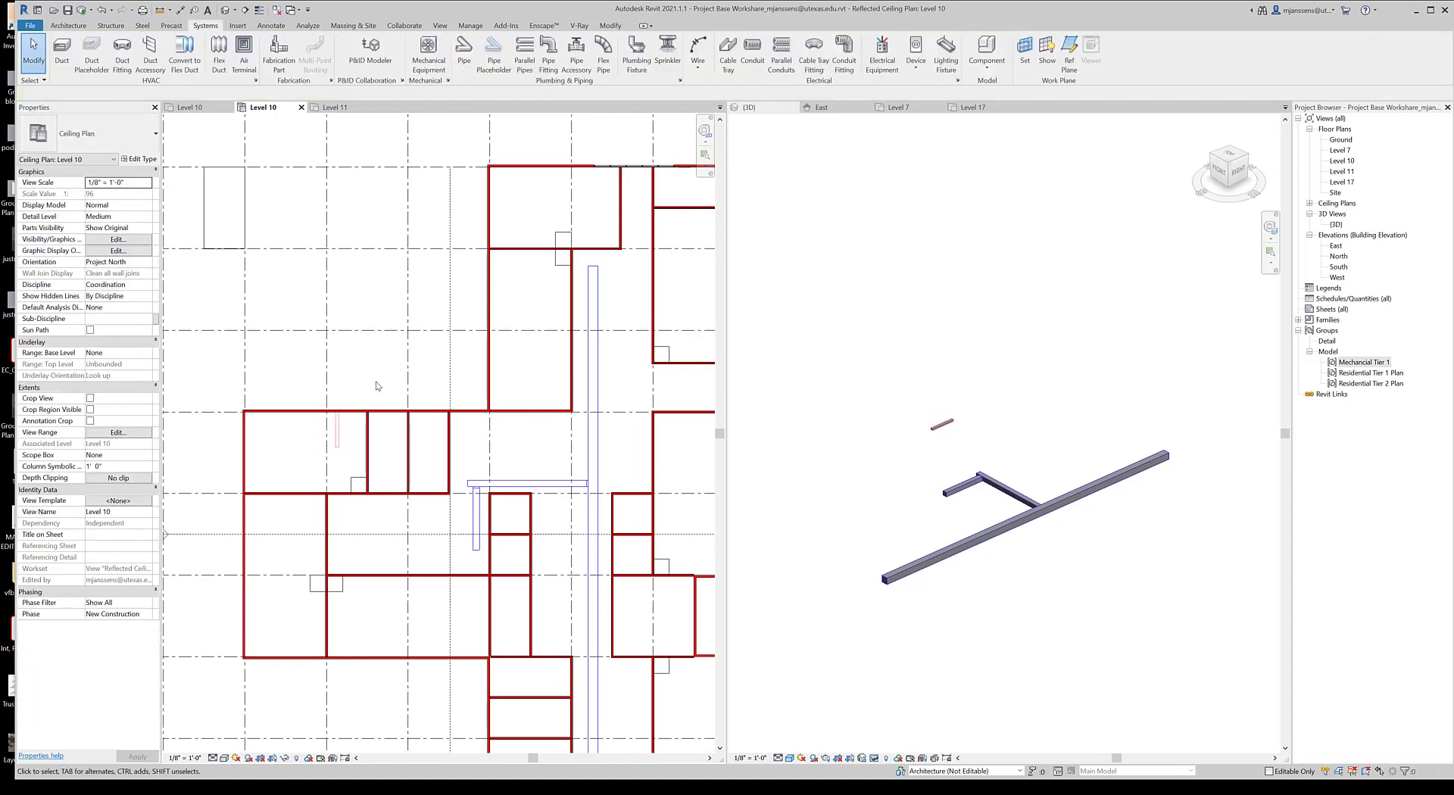
Step: Finish editing the duct group and select Mechanical Tier 1 for copying
{"action": "left_click", "coordinate": [748, 106]}
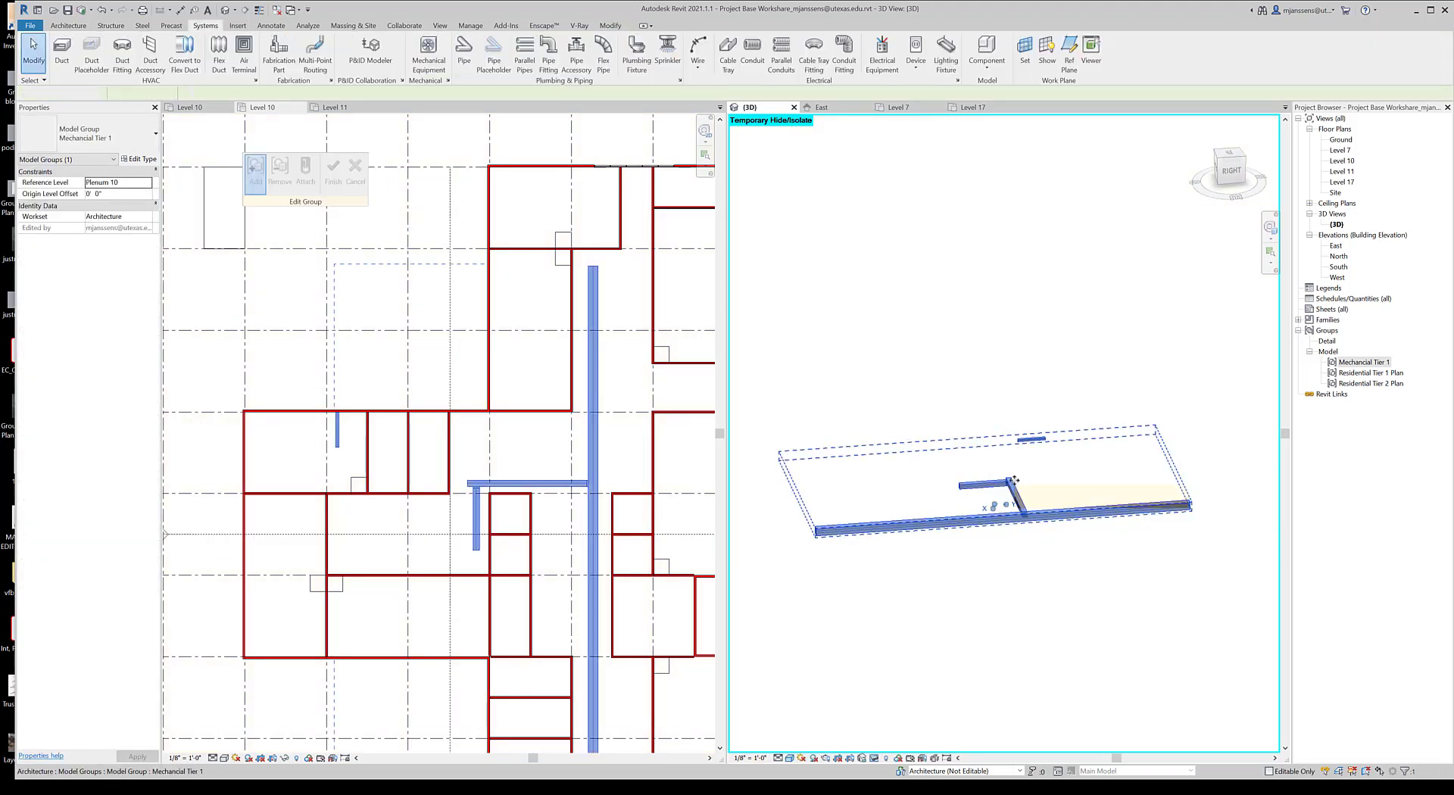
{"action": "left_click", "coordinate": [982, 500]}
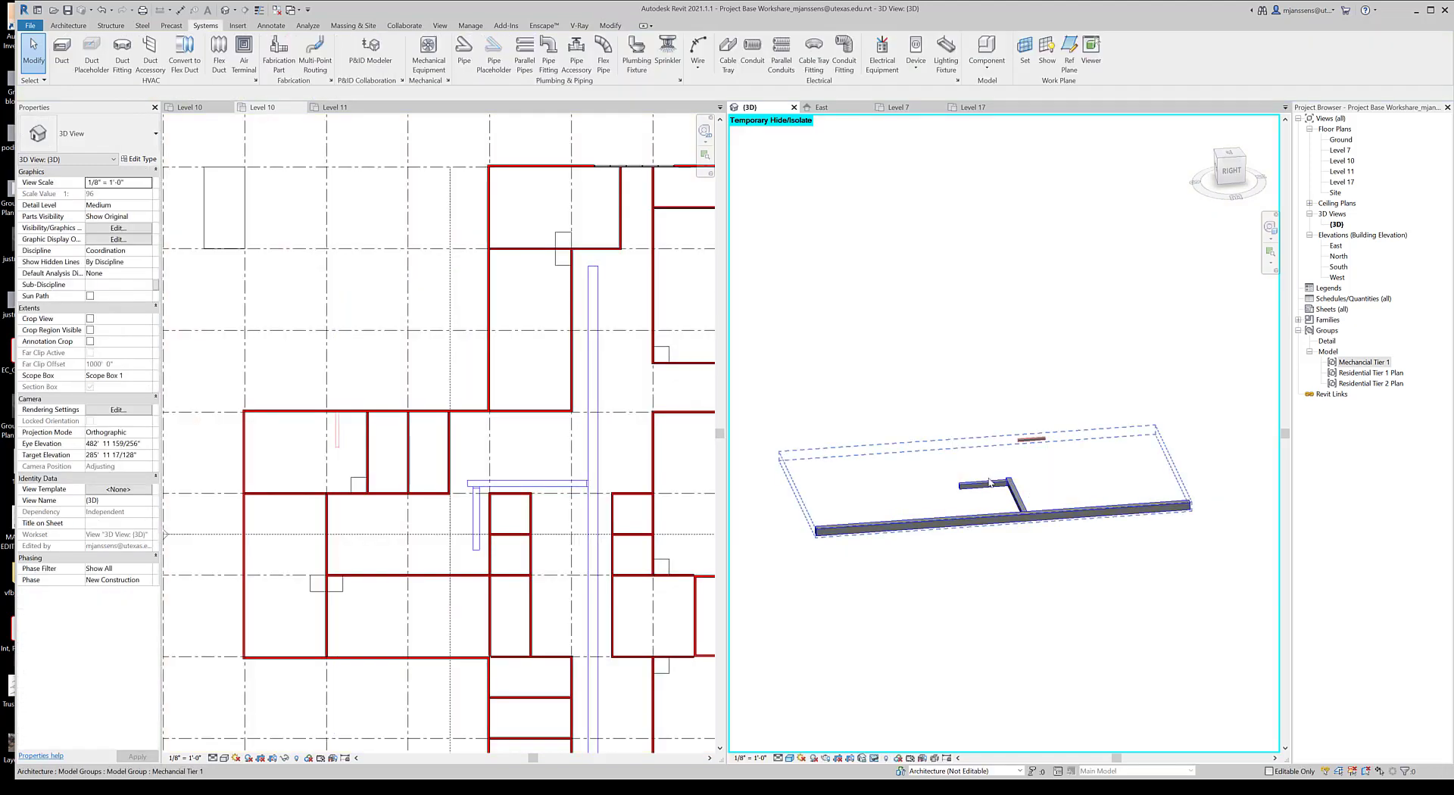
{"action": "left_click", "coordinate": [926, 324]}
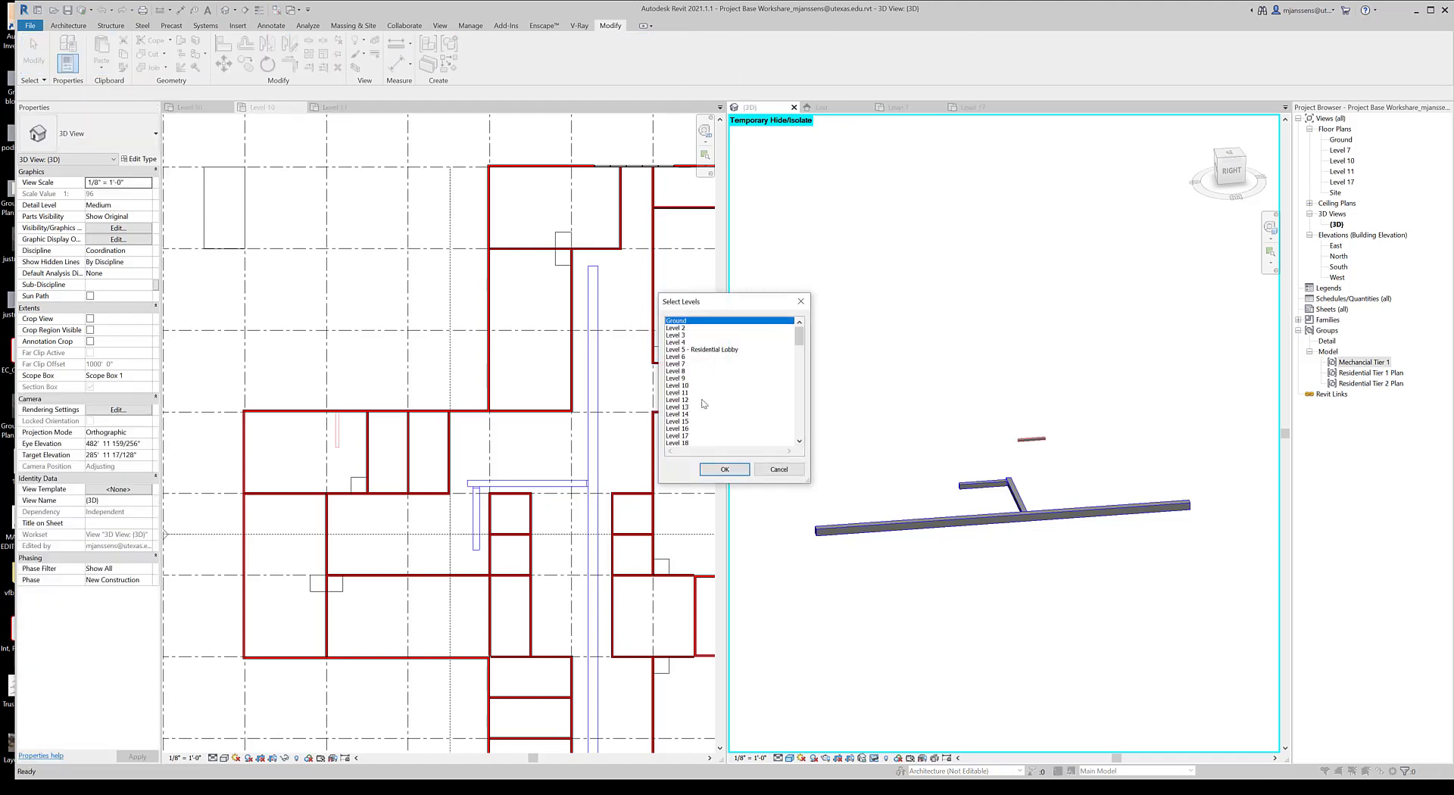
Step: Paste the group aligned to Level 11, stacking a copy above the original
{"action": "left_click", "coordinate": [678, 392]}
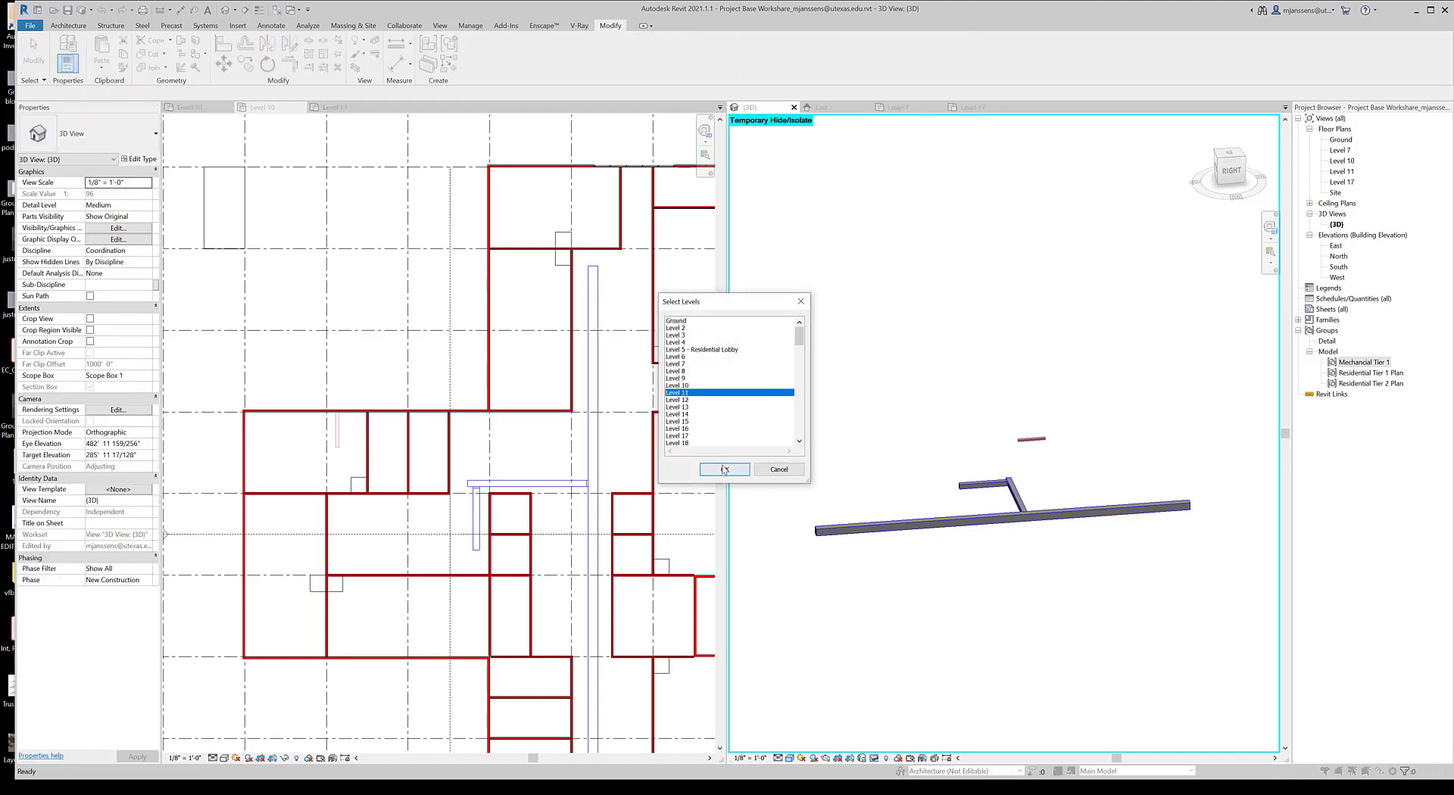
{"action": "left_click", "coordinate": [723, 469]}
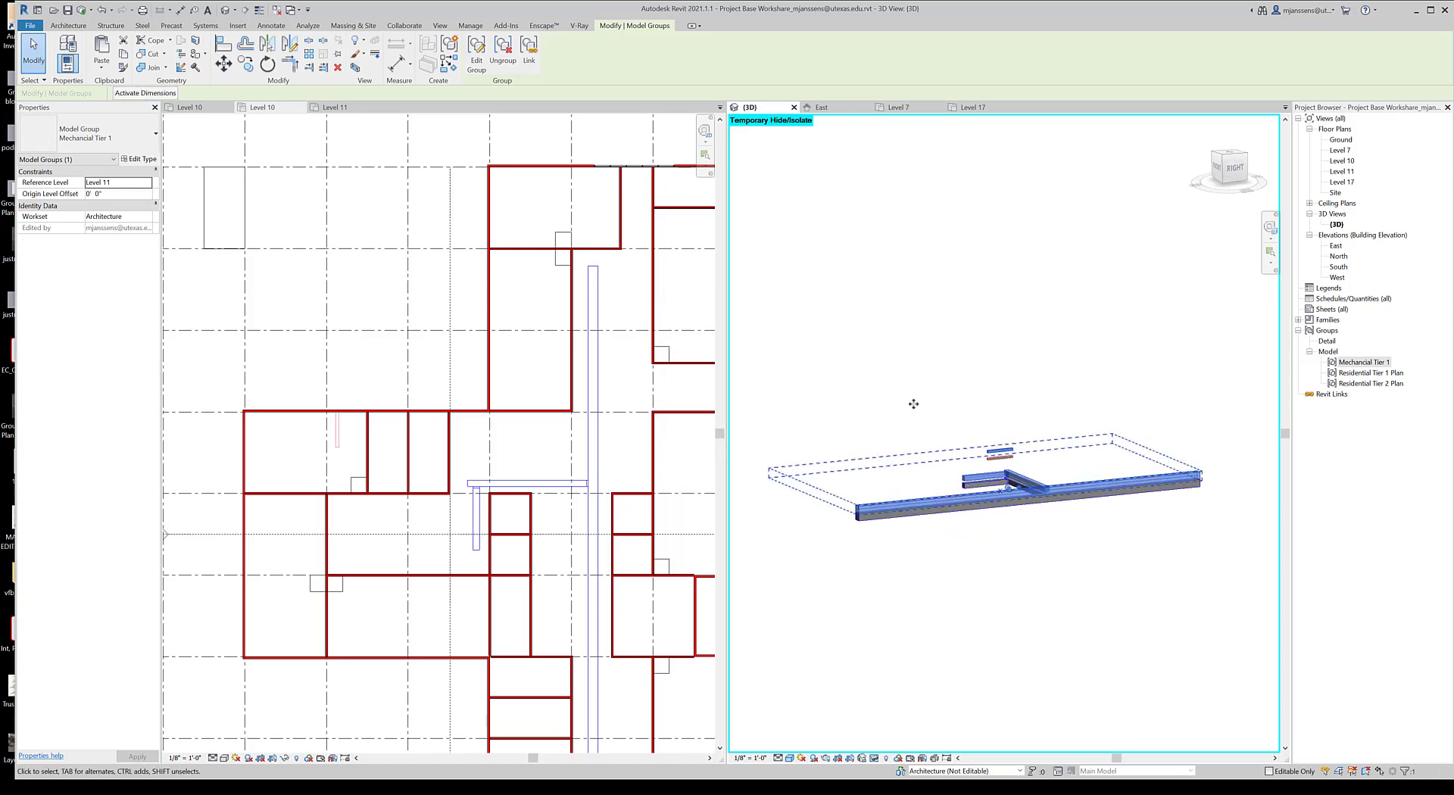
{"action": "left_click", "coordinate": [147, 181]}
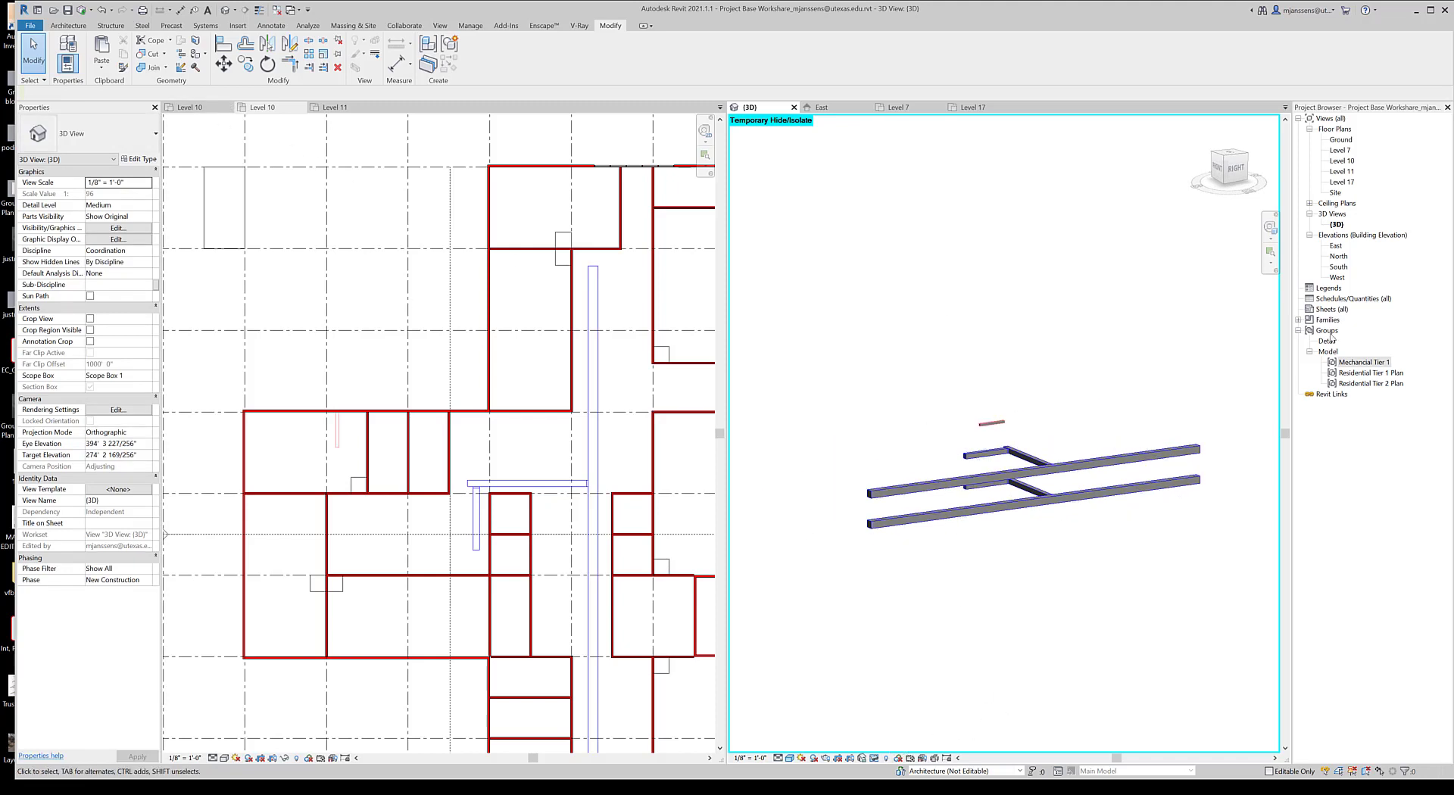
{"action": "mouse_move", "coordinate": [1346, 266]}
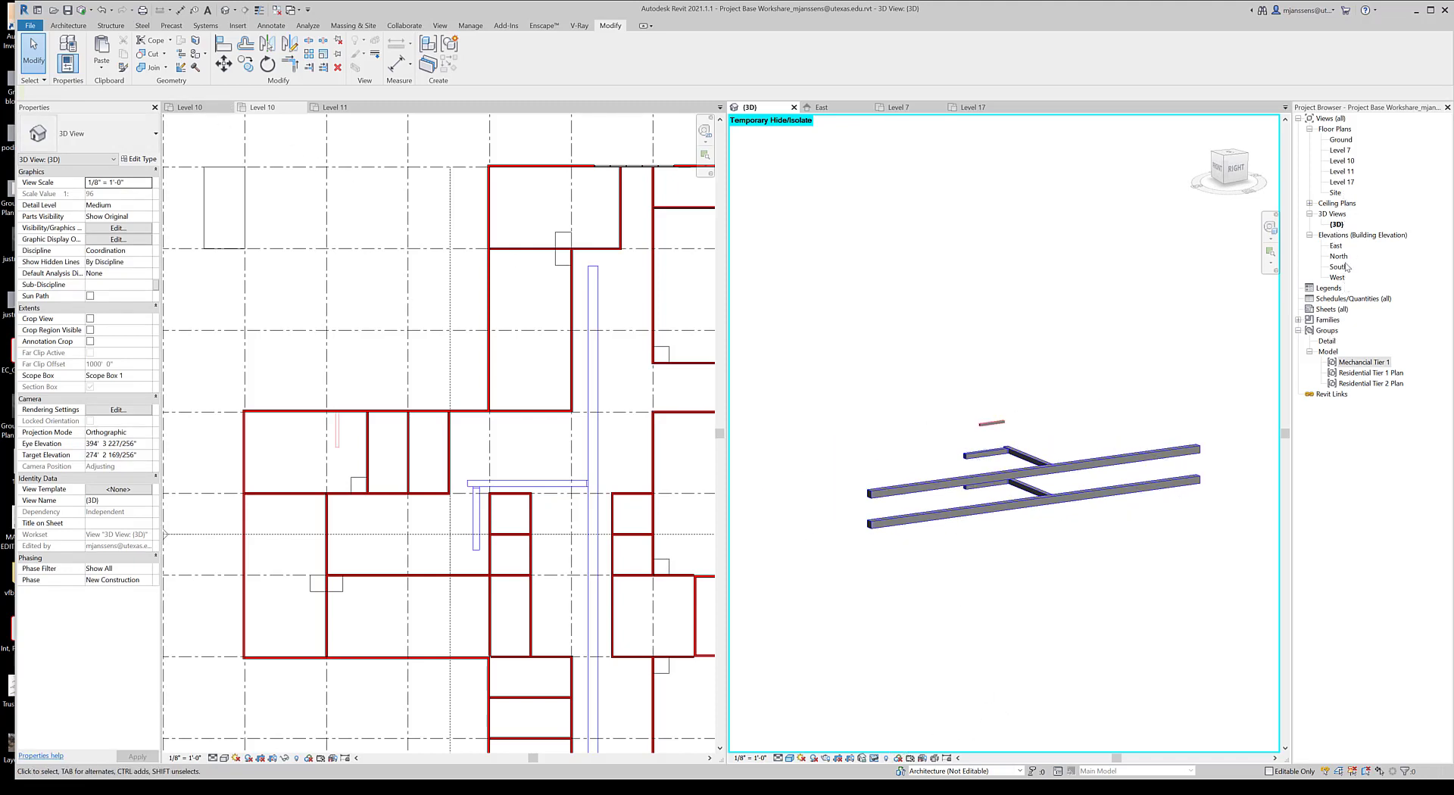
Step: In the East elevation, turn off imported categories through Visibility/Graphics Overrides
{"action": "left_click", "coordinate": [820, 106]}
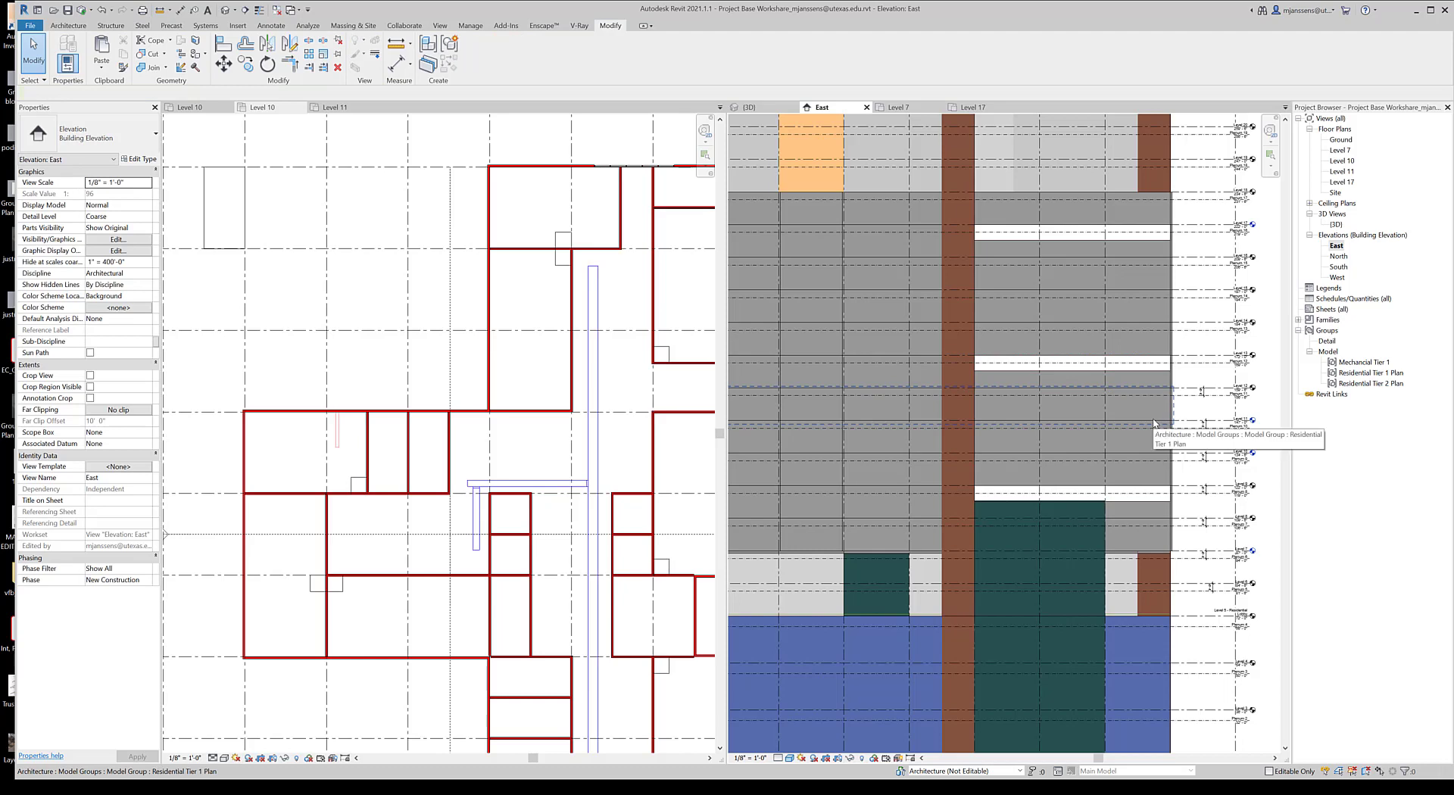
{"action": "left_click", "coordinate": [117, 239]}
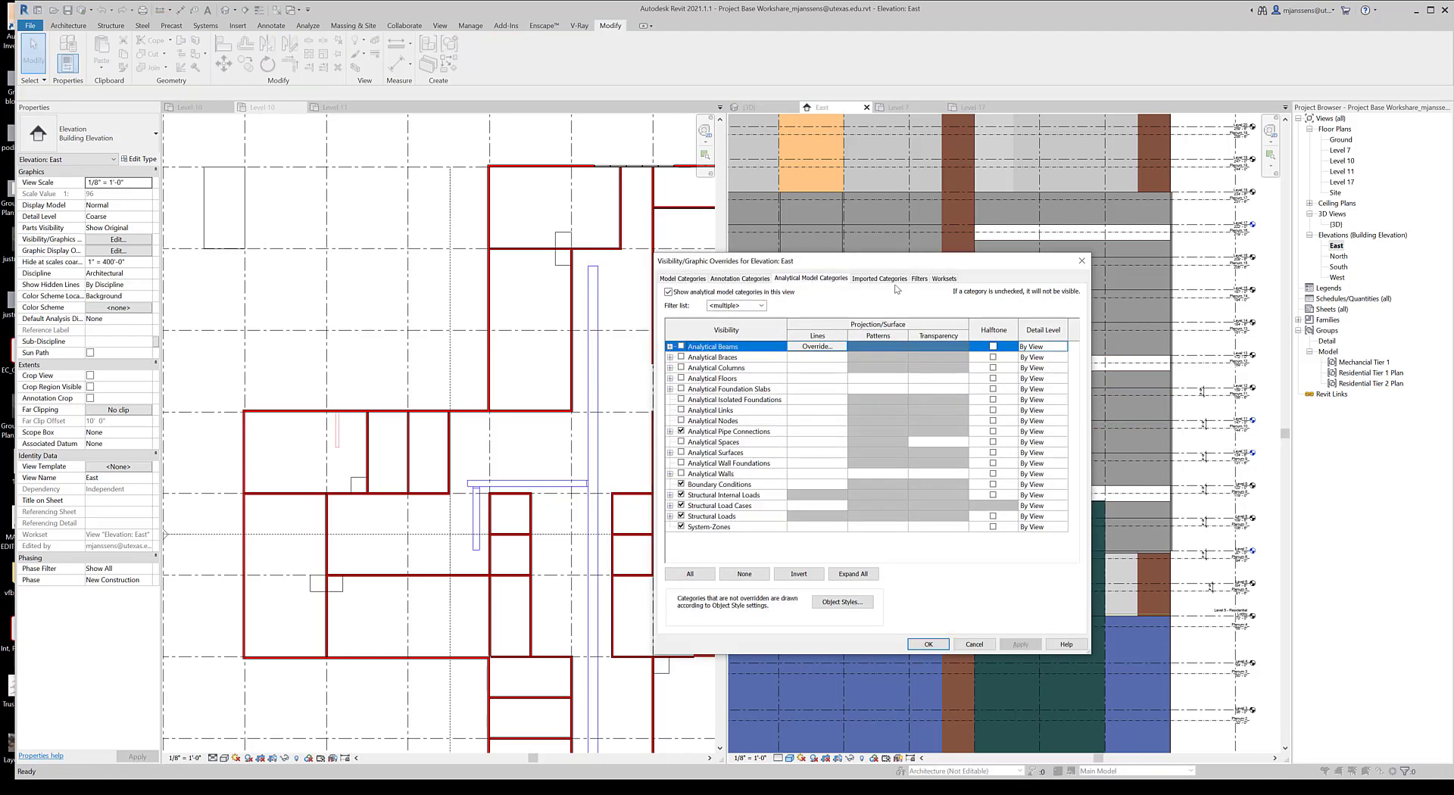
{"action": "left_click", "coordinate": [878, 279]}
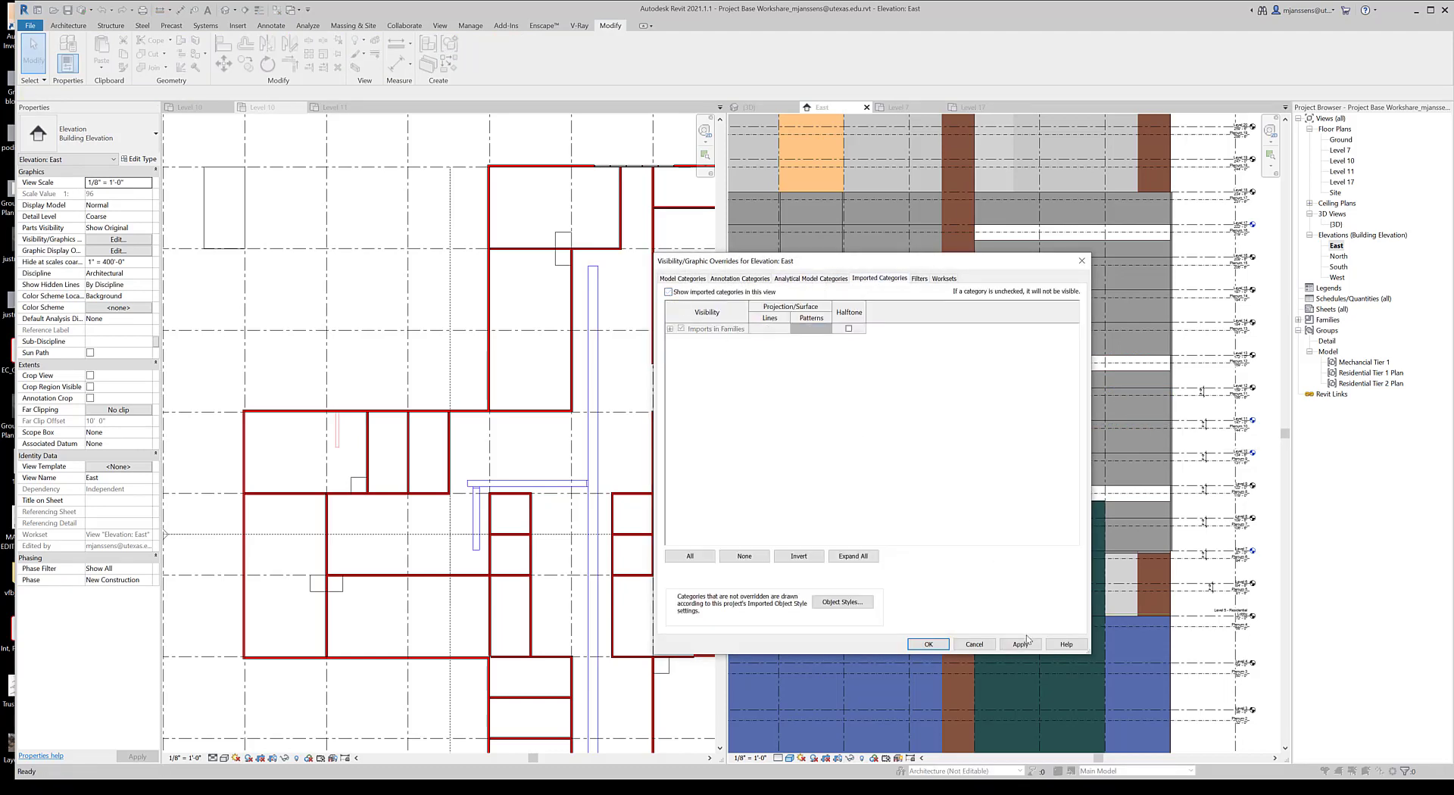
{"action": "left_click", "coordinate": [713, 329]}
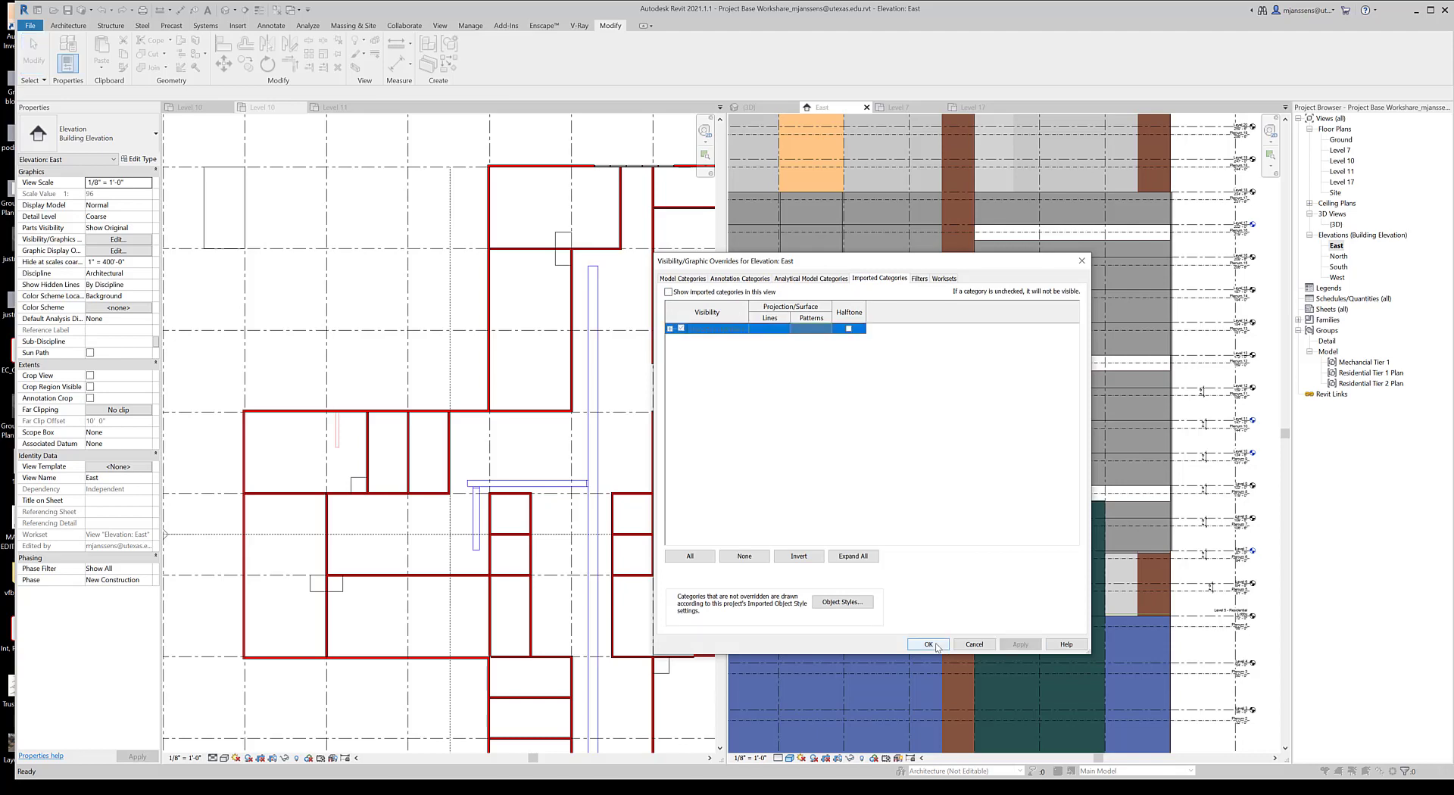
{"action": "left_click", "coordinate": [679, 328]}
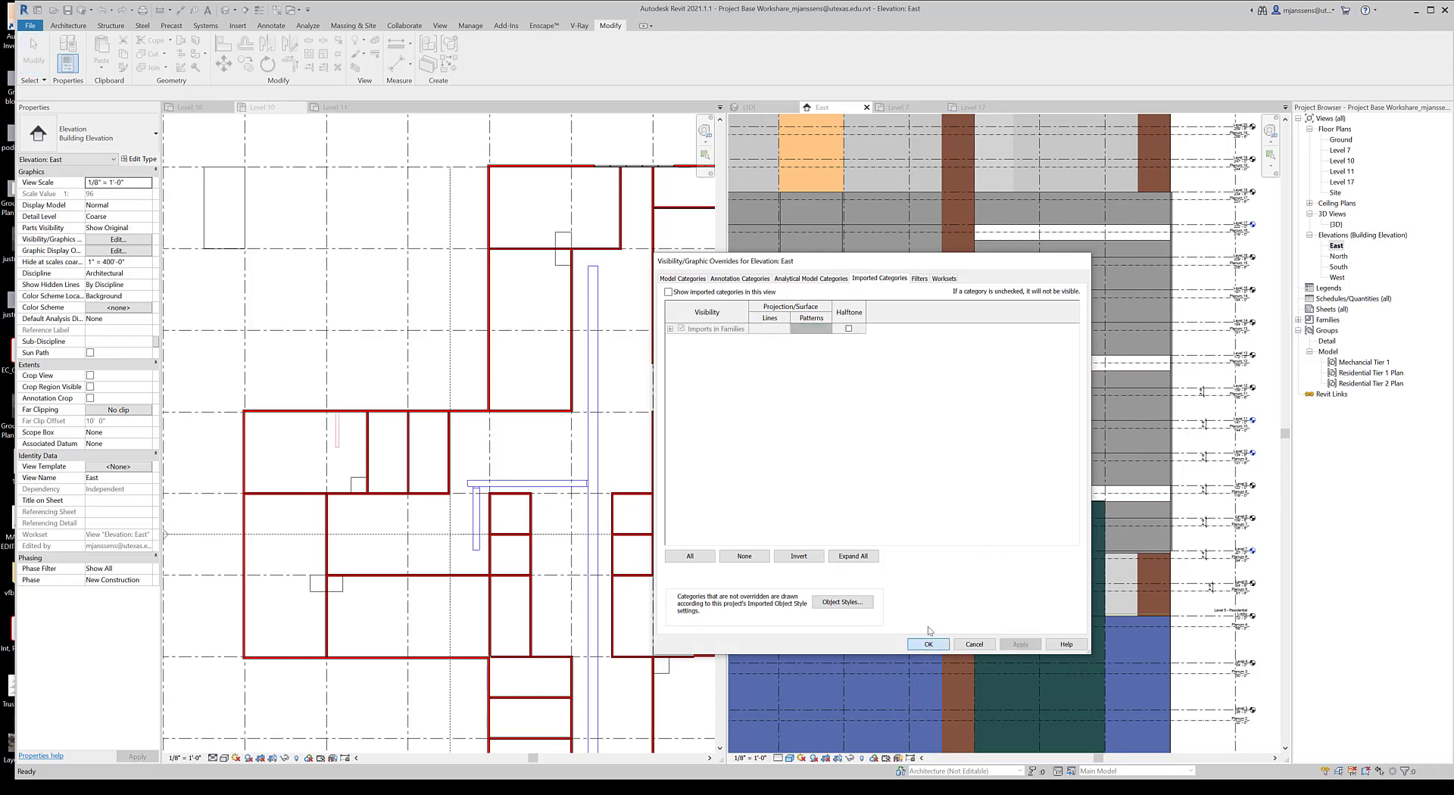
{"action": "left_click", "coordinate": [926, 644]}
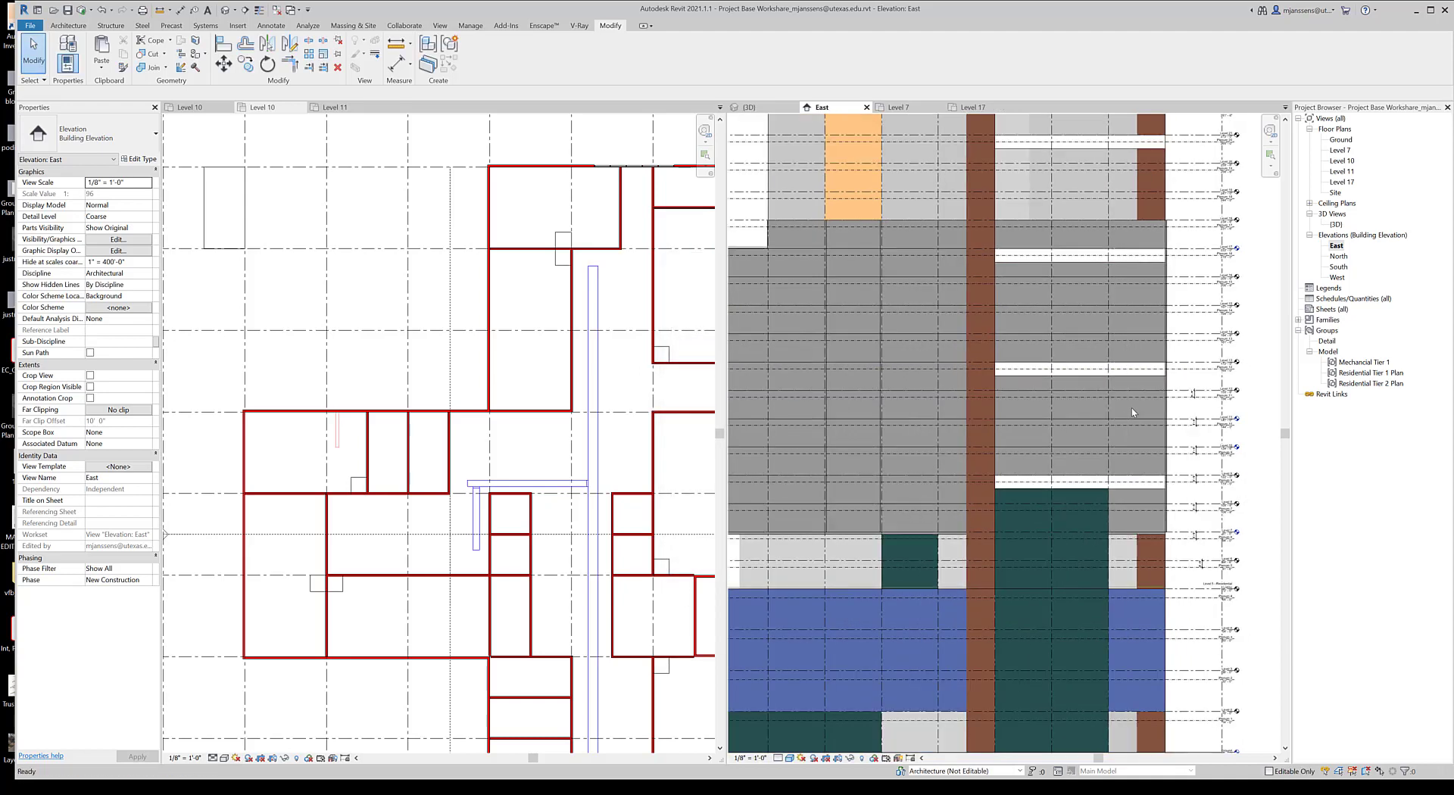
Step: Hide the architectural building model category so only the stacked ducts and levels remain
{"action": "left_click", "coordinate": [116, 239]}
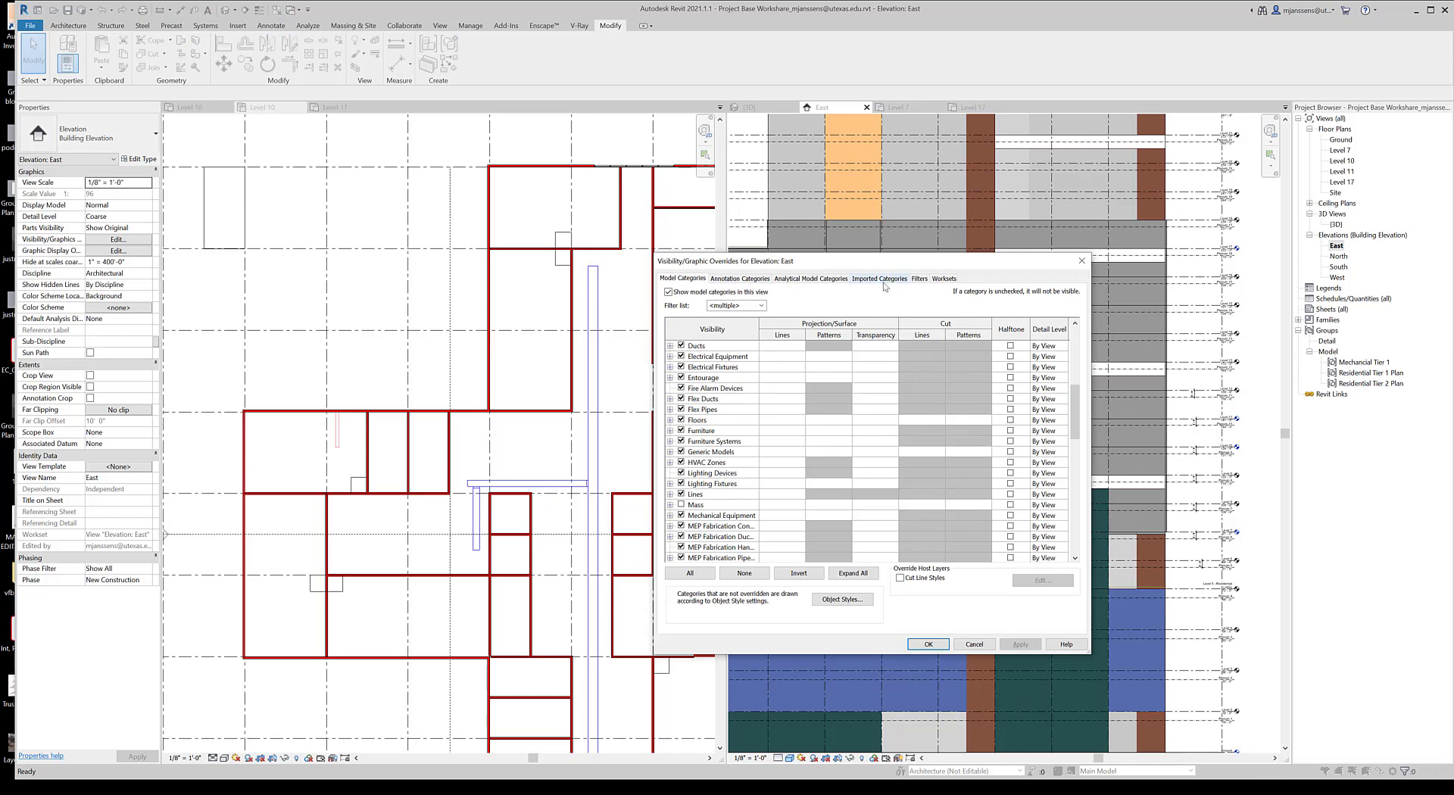
{"action": "left_click", "coordinate": [878, 278]}
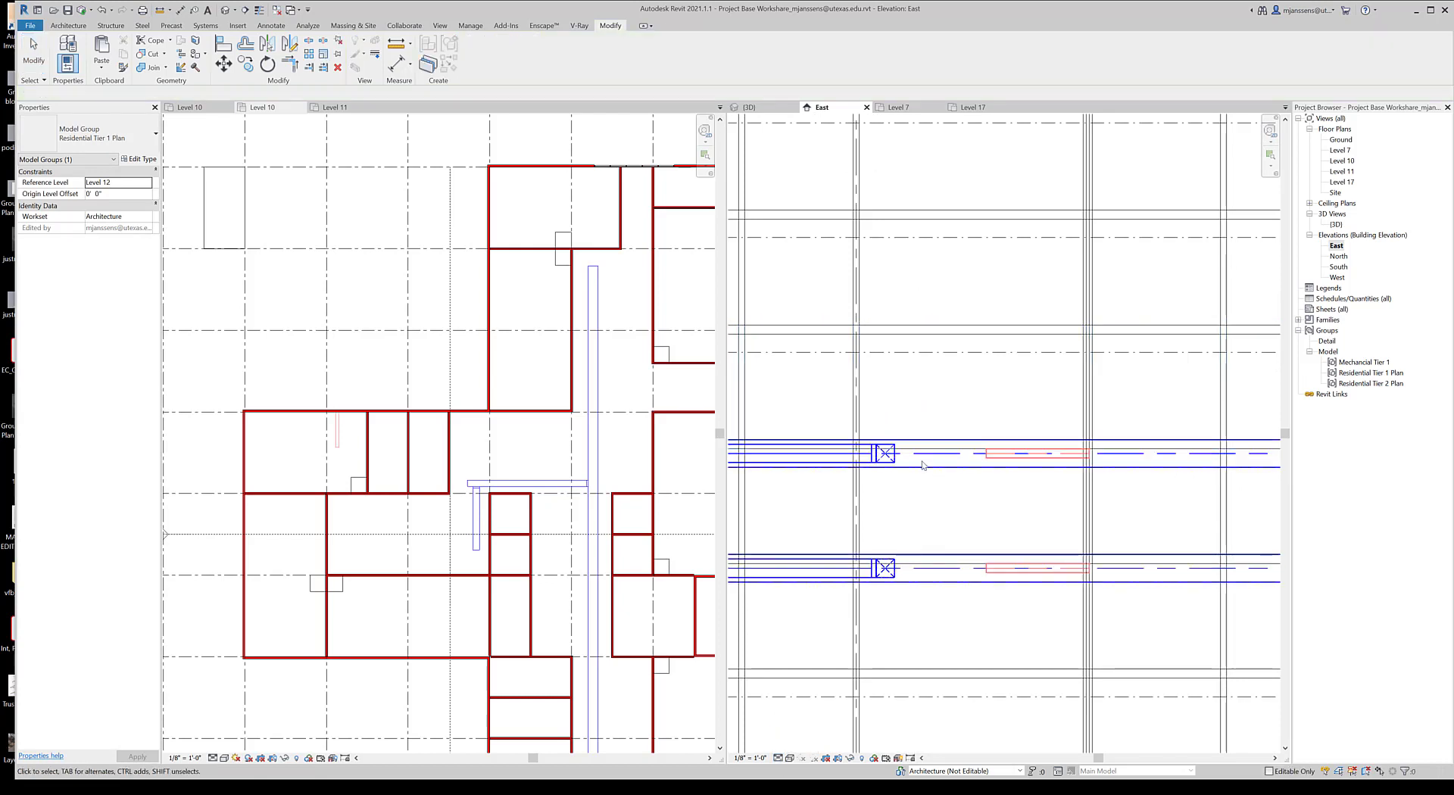
Step: From the Plenum 11 level, set the Residential Plenum Depth global parameter to 4' 0"
{"action": "left_click", "coordinate": [922, 466]}
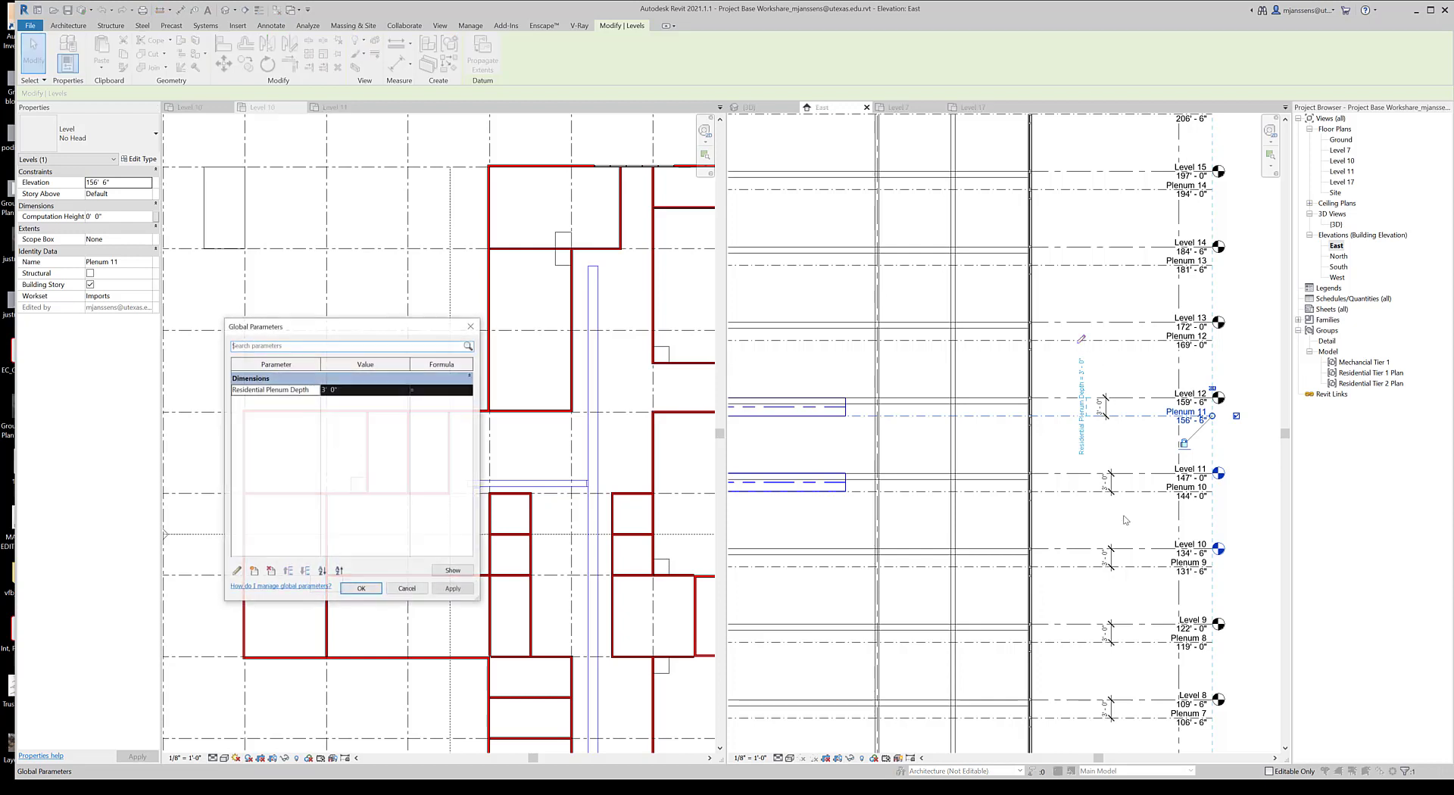
{"action": "left_click", "coordinate": [328, 390]}
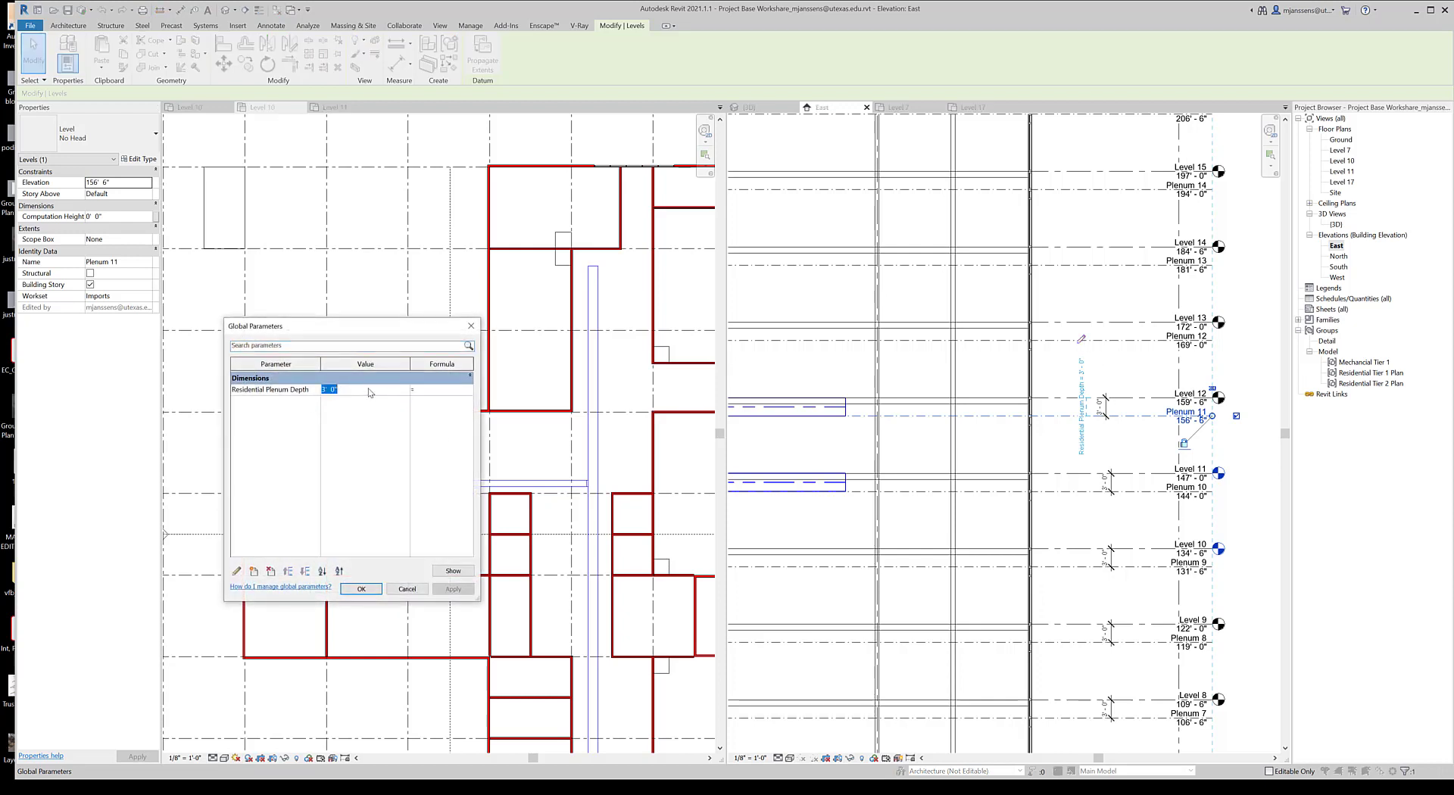
{"action": "type", "text": "4' 0\""}
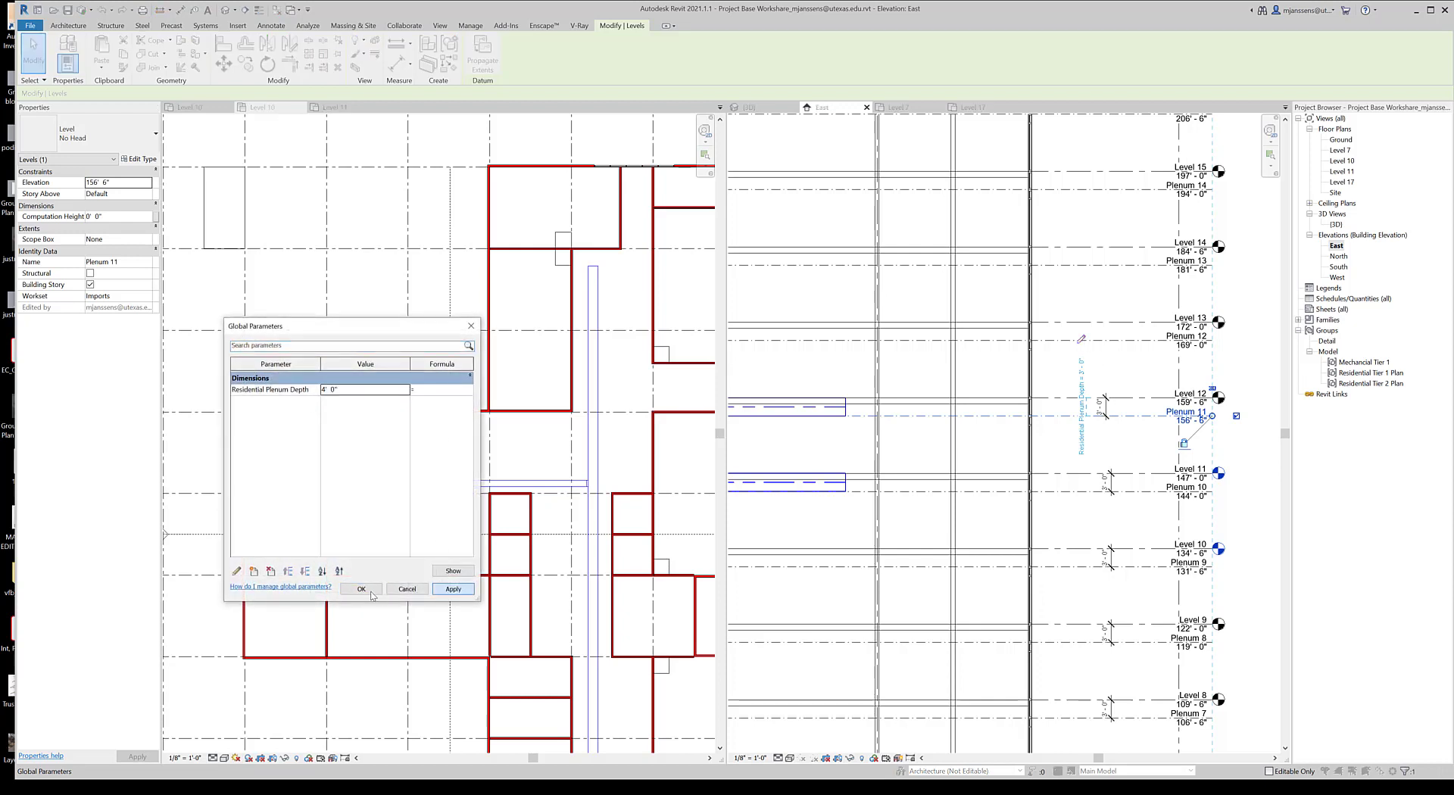
Step: Apply the new depth, dismiss the group consistency warning and close Global Parameters
{"action": "left_click", "coordinate": [453, 589]}
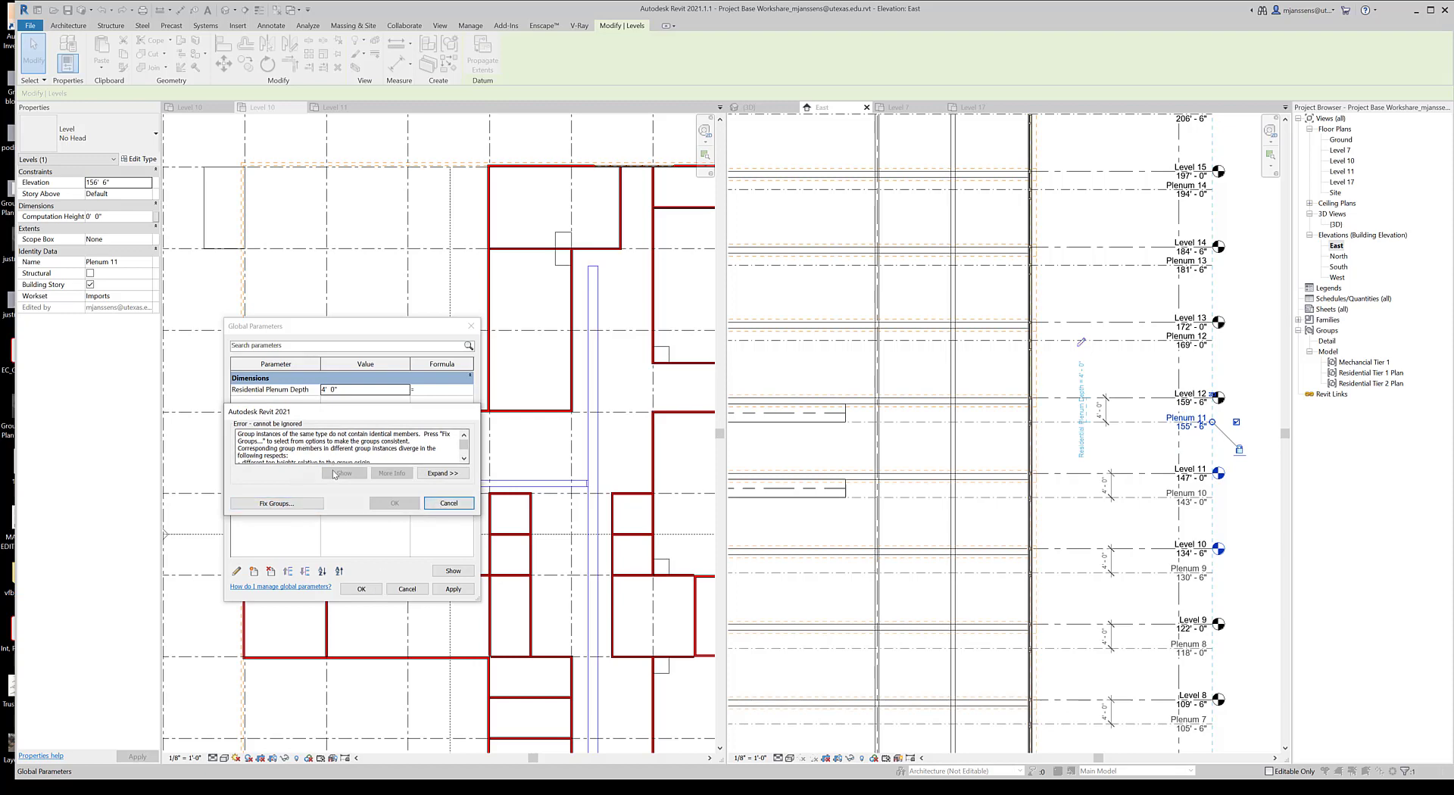
{"action": "left_click", "coordinate": [276, 503]}
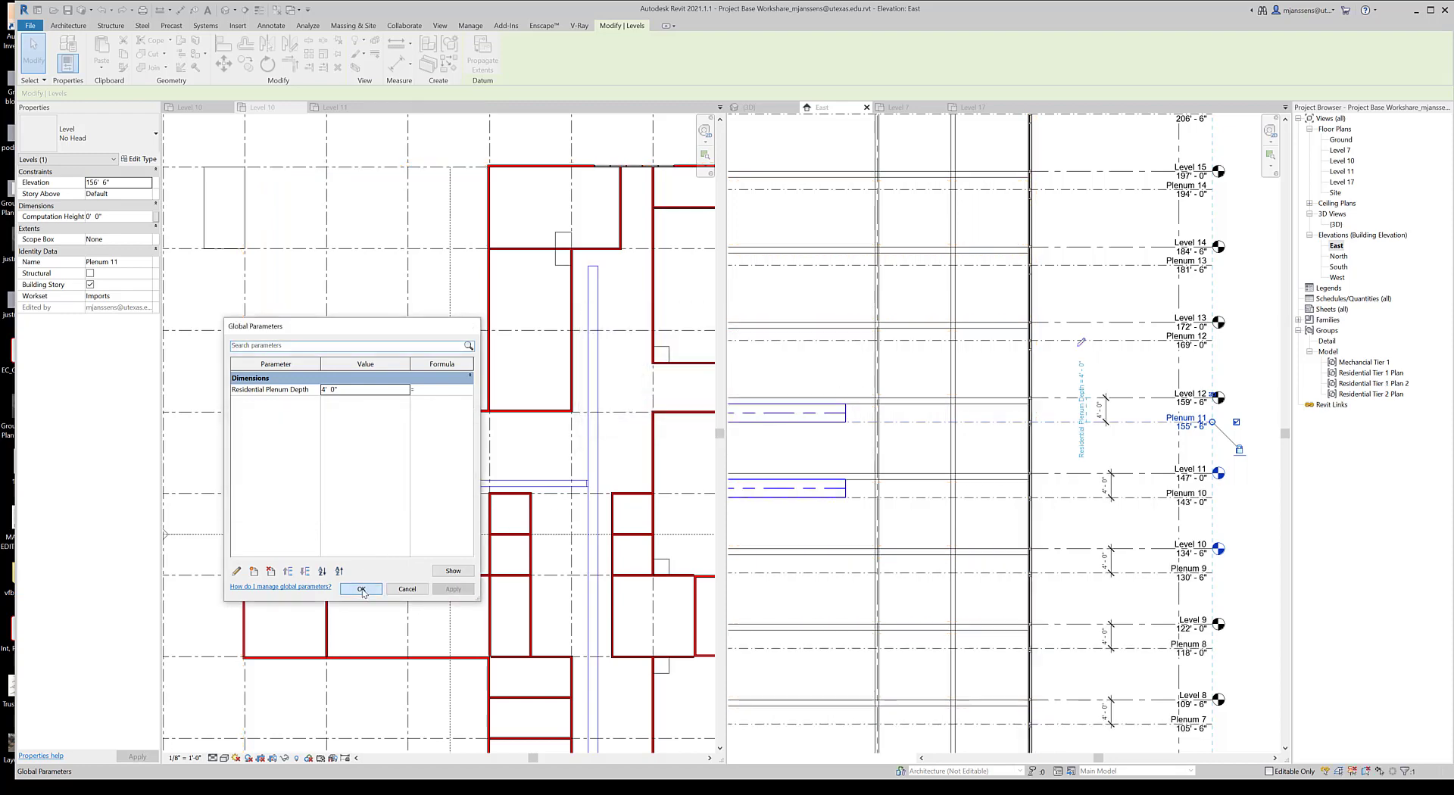
{"action": "left_click", "coordinate": [360, 589]}
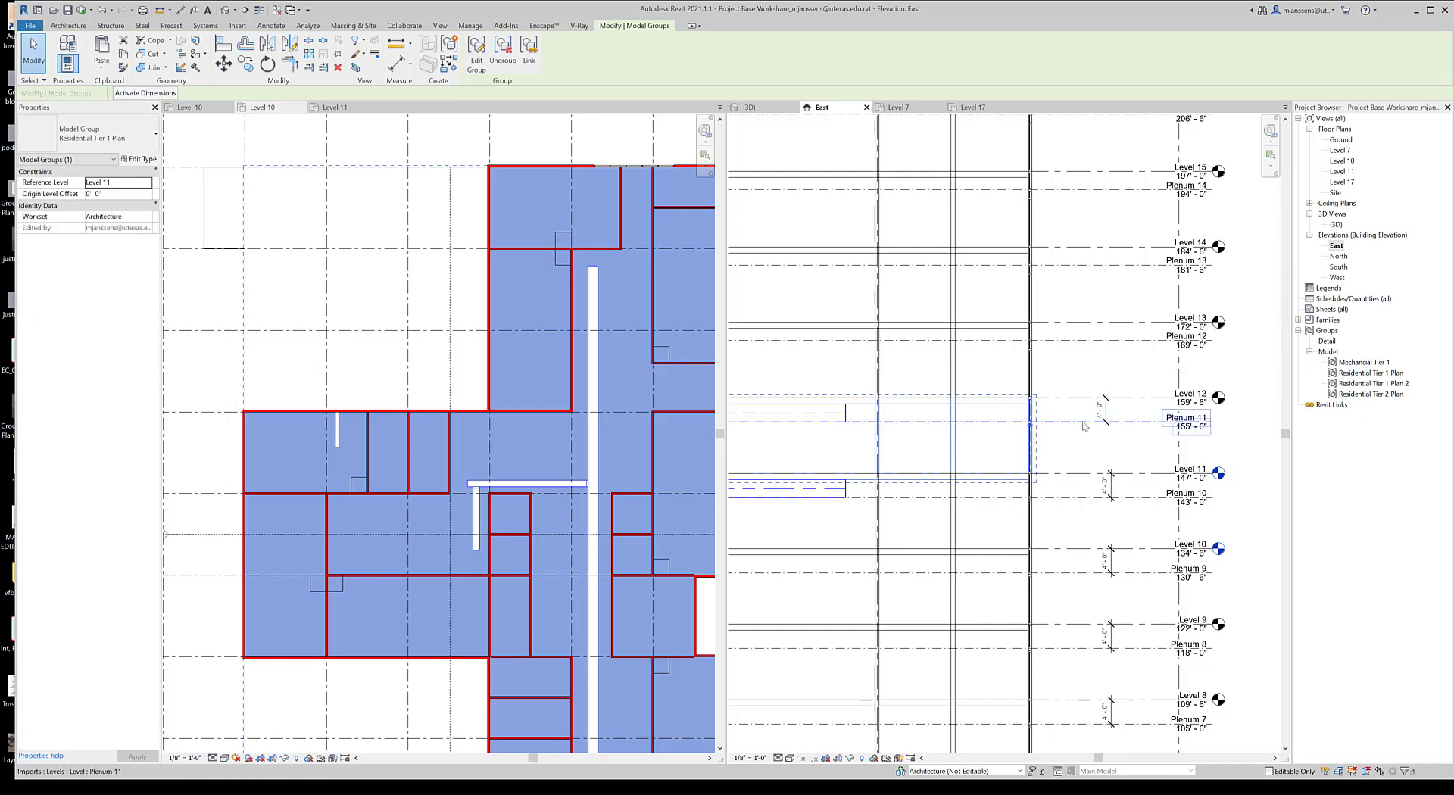